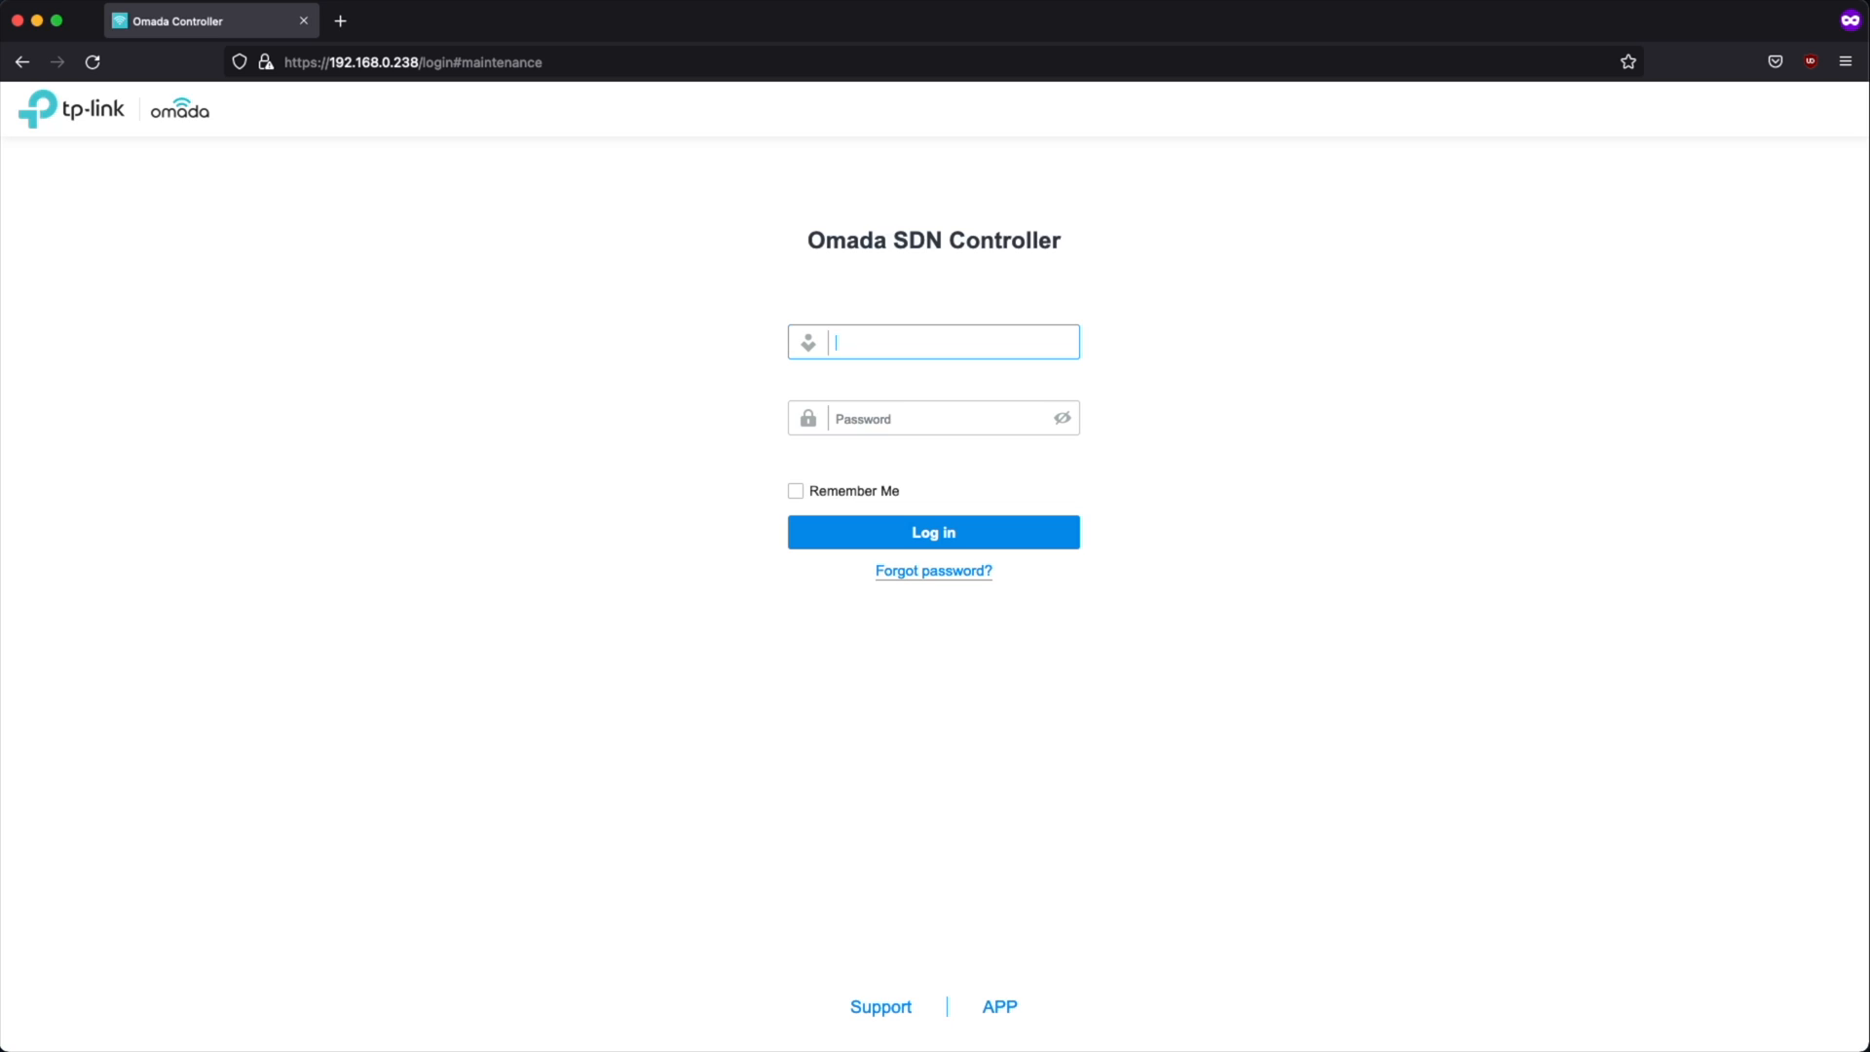
Step: Log in to the controller with username admin and its password
{"action": "type", "text": "admin"}
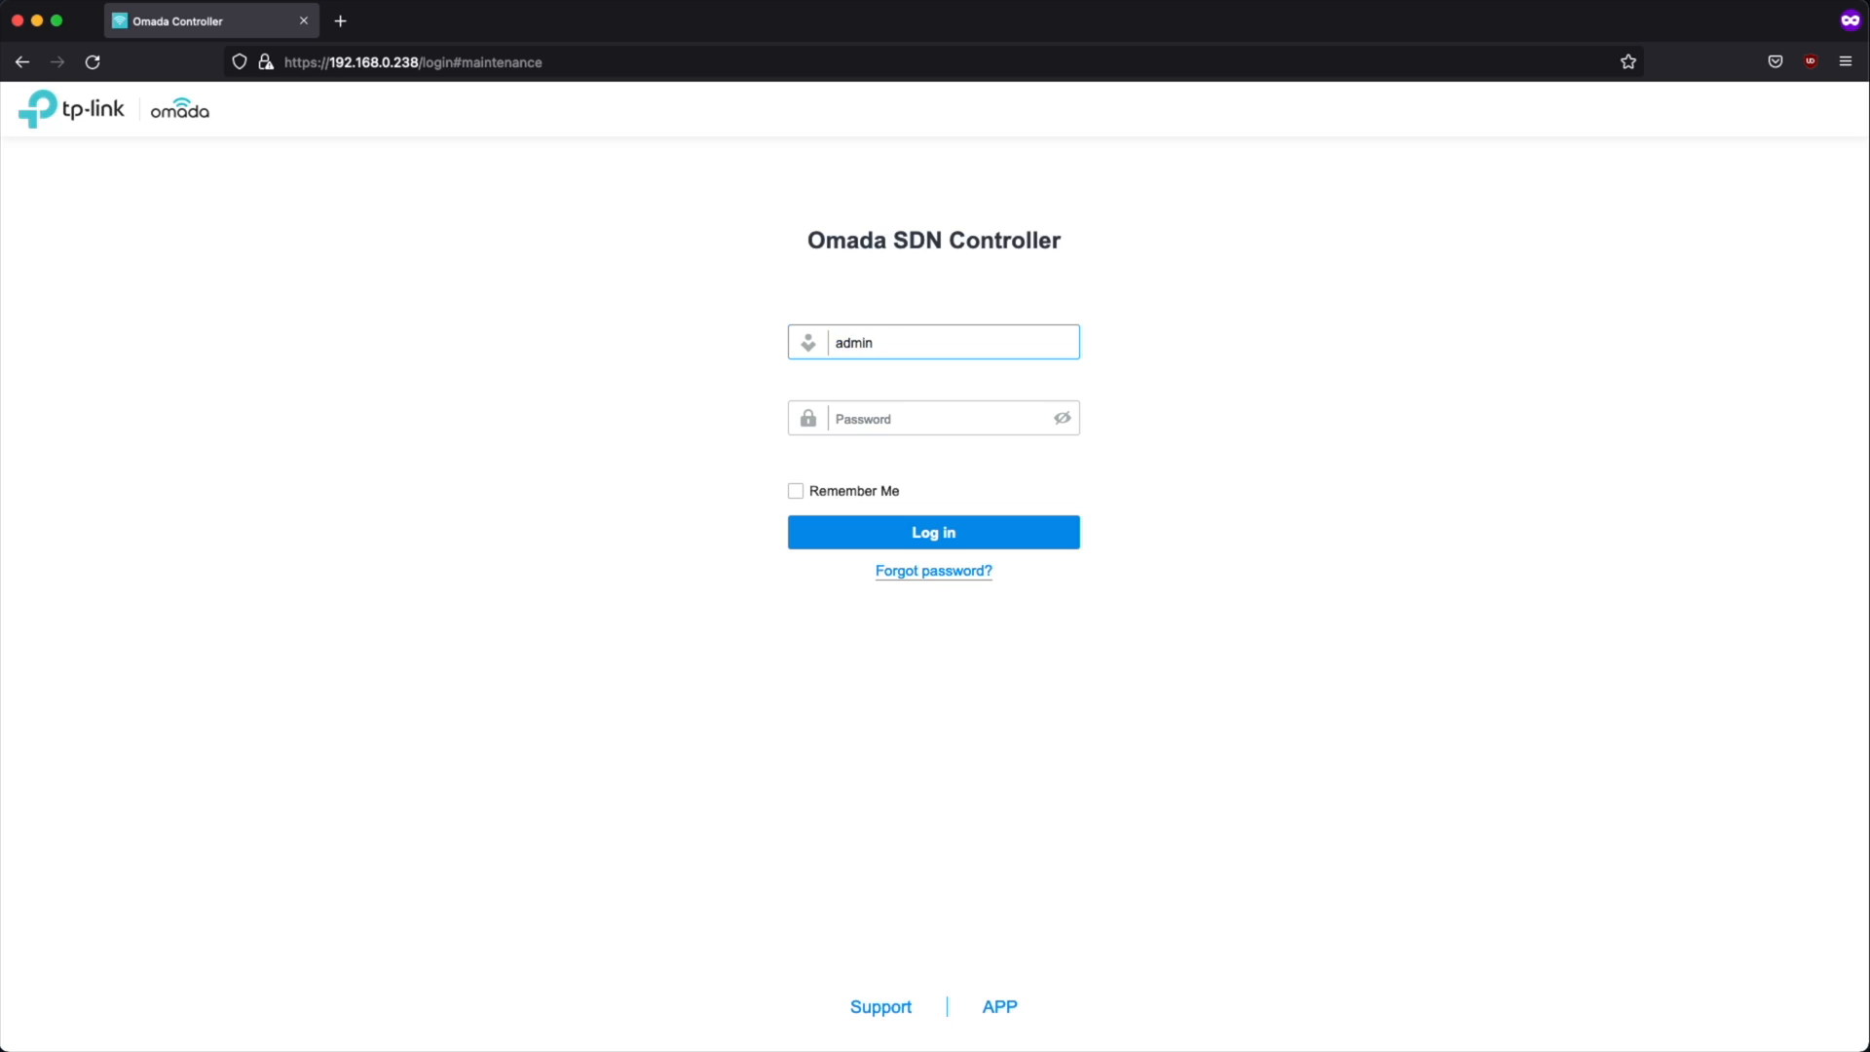
{"action": "left_click", "coordinate": [934, 418]}
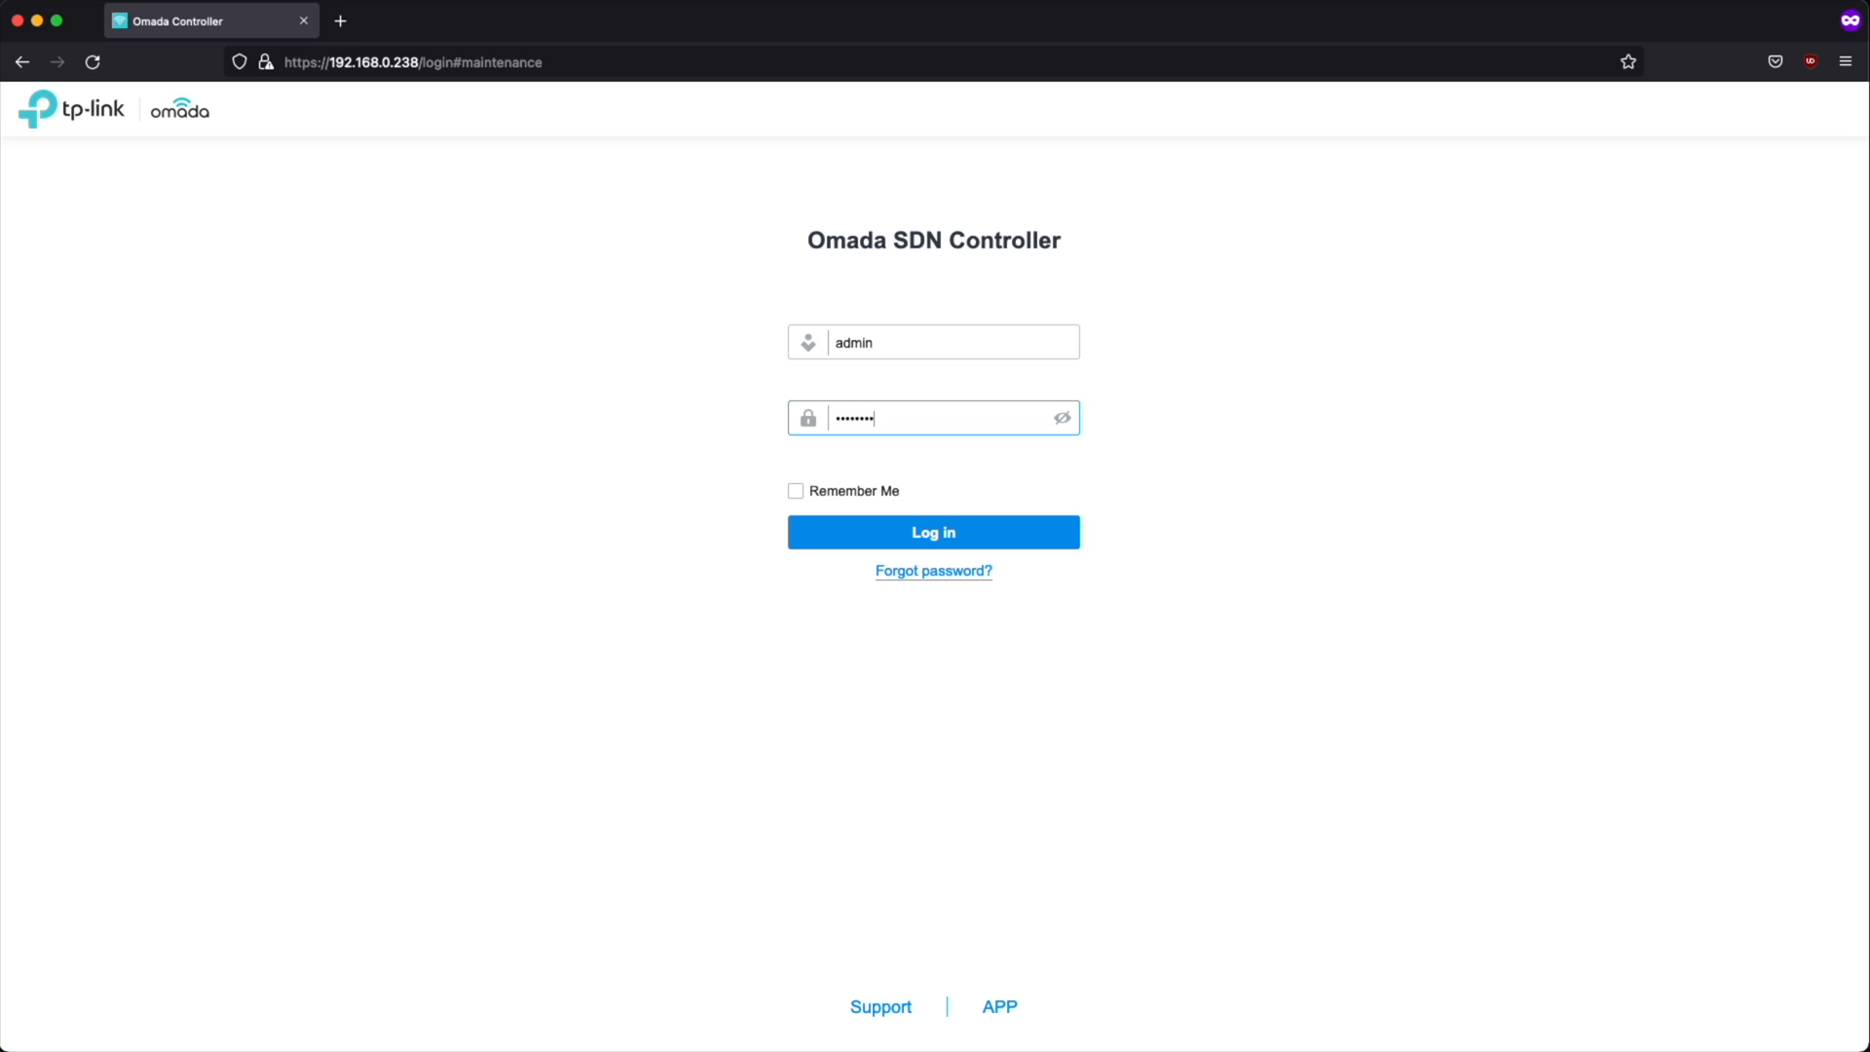
{"action": "left_click", "coordinate": [933, 531]}
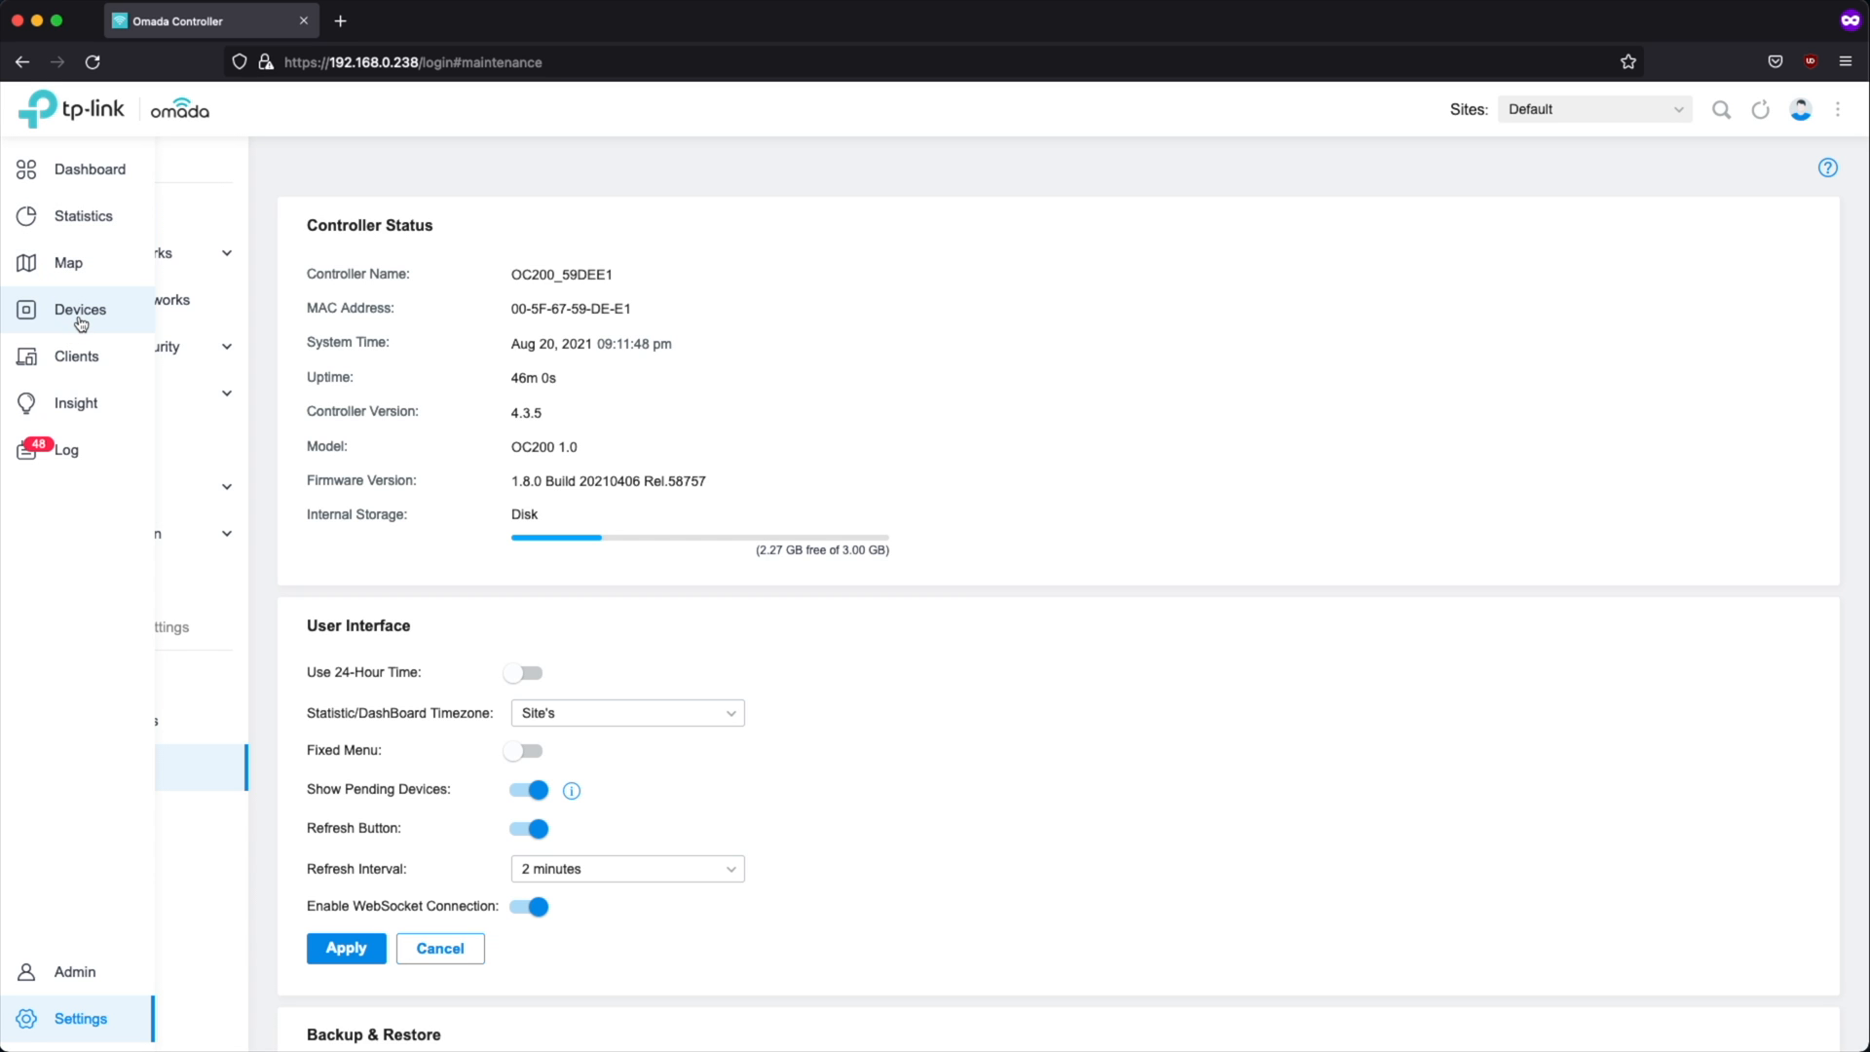
Step: Adopt the pending EAP660 HD access point from the Devices list
{"action": "left_click", "coordinate": [80, 309]}
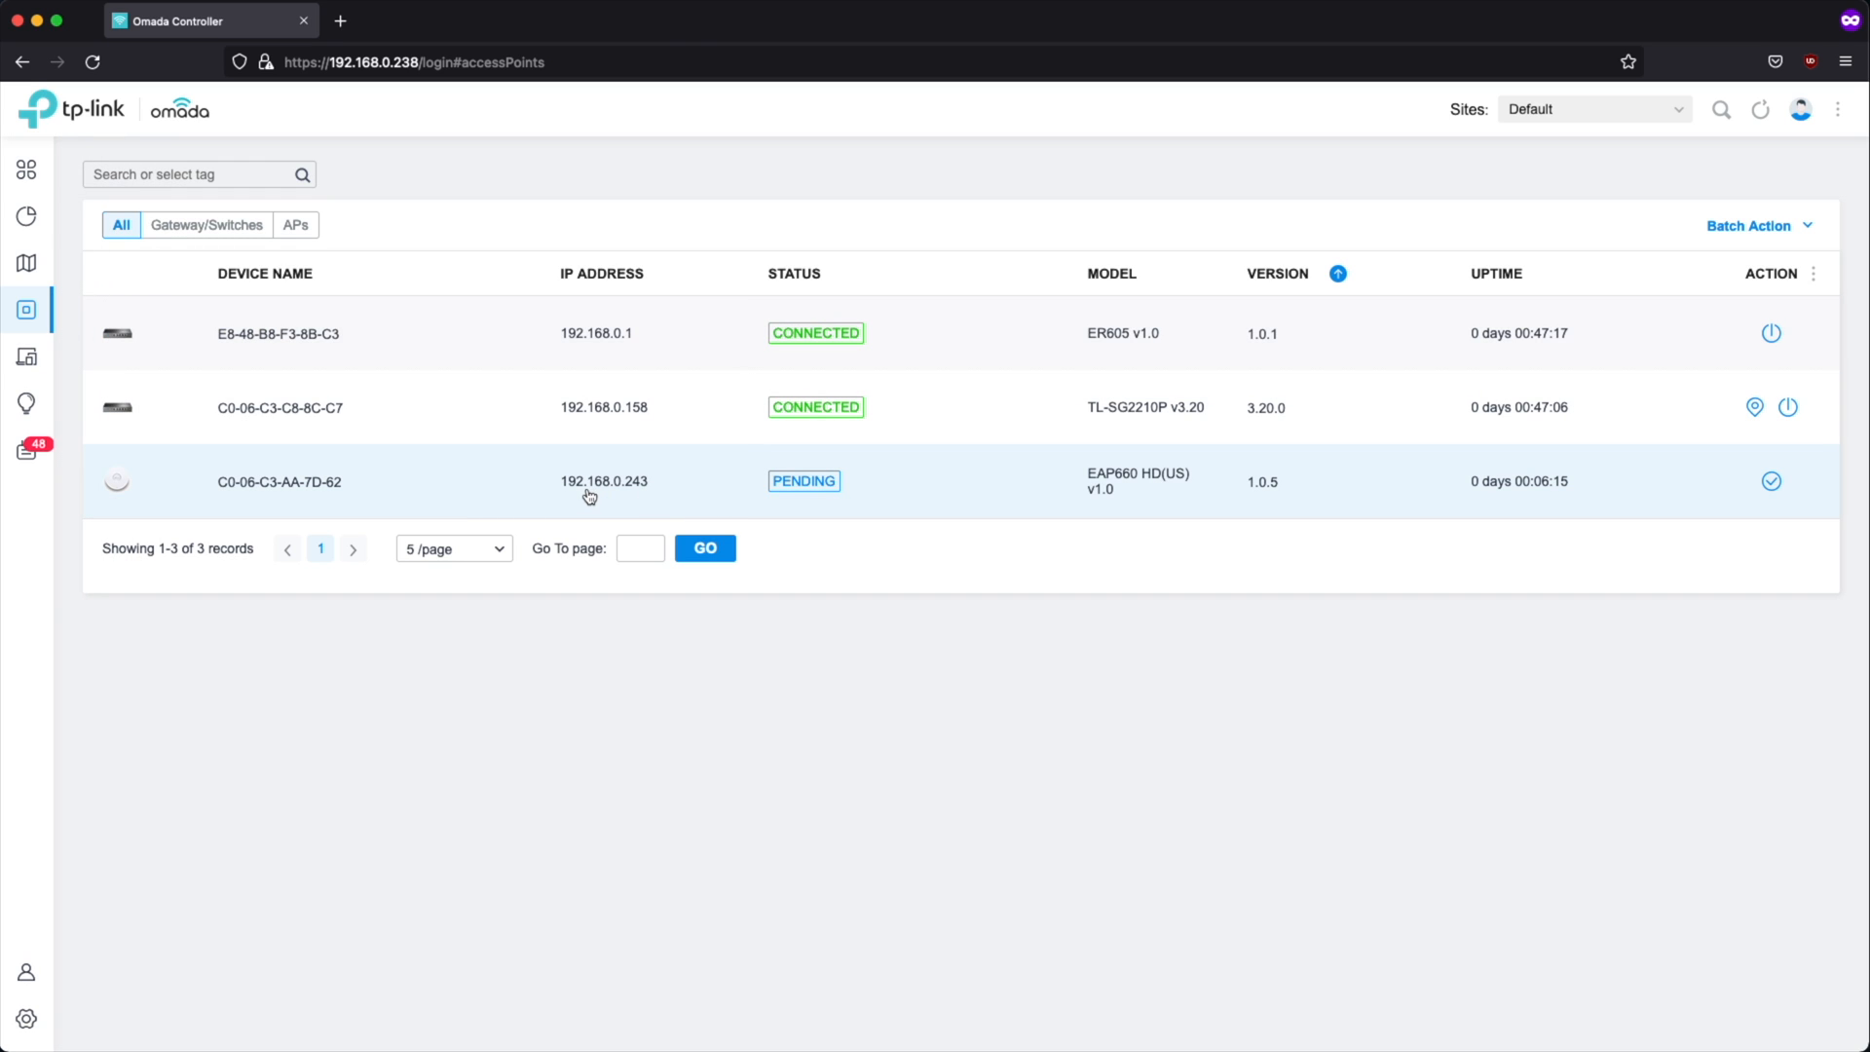
{"action": "mouse_move", "coordinate": [665, 488]}
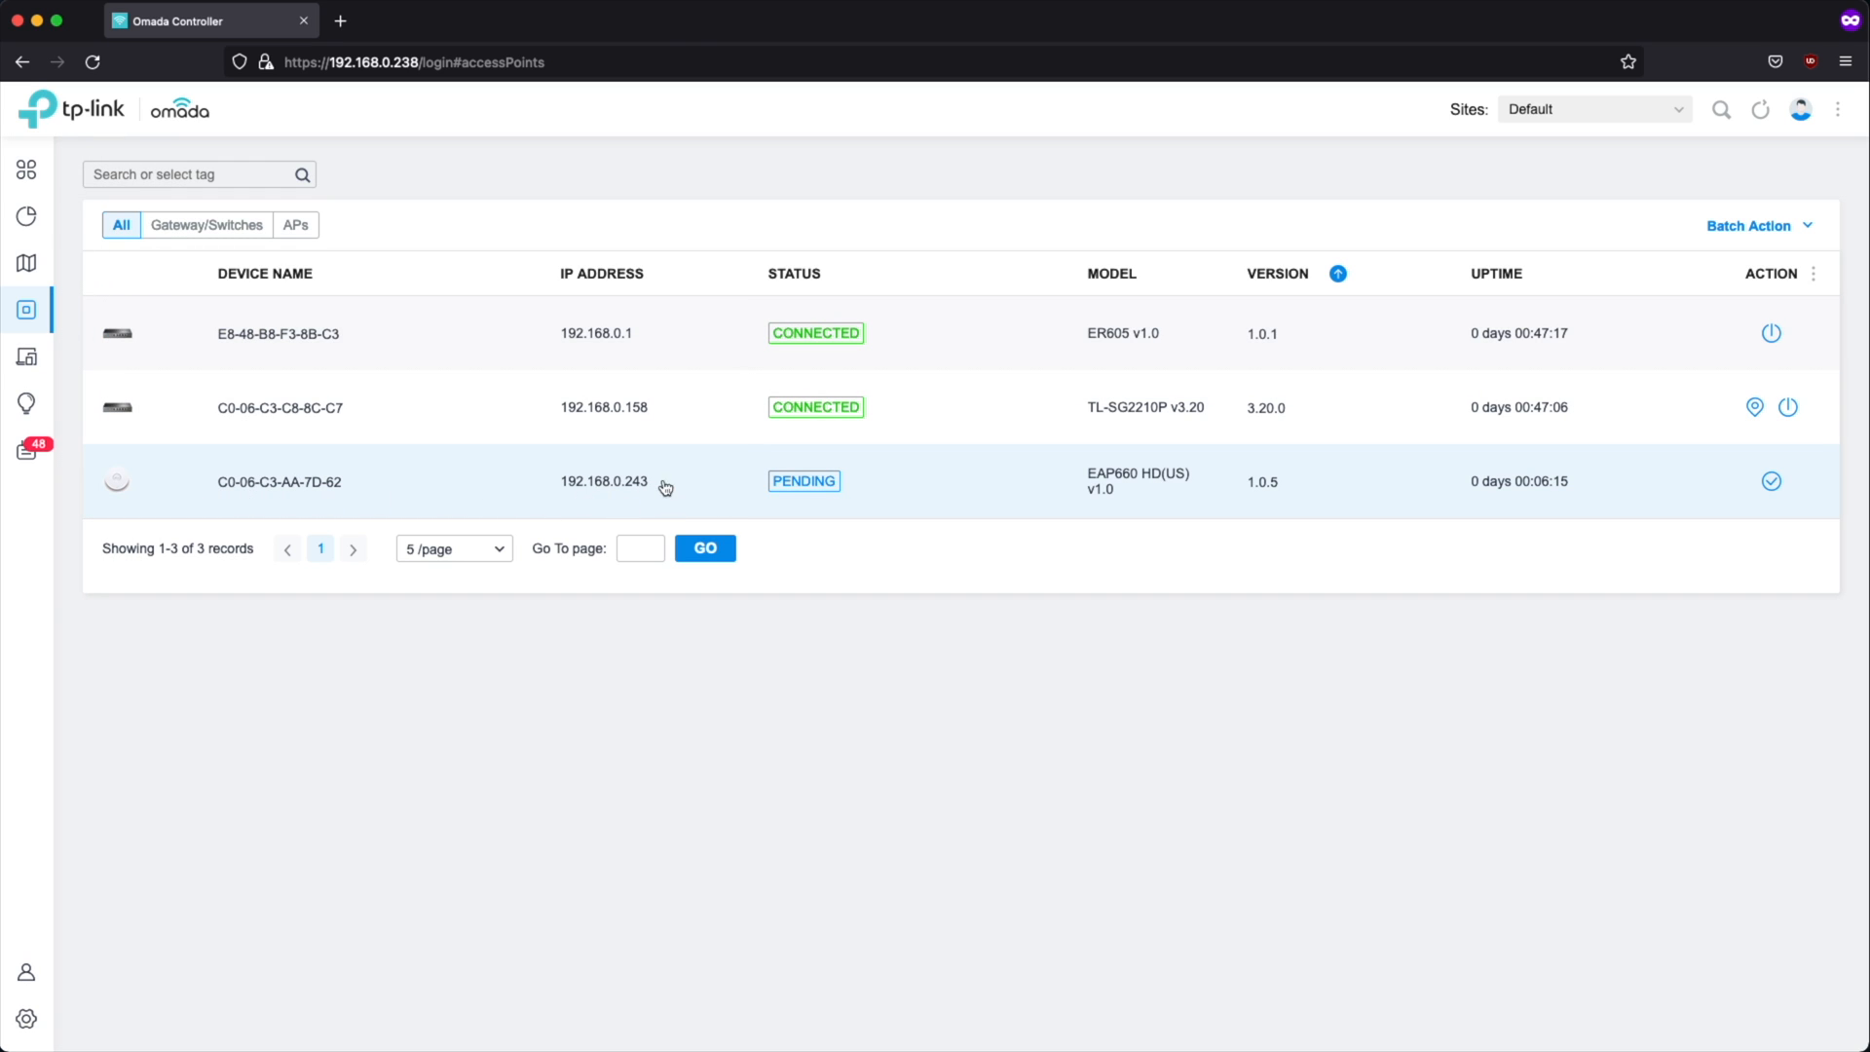
{"action": "mouse_move", "coordinate": [662, 490]}
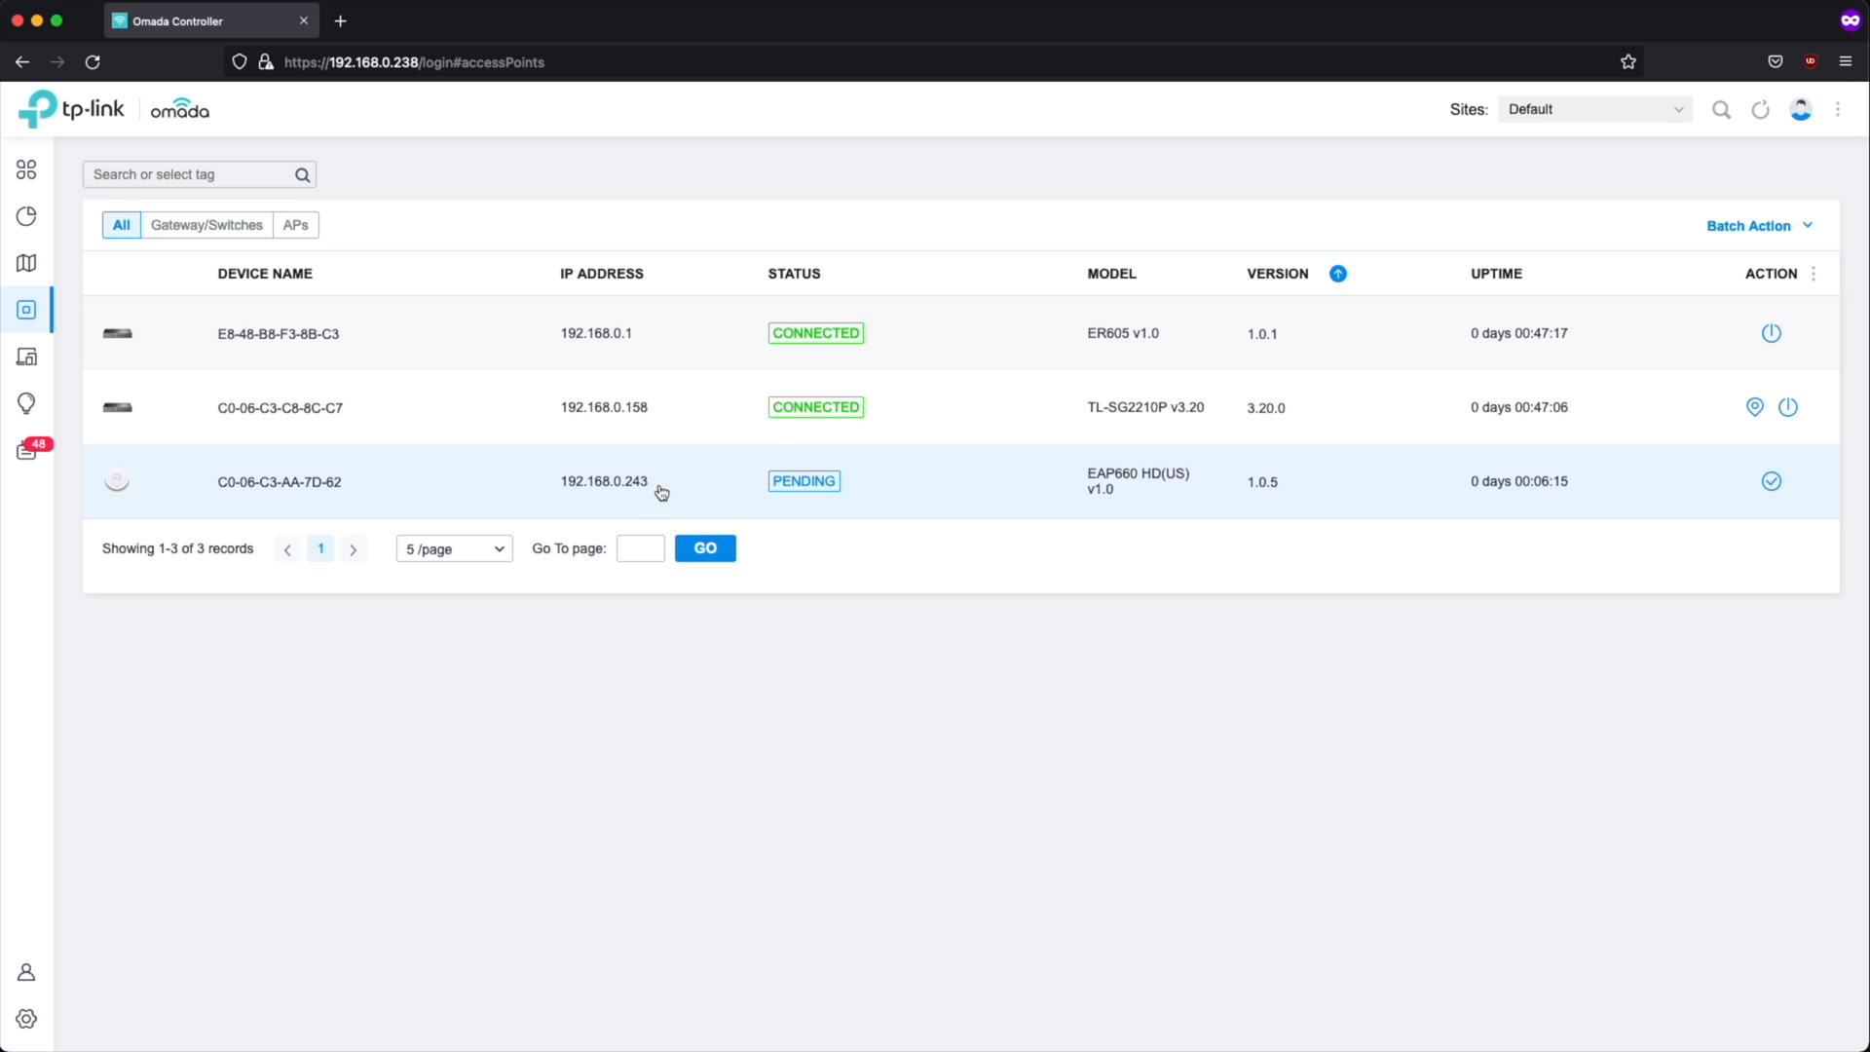
{"action": "mouse_move", "coordinate": [602, 504]}
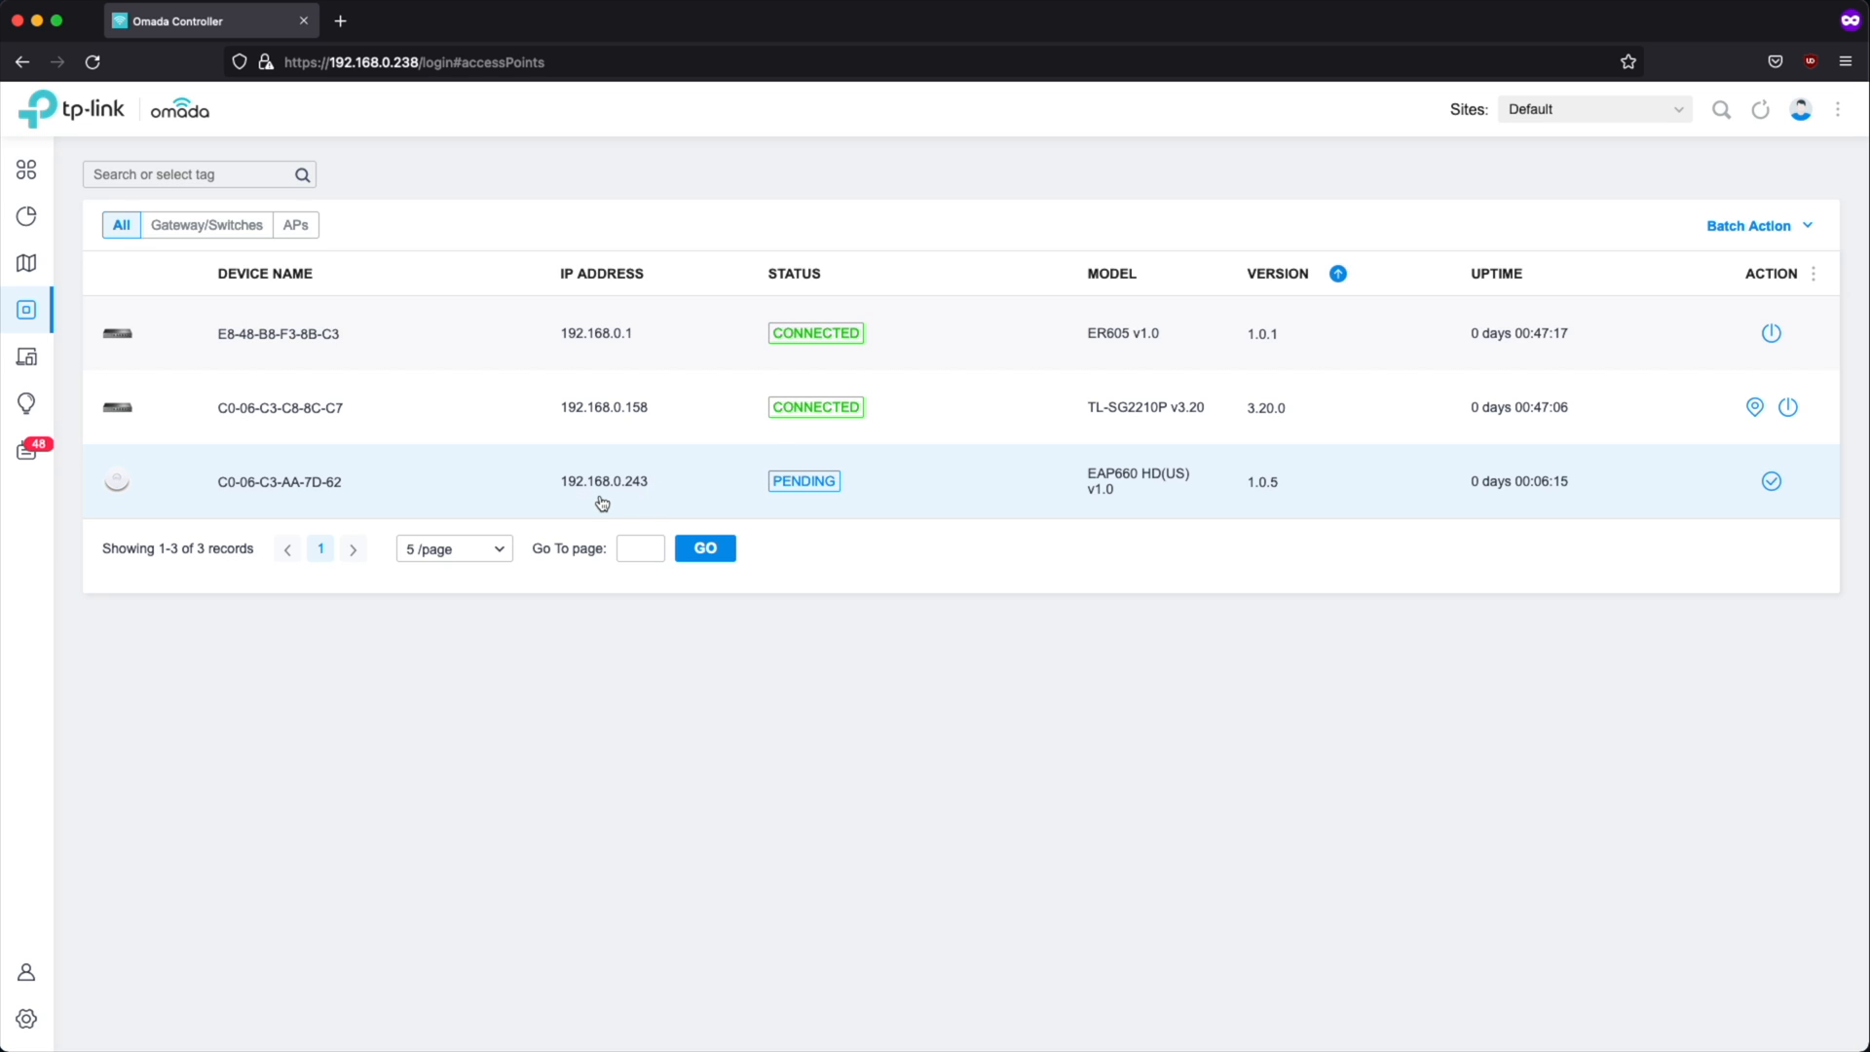
{"action": "mouse_move", "coordinate": [654, 499]}
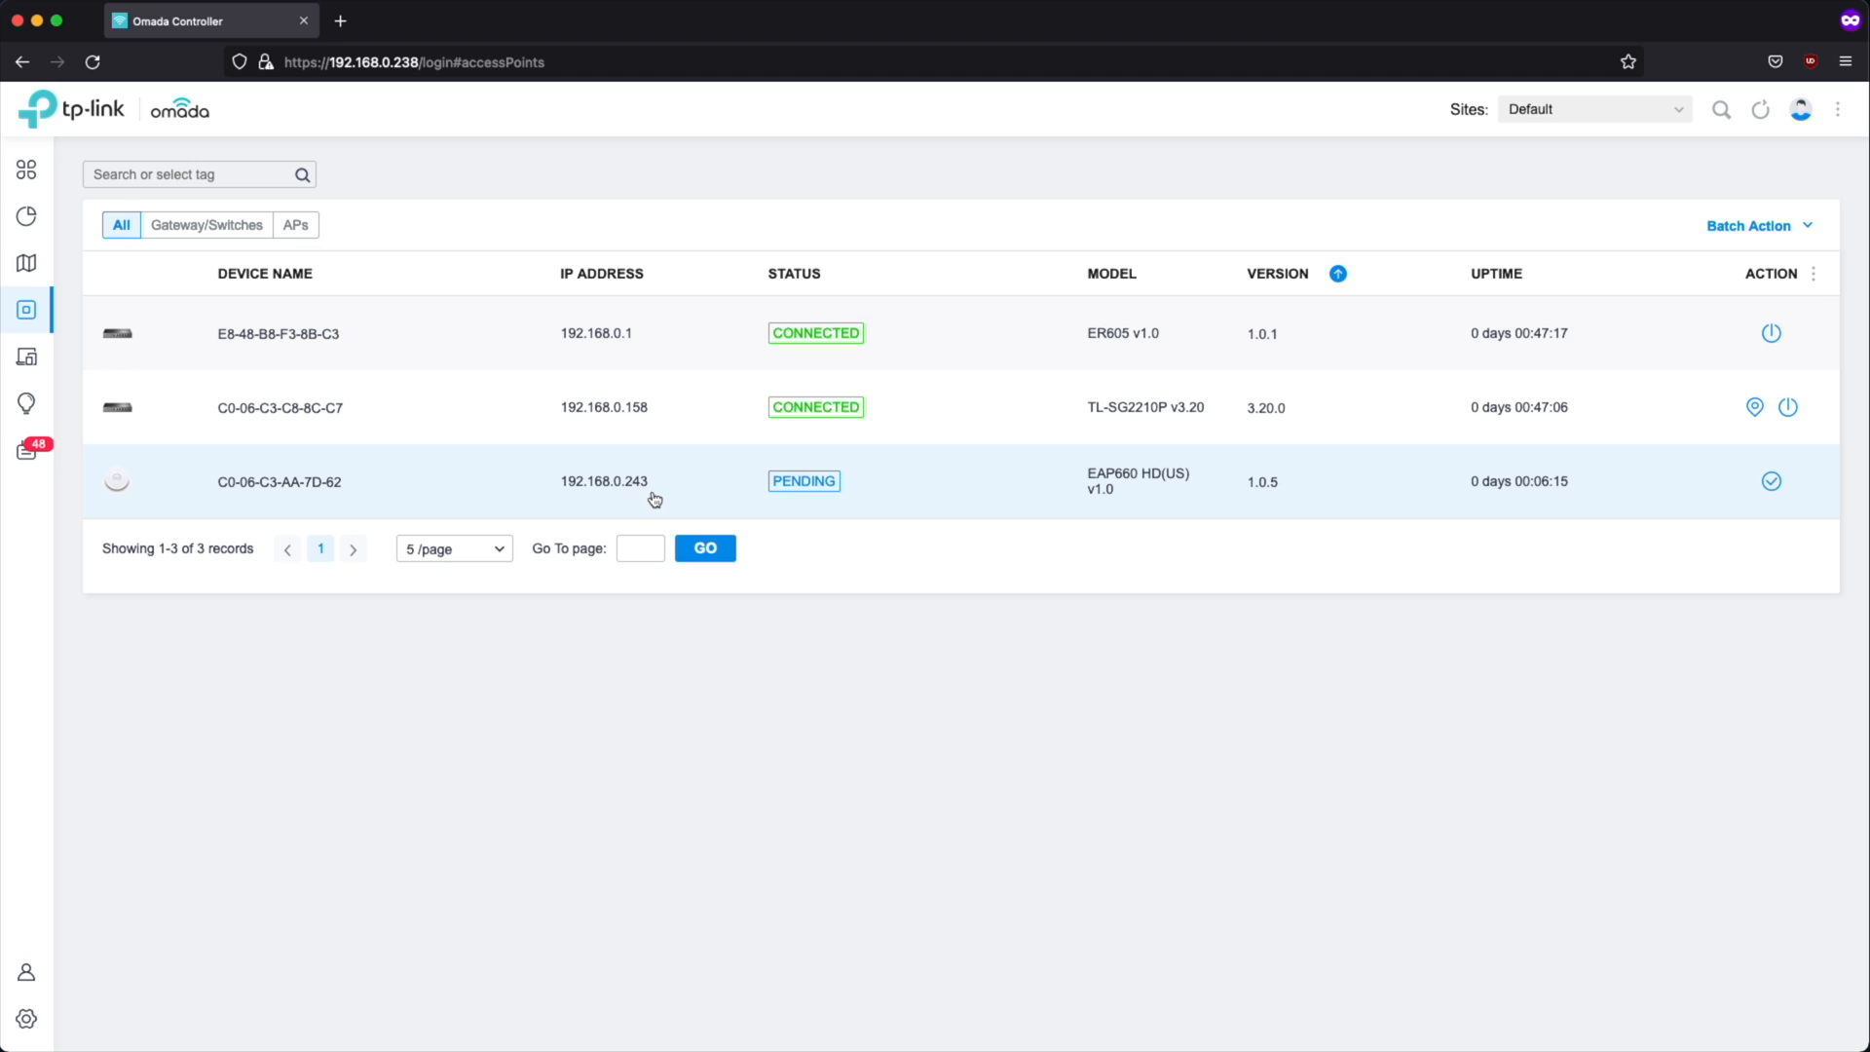
{"action": "mouse_move", "coordinate": [868, 497]}
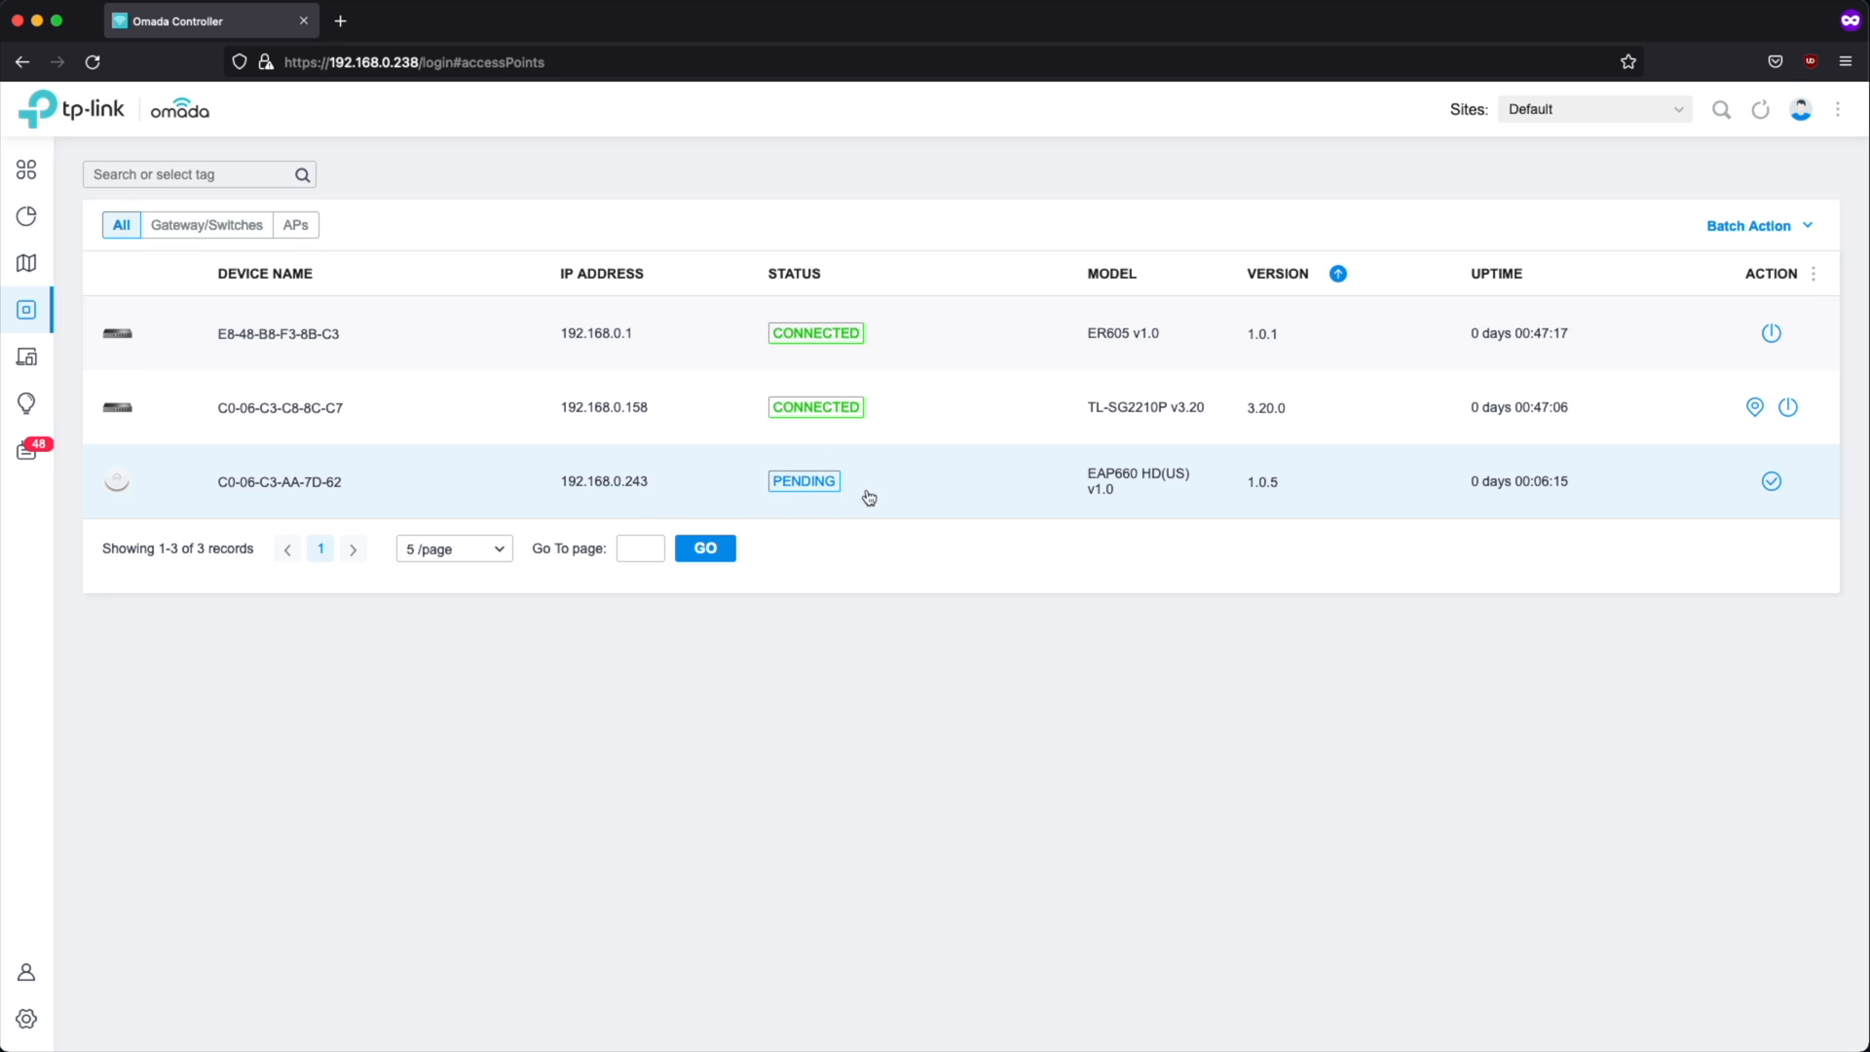
{"action": "mouse_move", "coordinate": [1771, 483]}
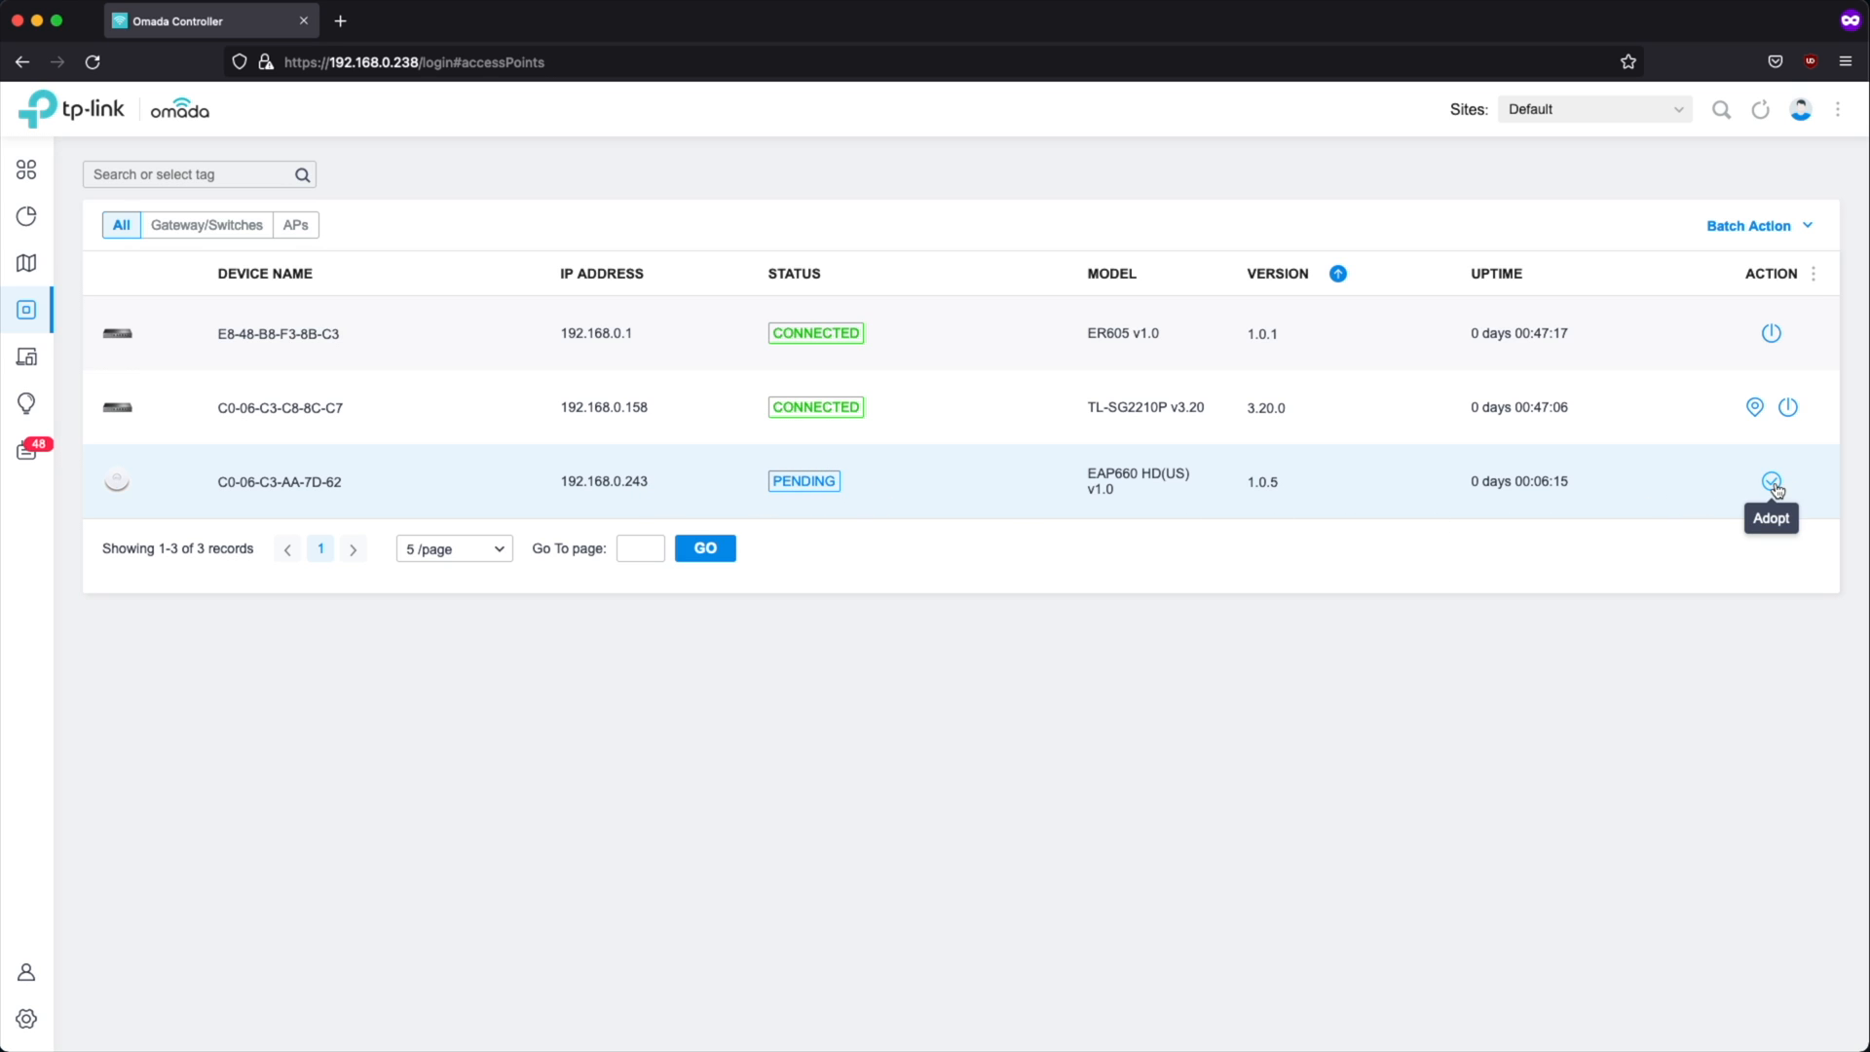
{"action": "left_click", "coordinate": [1770, 482]}
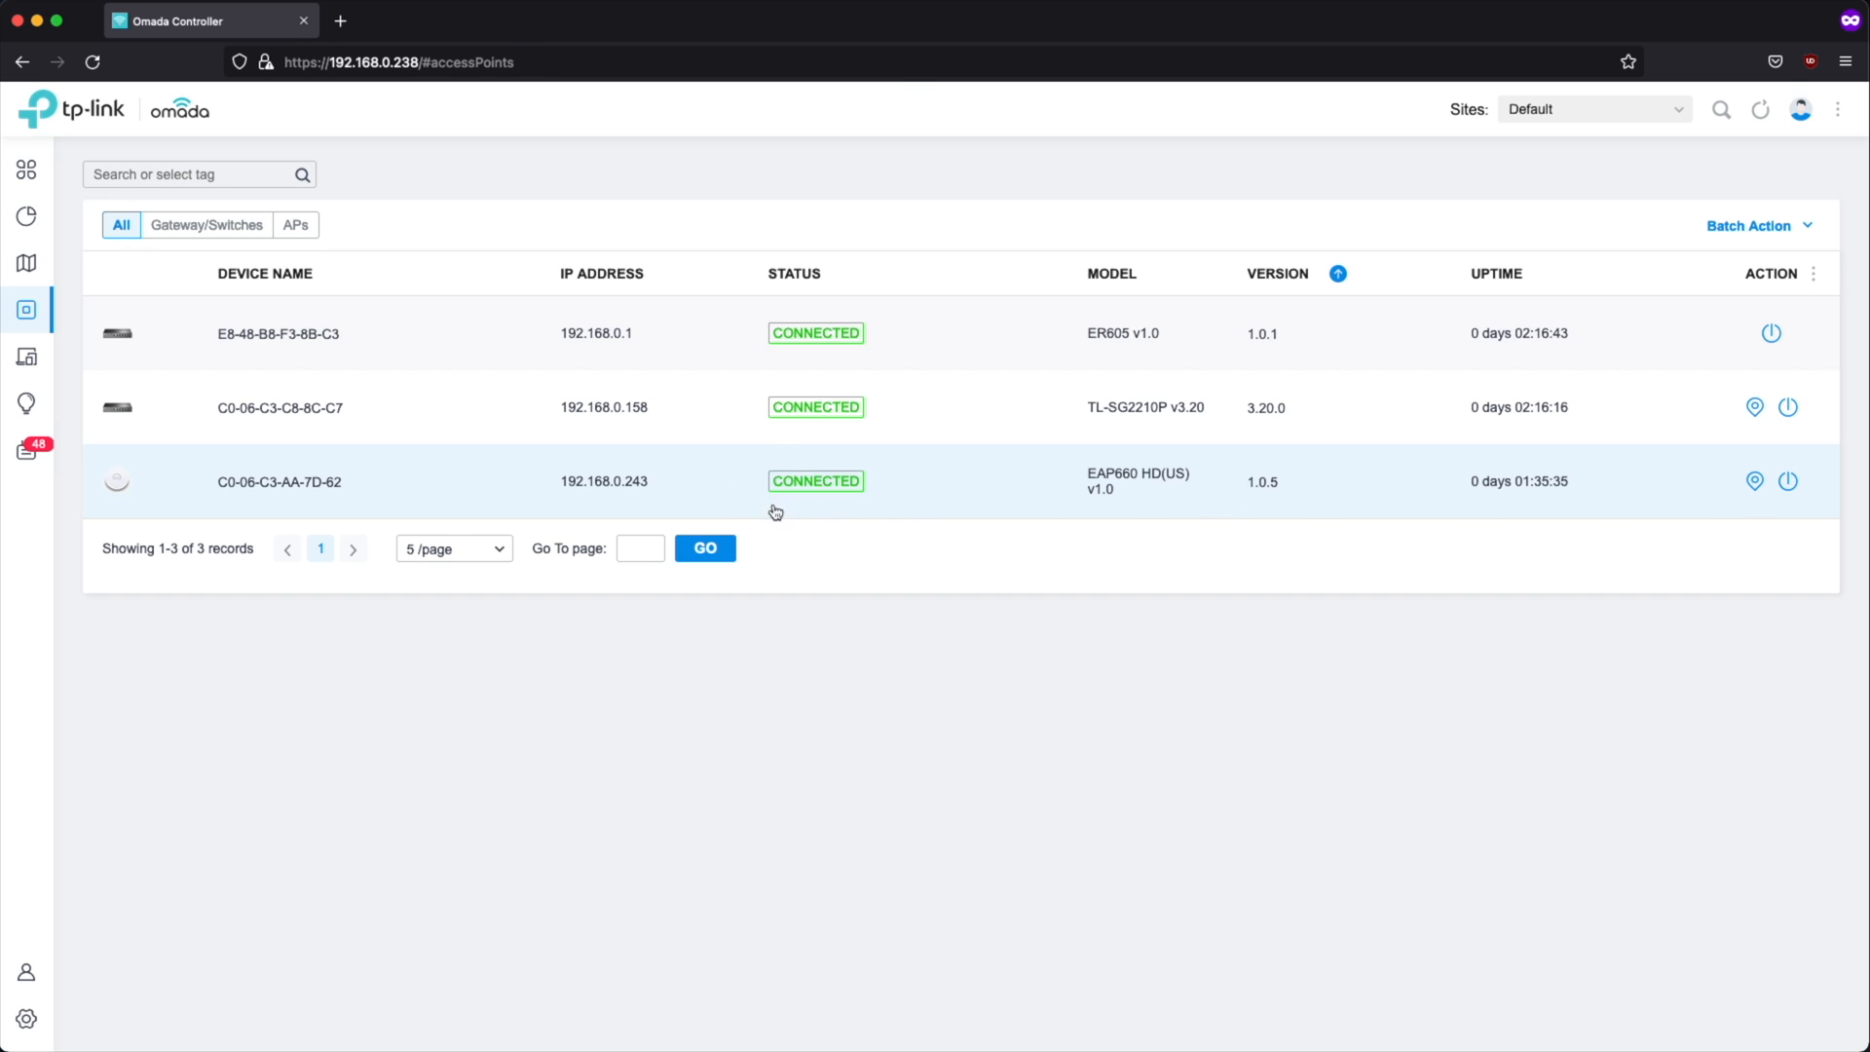
{"action": "mouse_move", "coordinate": [632, 488]}
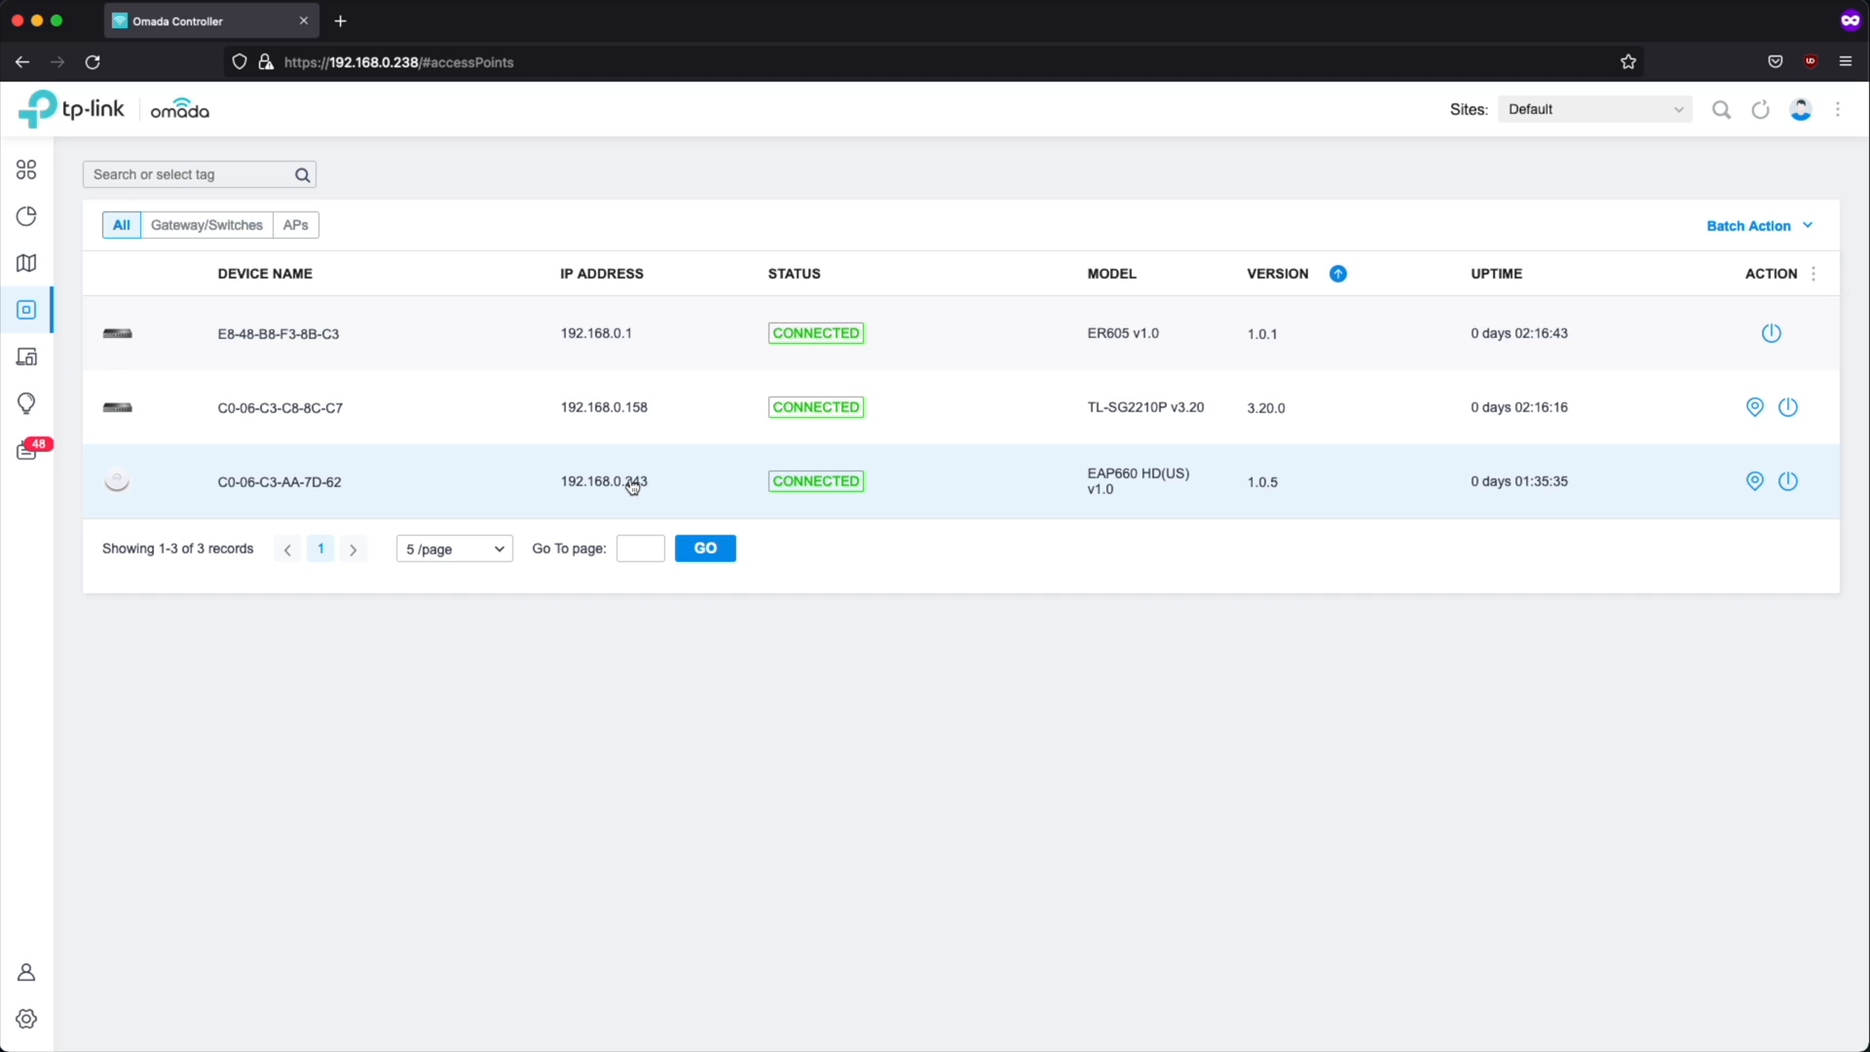
{"action": "mouse_move", "coordinate": [379, 489]}
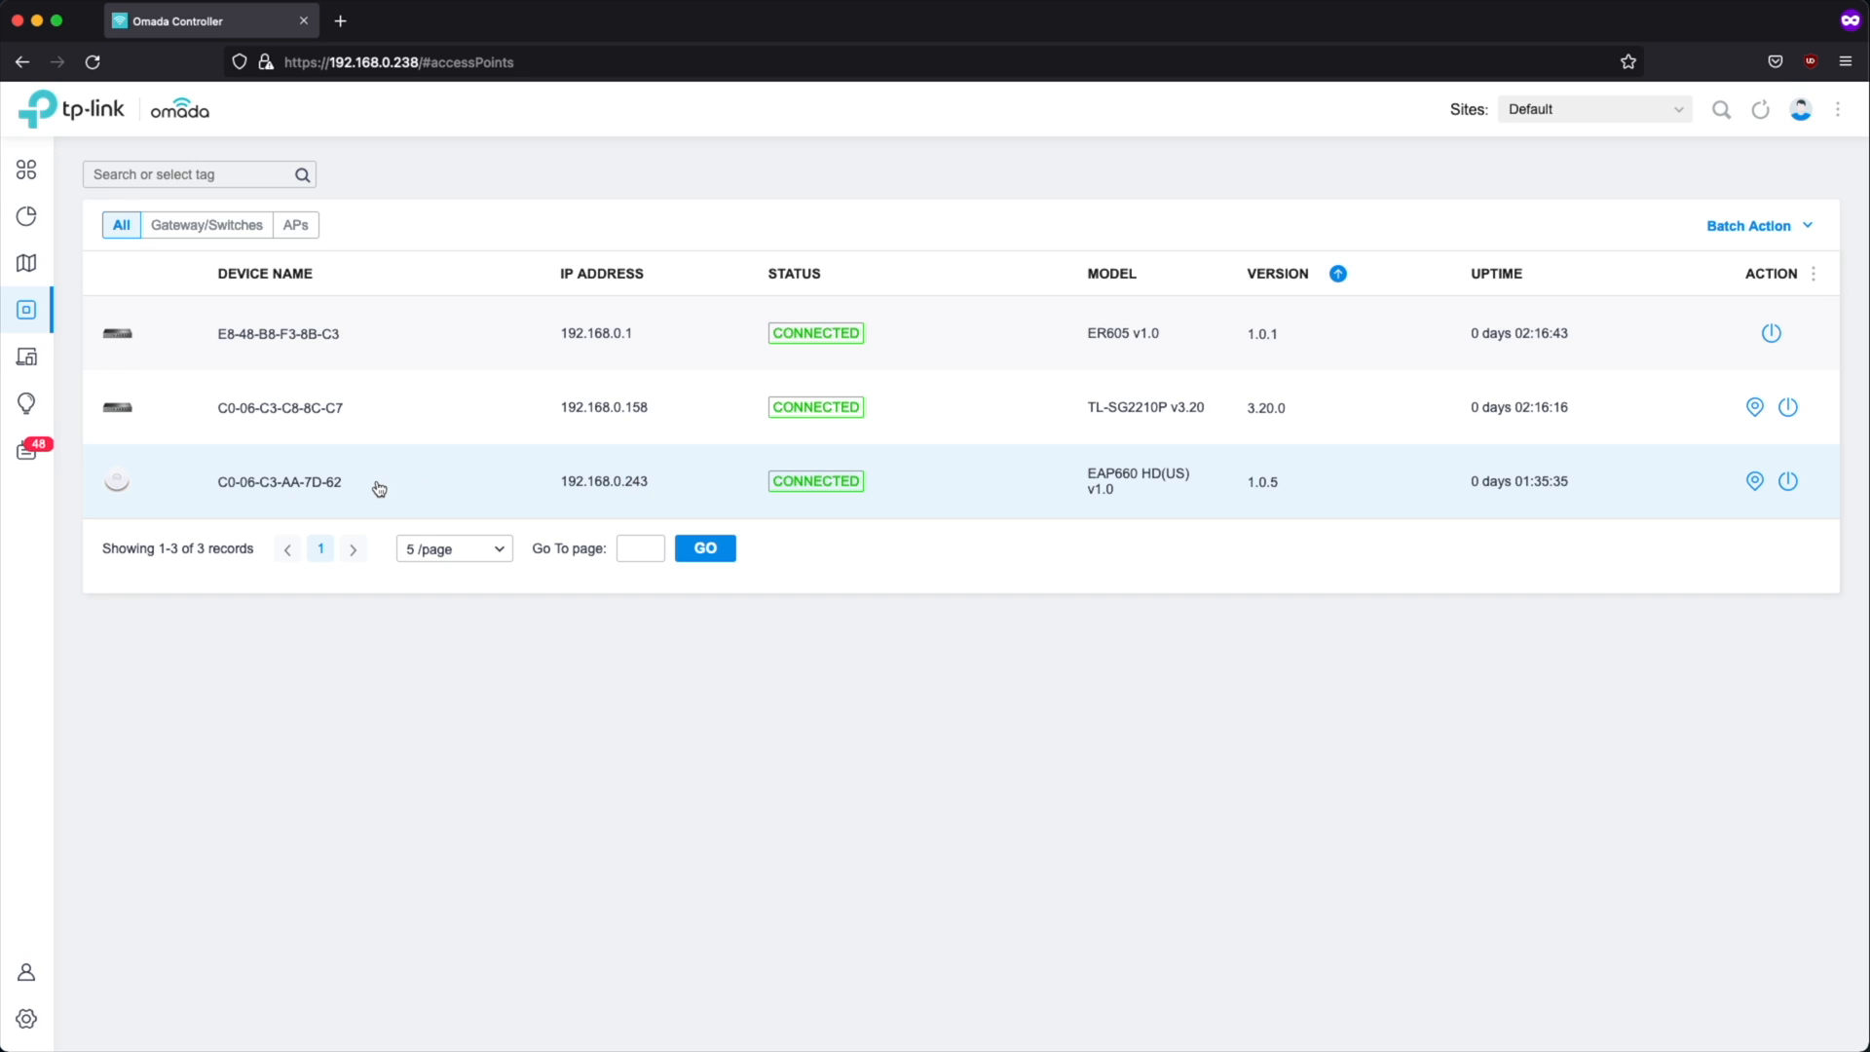
Step: Open Settings > Wired Networks > LAN to view KidsVLAN (VLAN 10) and LAN
{"action": "left_click", "coordinate": [25, 1019]}
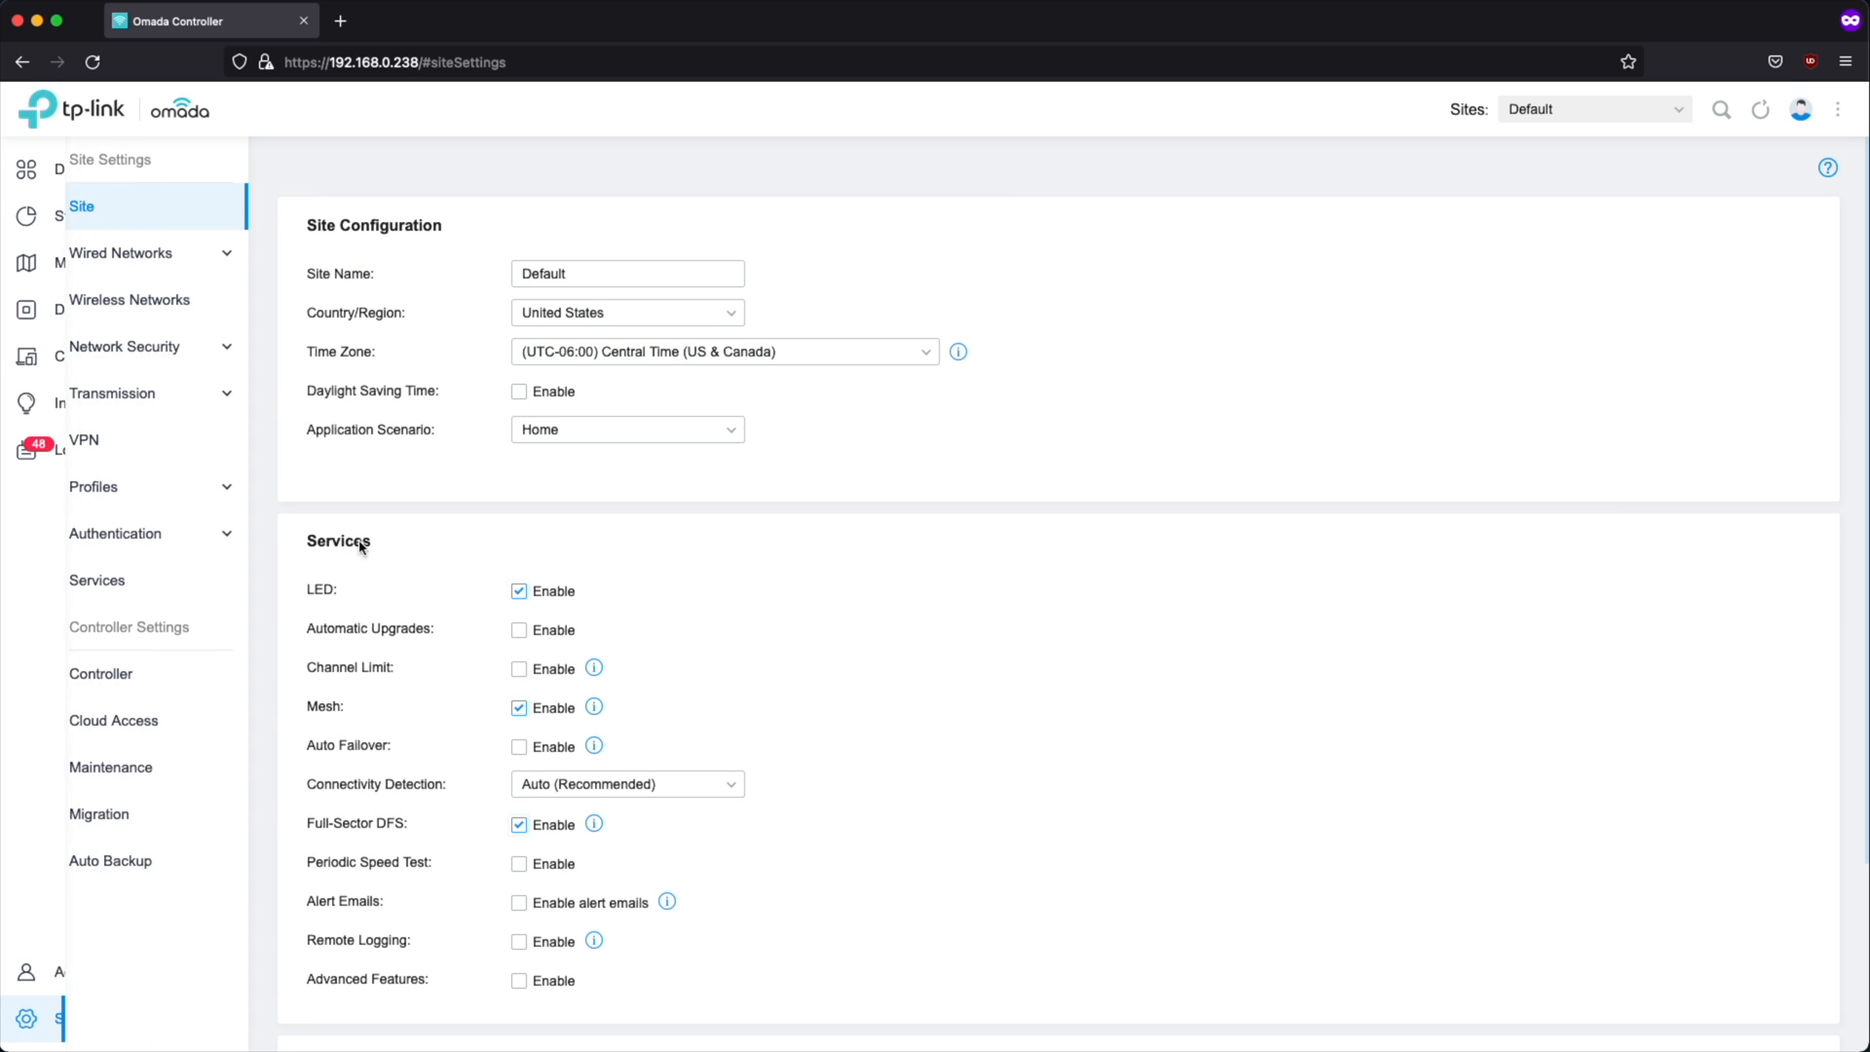
{"action": "left_click", "coordinate": [120, 253]}
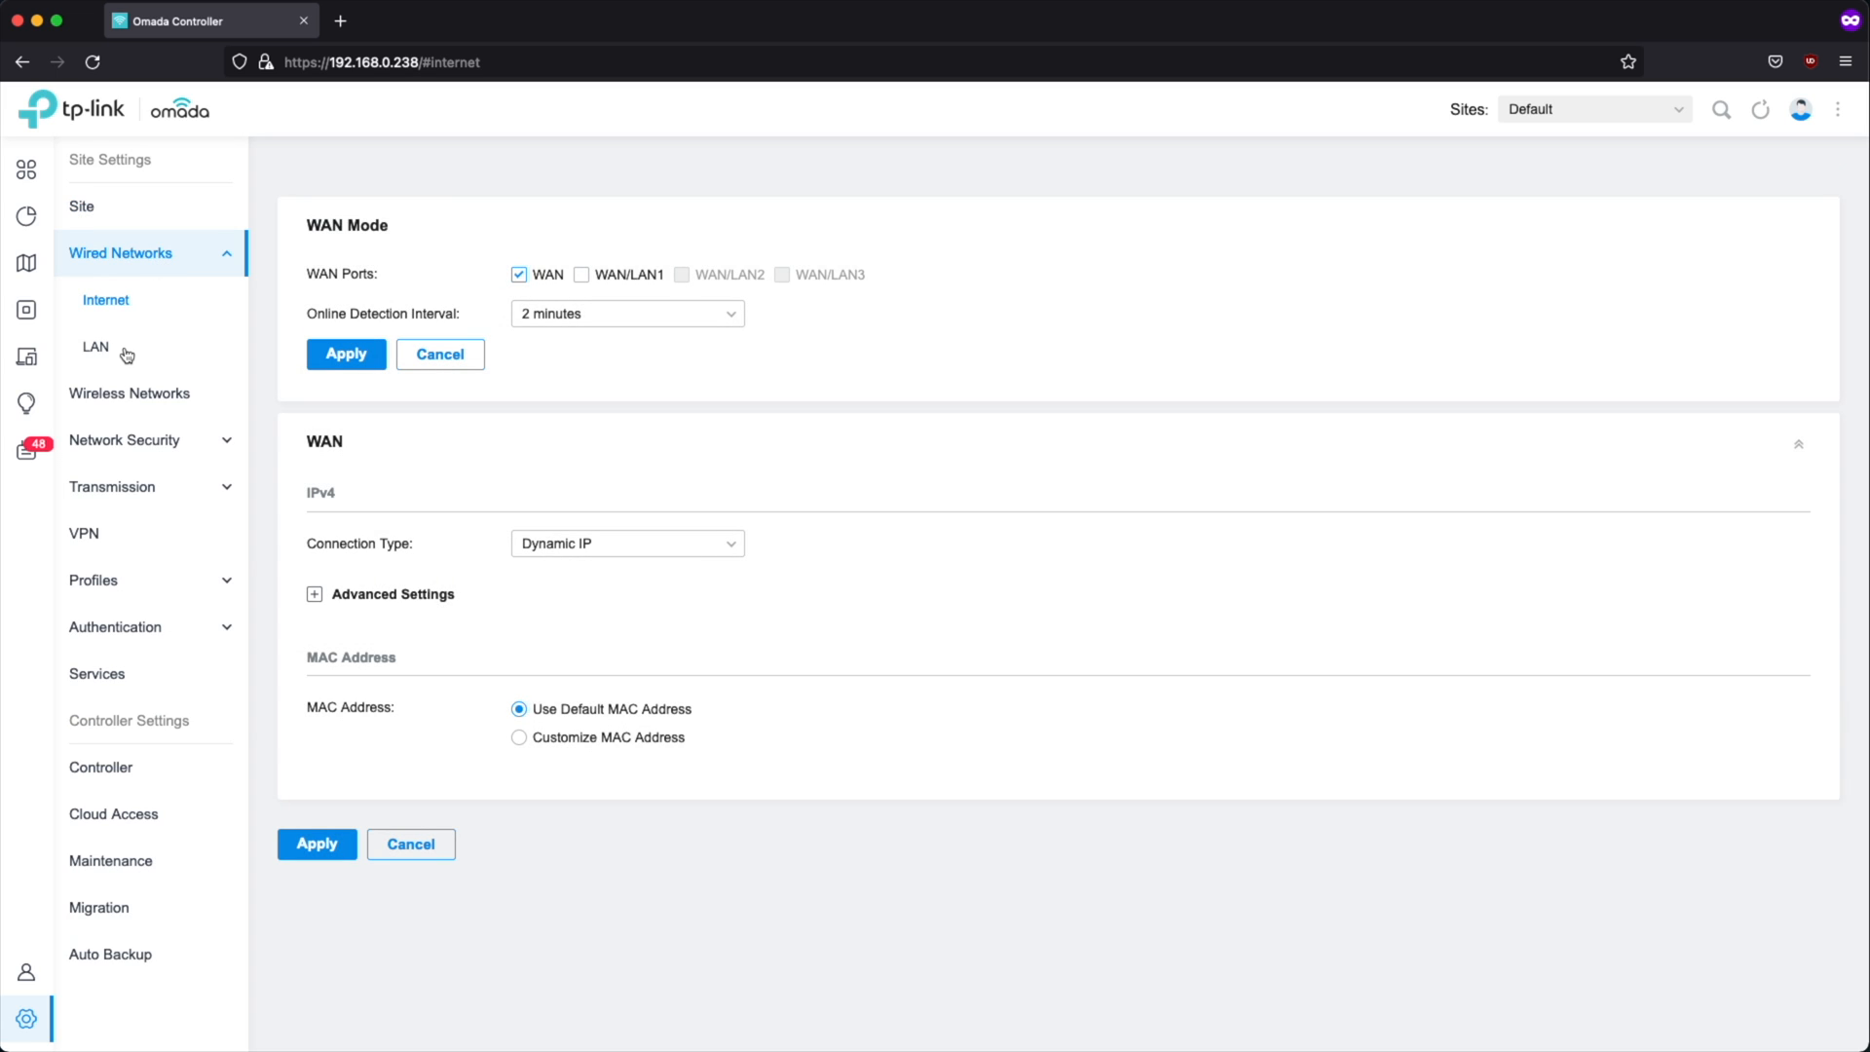
{"action": "left_click", "coordinate": [94, 347]}
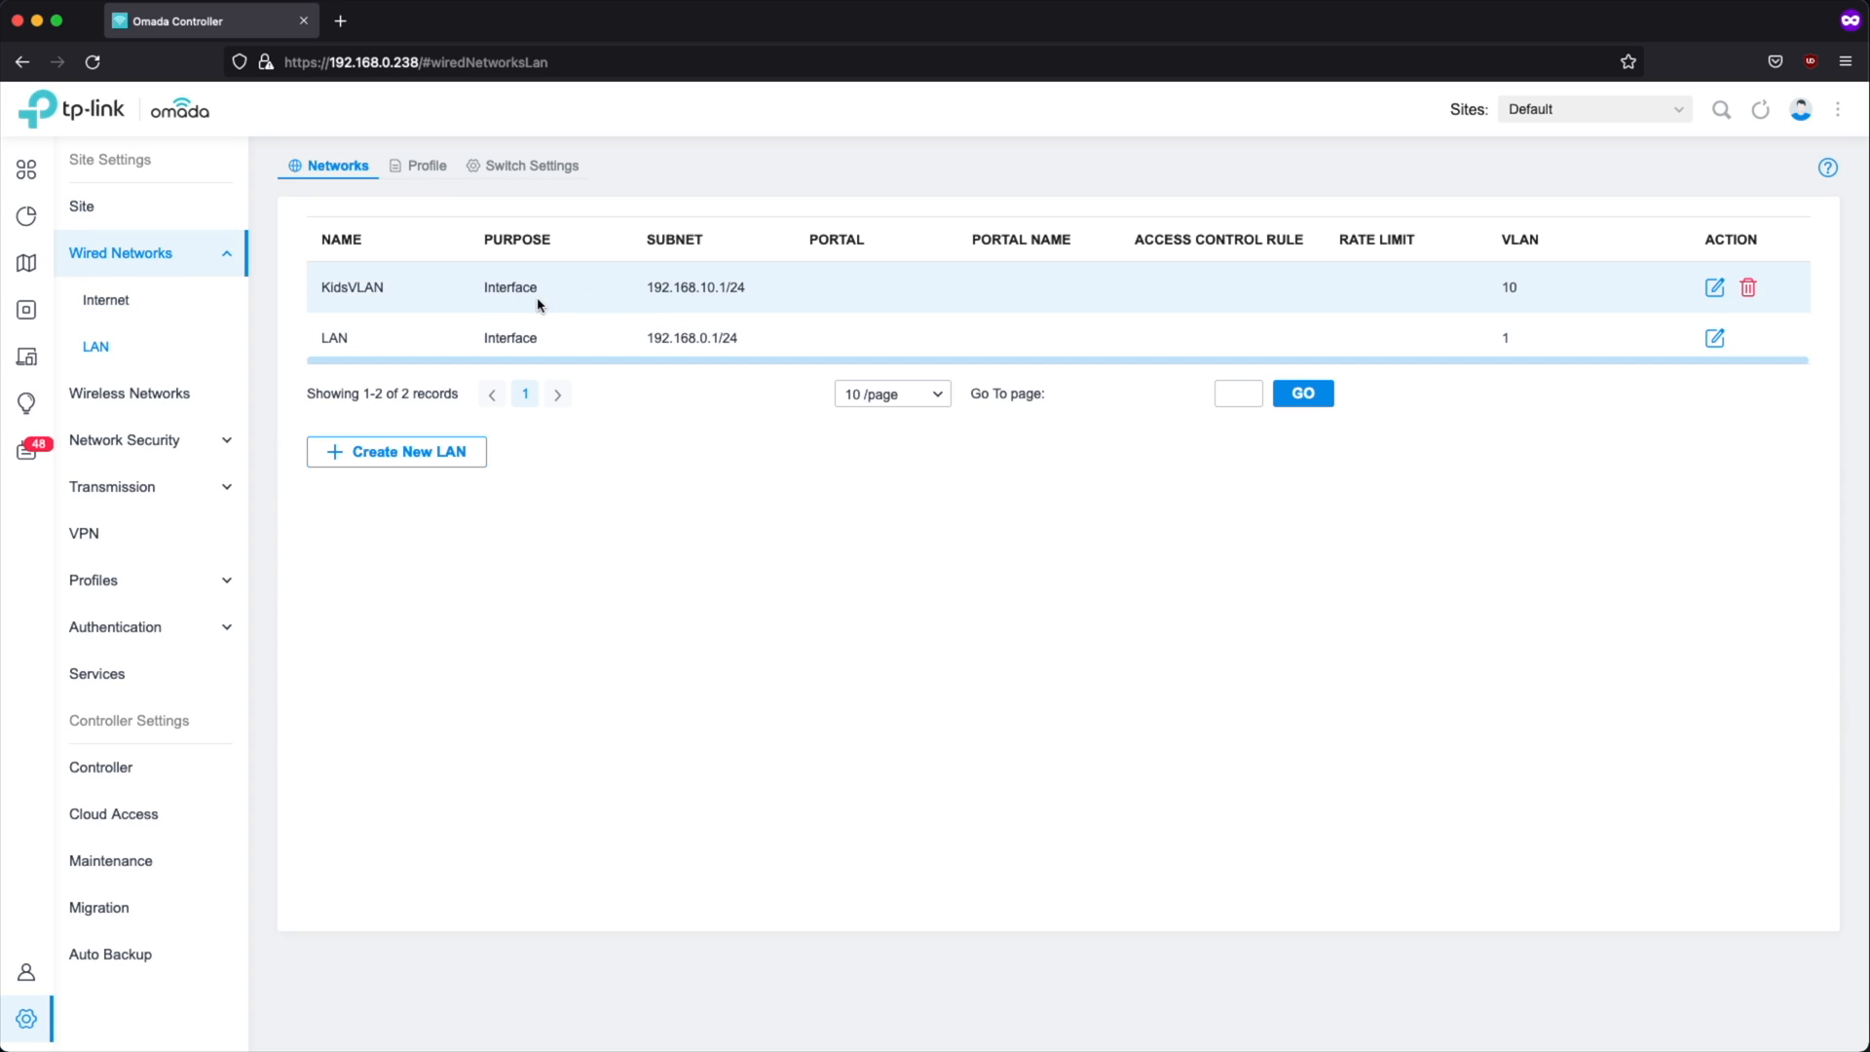
{"action": "mouse_move", "coordinate": [703, 290]}
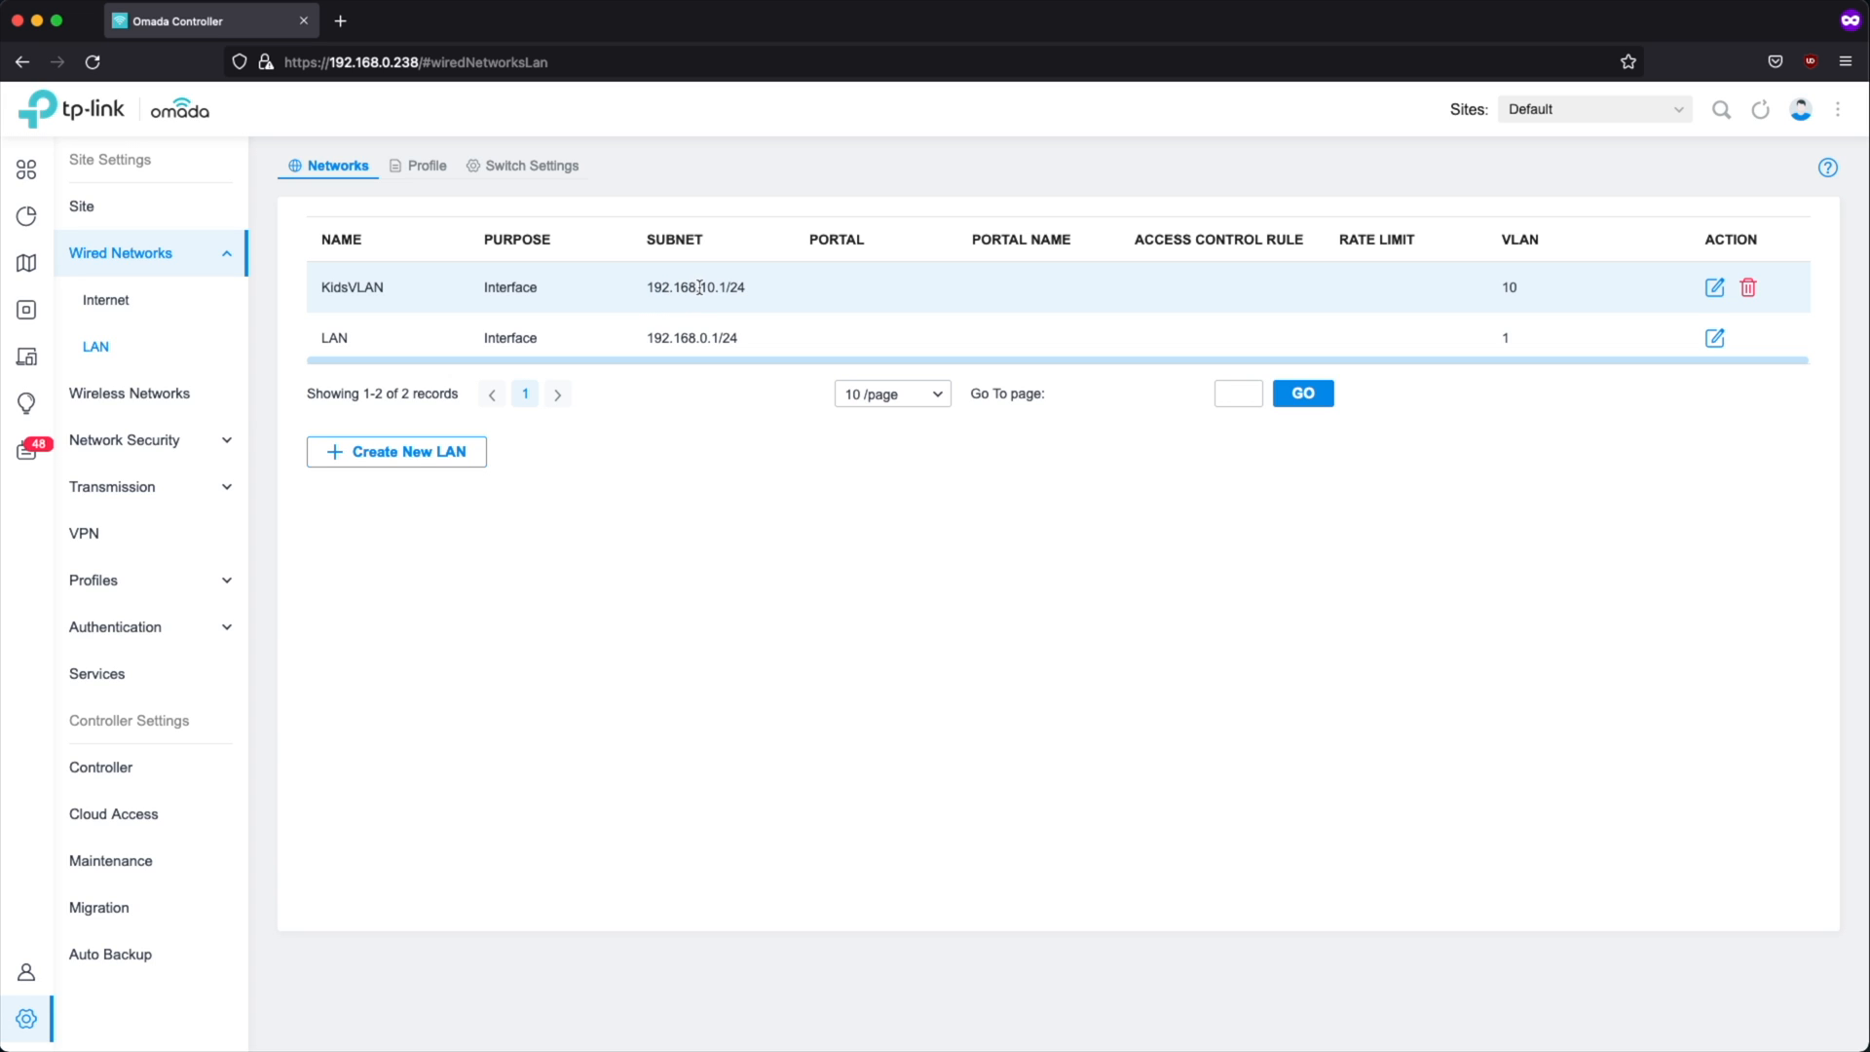
{"action": "mouse_move", "coordinate": [1520, 279]}
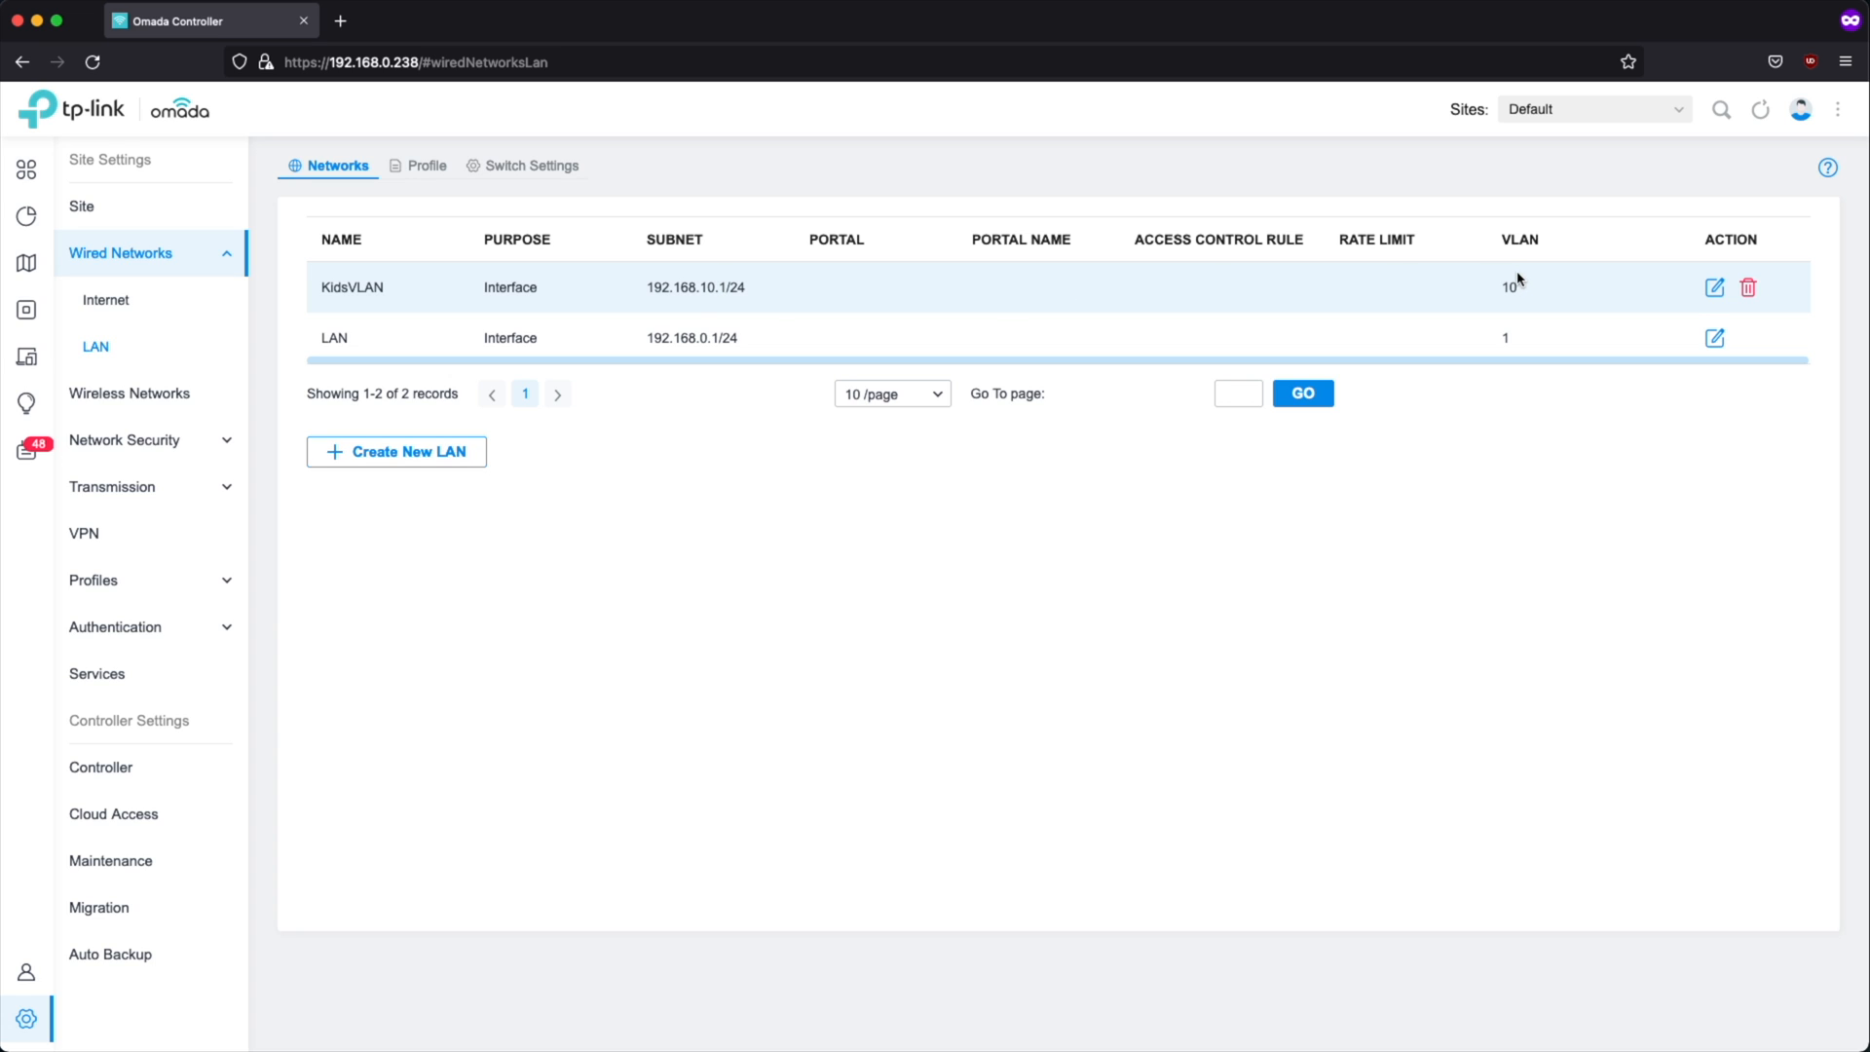
{"action": "mouse_move", "coordinate": [1328, 299]}
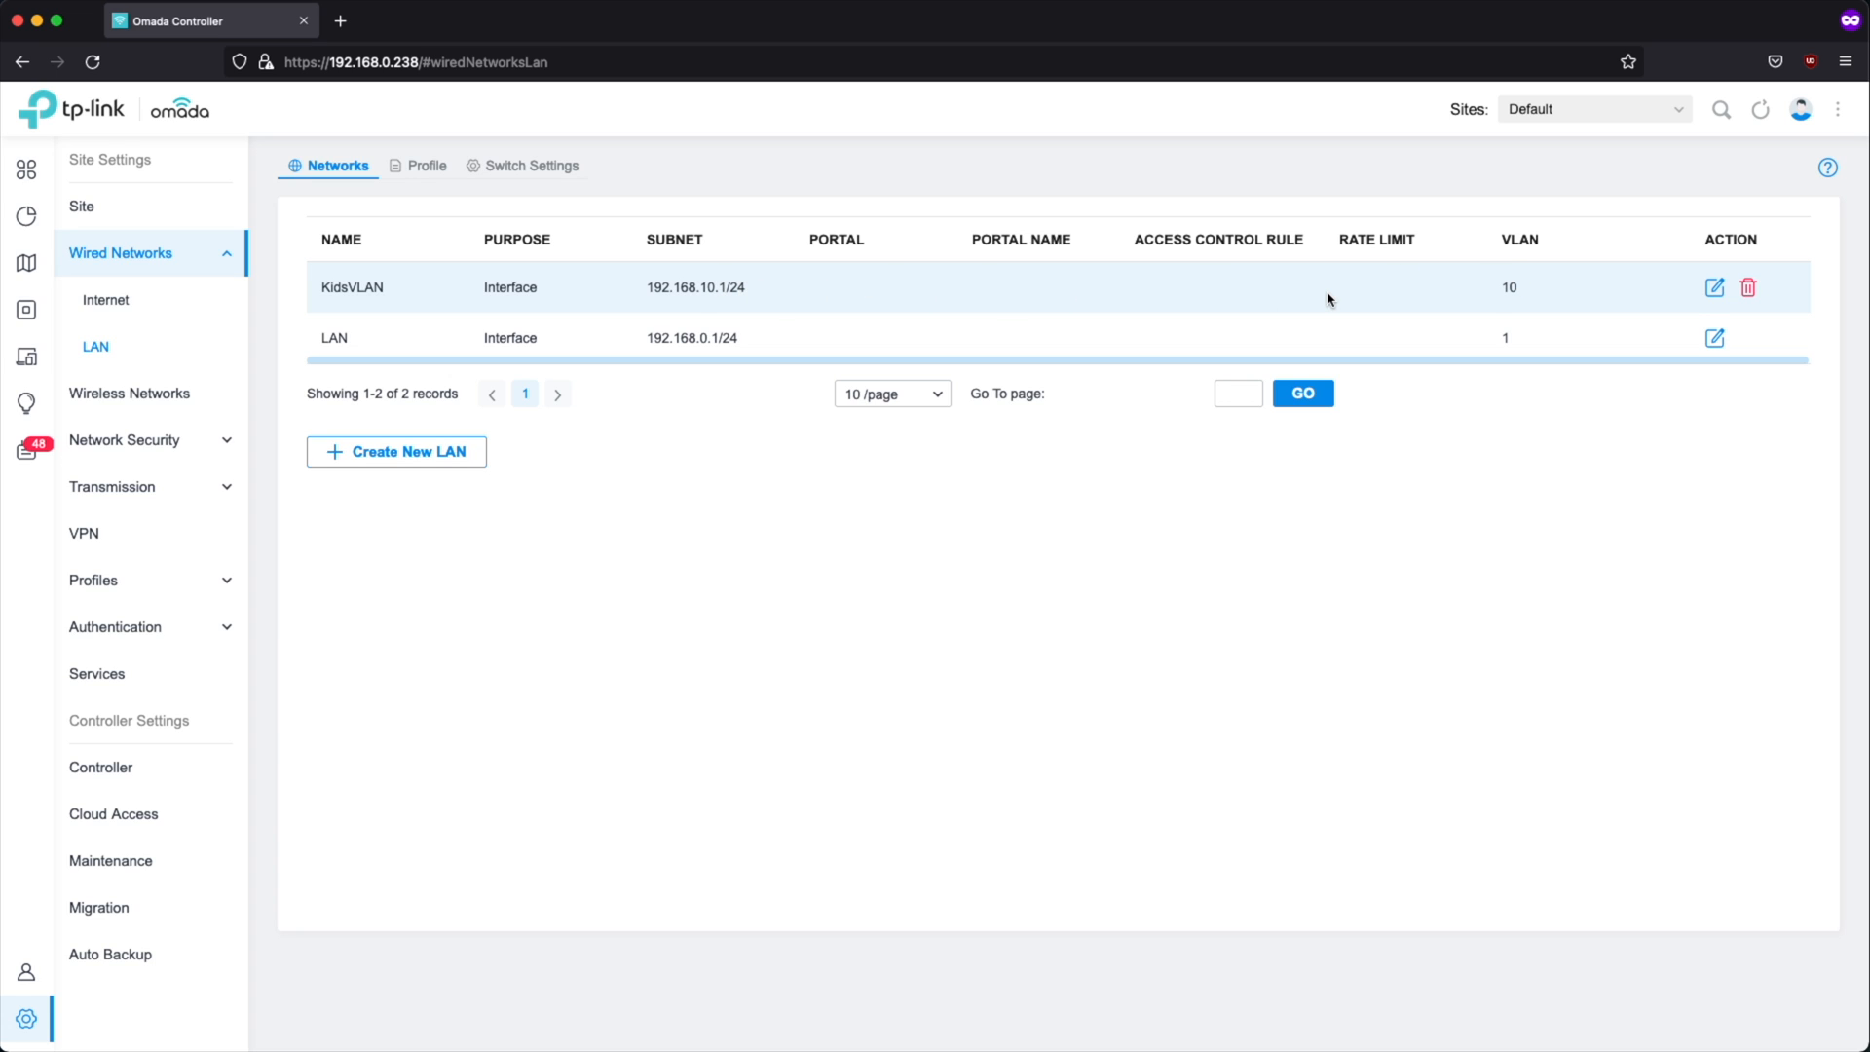
{"action": "mouse_move", "coordinate": [768, 336]}
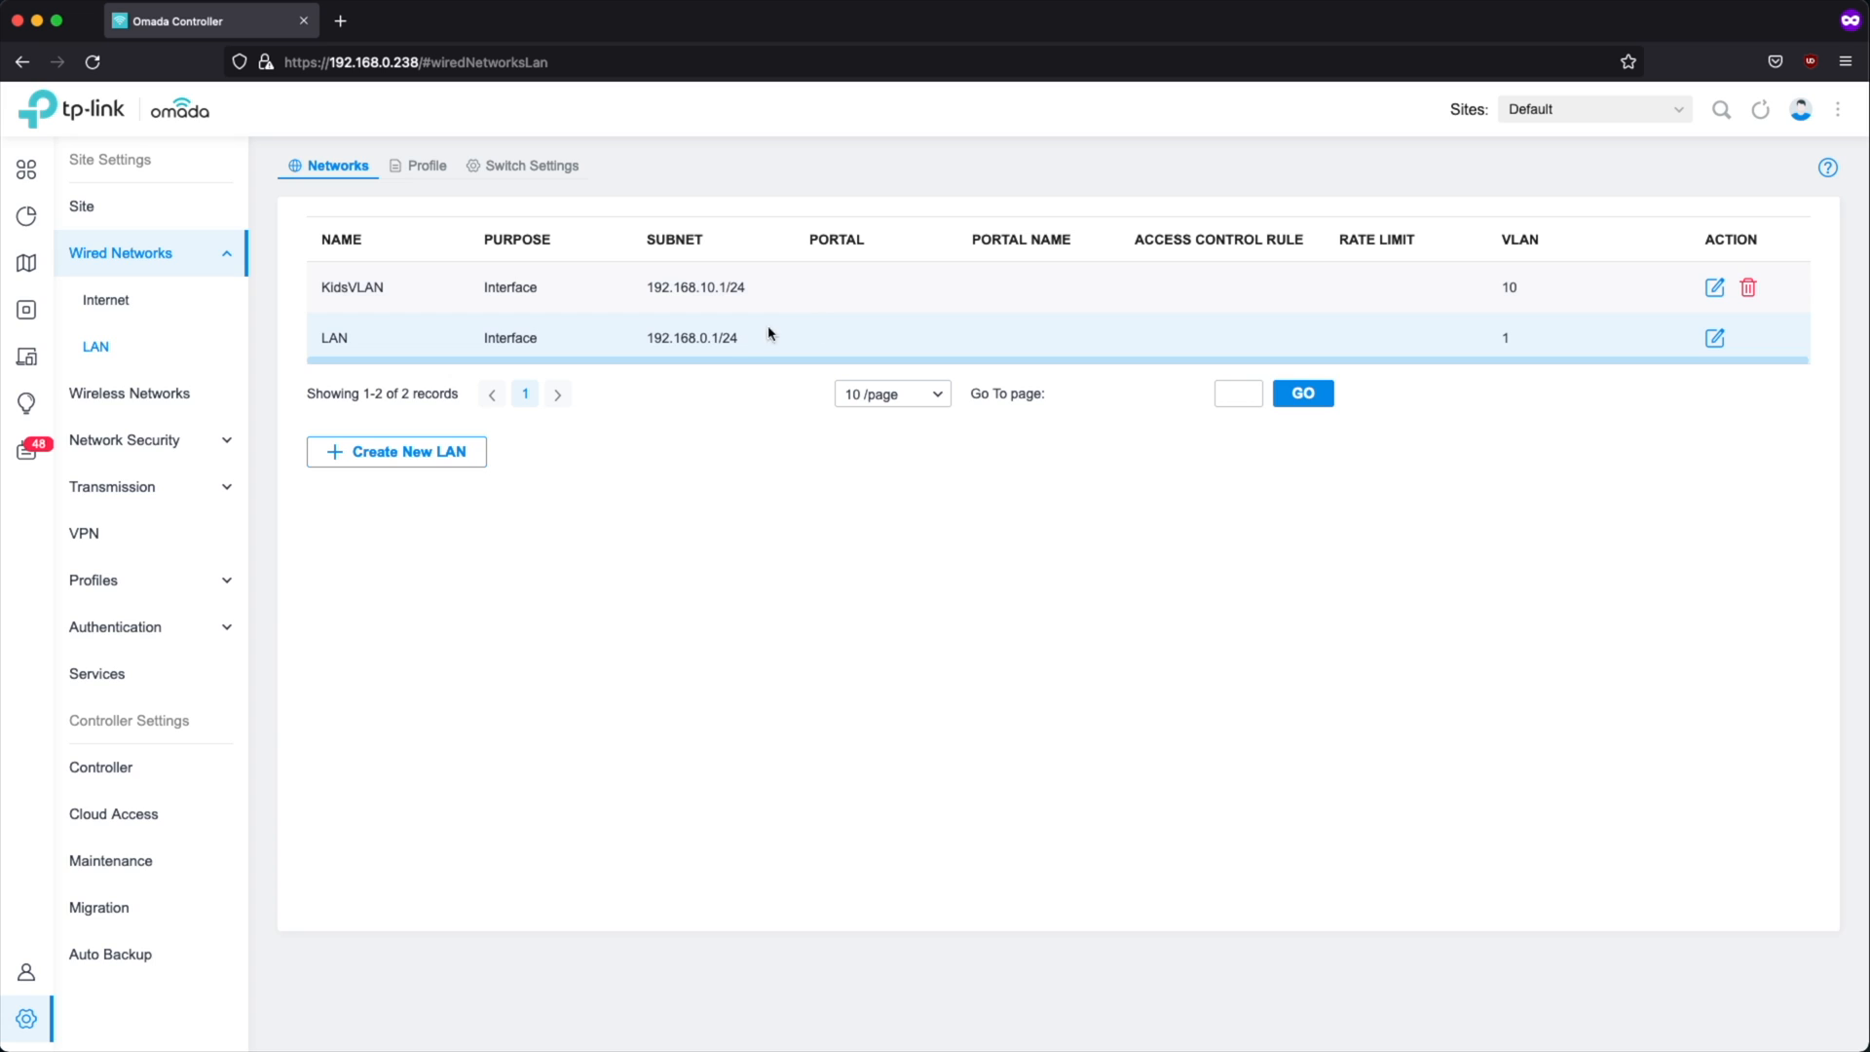
{"action": "mouse_move", "coordinate": [1150, 313]}
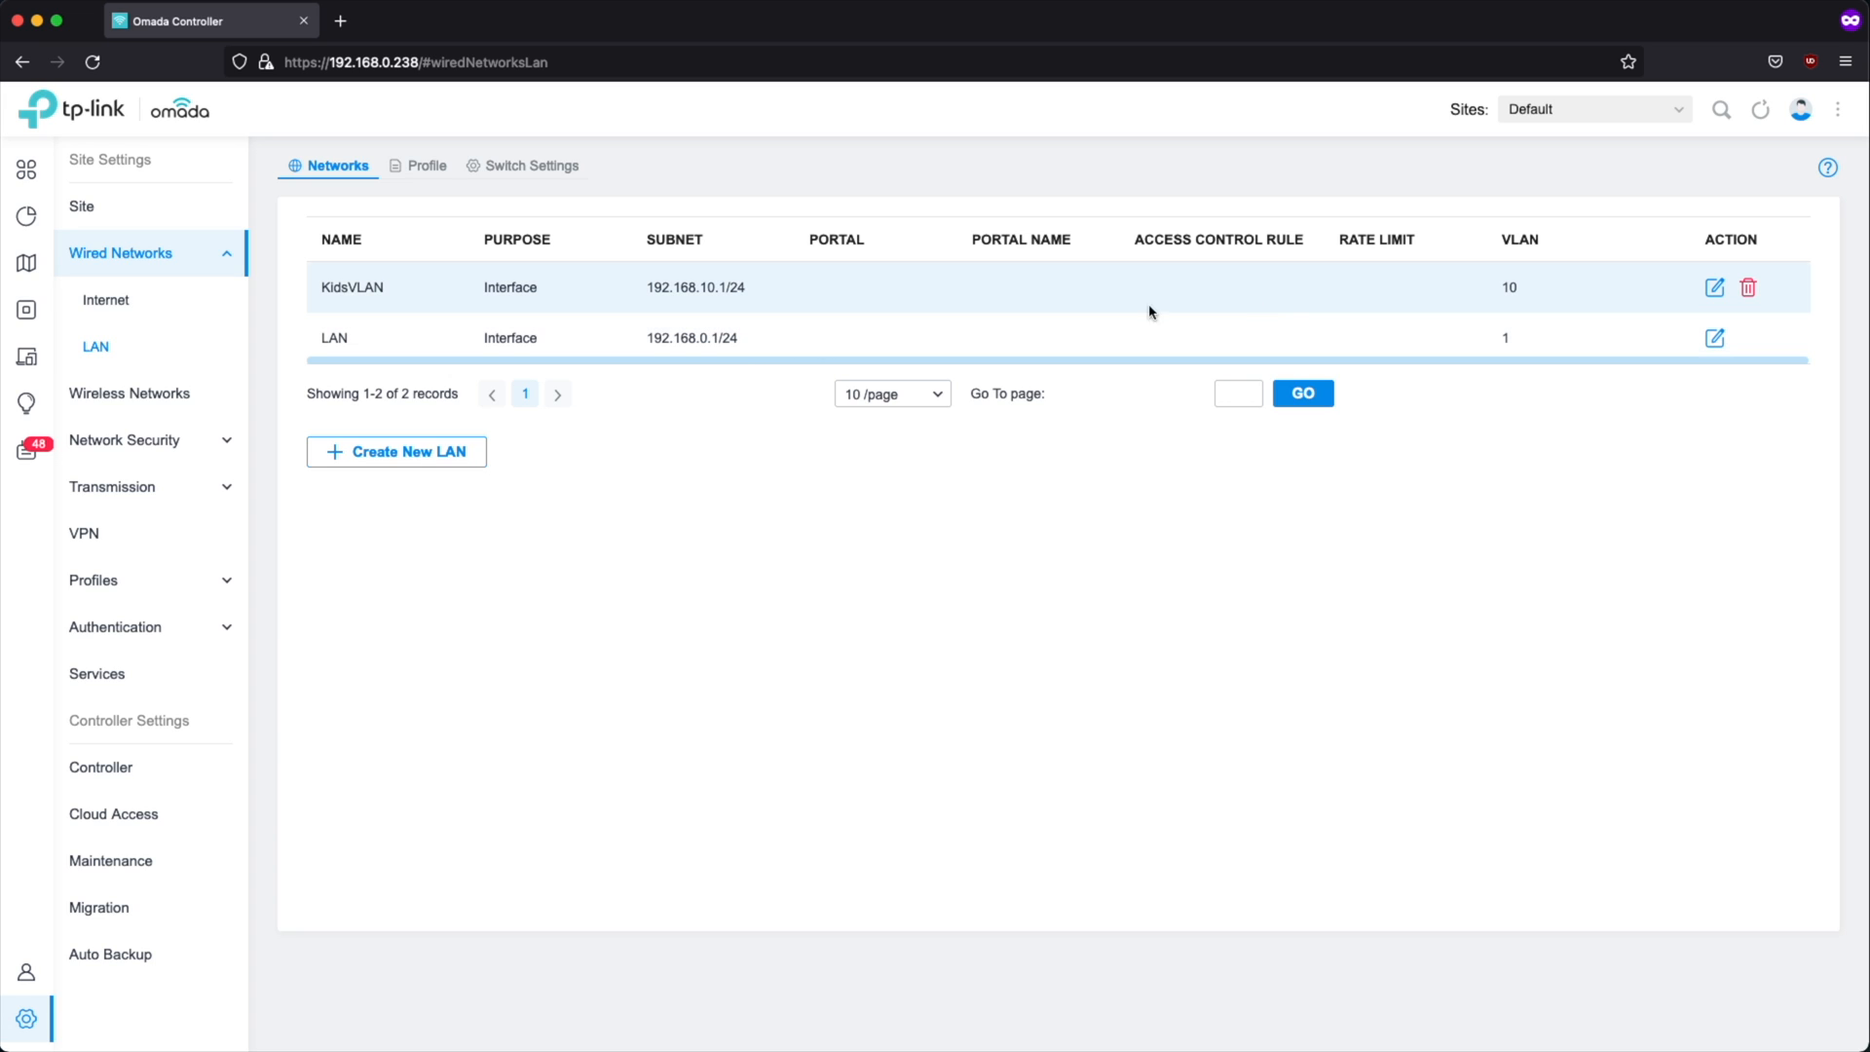
{"action": "mouse_move", "coordinate": [1526, 287]}
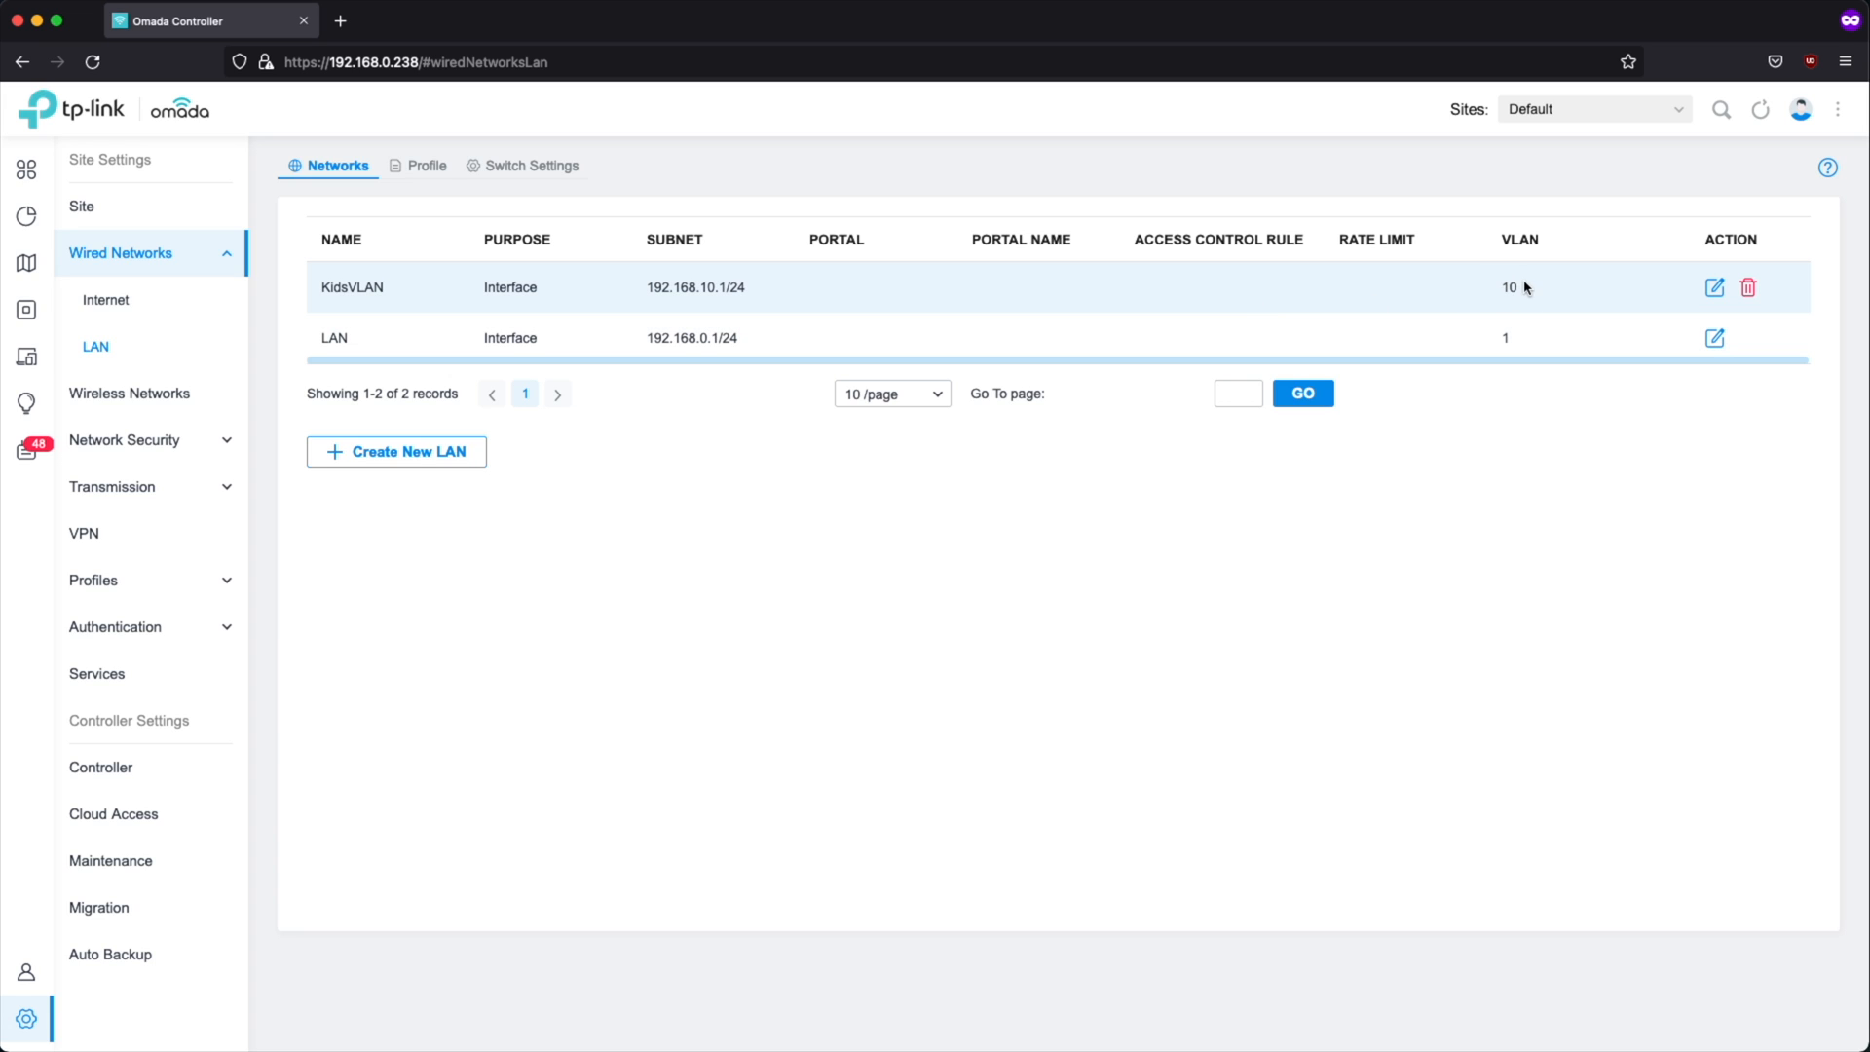
{"action": "mouse_move", "coordinate": [1528, 261]}
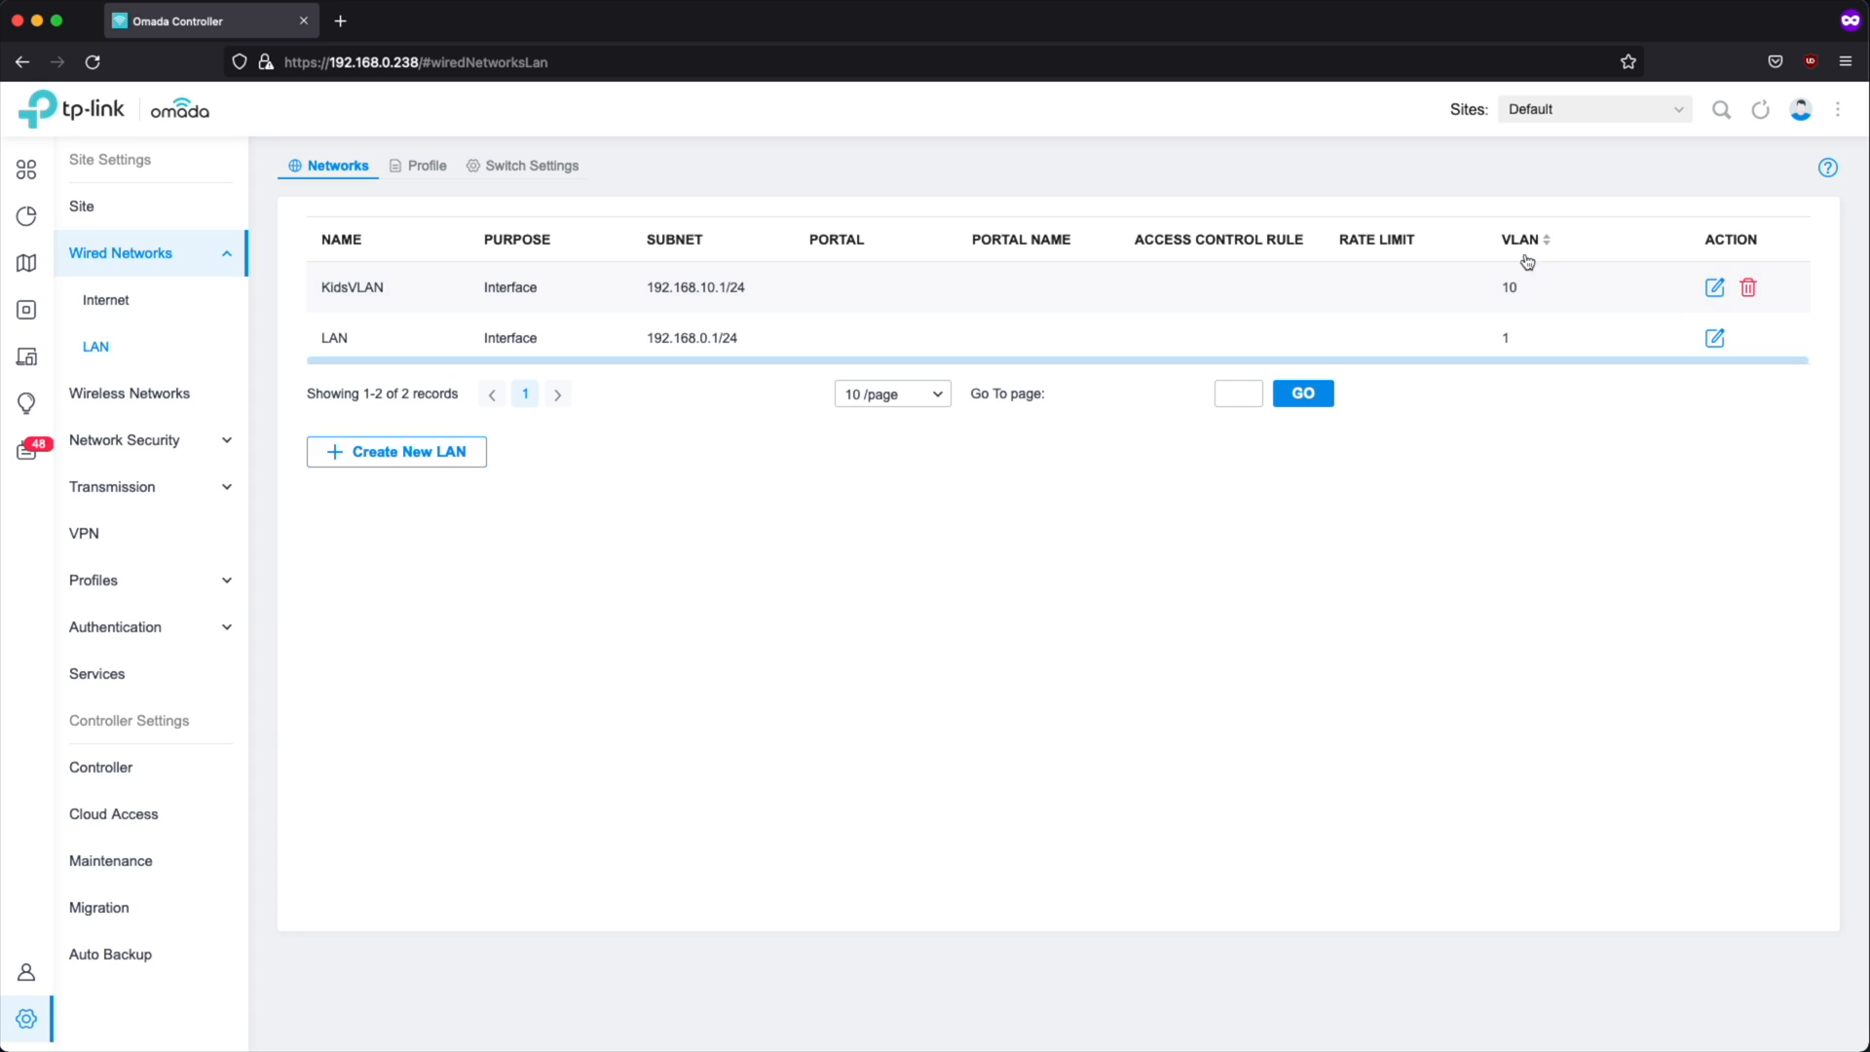
{"action": "mouse_move", "coordinate": [1528, 294]}
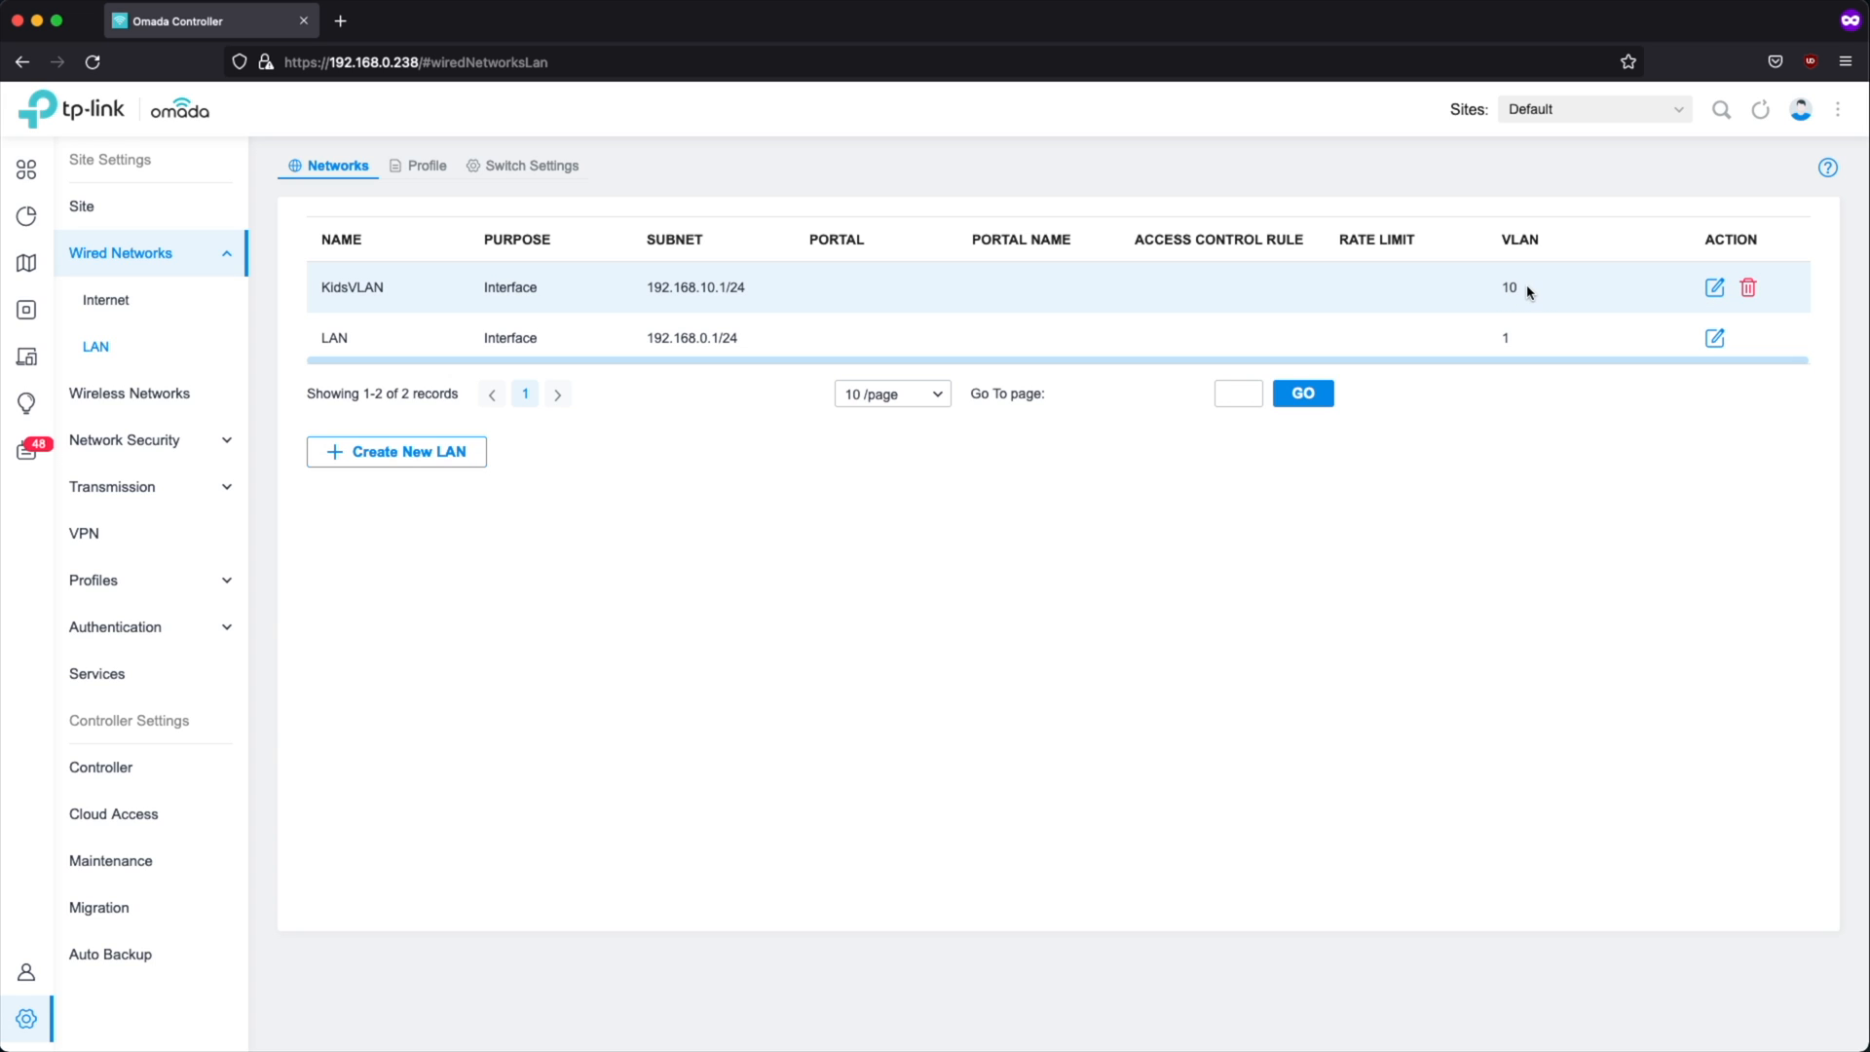
{"action": "mouse_move", "coordinate": [1269, 288]}
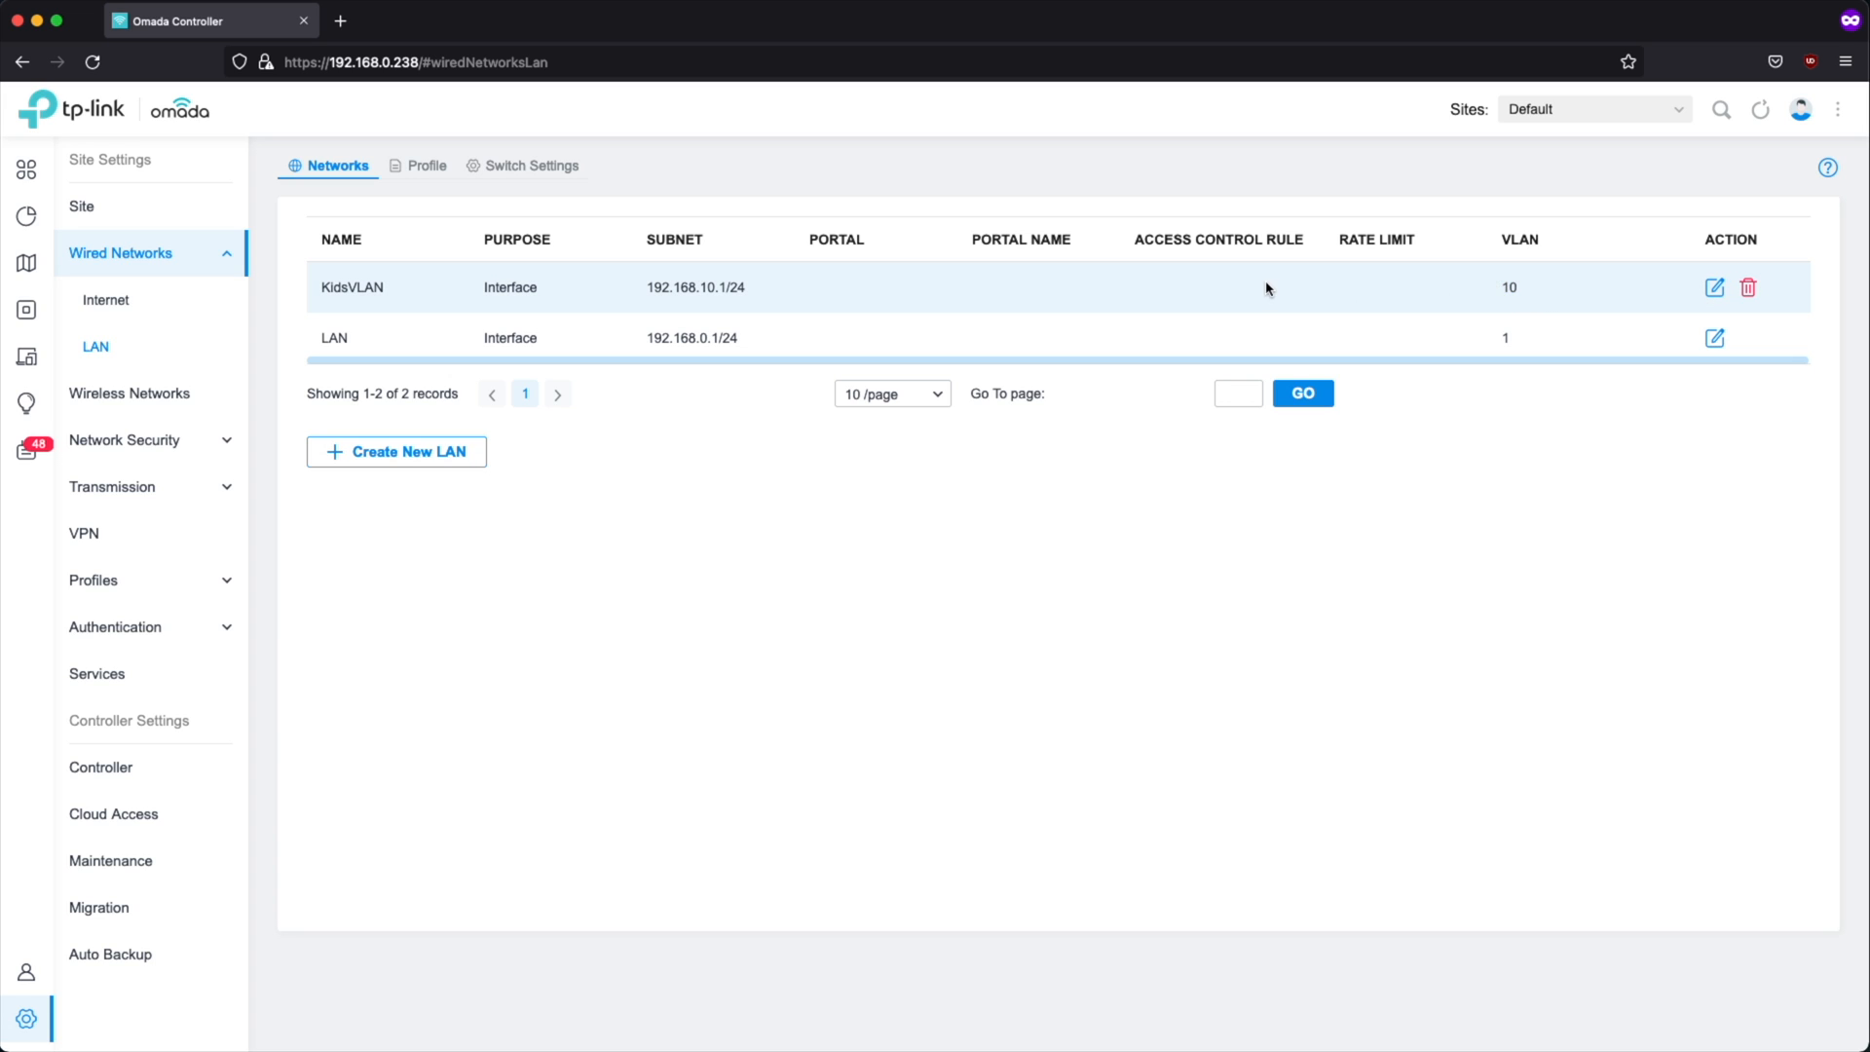
{"action": "mouse_move", "coordinate": [129, 393]}
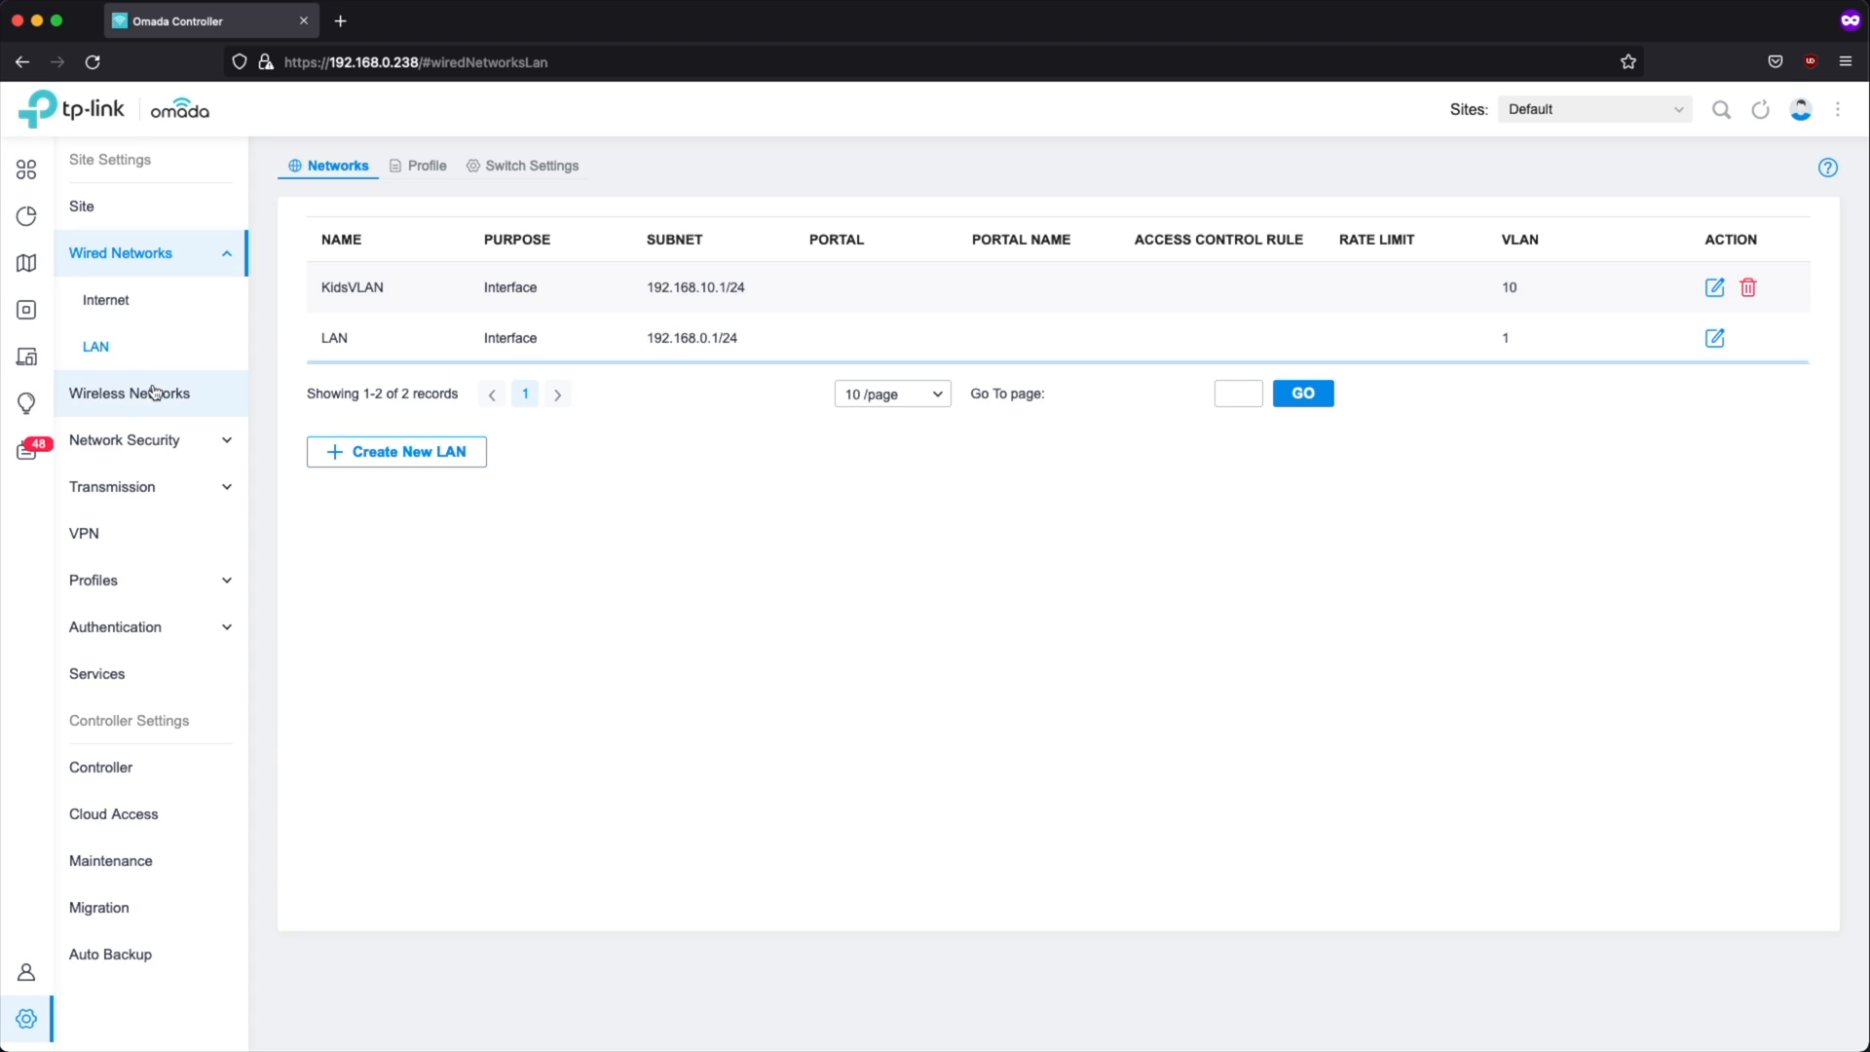
Step: Start a new wireless network named 'Kids'
{"action": "left_click", "coordinate": [129, 392]}
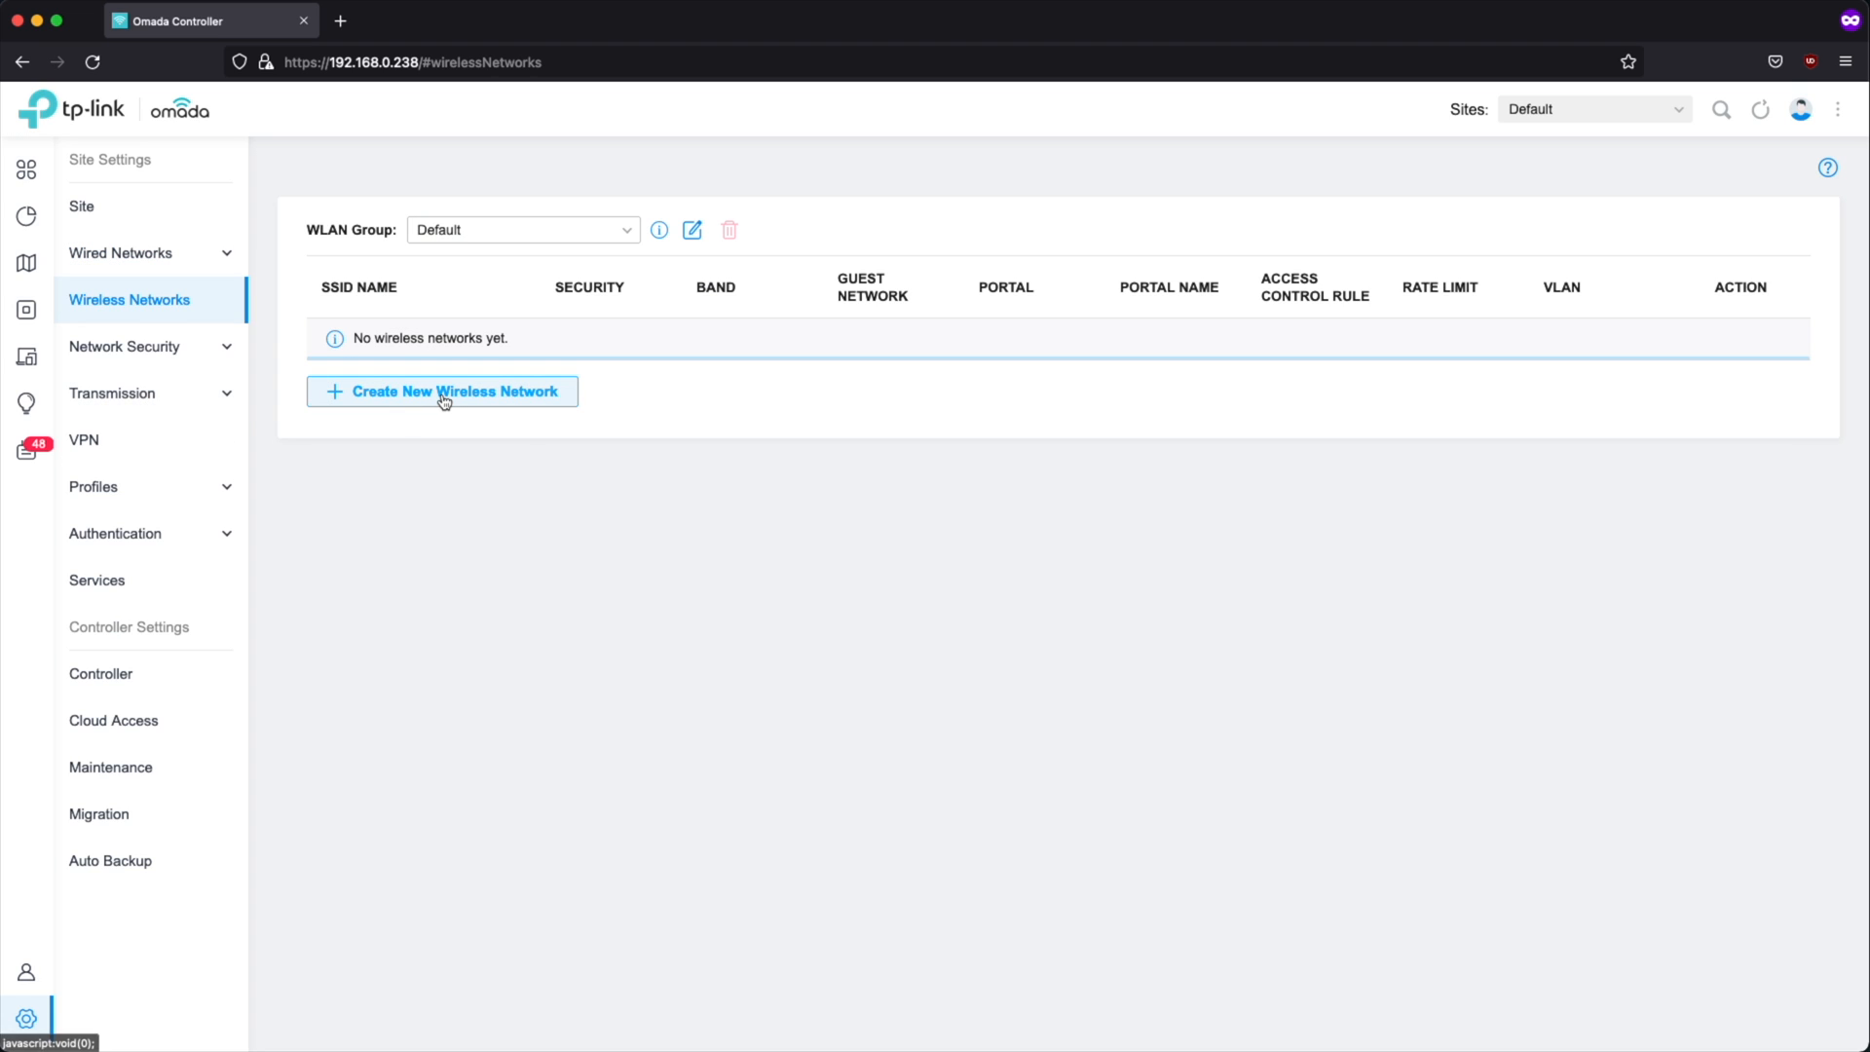
{"action": "left_click", "coordinate": [441, 391]}
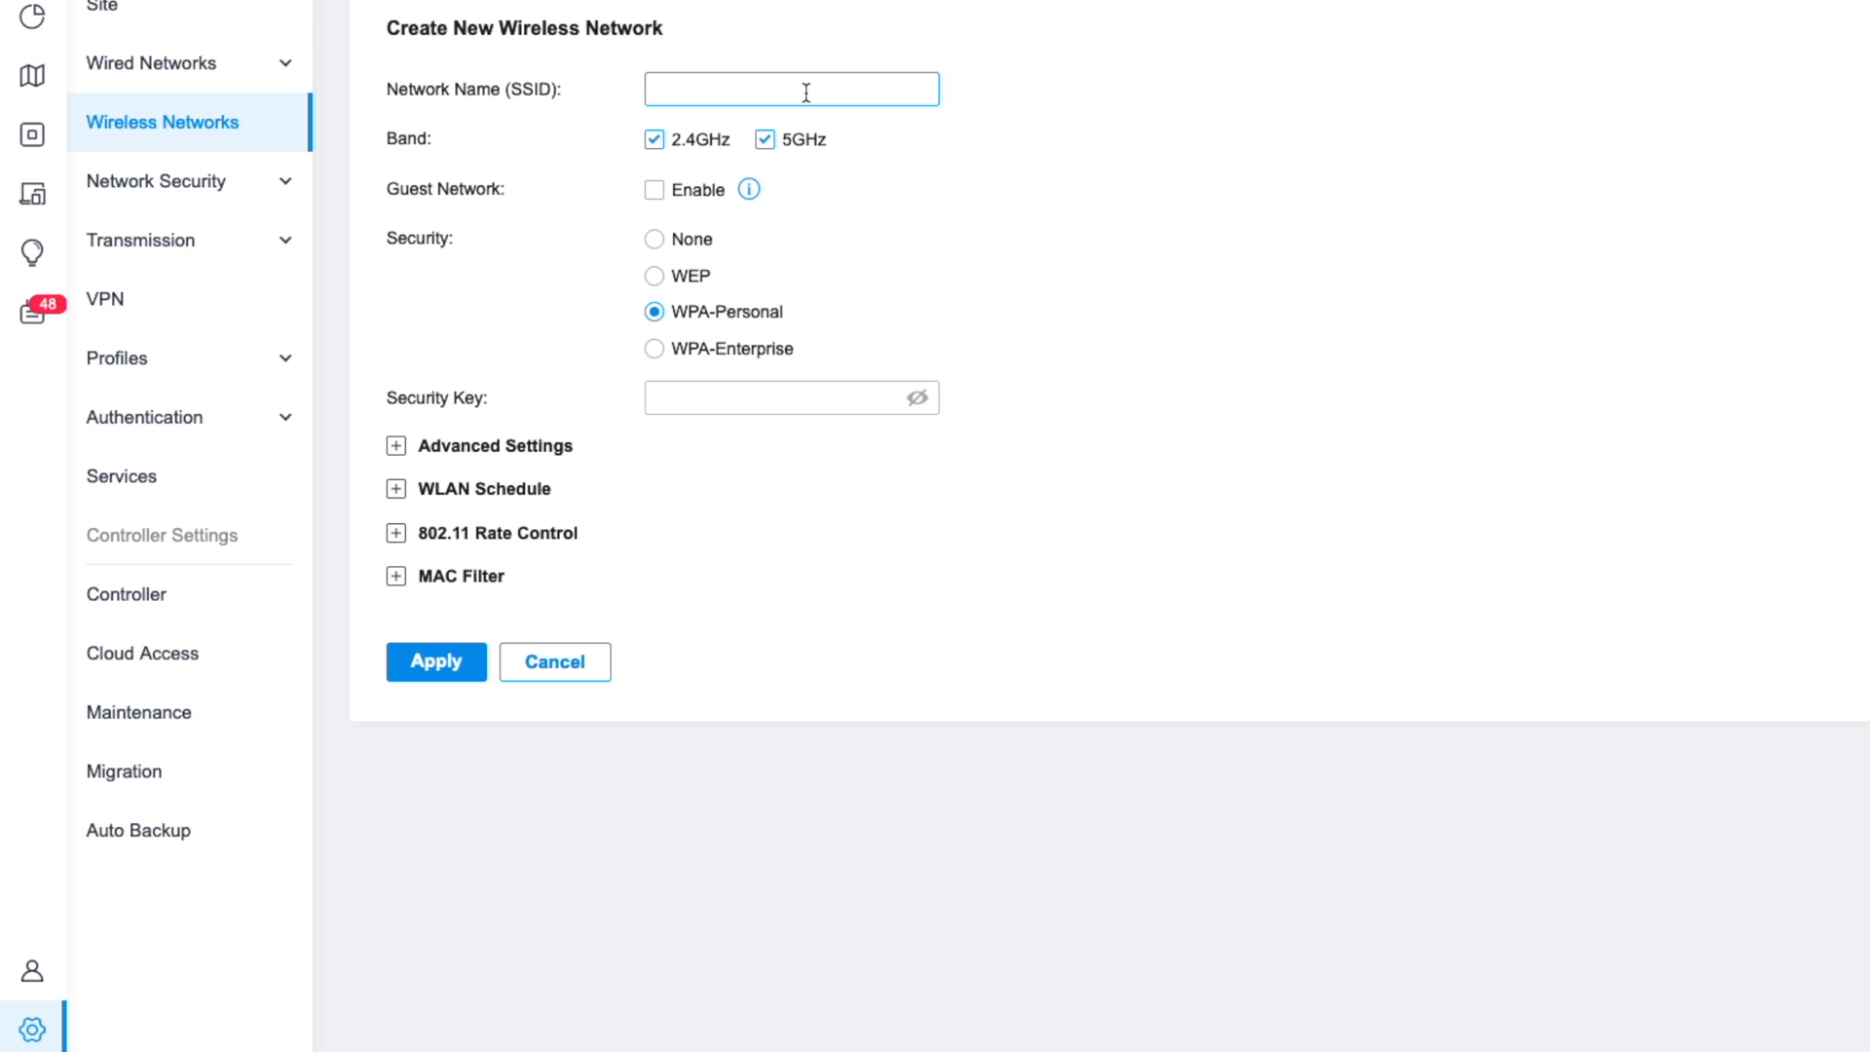
{"action": "type", "text": "Kids"}
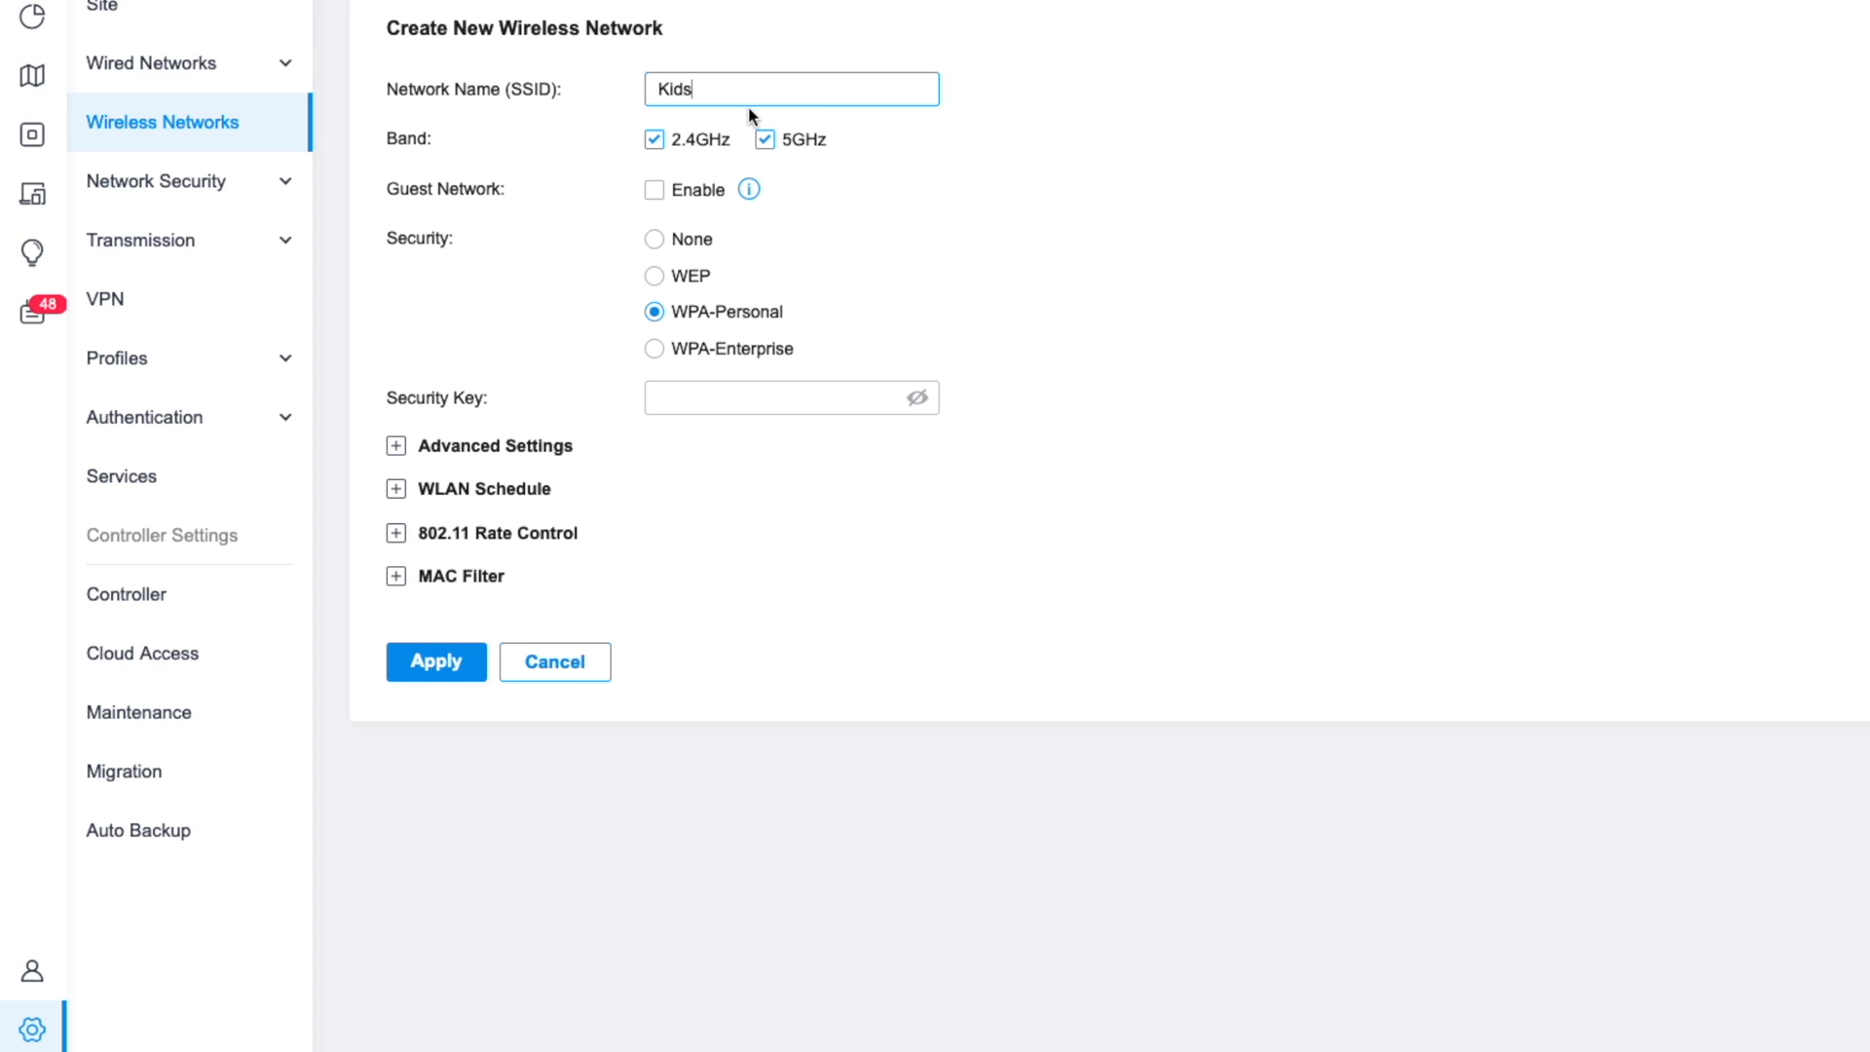
{"action": "mouse_move", "coordinate": [719, 153]}
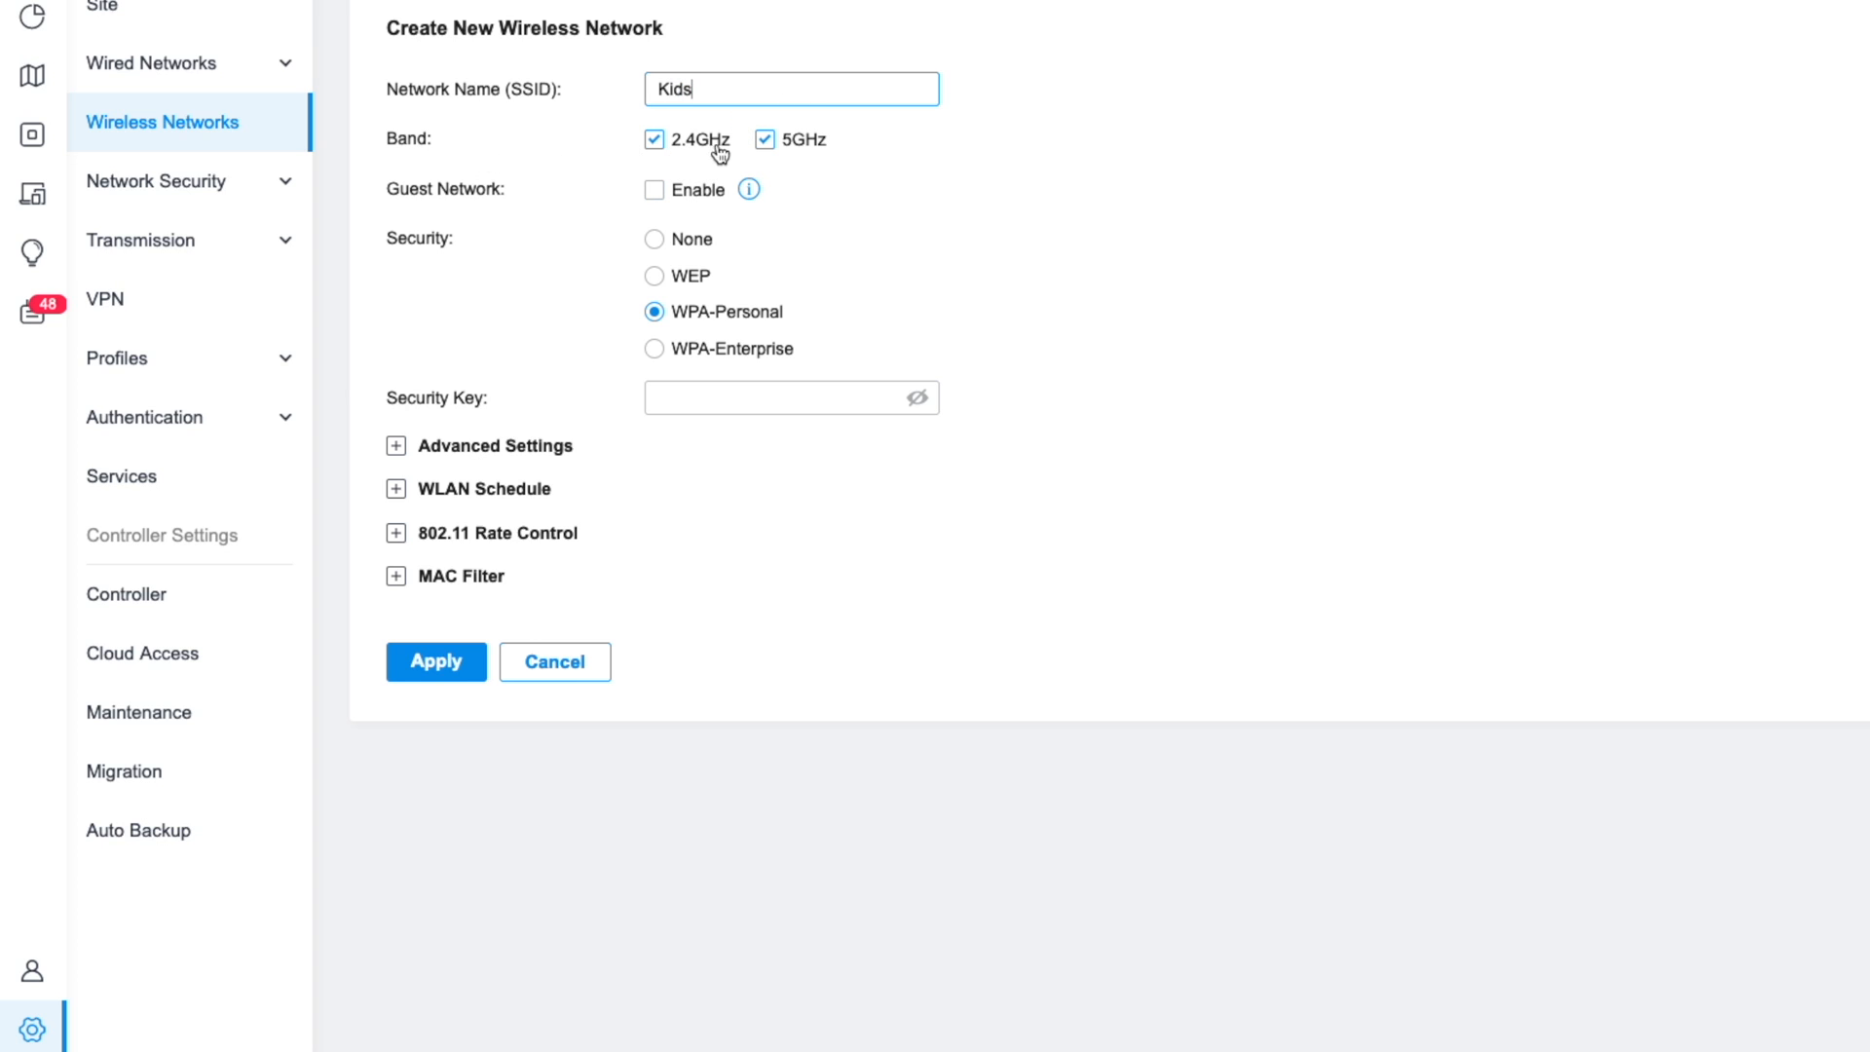
{"action": "mouse_move", "coordinate": [799, 159]}
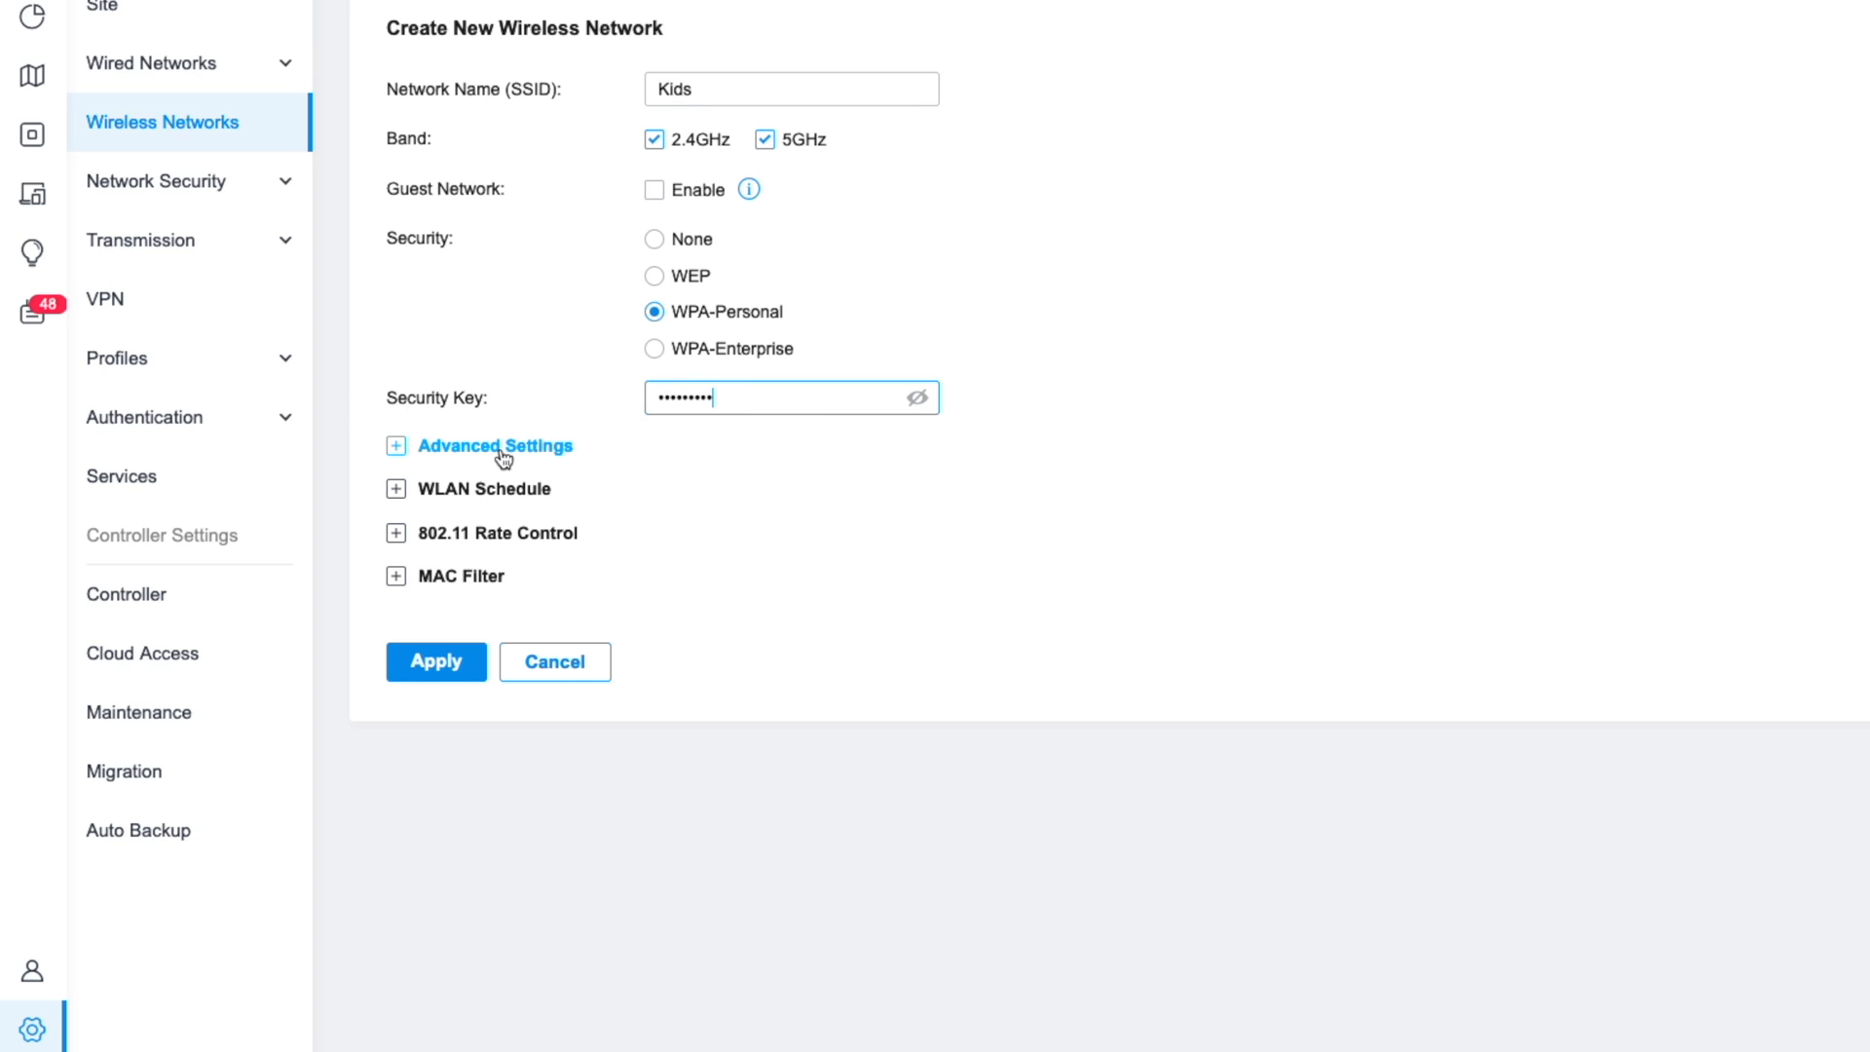
Step: Enable VLAN in the Kids network's advanced settings with VLAN ID 10
{"action": "left_click", "coordinate": [489, 445]}
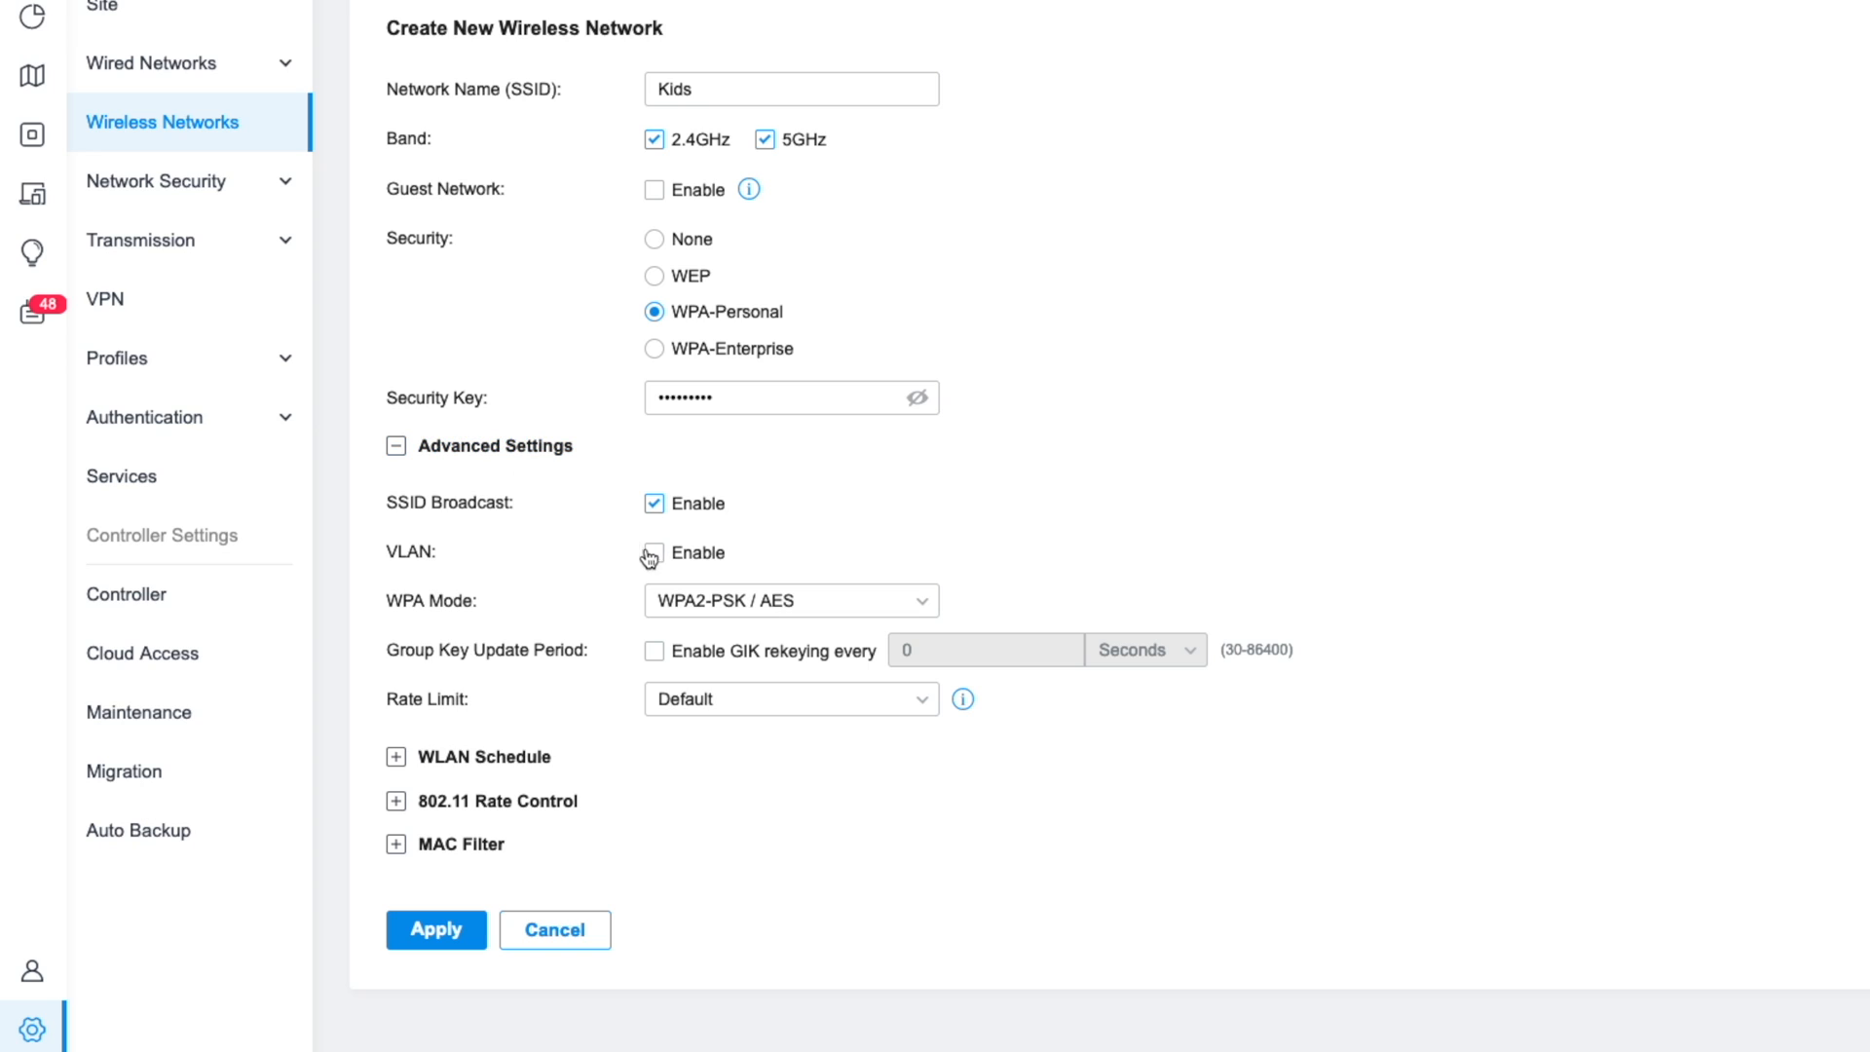
{"action": "left_click", "coordinate": [654, 552]}
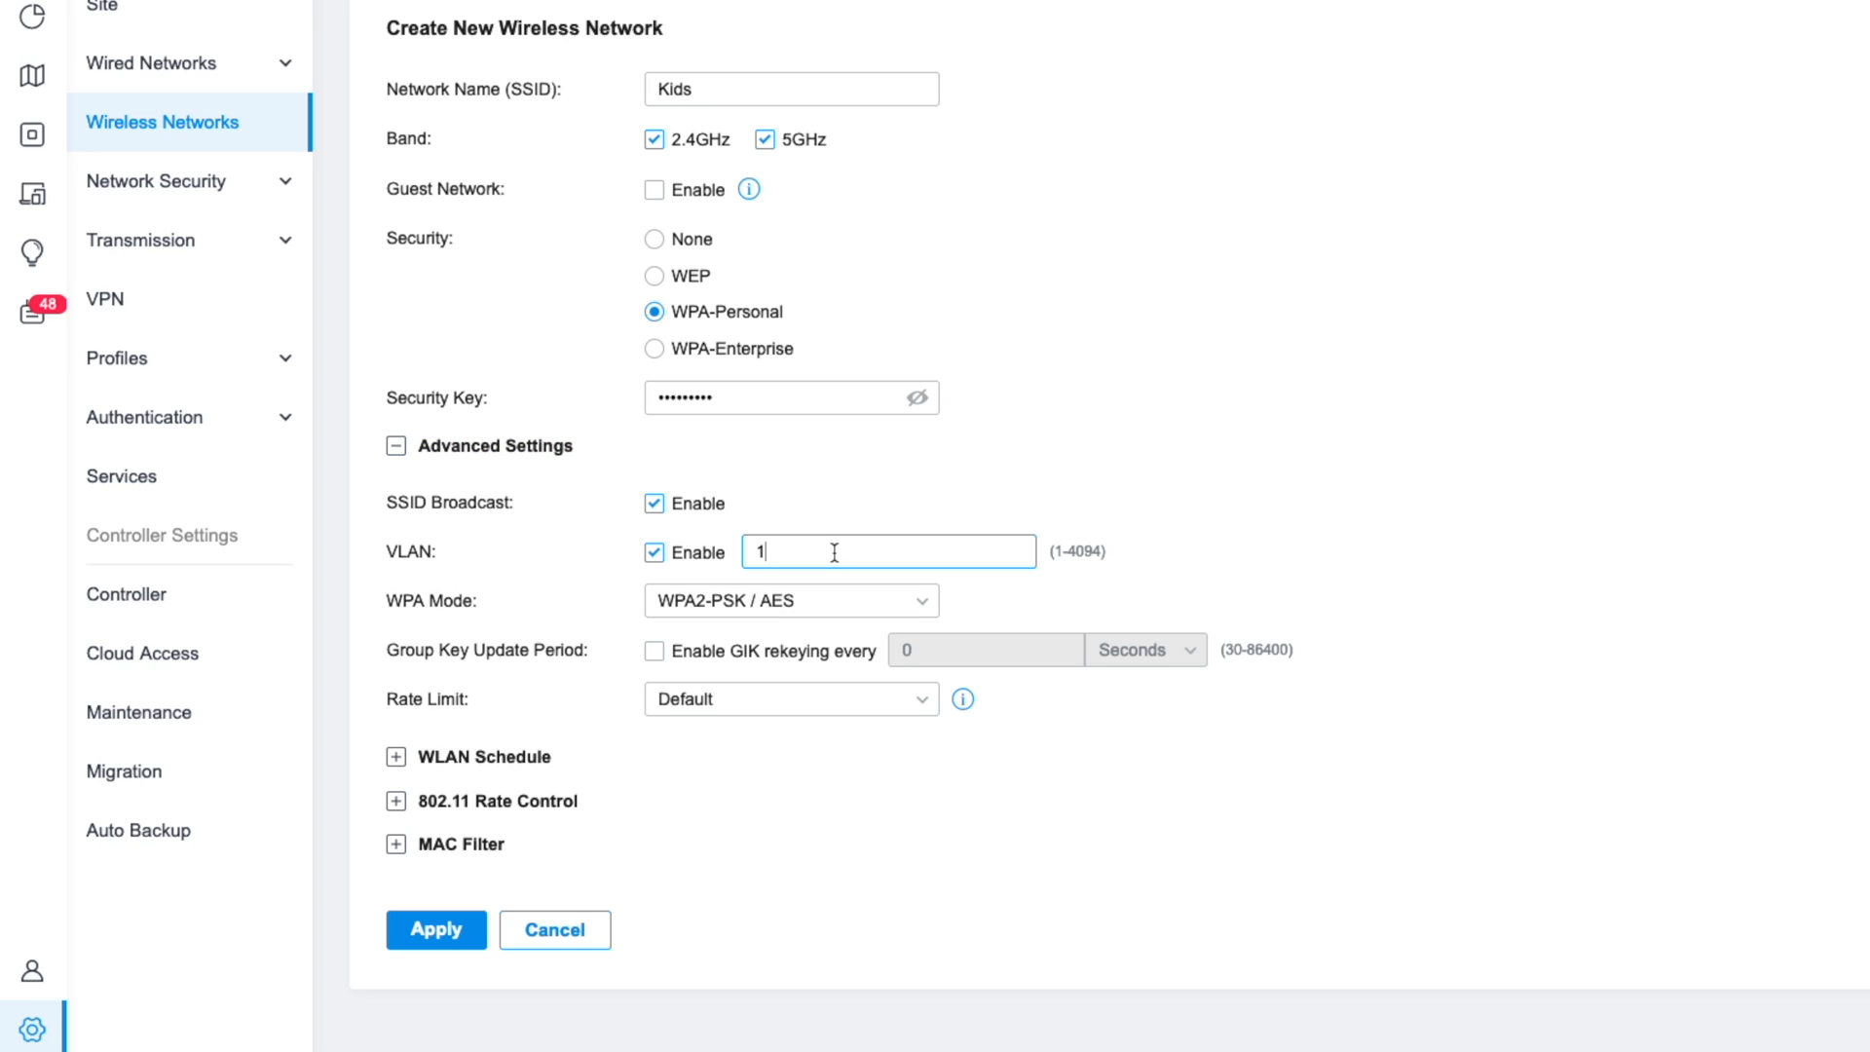
{"action": "type", "text": "0"}
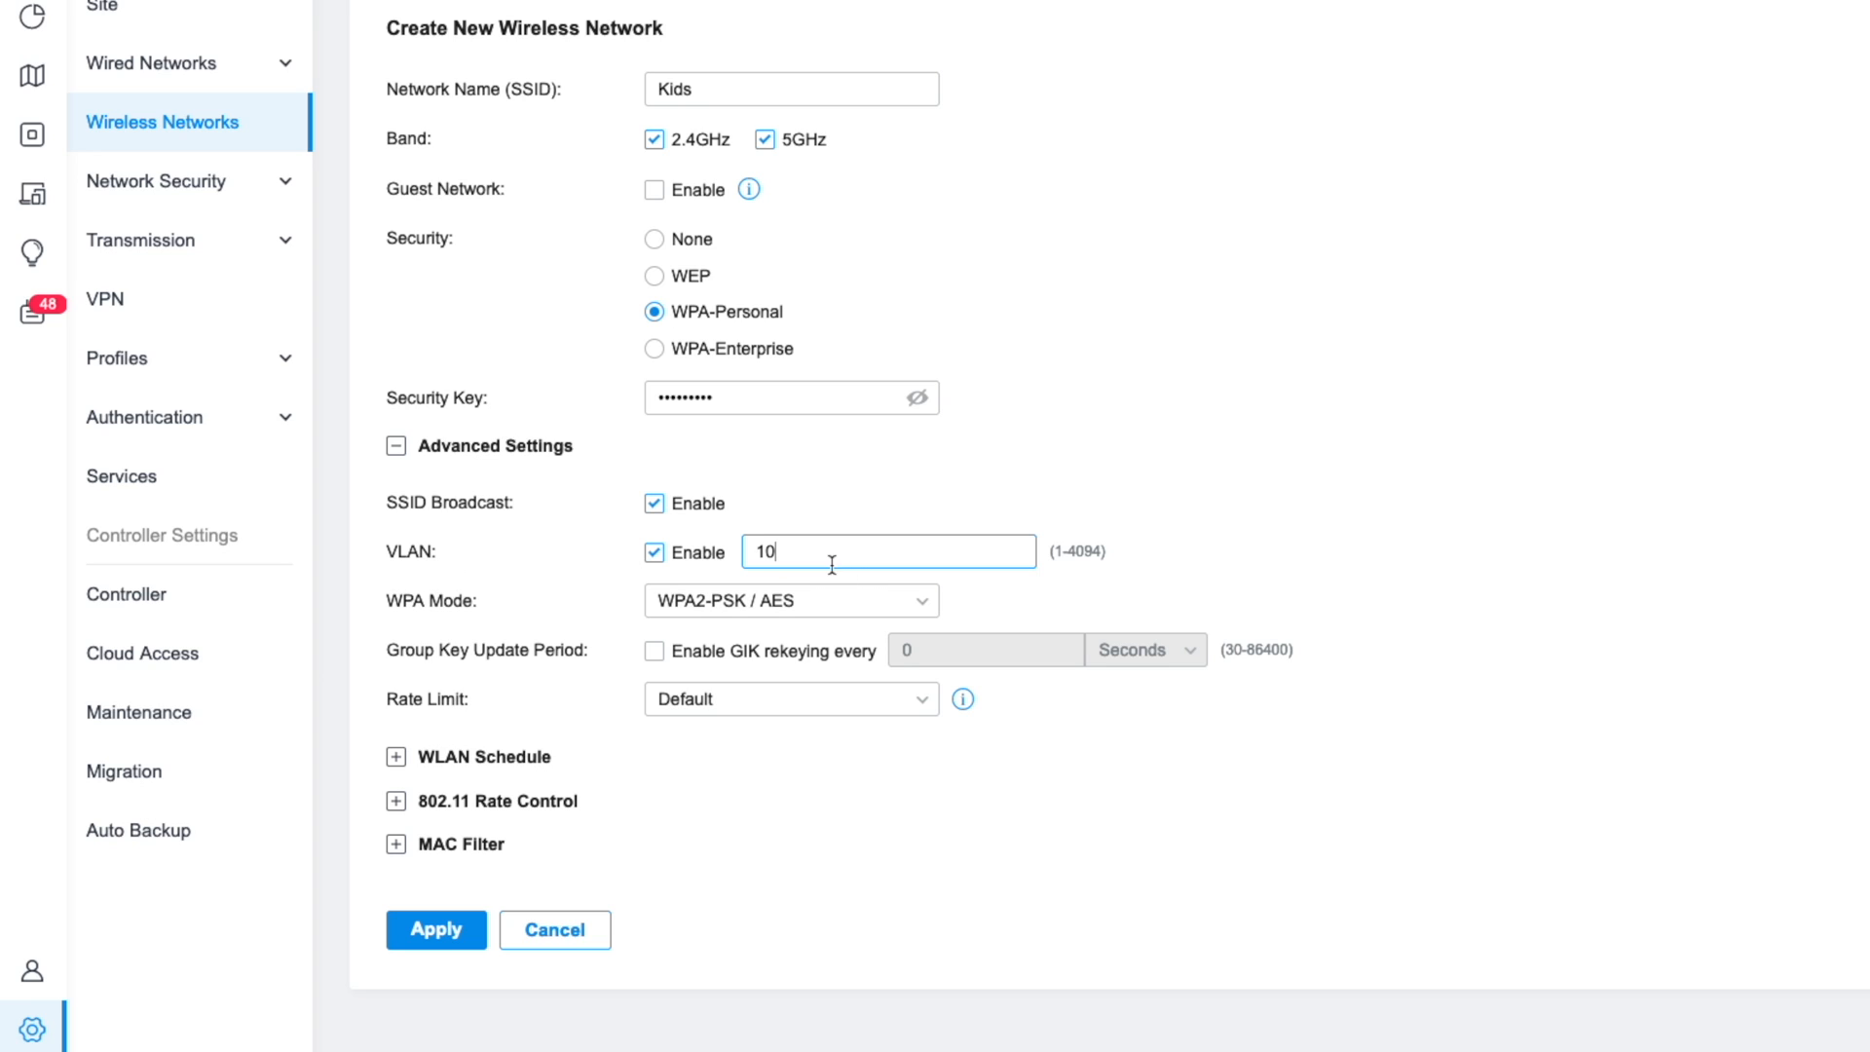
{"action": "left_click", "coordinate": [791, 89]}
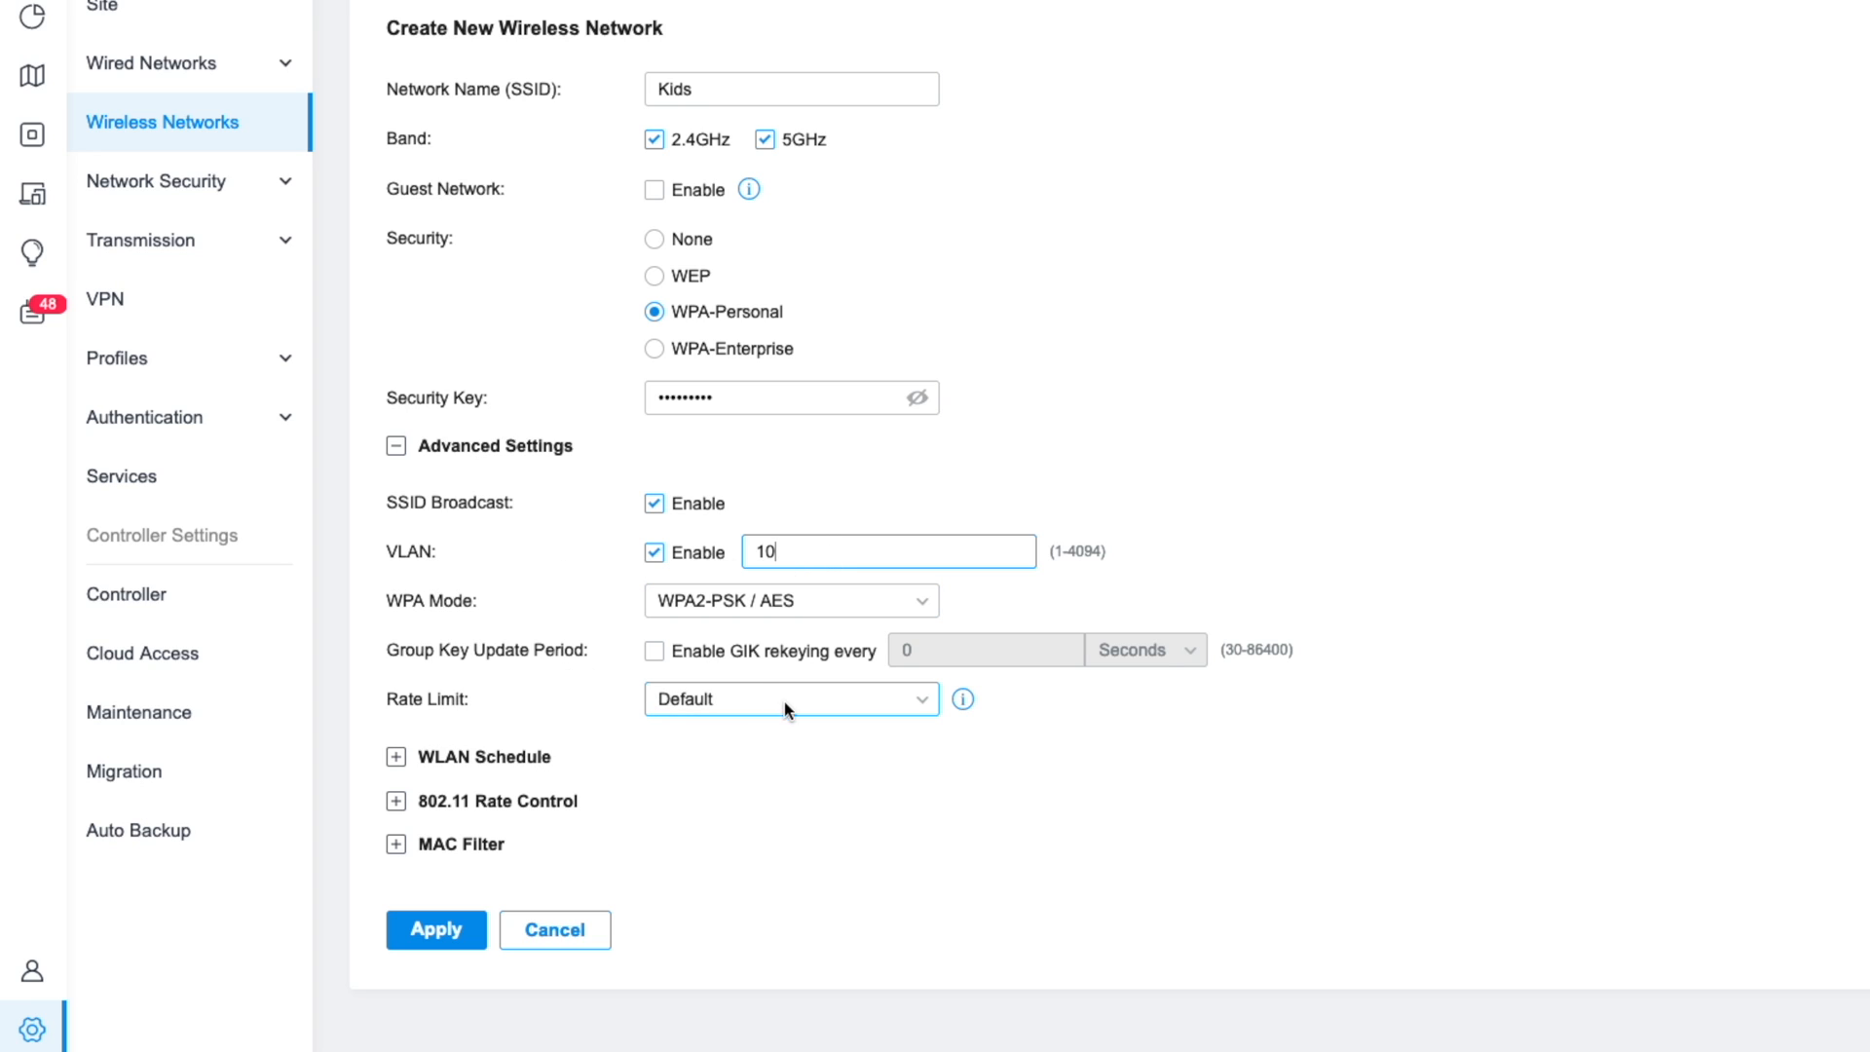
Step: Set a custom rate limit of 5 Mbps download and 10 Mbps upload, then apply
{"action": "left_click", "coordinate": [790, 699]}
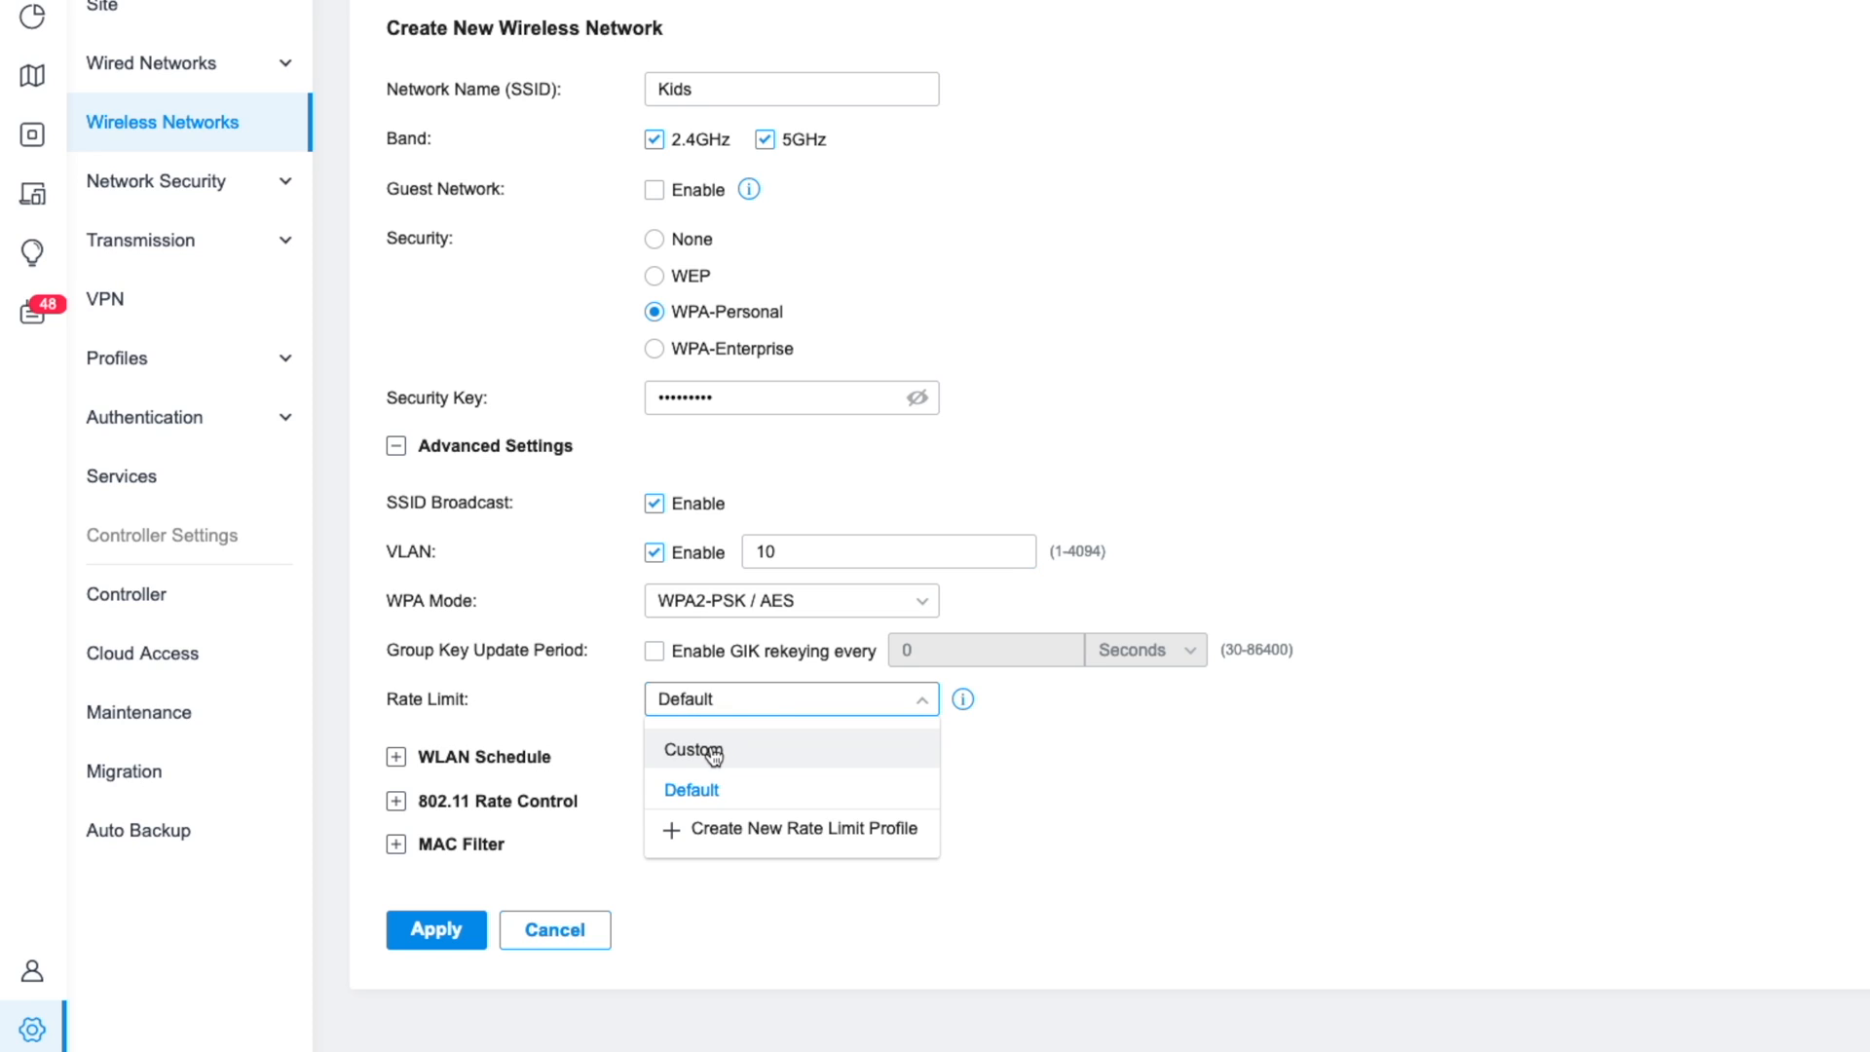
{"action": "left_click", "coordinate": [692, 750]}
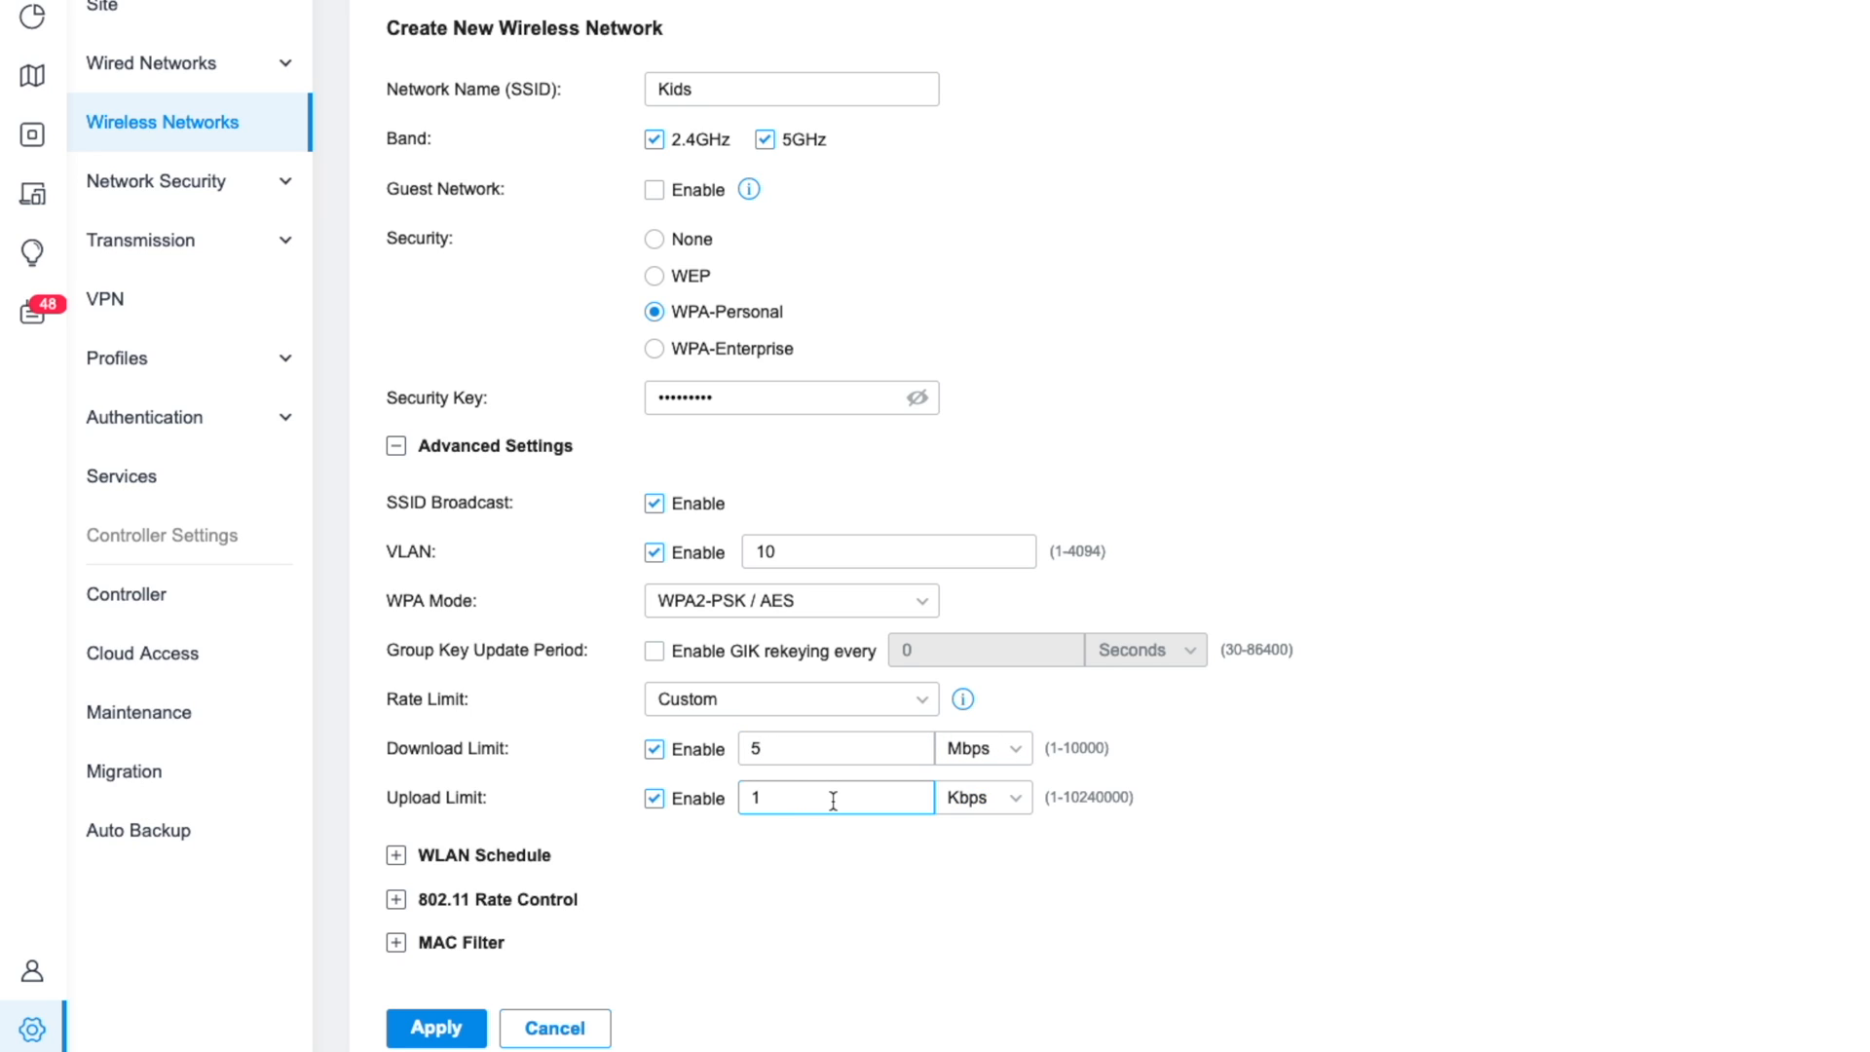
{"action": "left_click", "coordinate": [835, 748]}
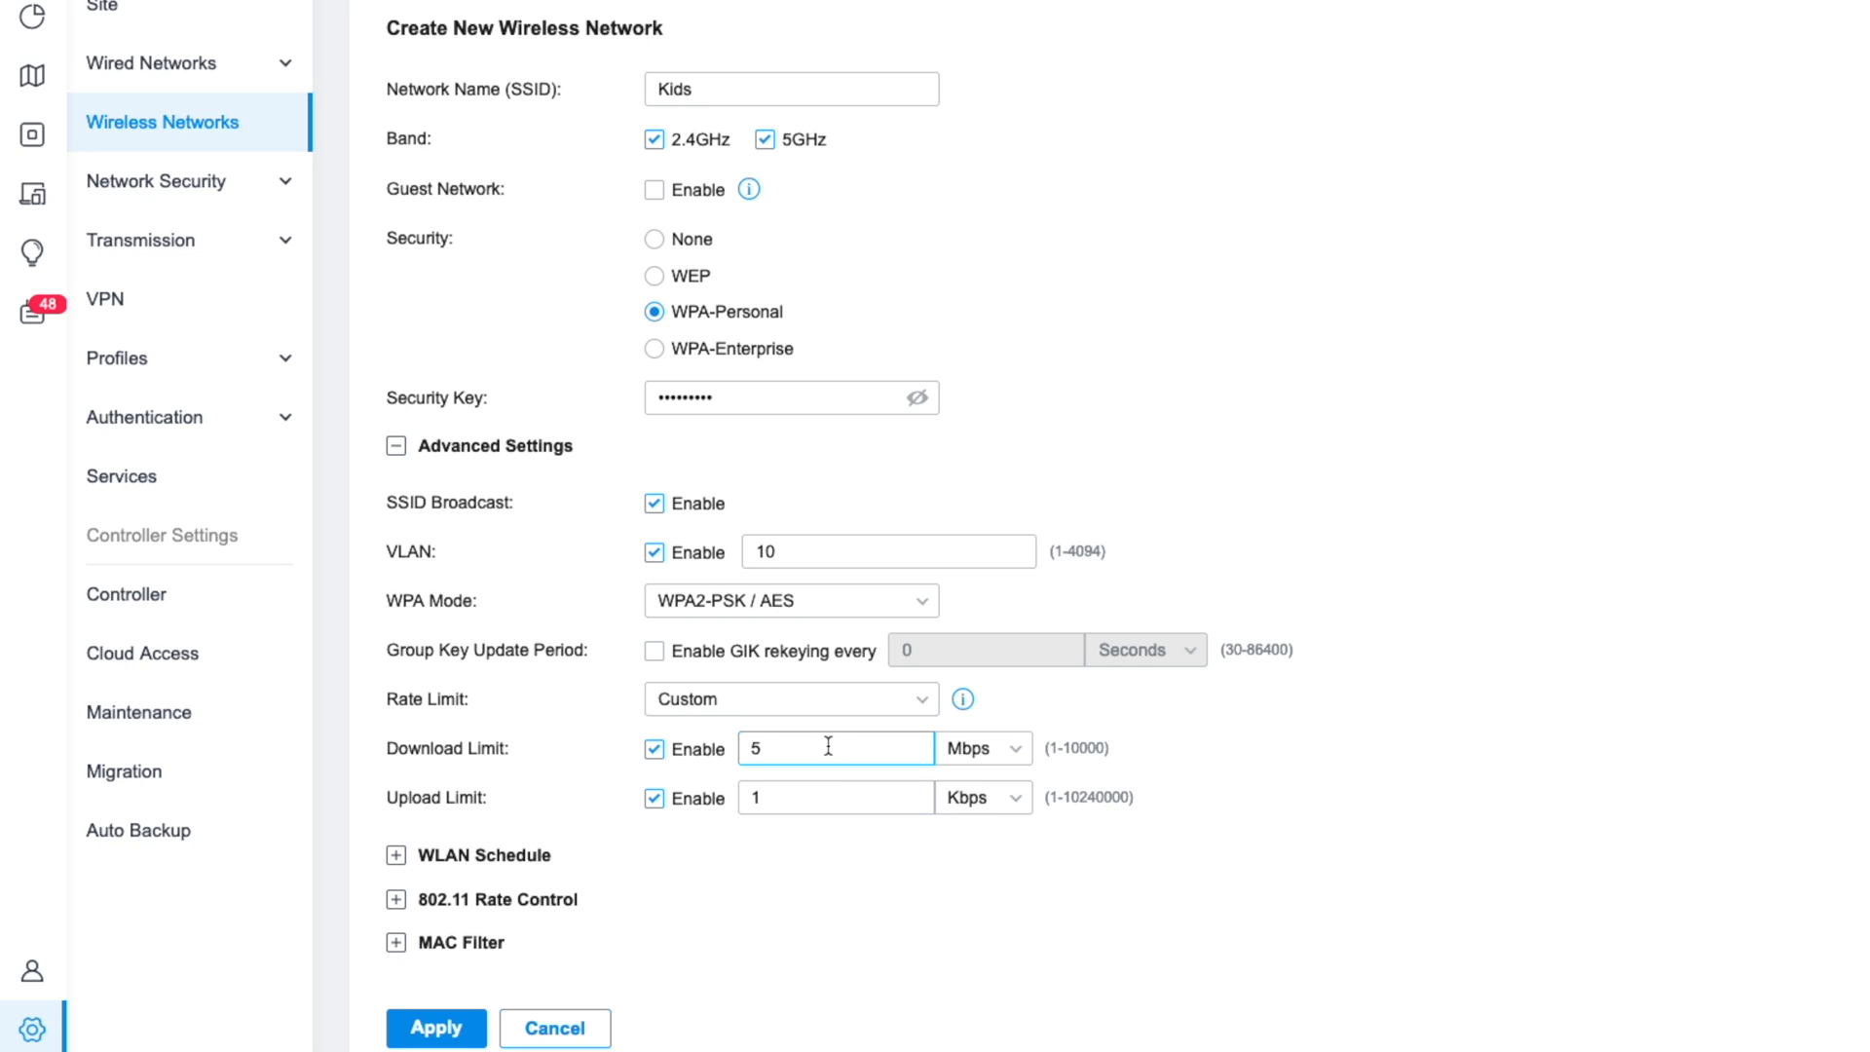
{"action": "left_click", "coordinate": [835, 797]}
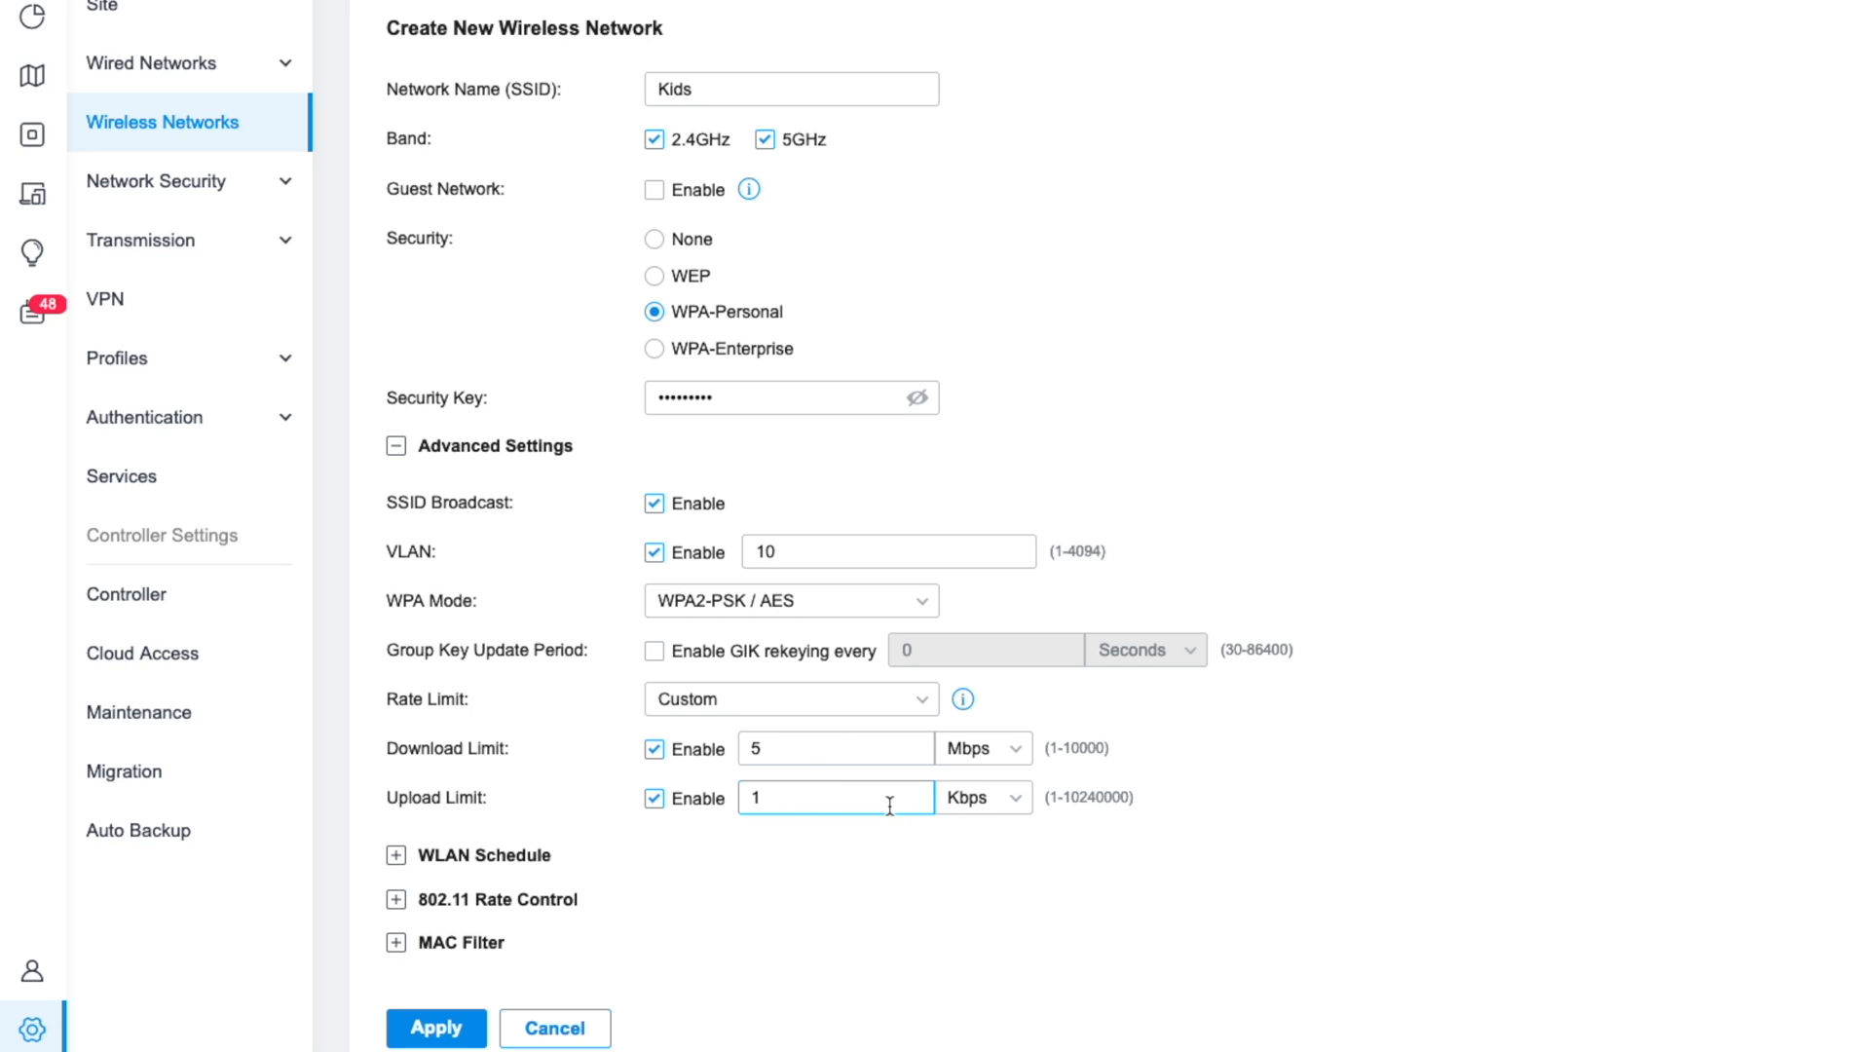
{"action": "mouse_move", "coordinate": [417, 813]}
{"action": "type", "text": "0"}
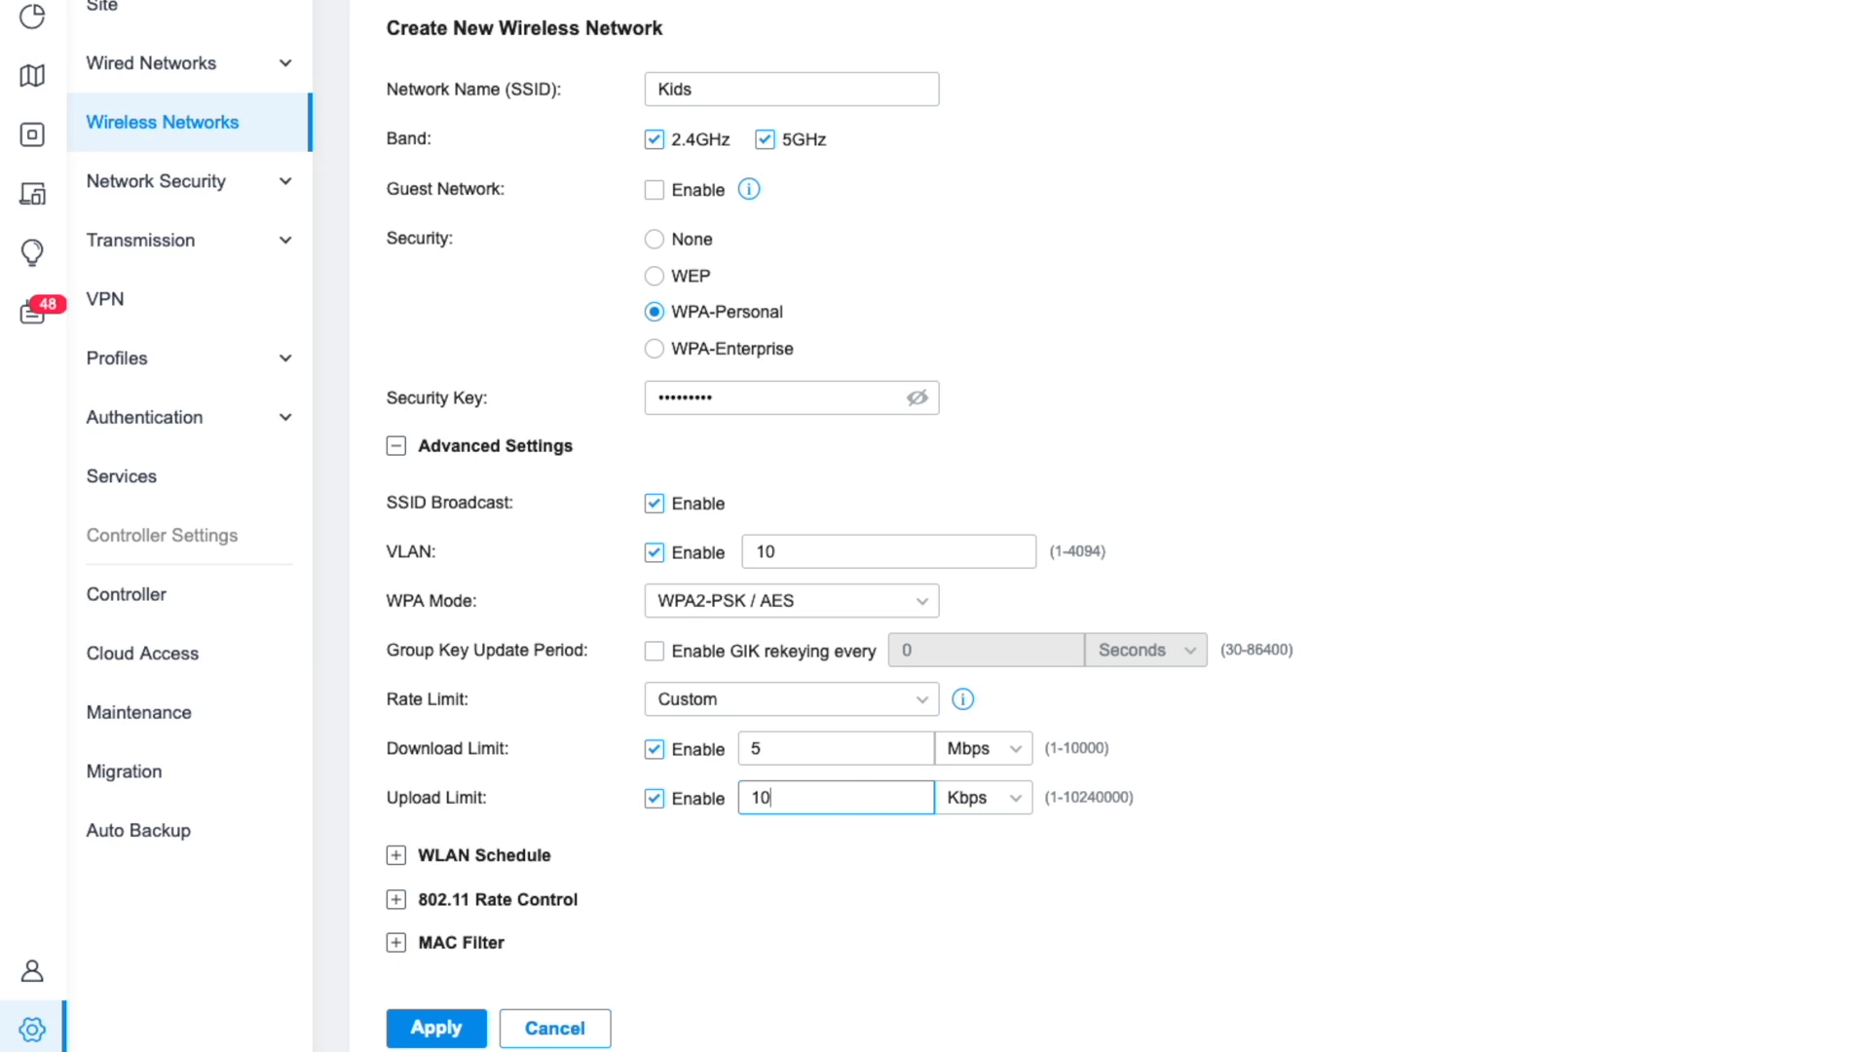
{"action": "left_click", "coordinate": [981, 796]}
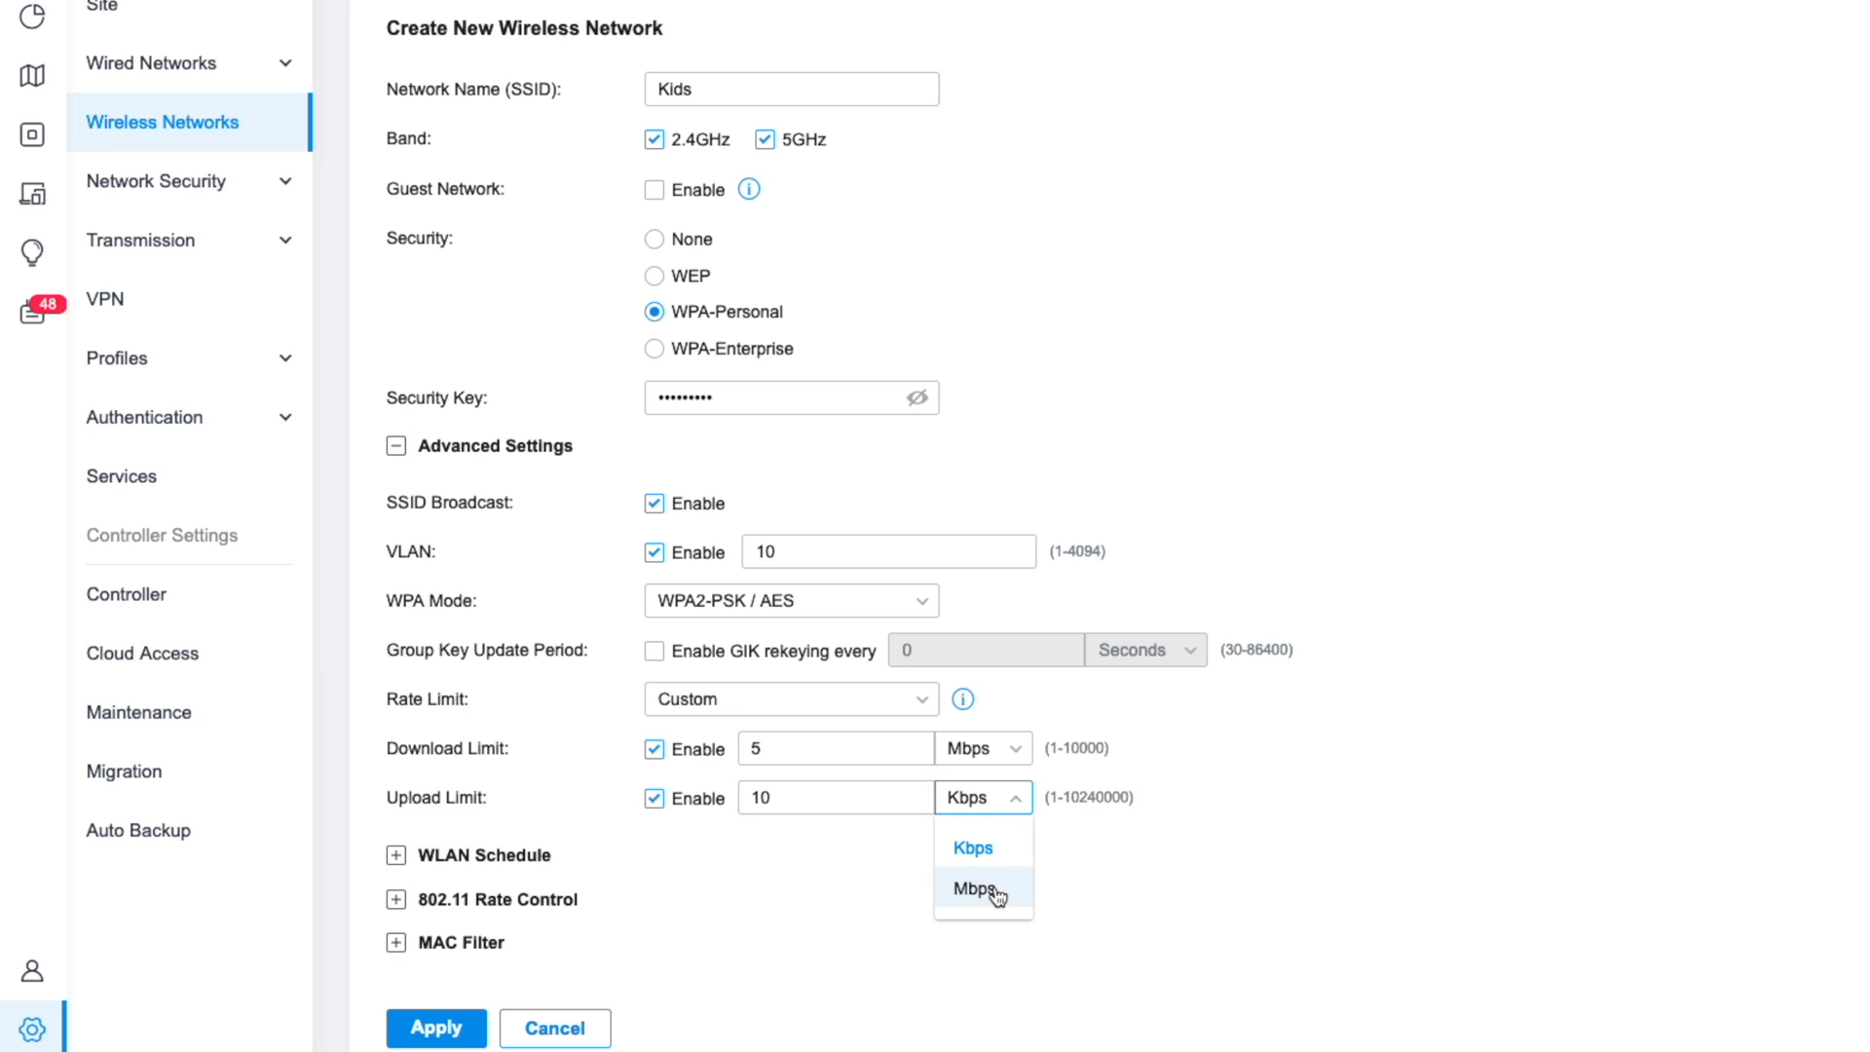
{"action": "left_click", "coordinate": [974, 889]}
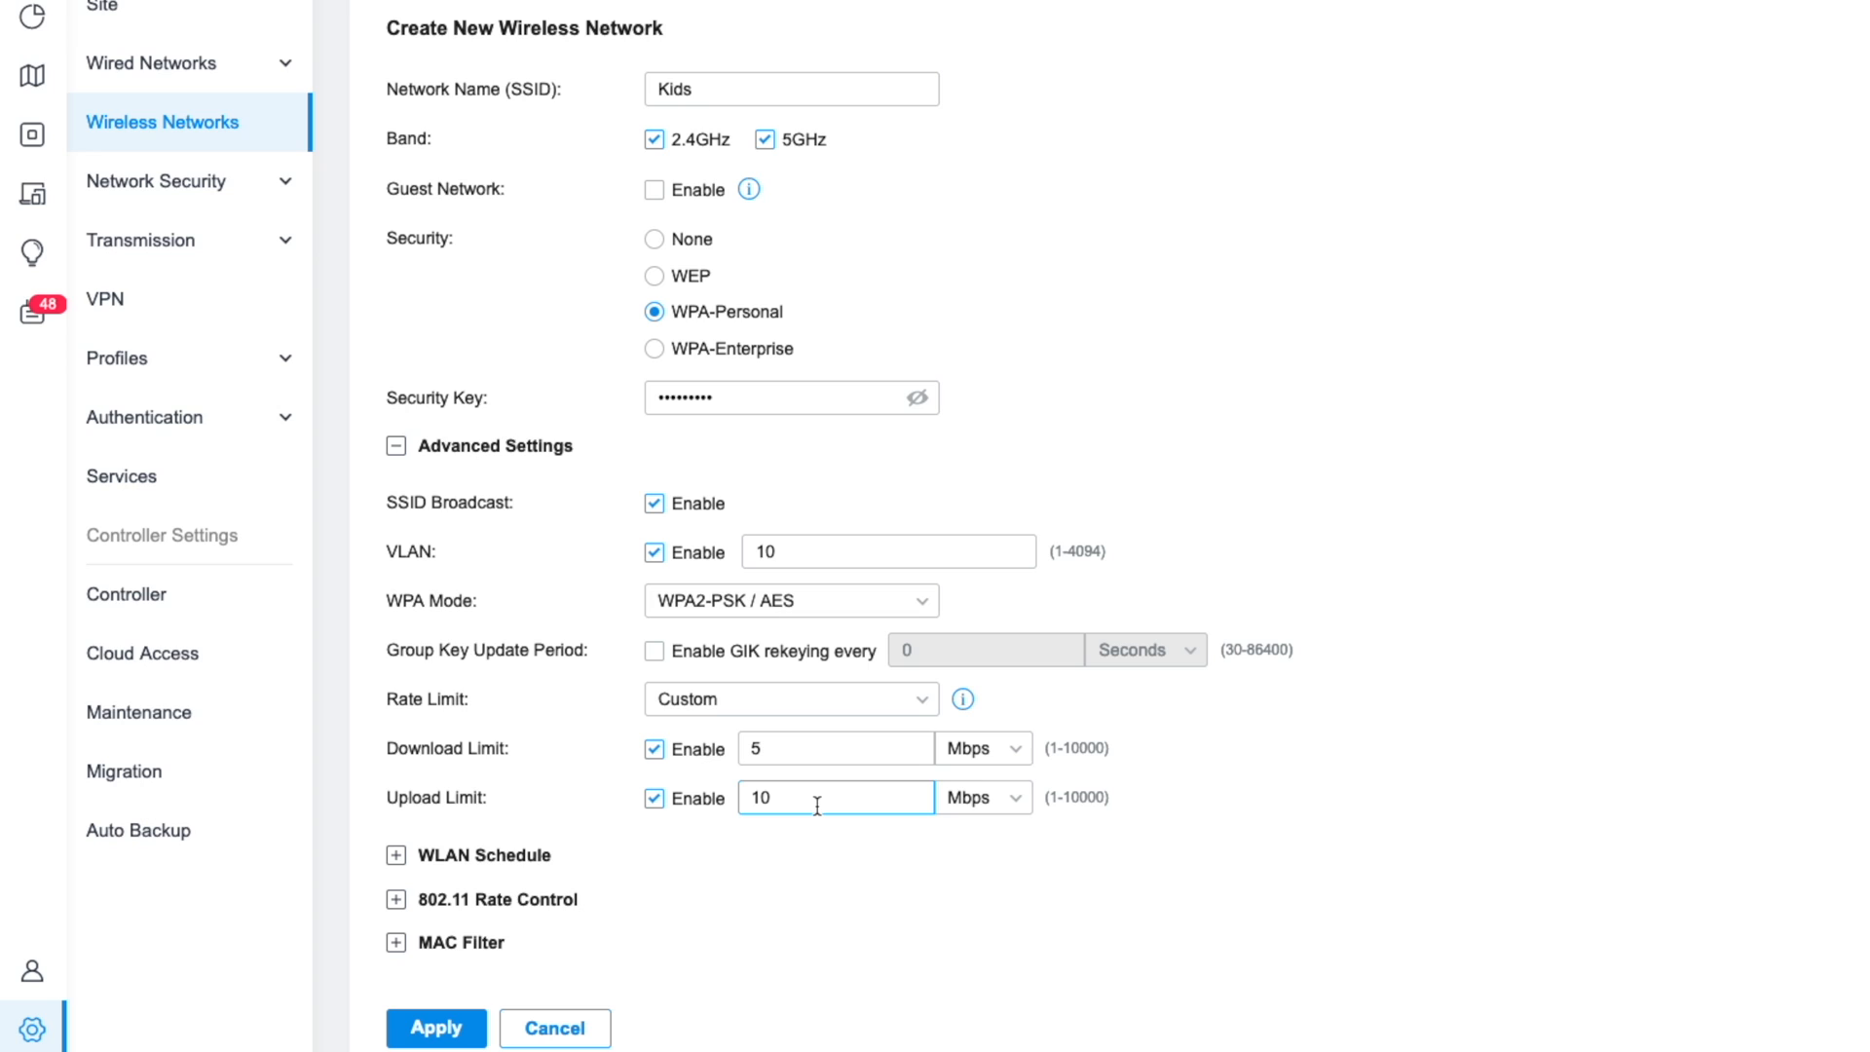
{"action": "mouse_move", "coordinate": [790, 804]}
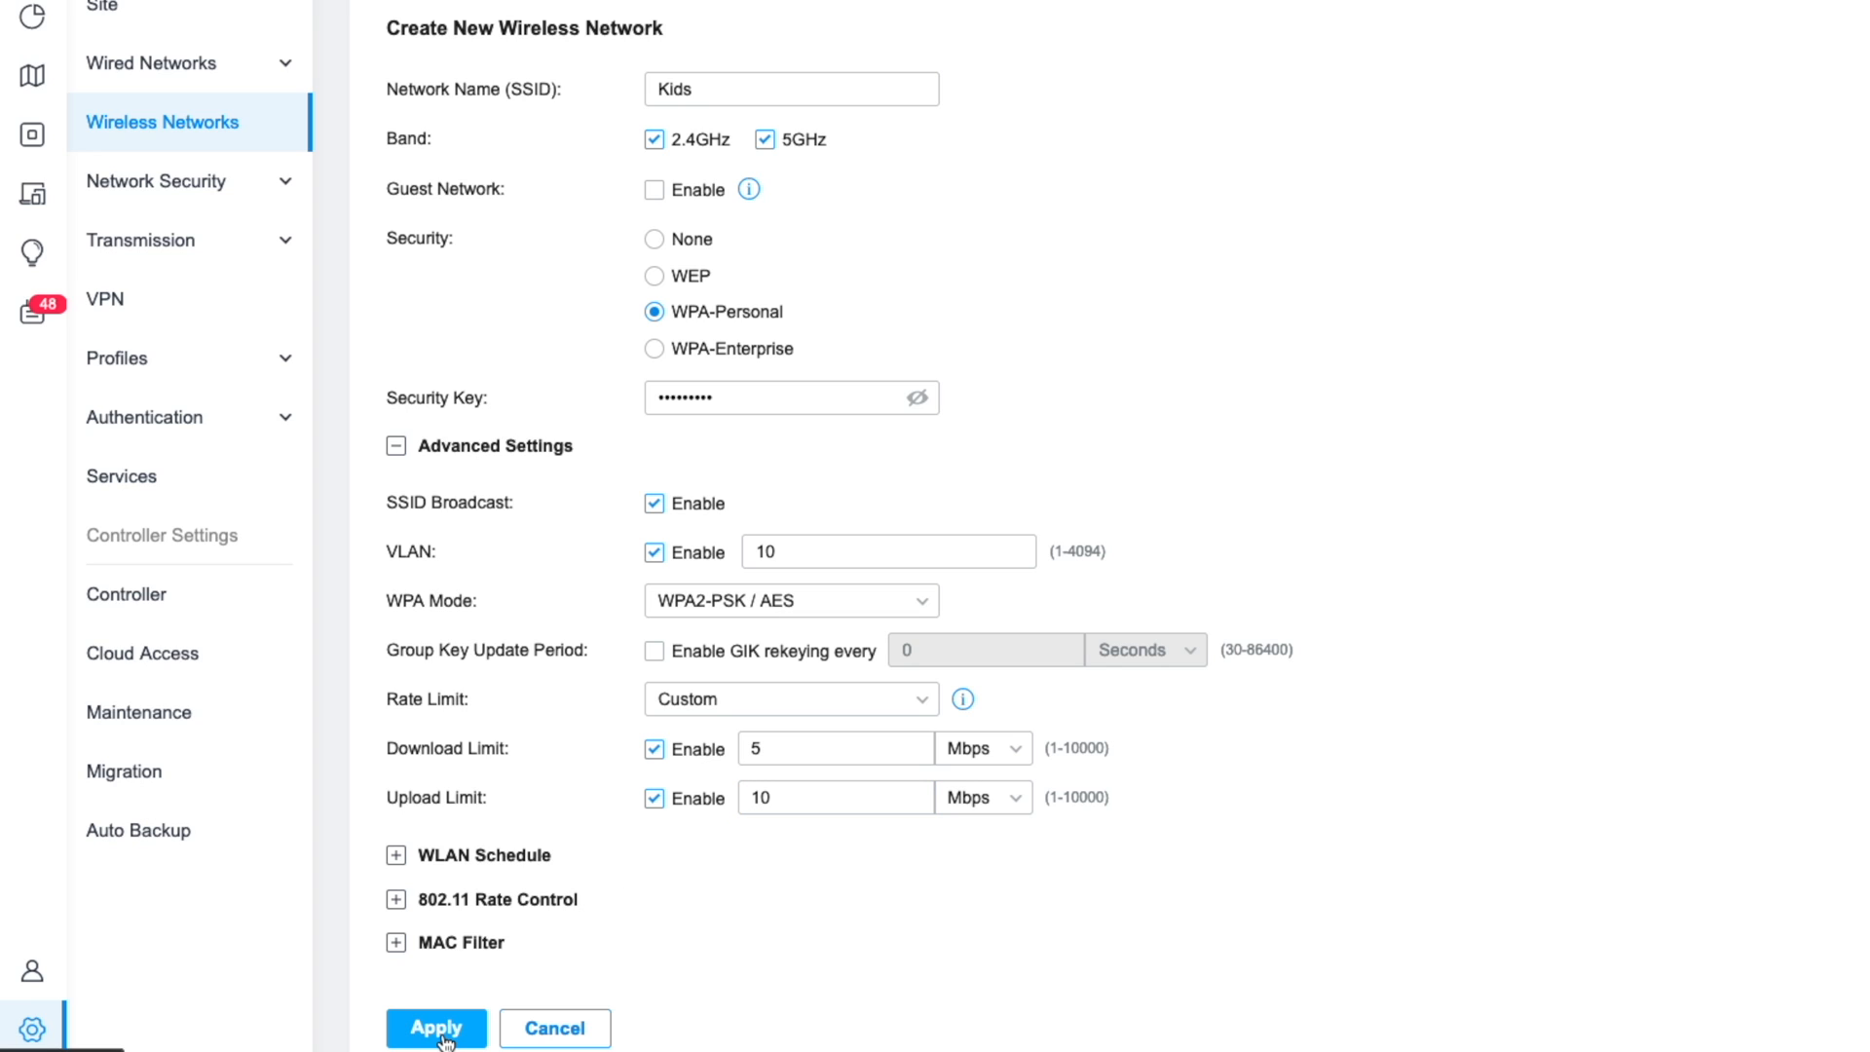
{"action": "left_click", "coordinate": [434, 1026]}
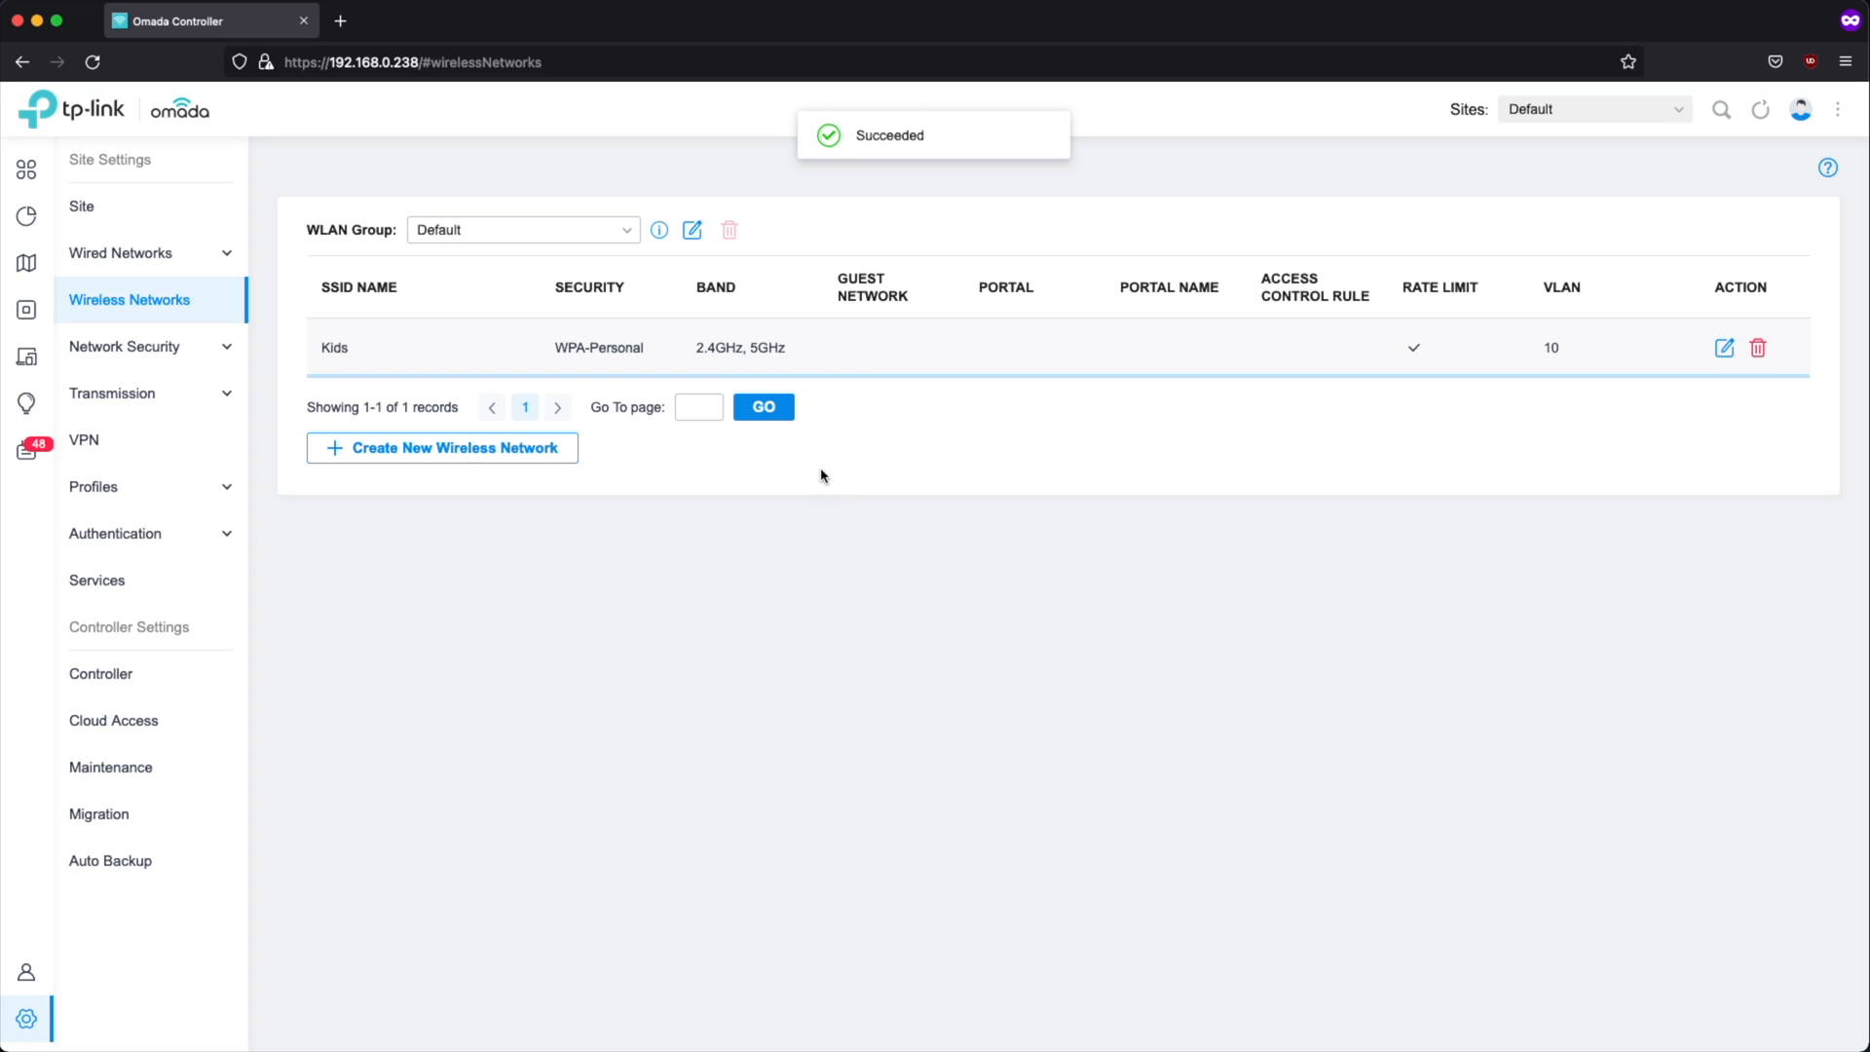
{"action": "mouse_move", "coordinate": [954, 347]}
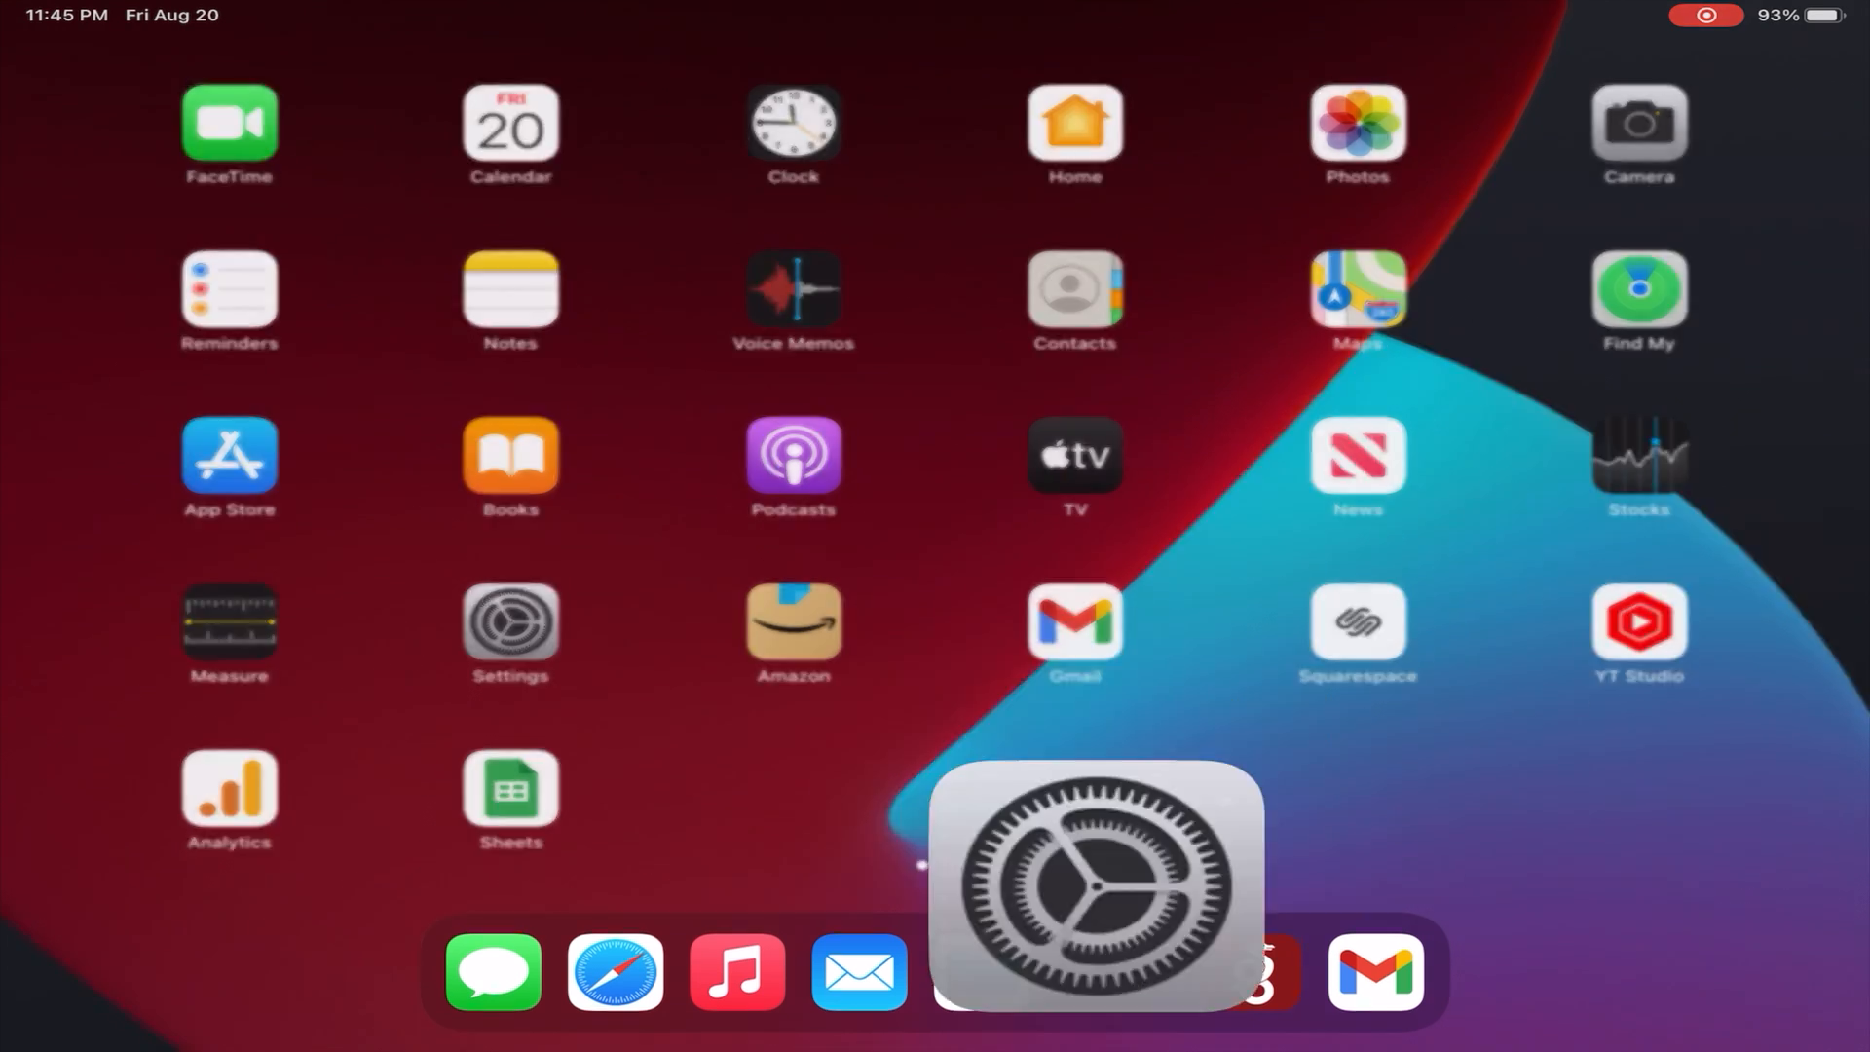
Step: Join the Kids Wi-Fi on the iPad and check its 192.168.10.224 address
{"action": "left_click", "coordinate": [1114, 887]}
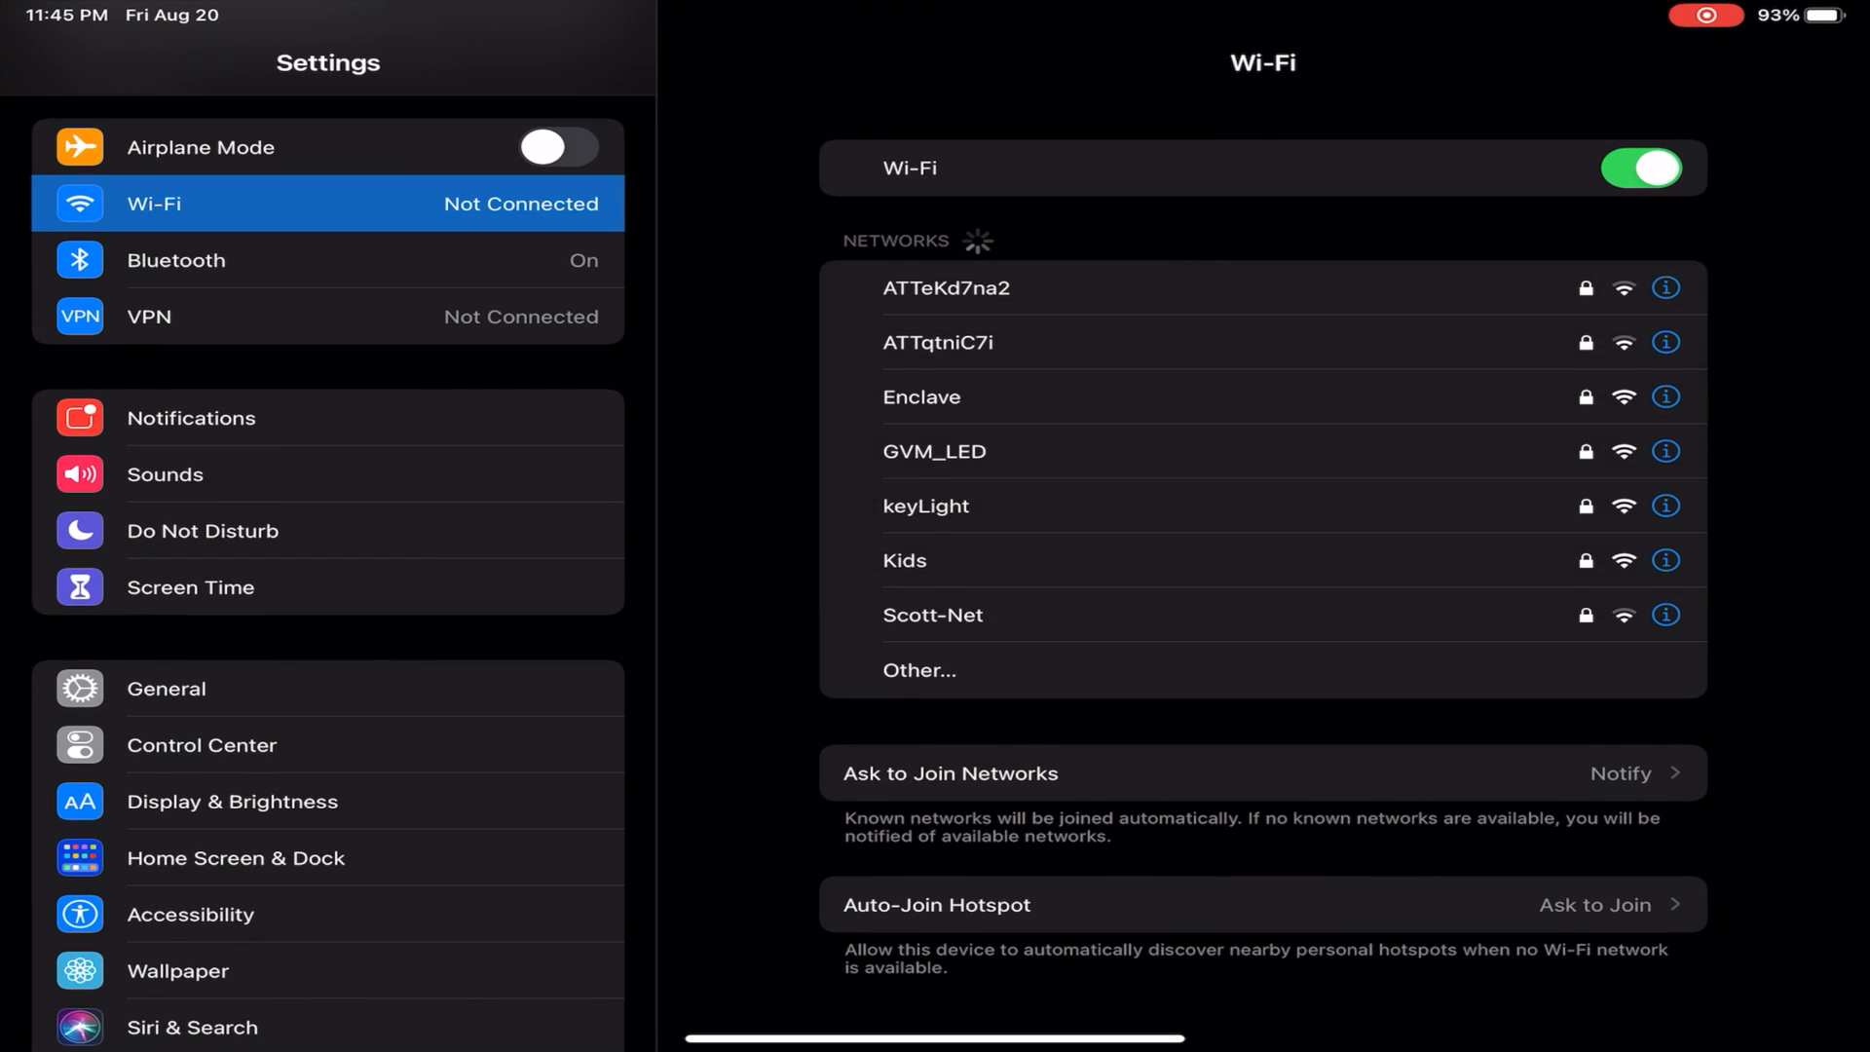
{"action": "left_click", "coordinate": [907, 561]}
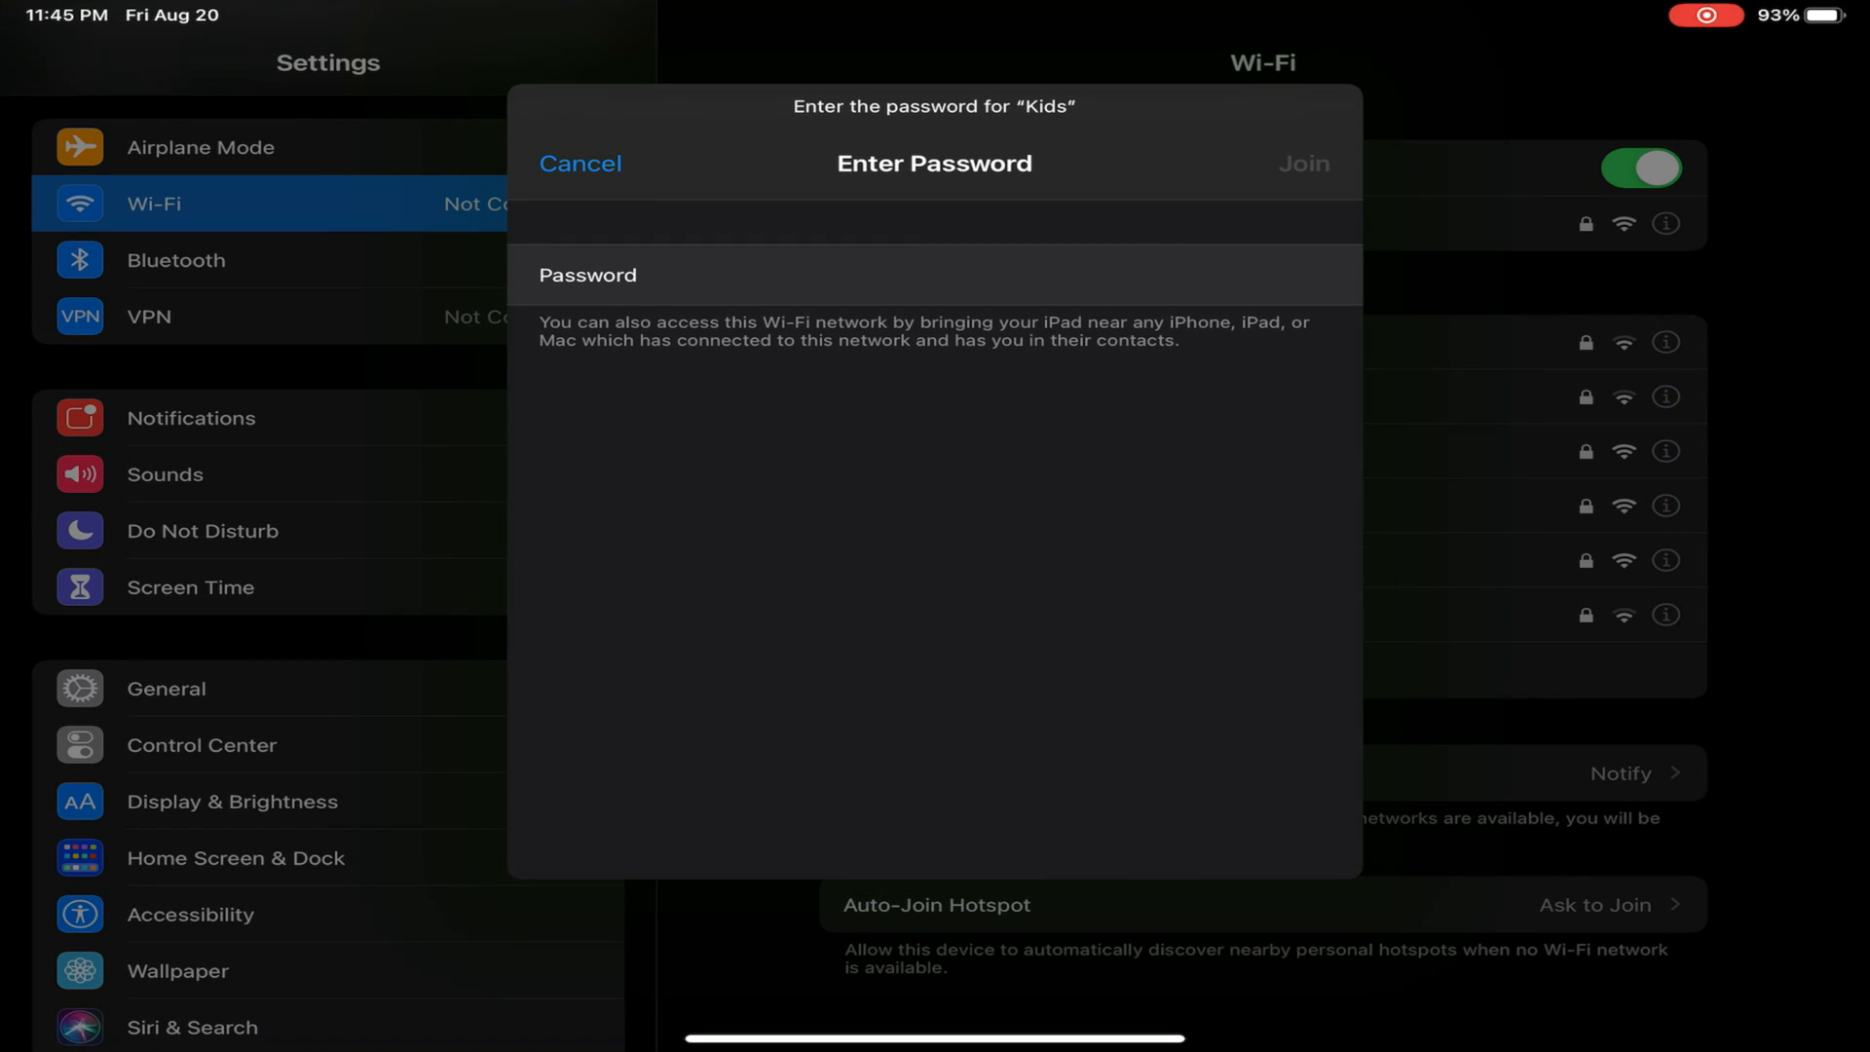
{"action": "left_click", "coordinate": [580, 164]}
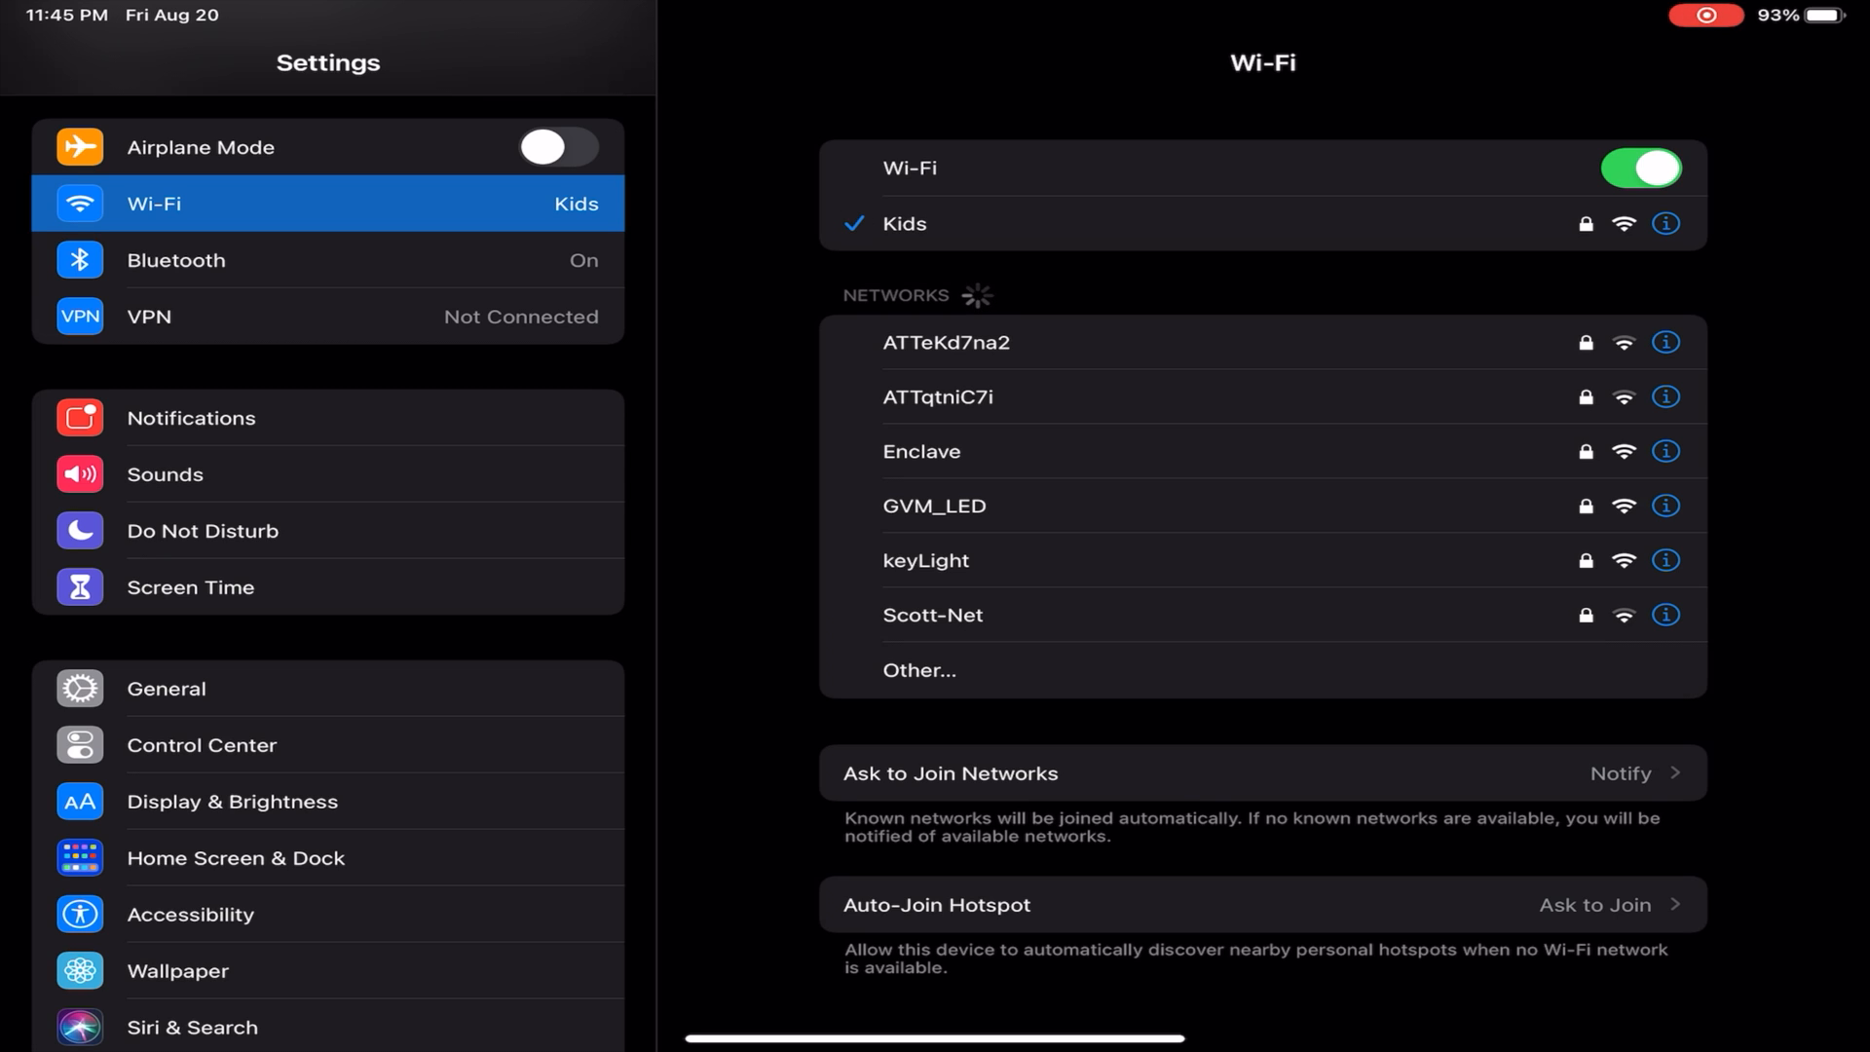
{"action": "left_click", "coordinate": [1664, 223]}
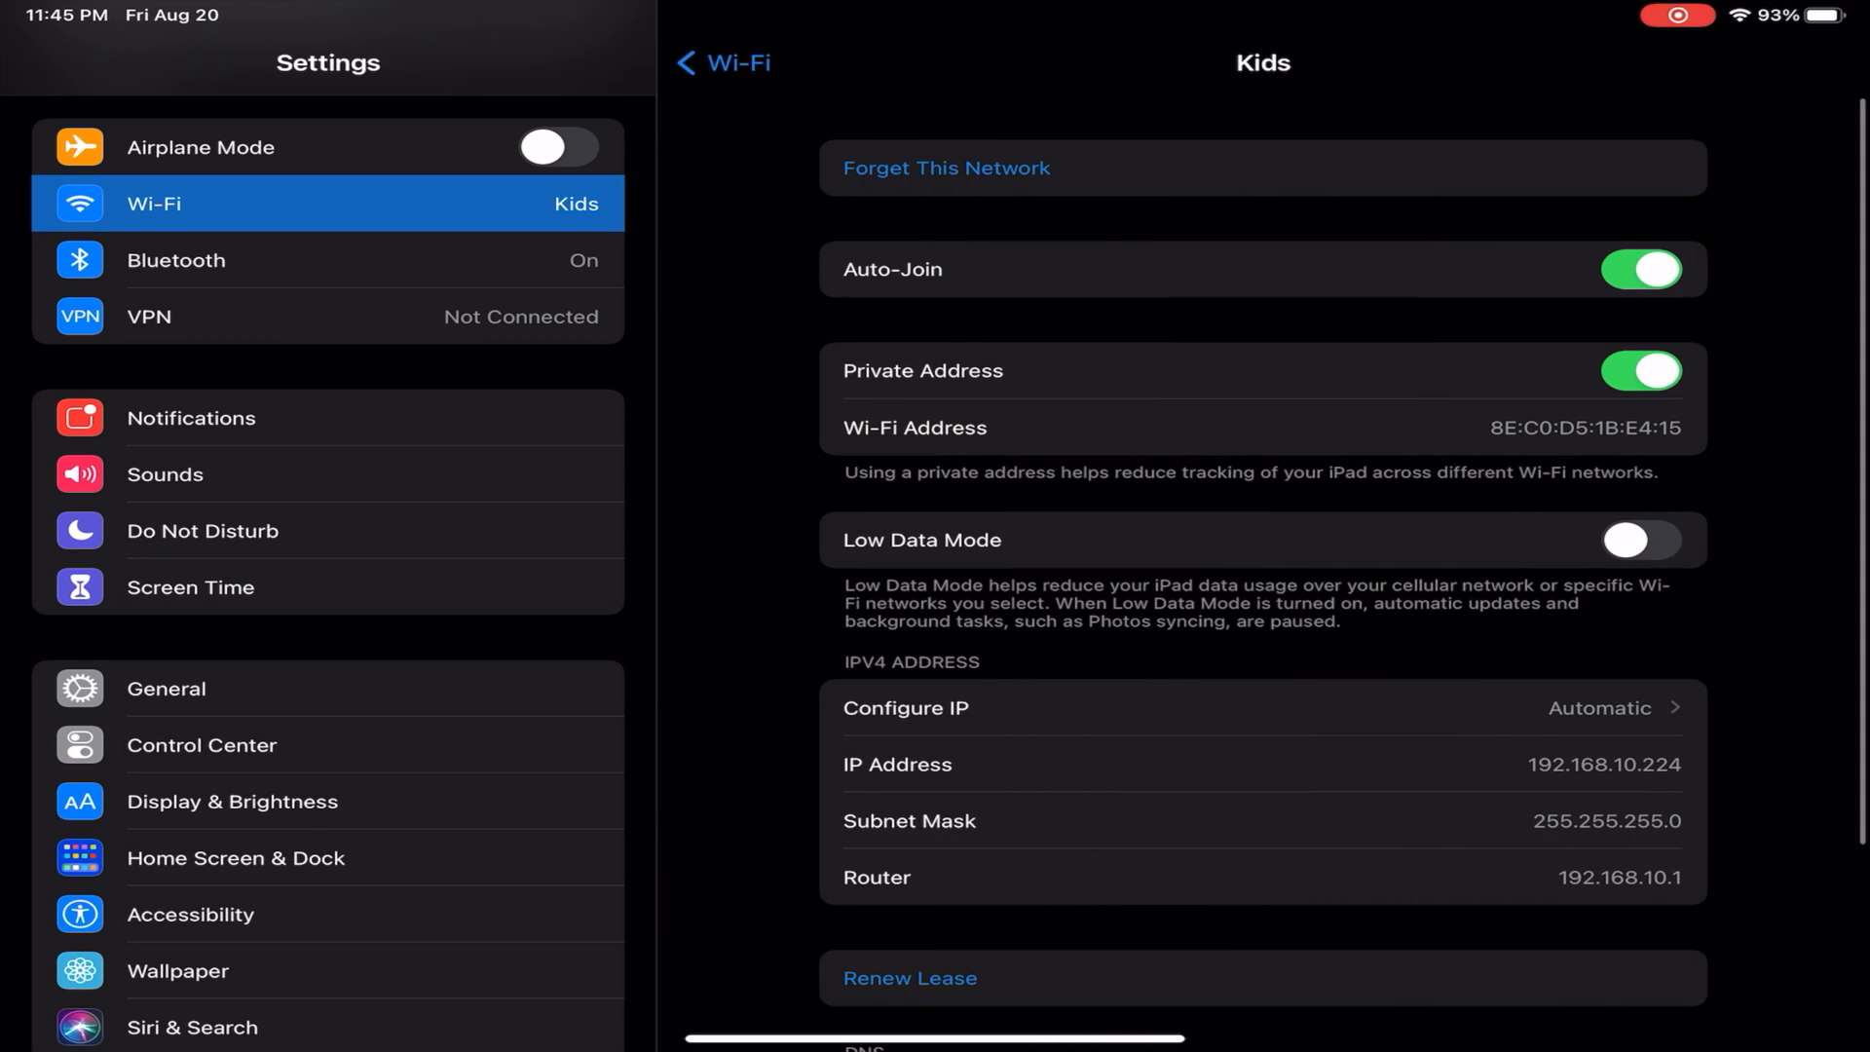
{"action": "scroll", "scroll_direction": "down", "scroll_amount": 3}
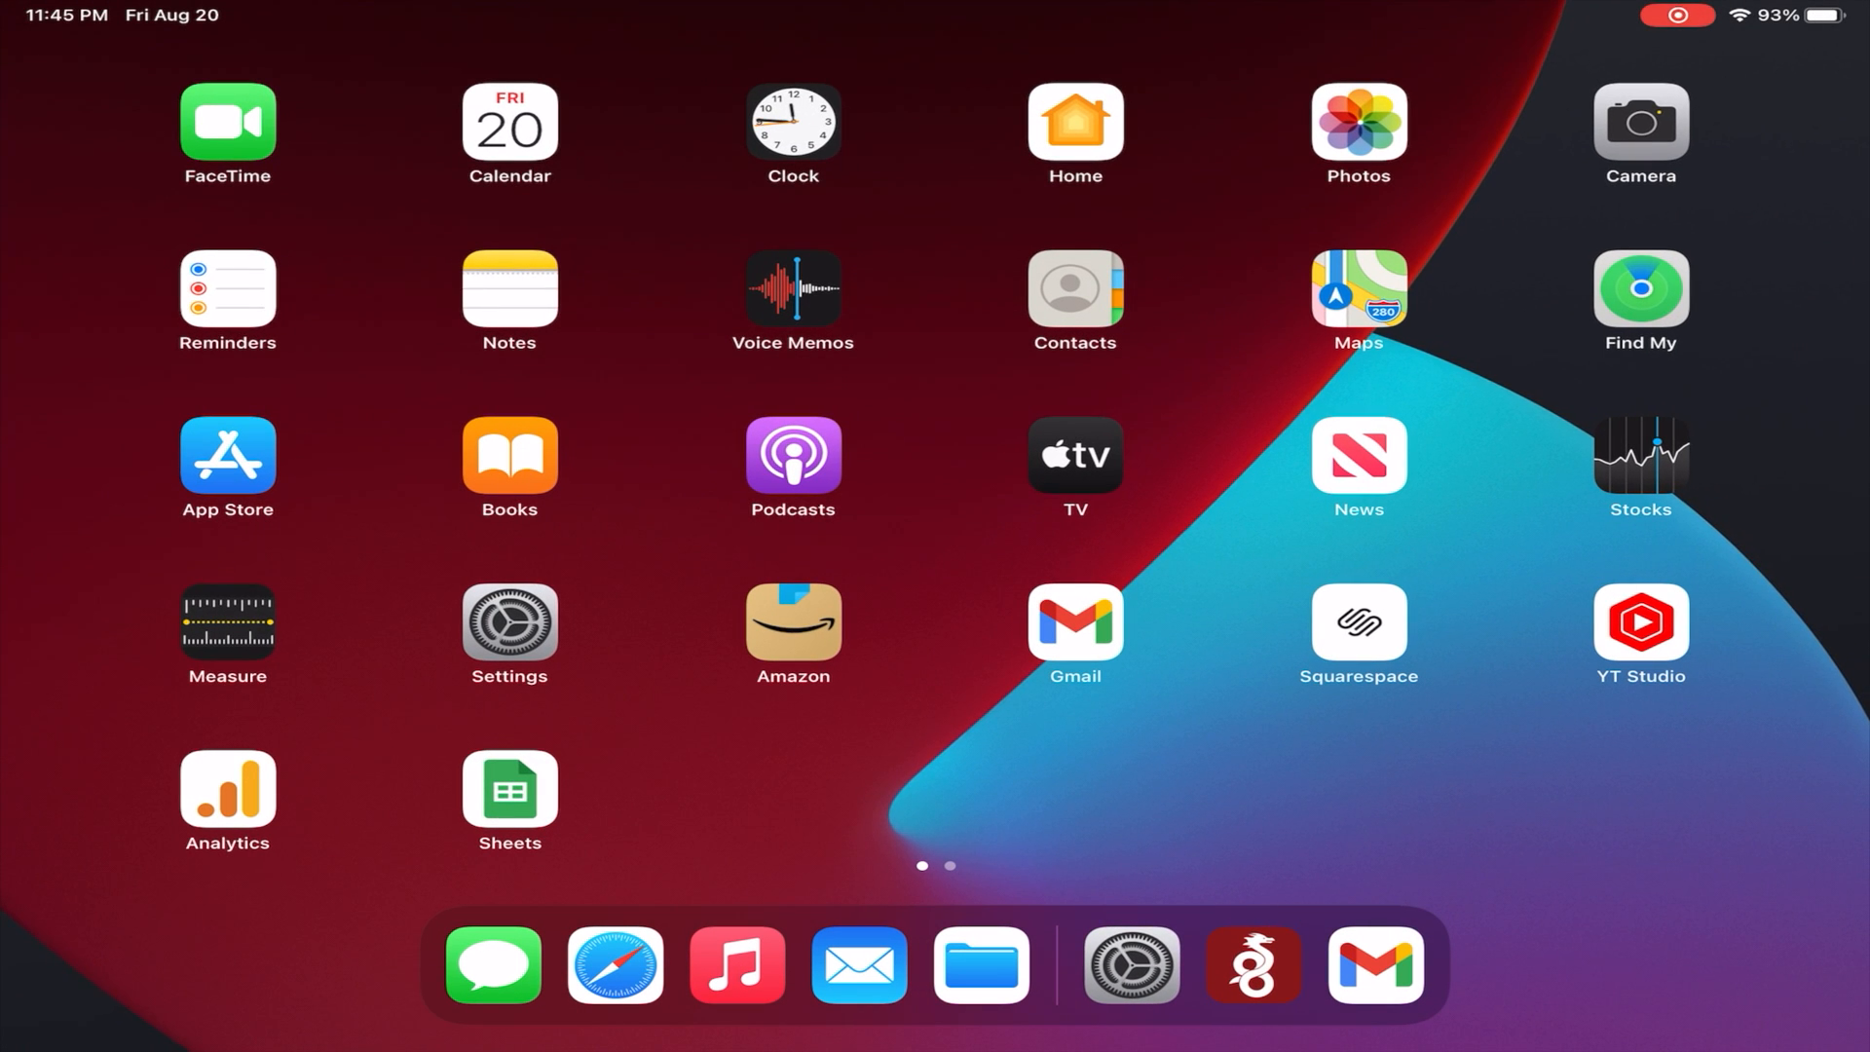
Step: Load the gateway login page at 192.168.0.1 in Safari and enter a username
{"action": "left_click", "coordinate": [615, 965]}
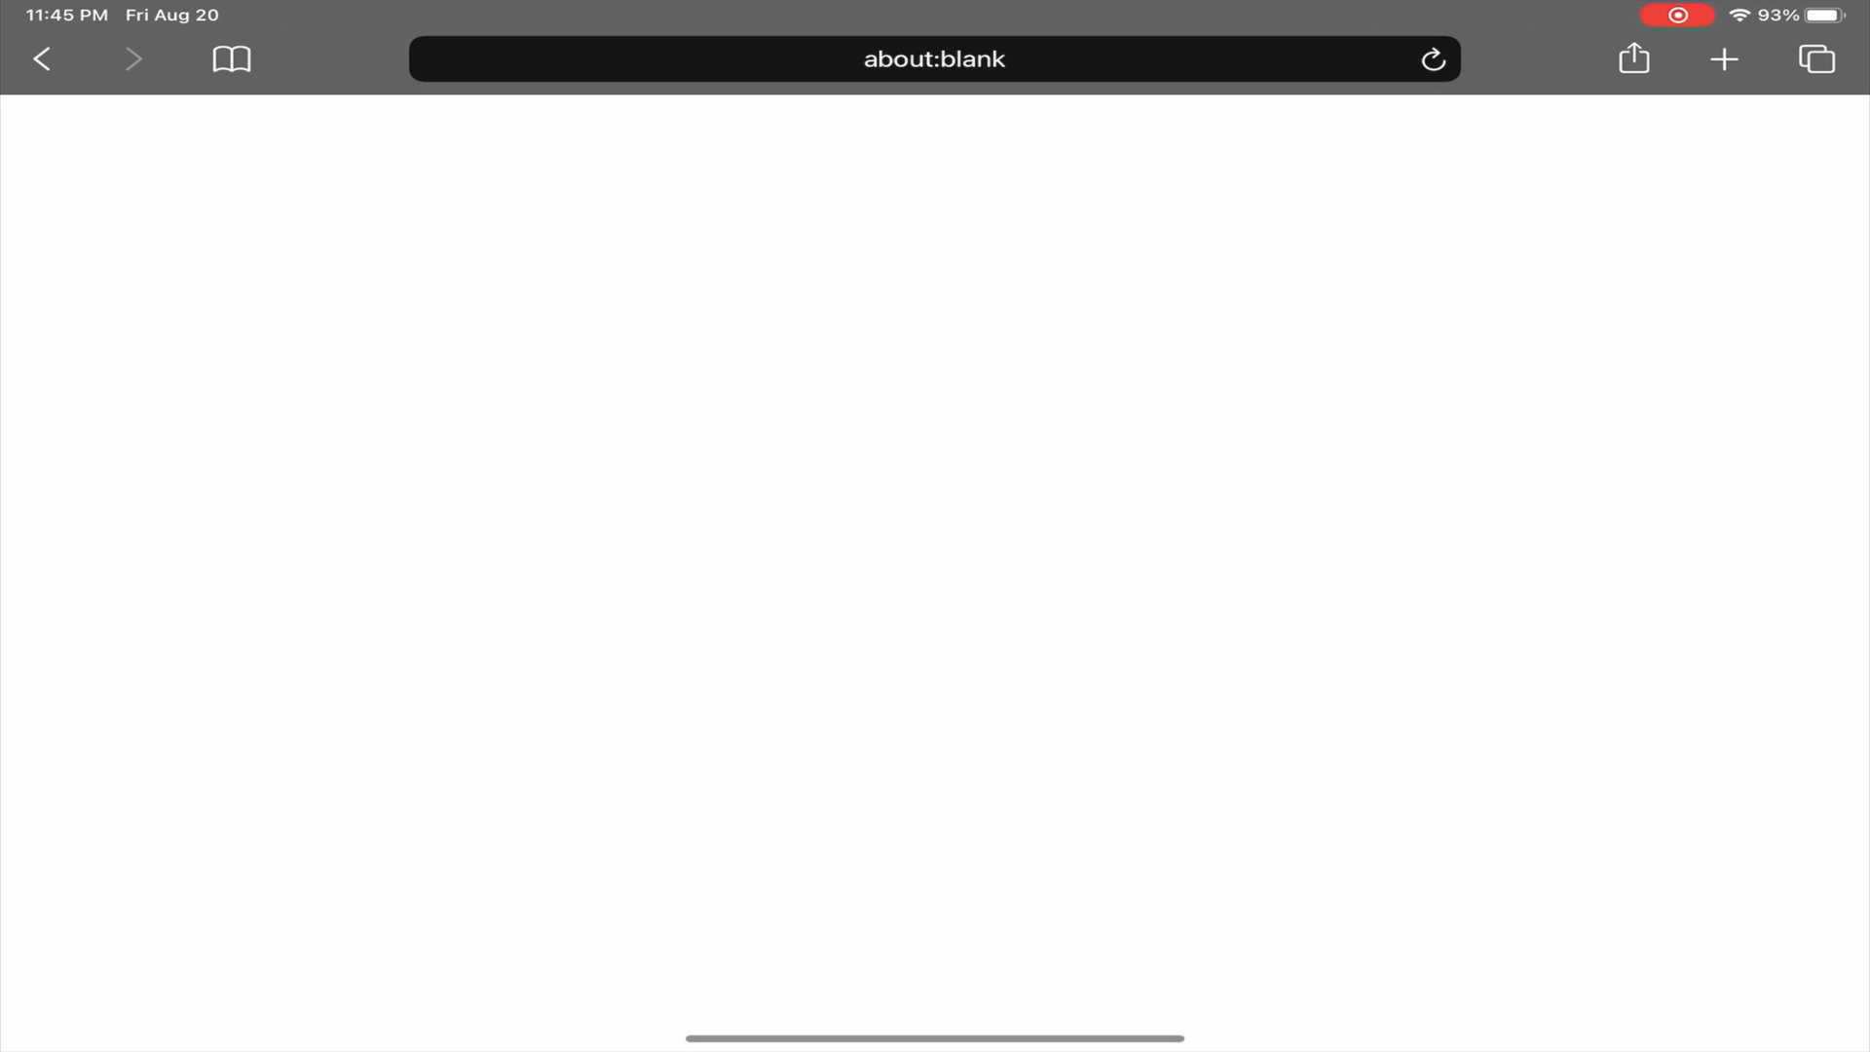
{"action": "left_click", "coordinate": [934, 59]}
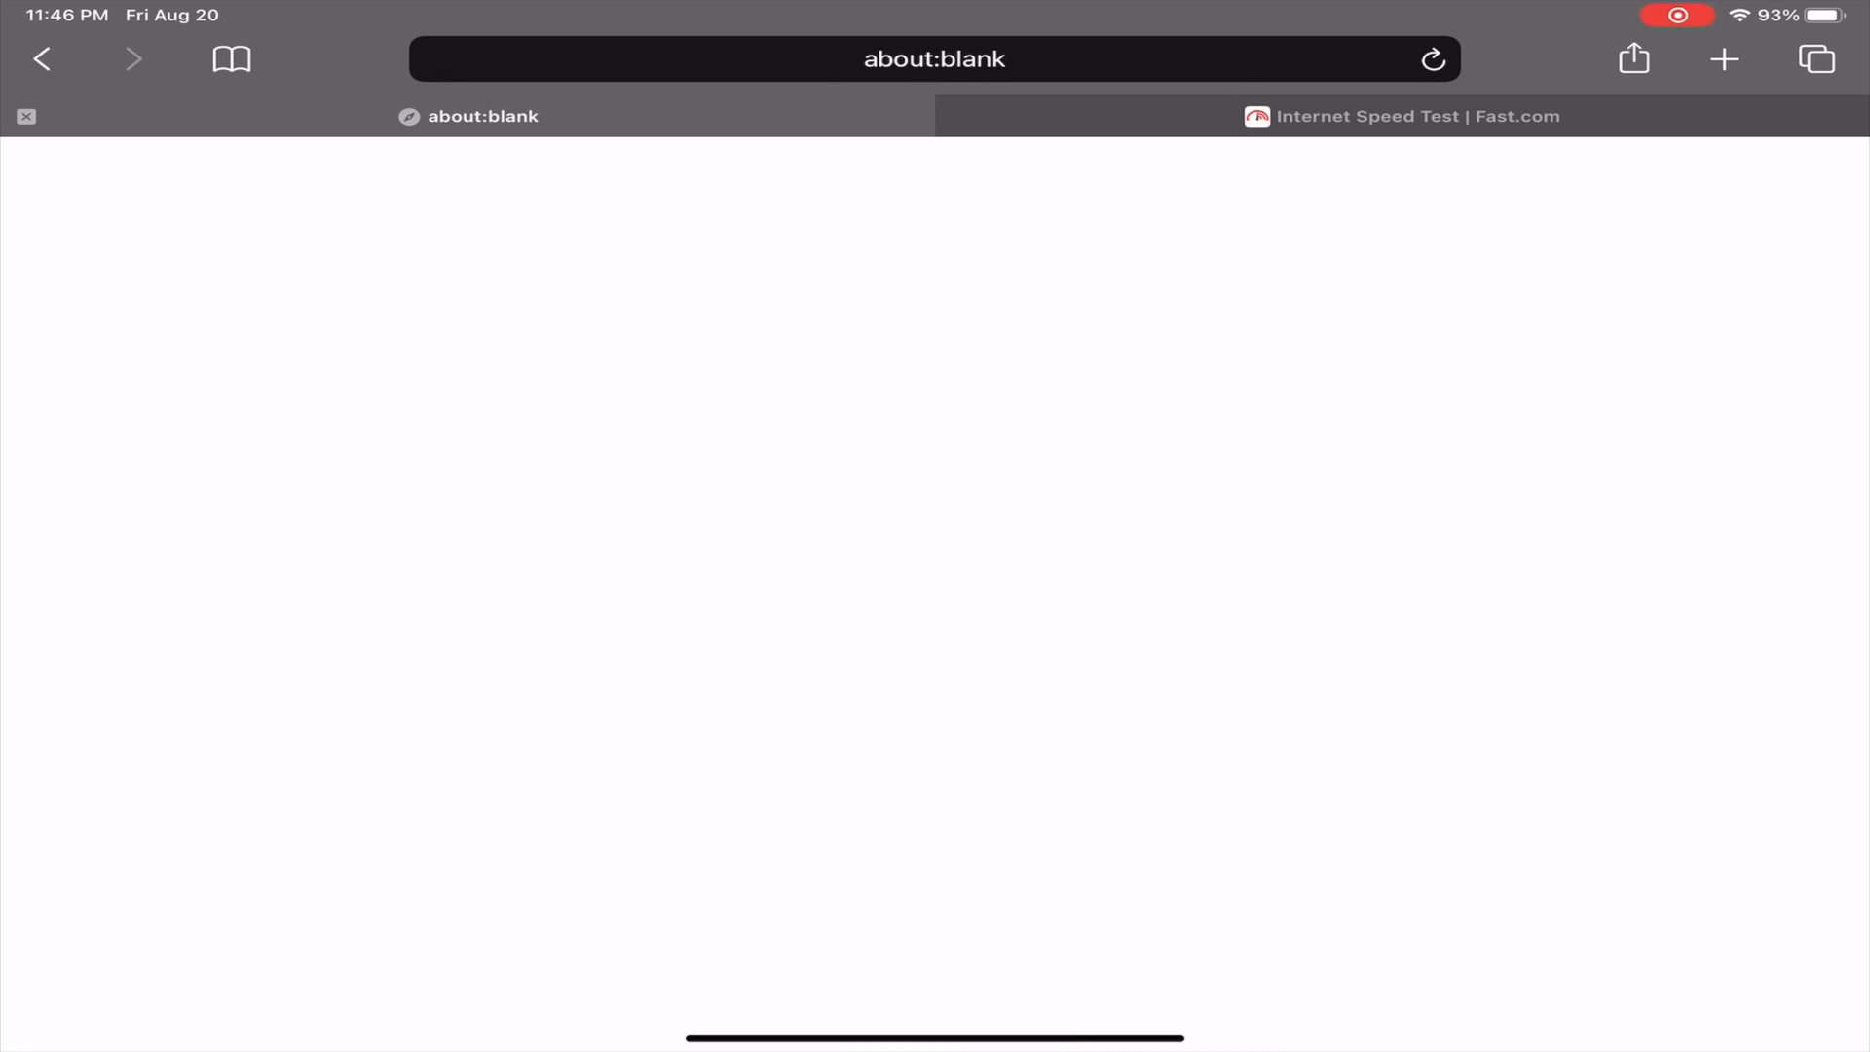
{"action": "left_click", "coordinate": [934, 59]}
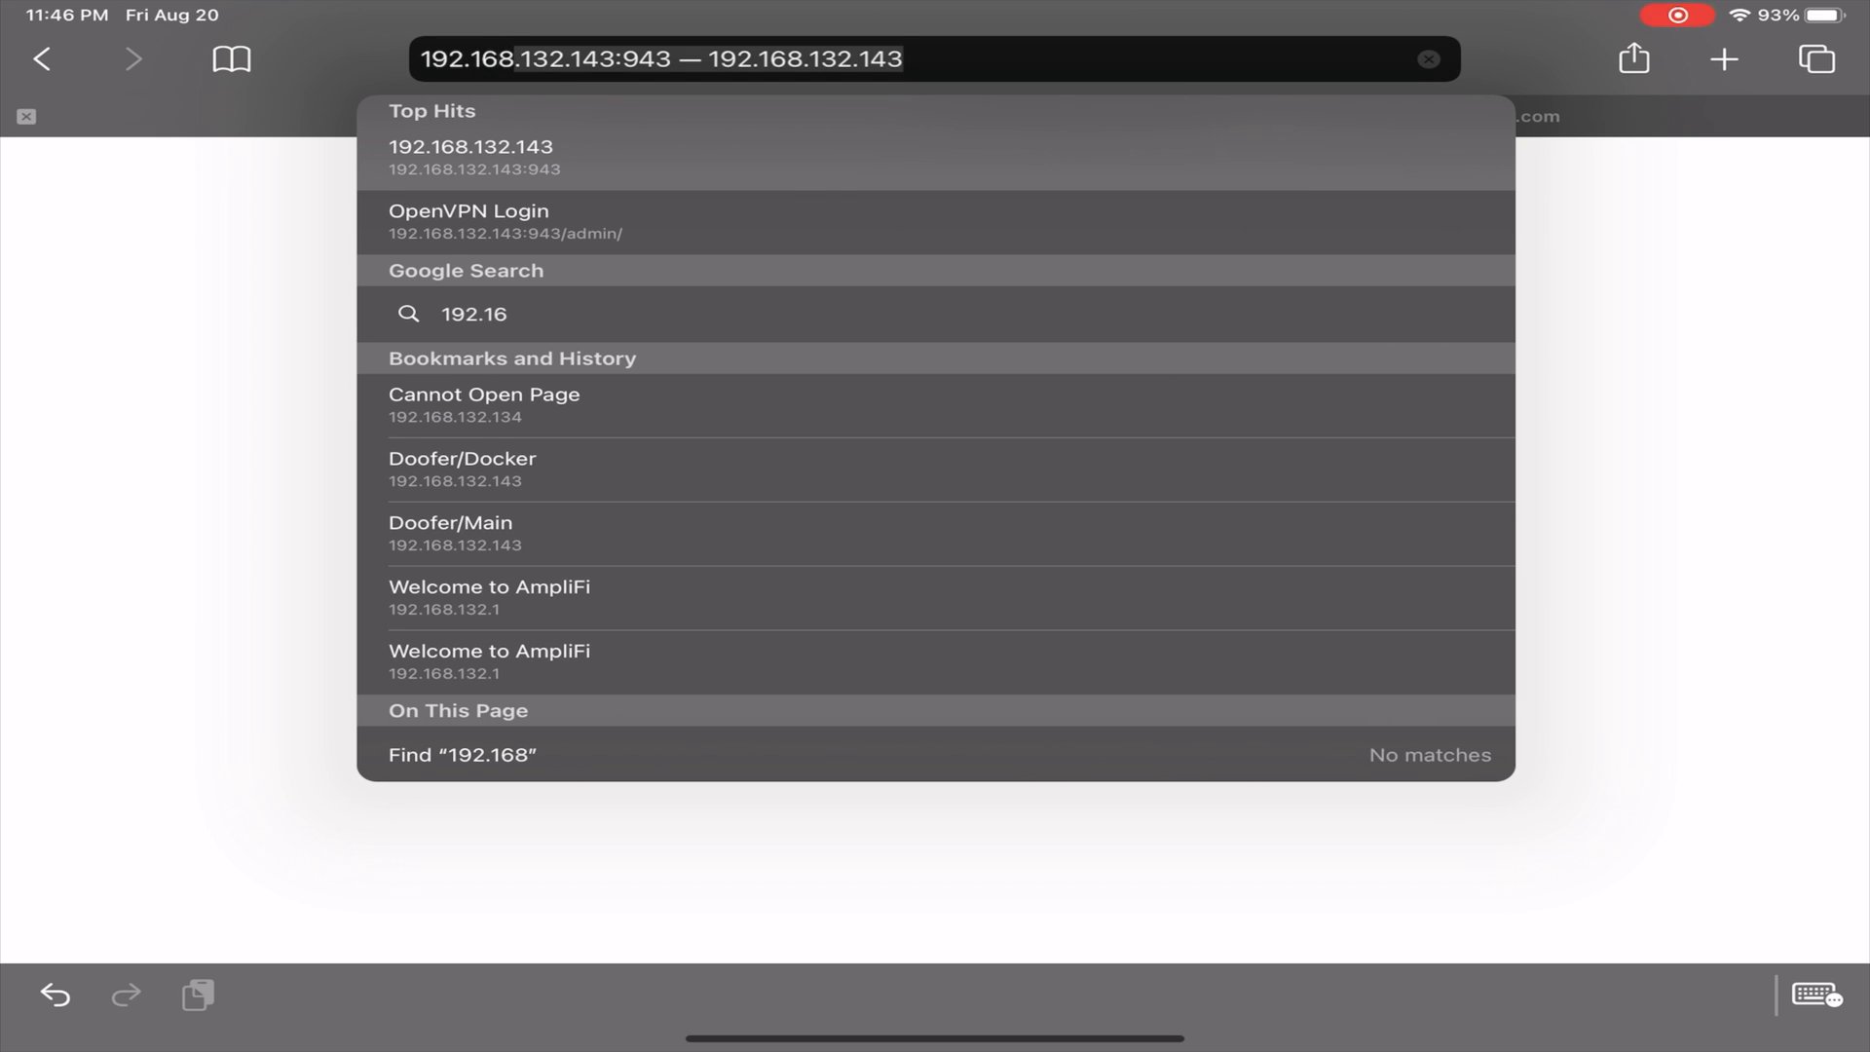
{"action": "type", "text": "192.168.0.1"}
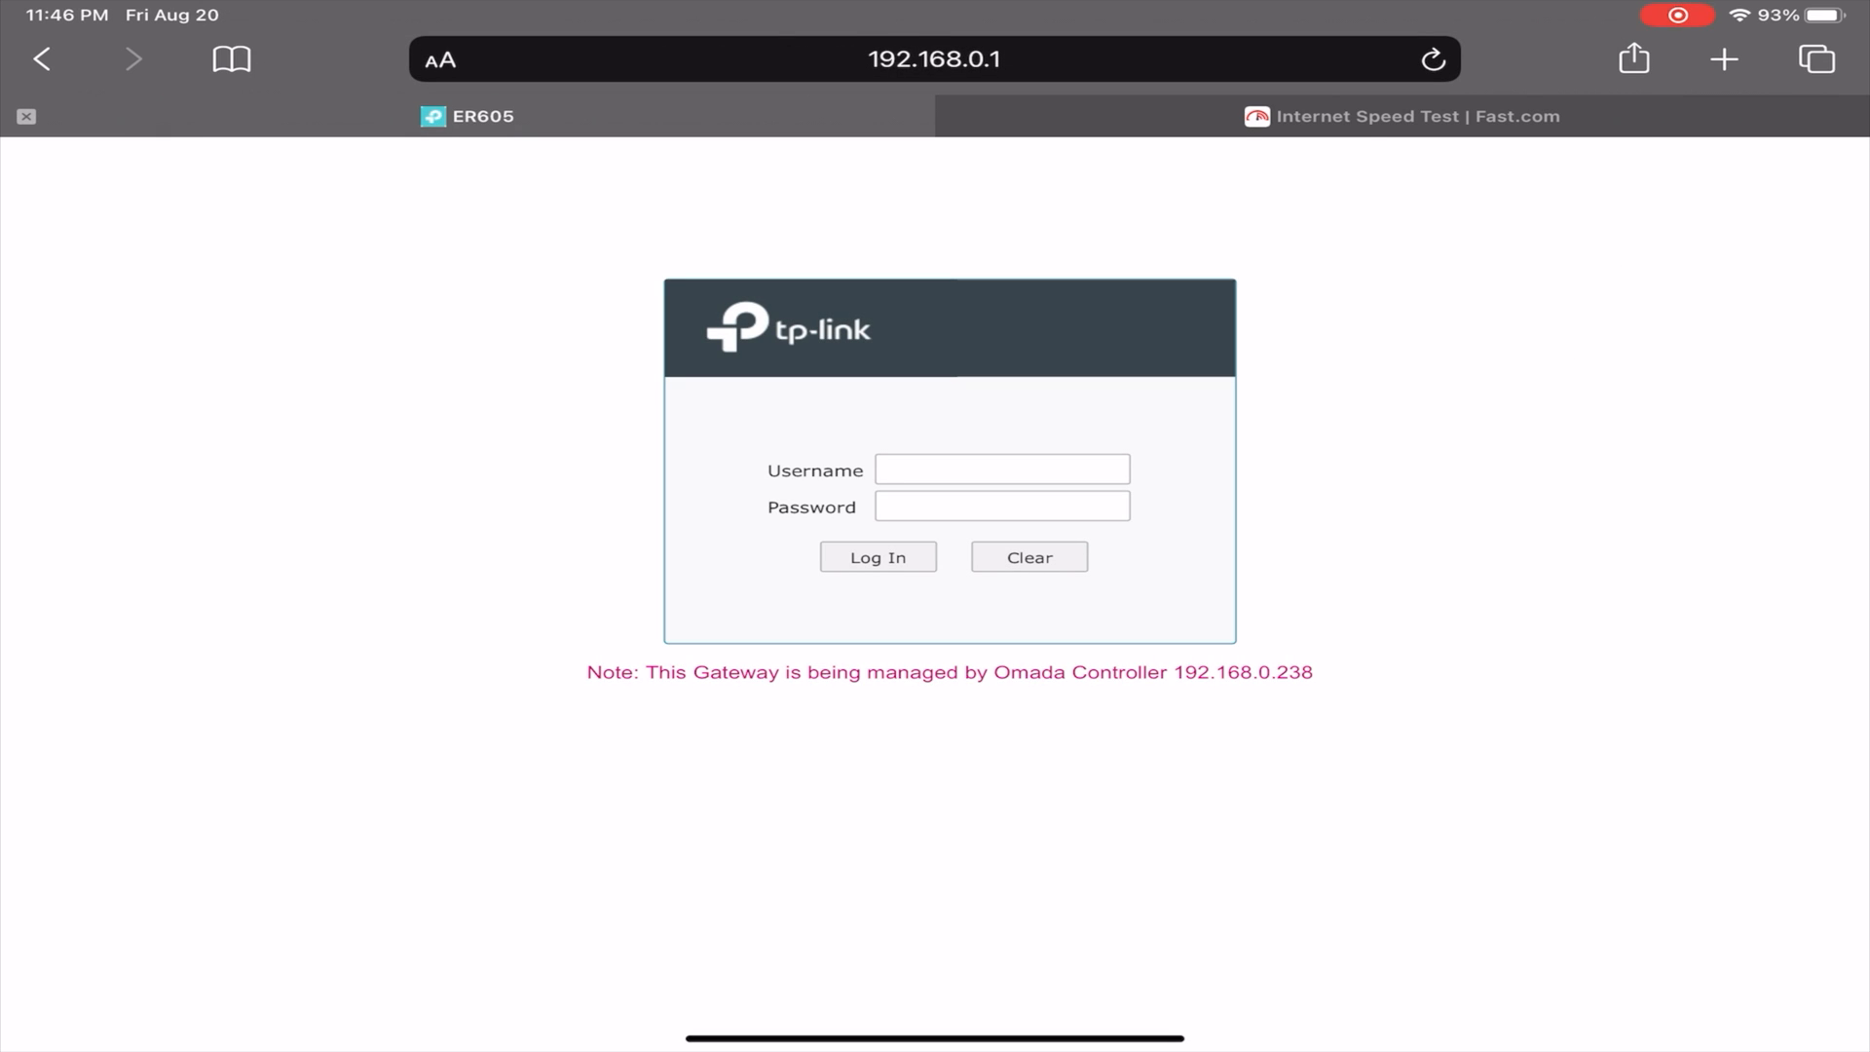
{"action": "left_click", "coordinate": [1001, 469]}
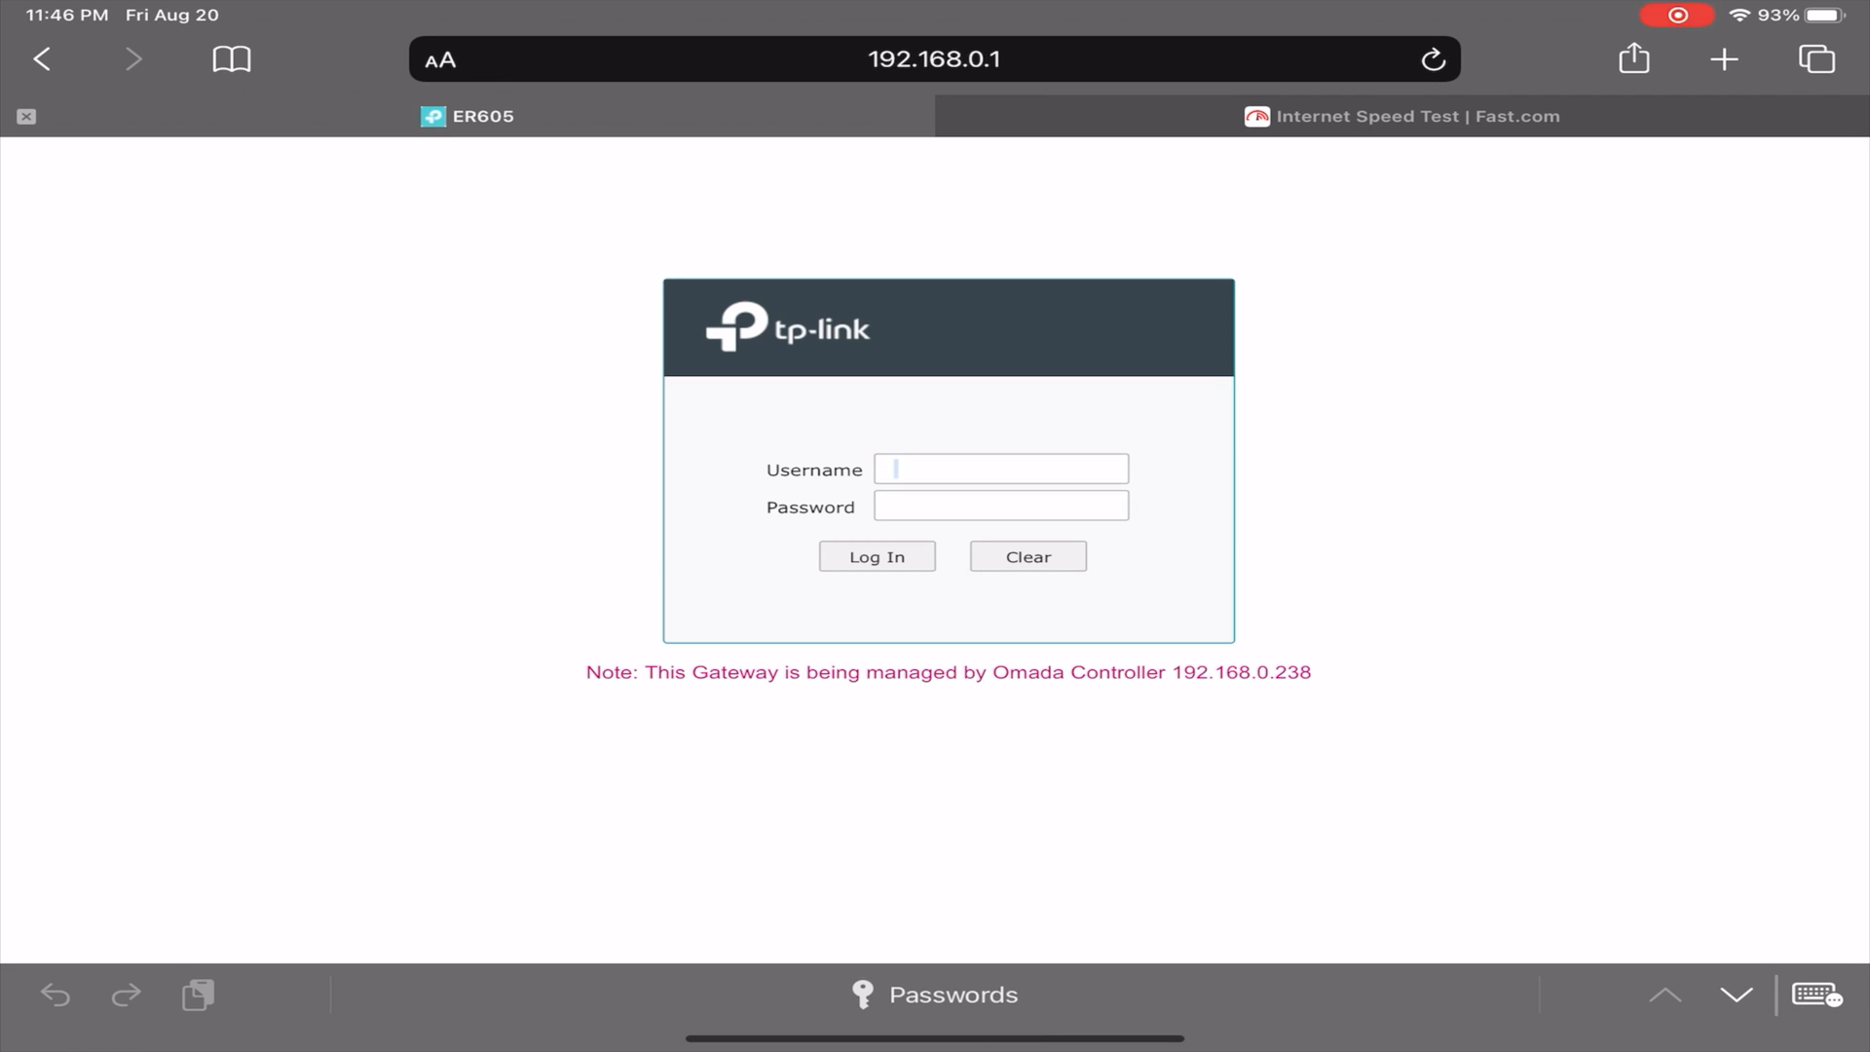
{"action": "type", "text": "aldkjflkjak jdflksf"}
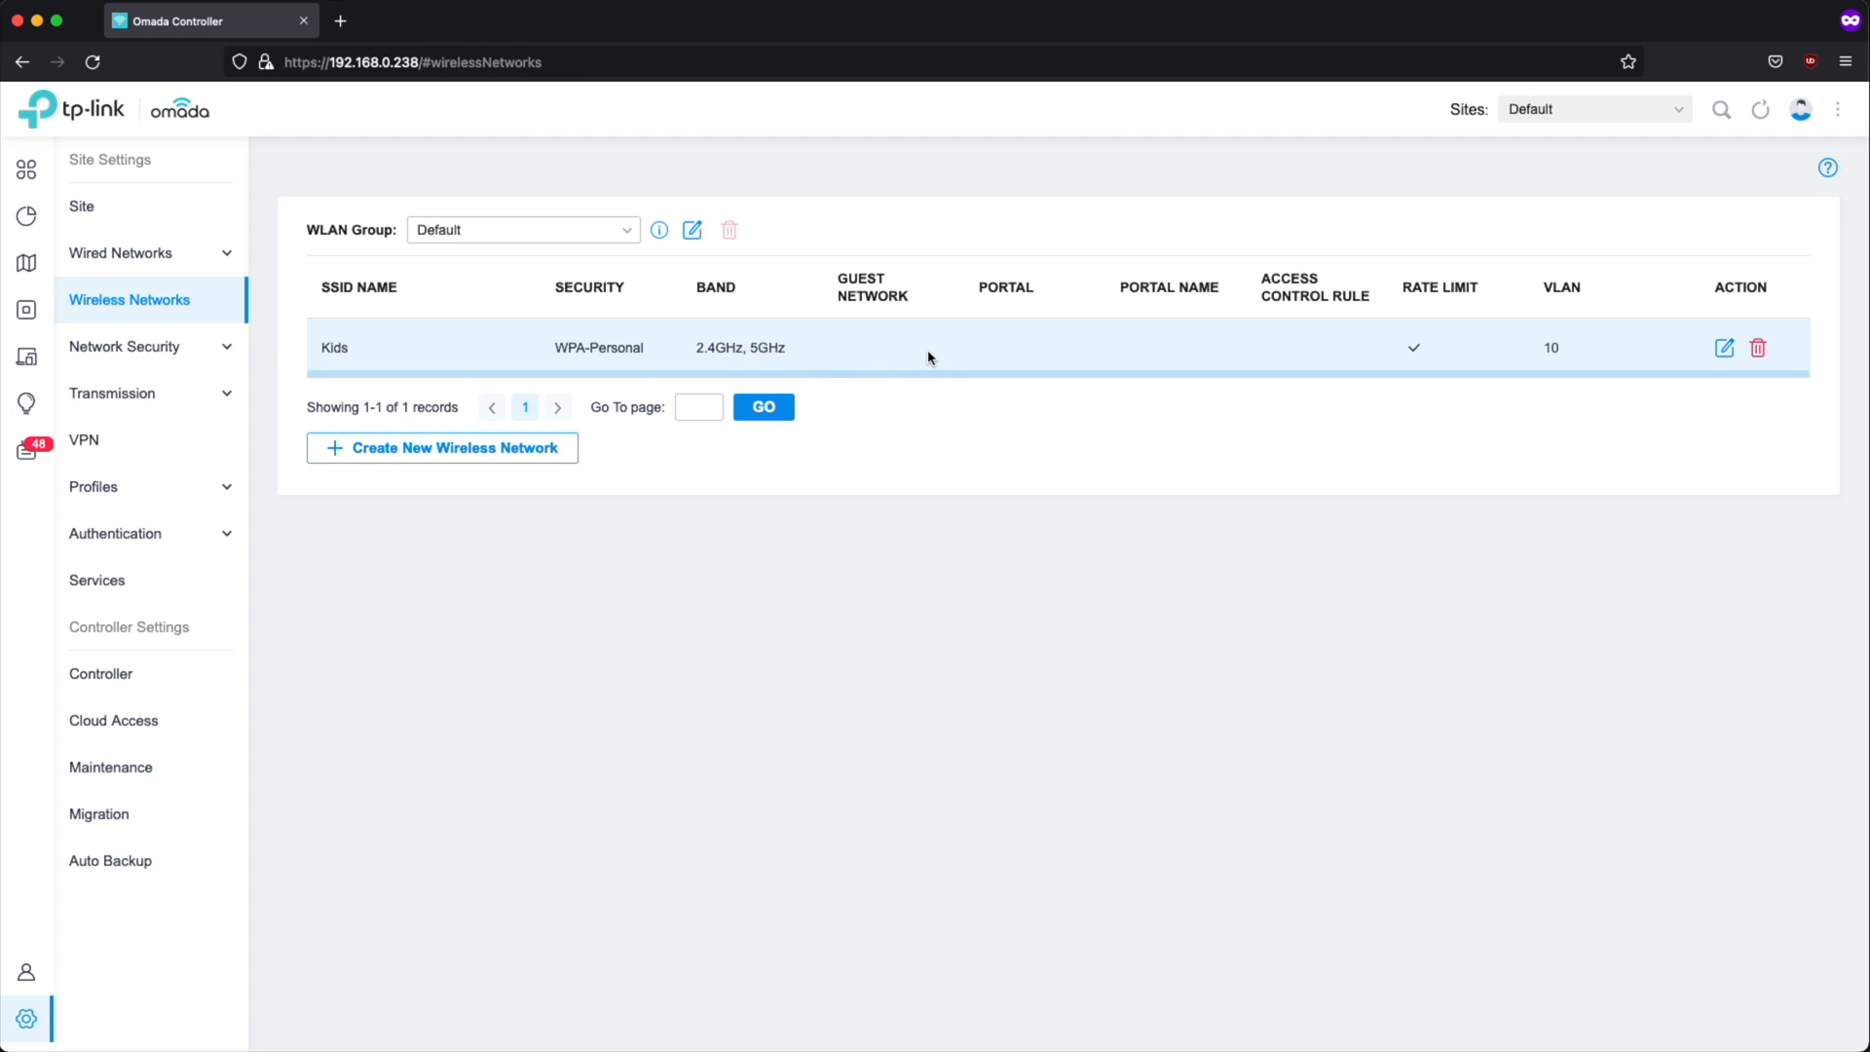
{"action": "mouse_move", "coordinate": [564, 341]}
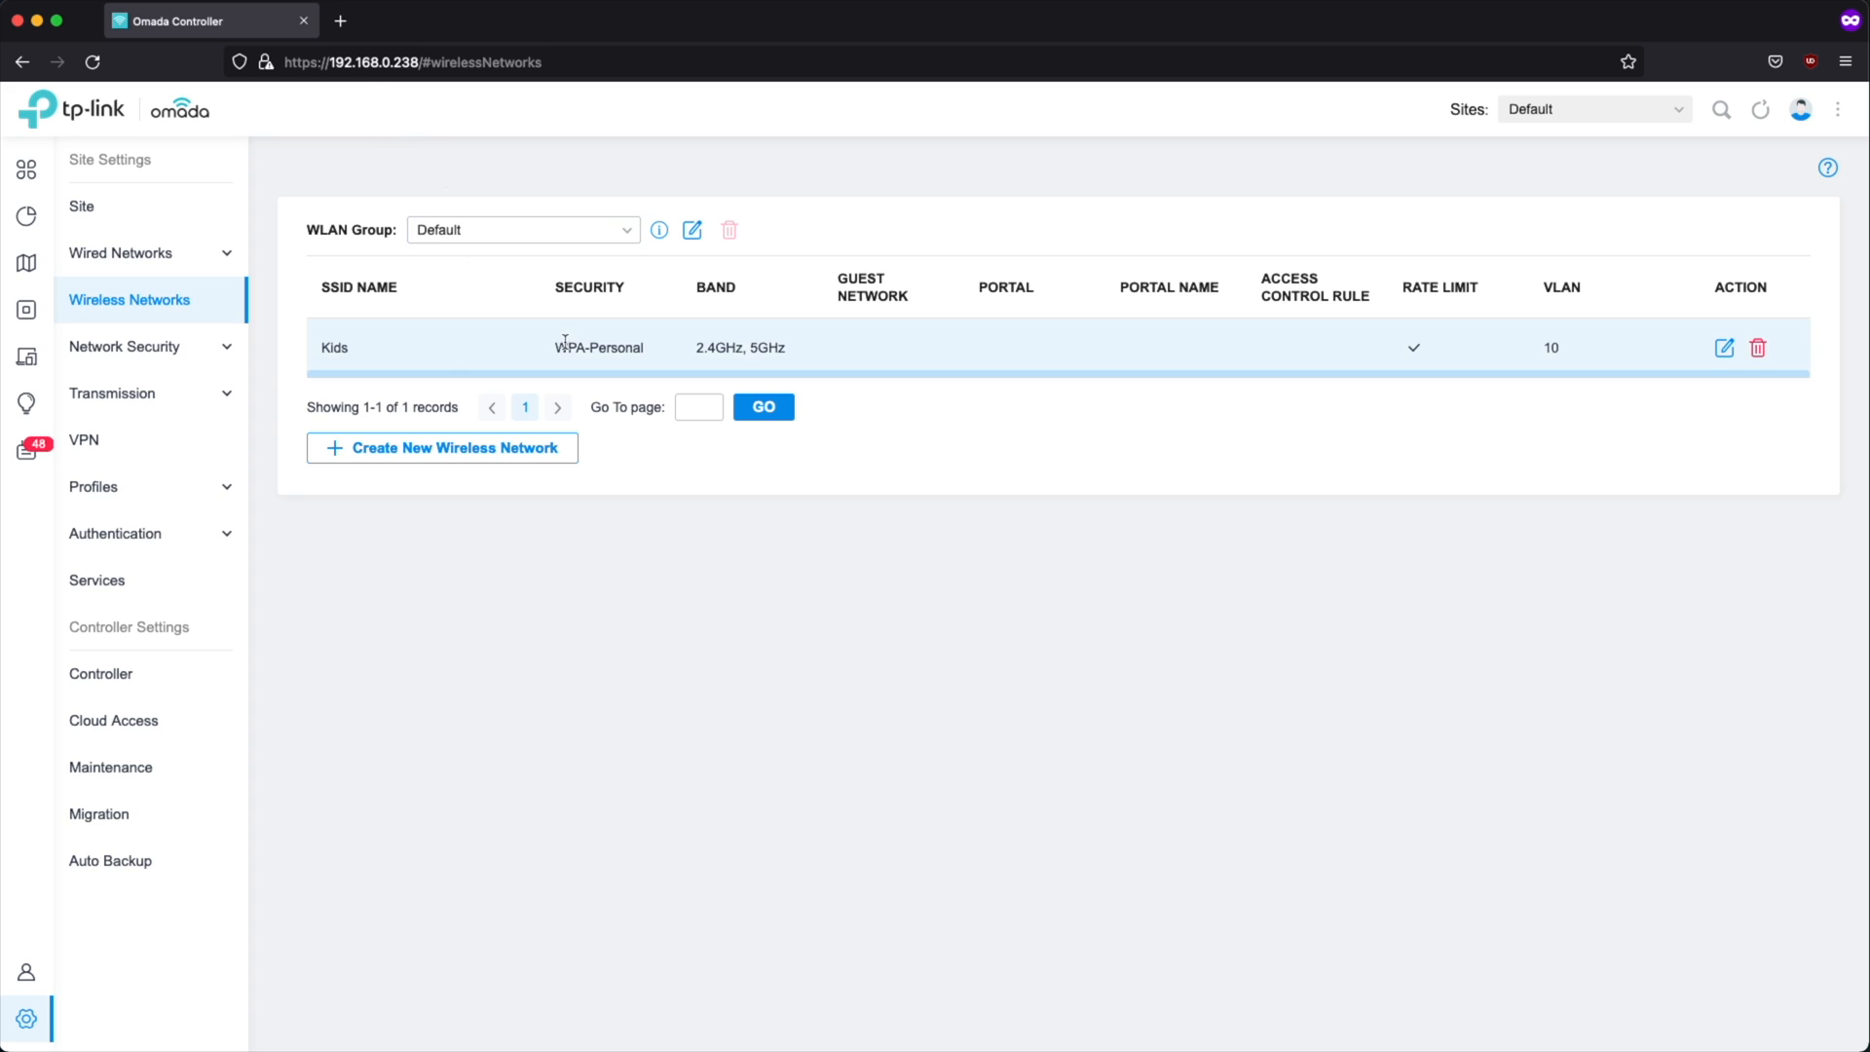
{"action": "mouse_move", "coordinate": [384, 370]}
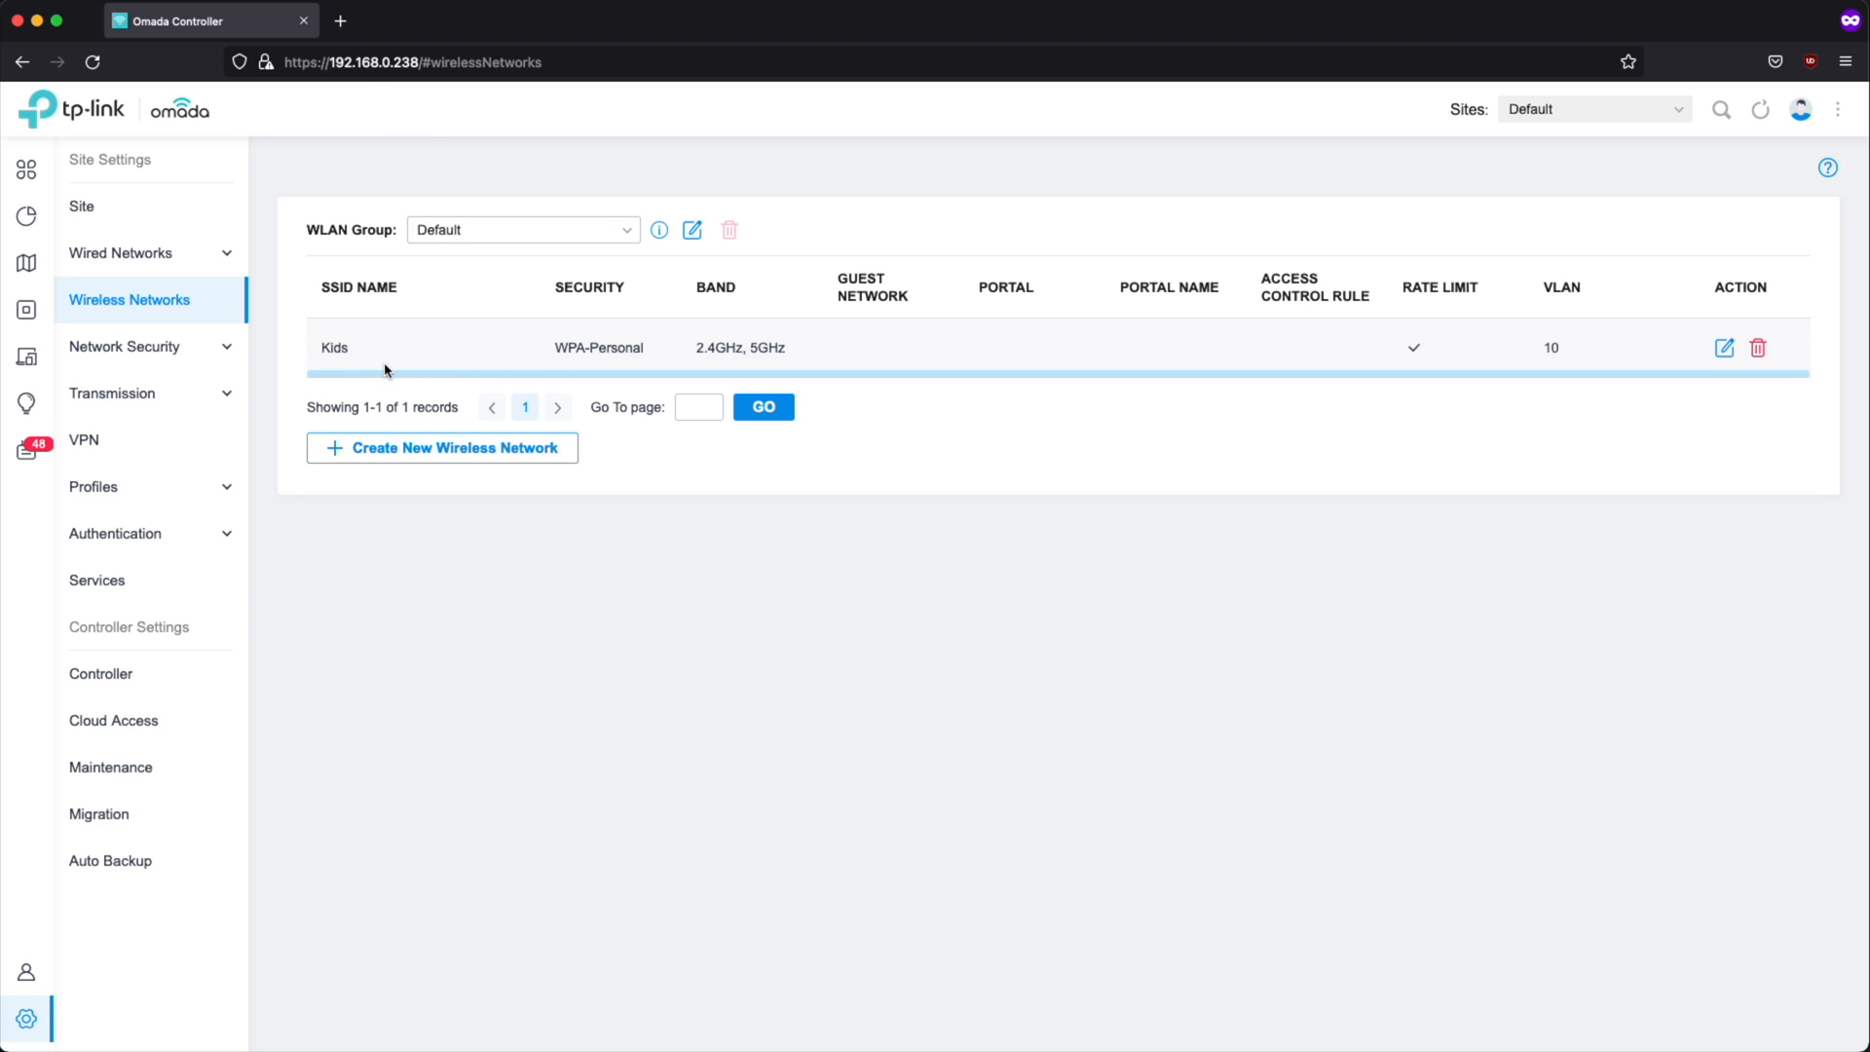
Step: Open Network Security > ACL, which has no gateway rules yet
{"action": "left_click", "coordinate": [123, 346]}
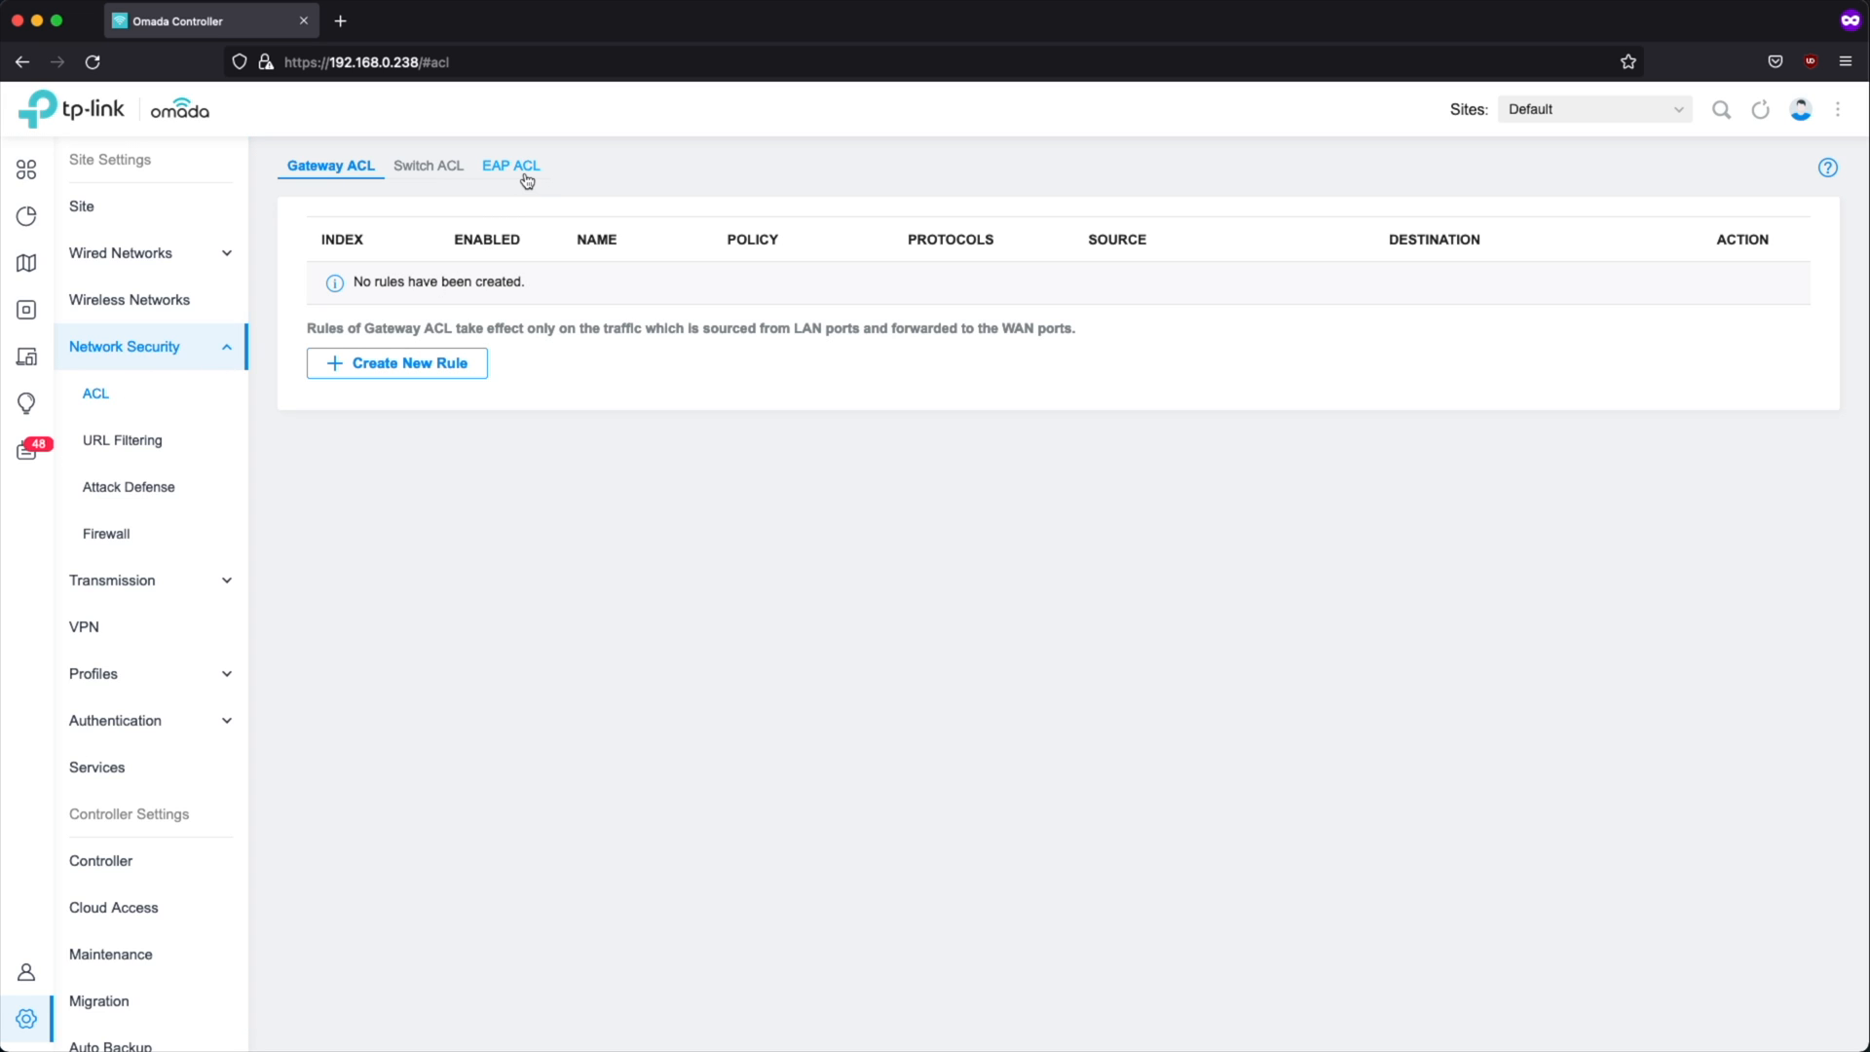
Step: Name the Deny rule 'DenyKids' and select KidsVLAN as its source network
{"action": "left_click", "coordinate": [510, 165]}
{"action": "type", "text": "De"}
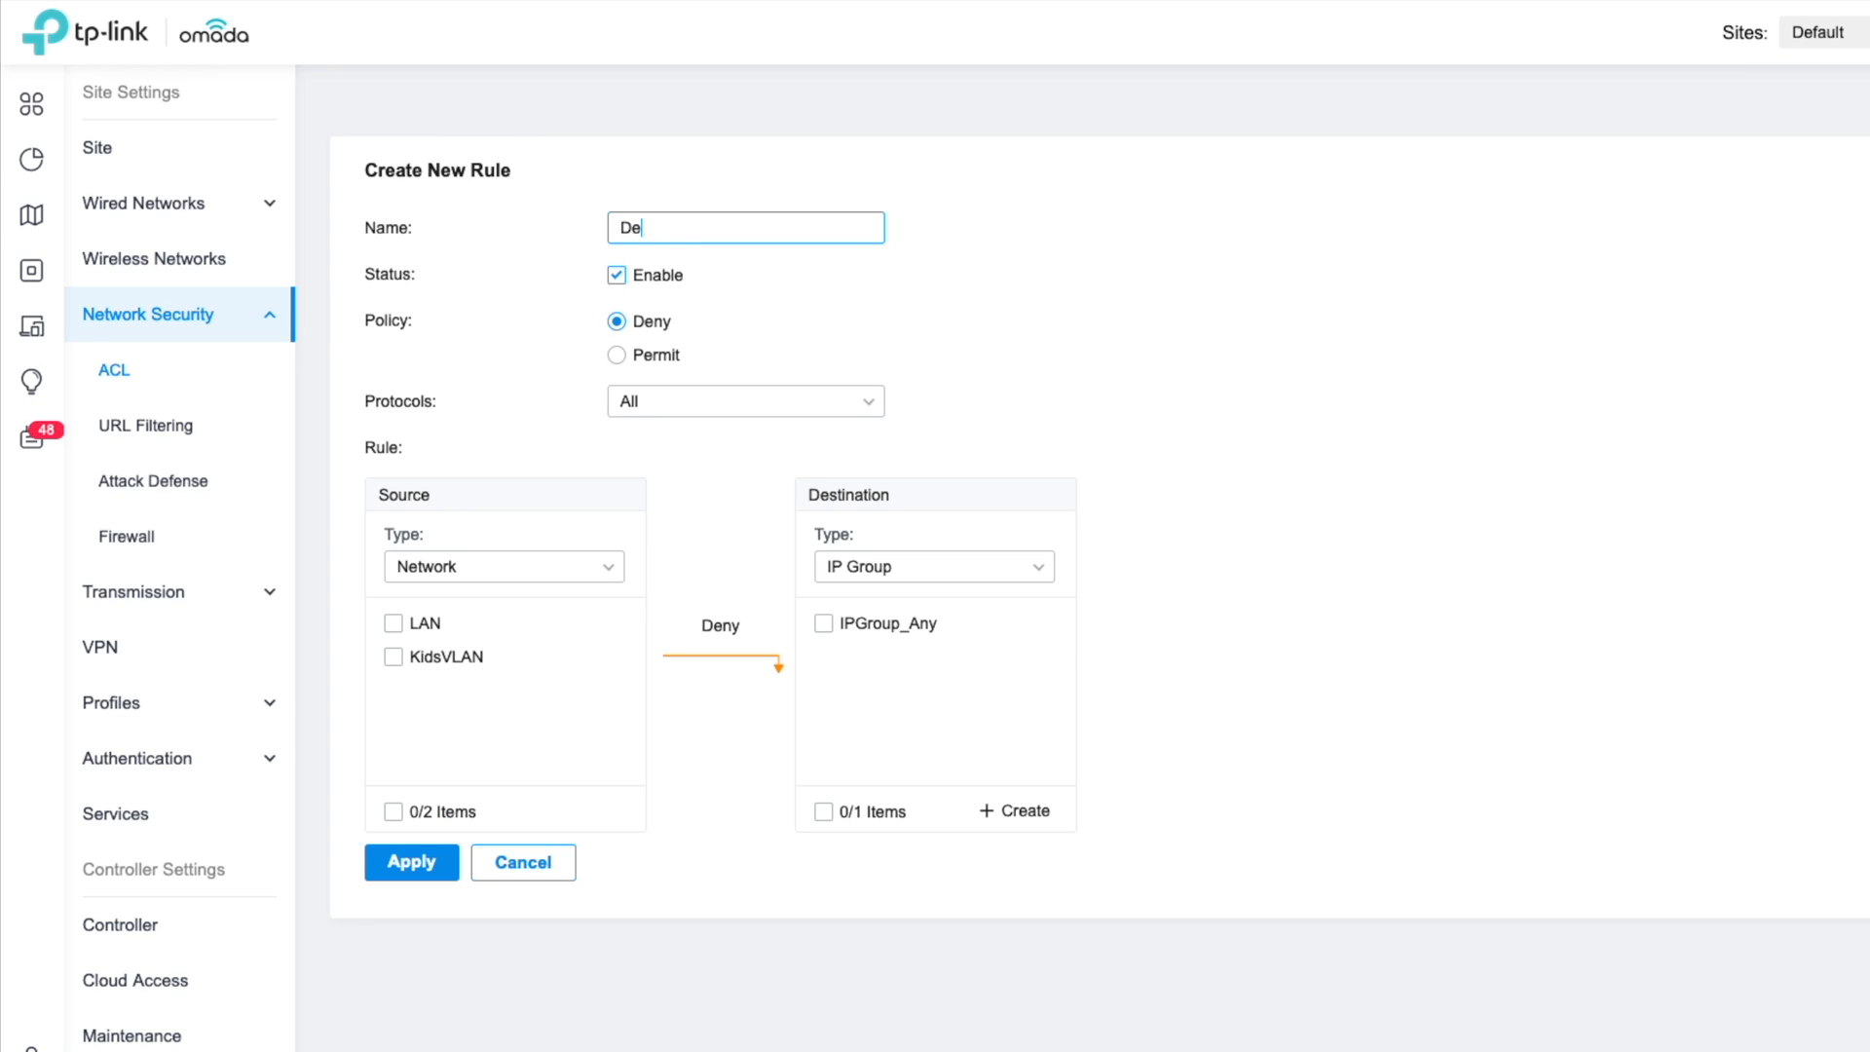
{"action": "type", "text": "nyKids"}
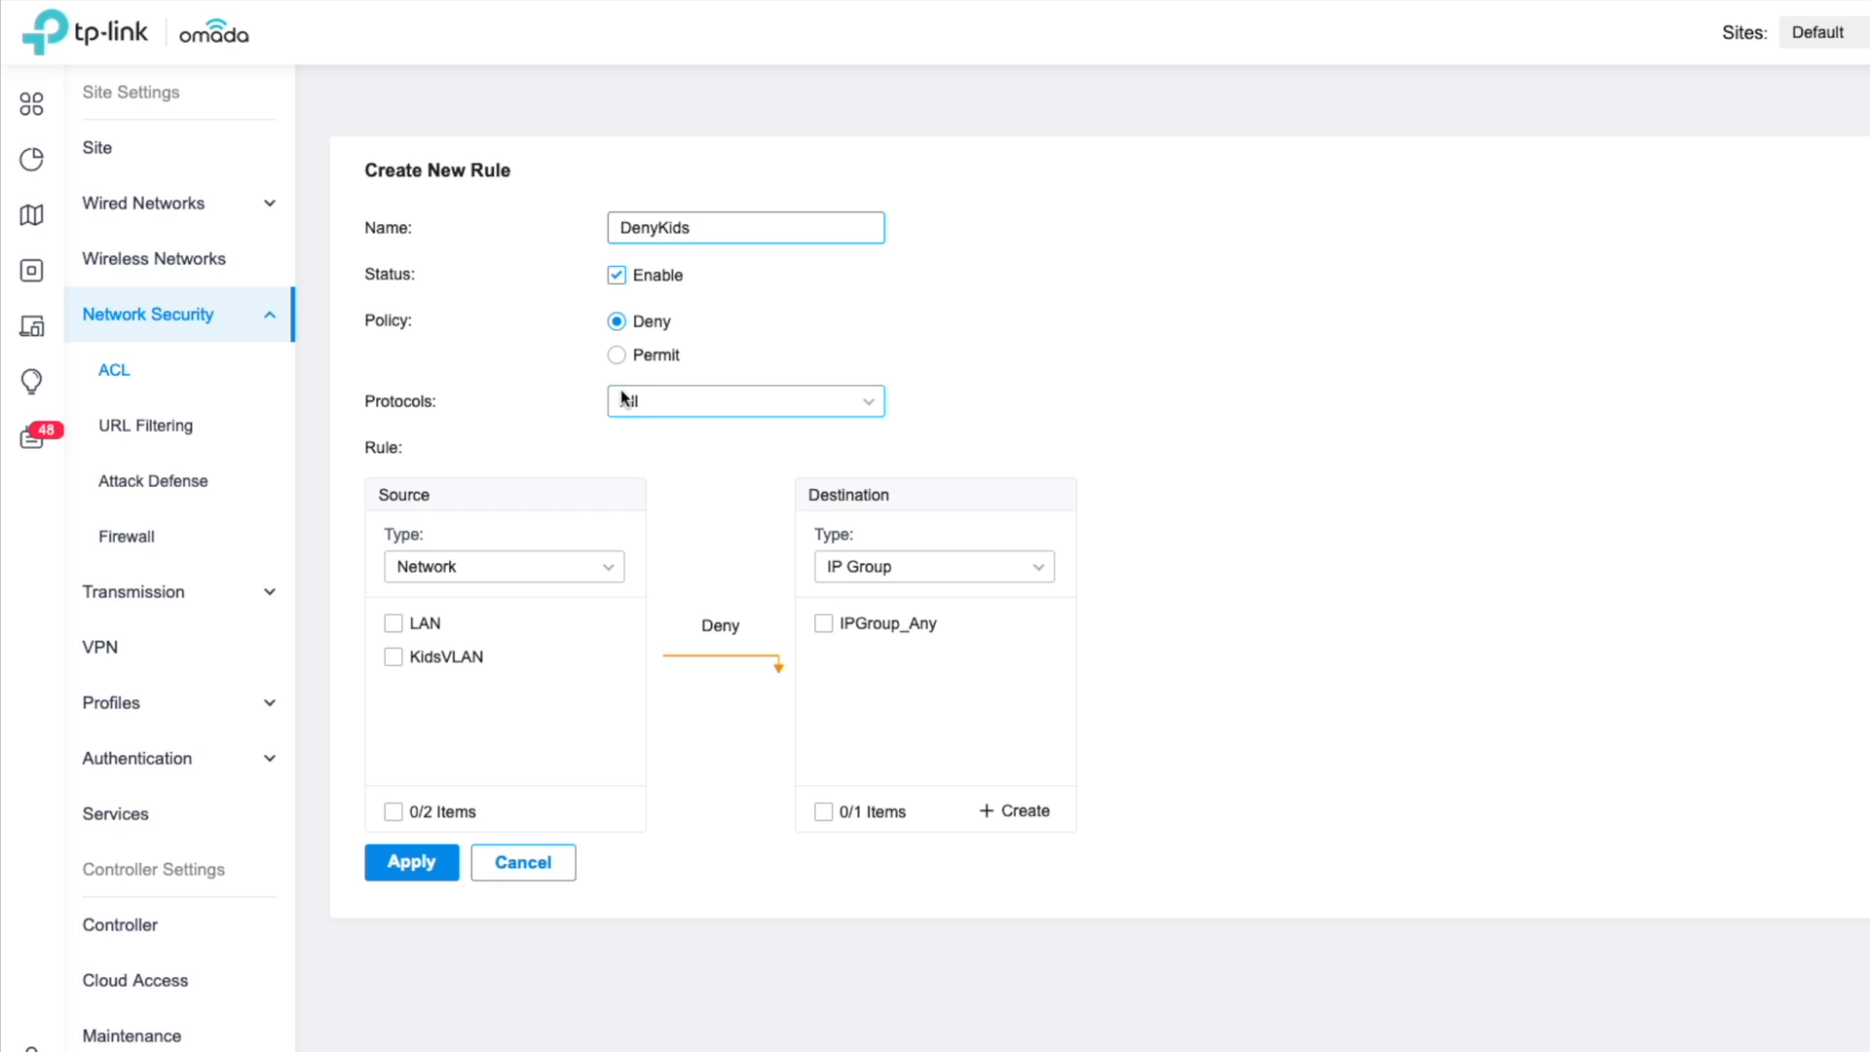
{"action": "left_click", "coordinate": [393, 656]}
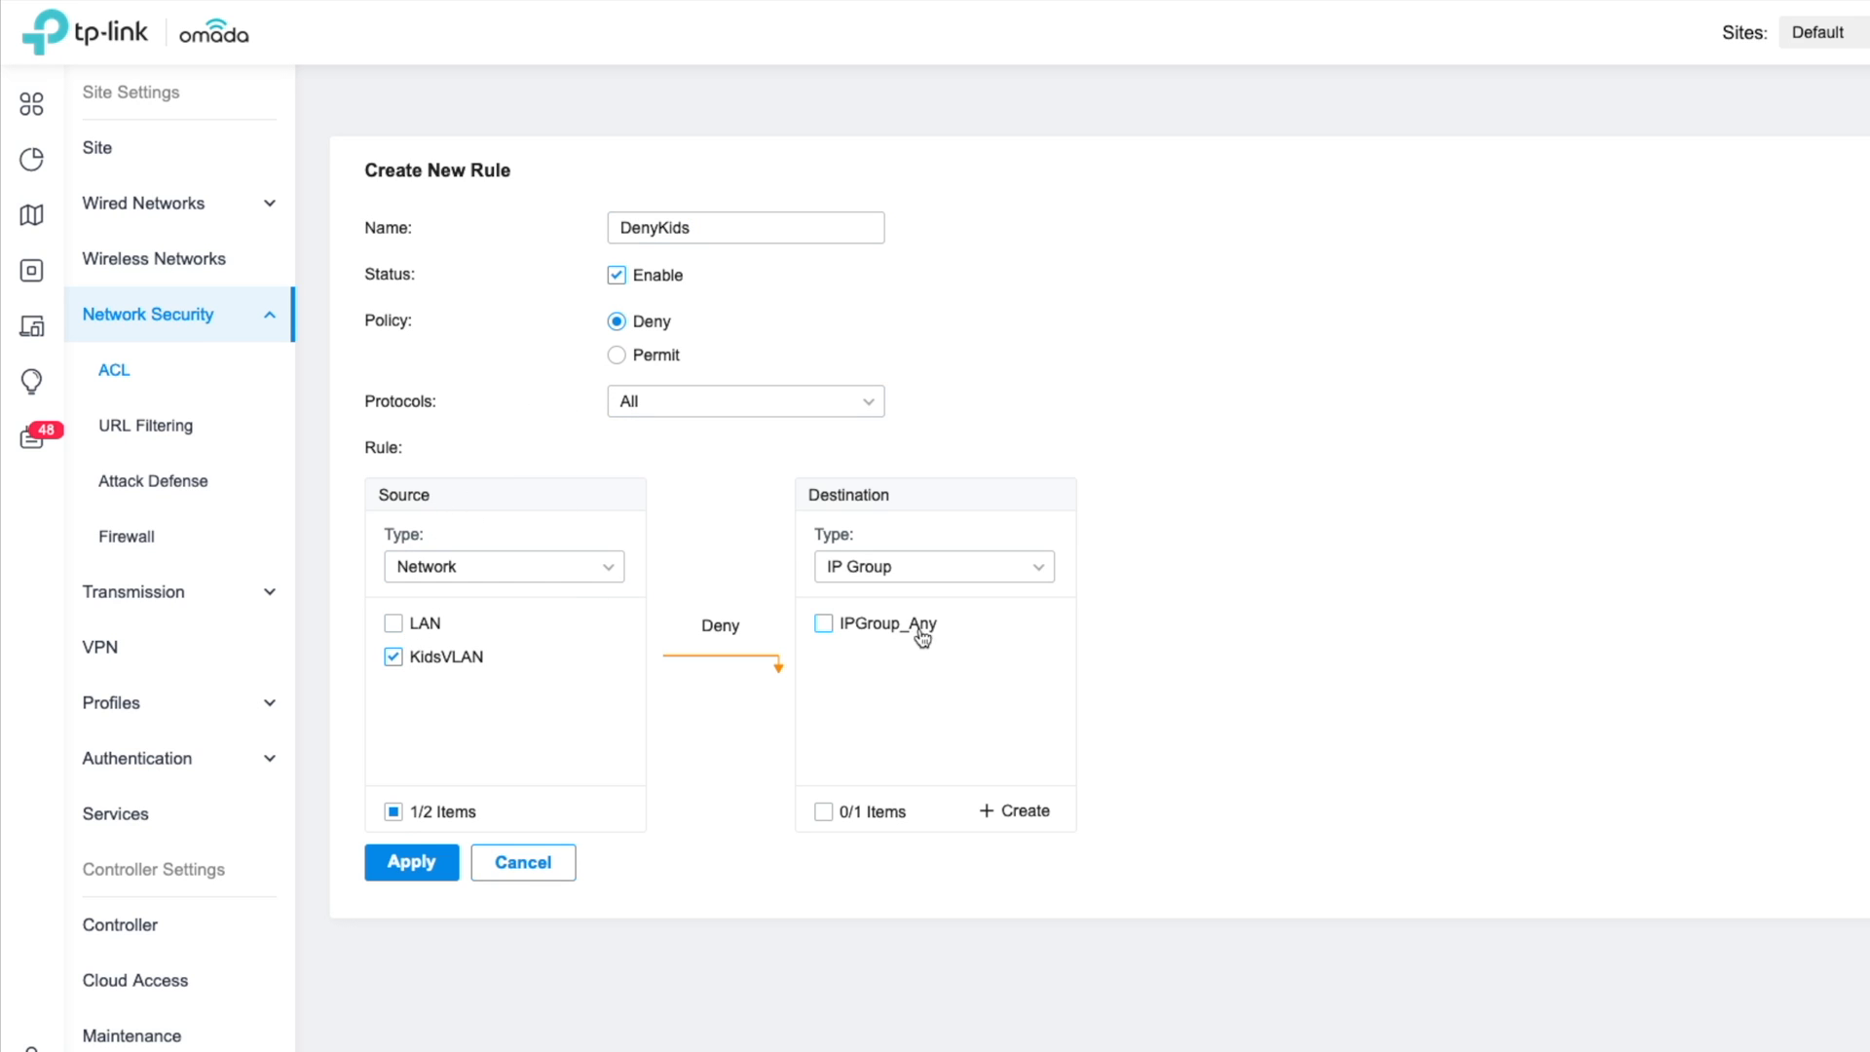
{"action": "mouse_move", "coordinate": [906, 708]}
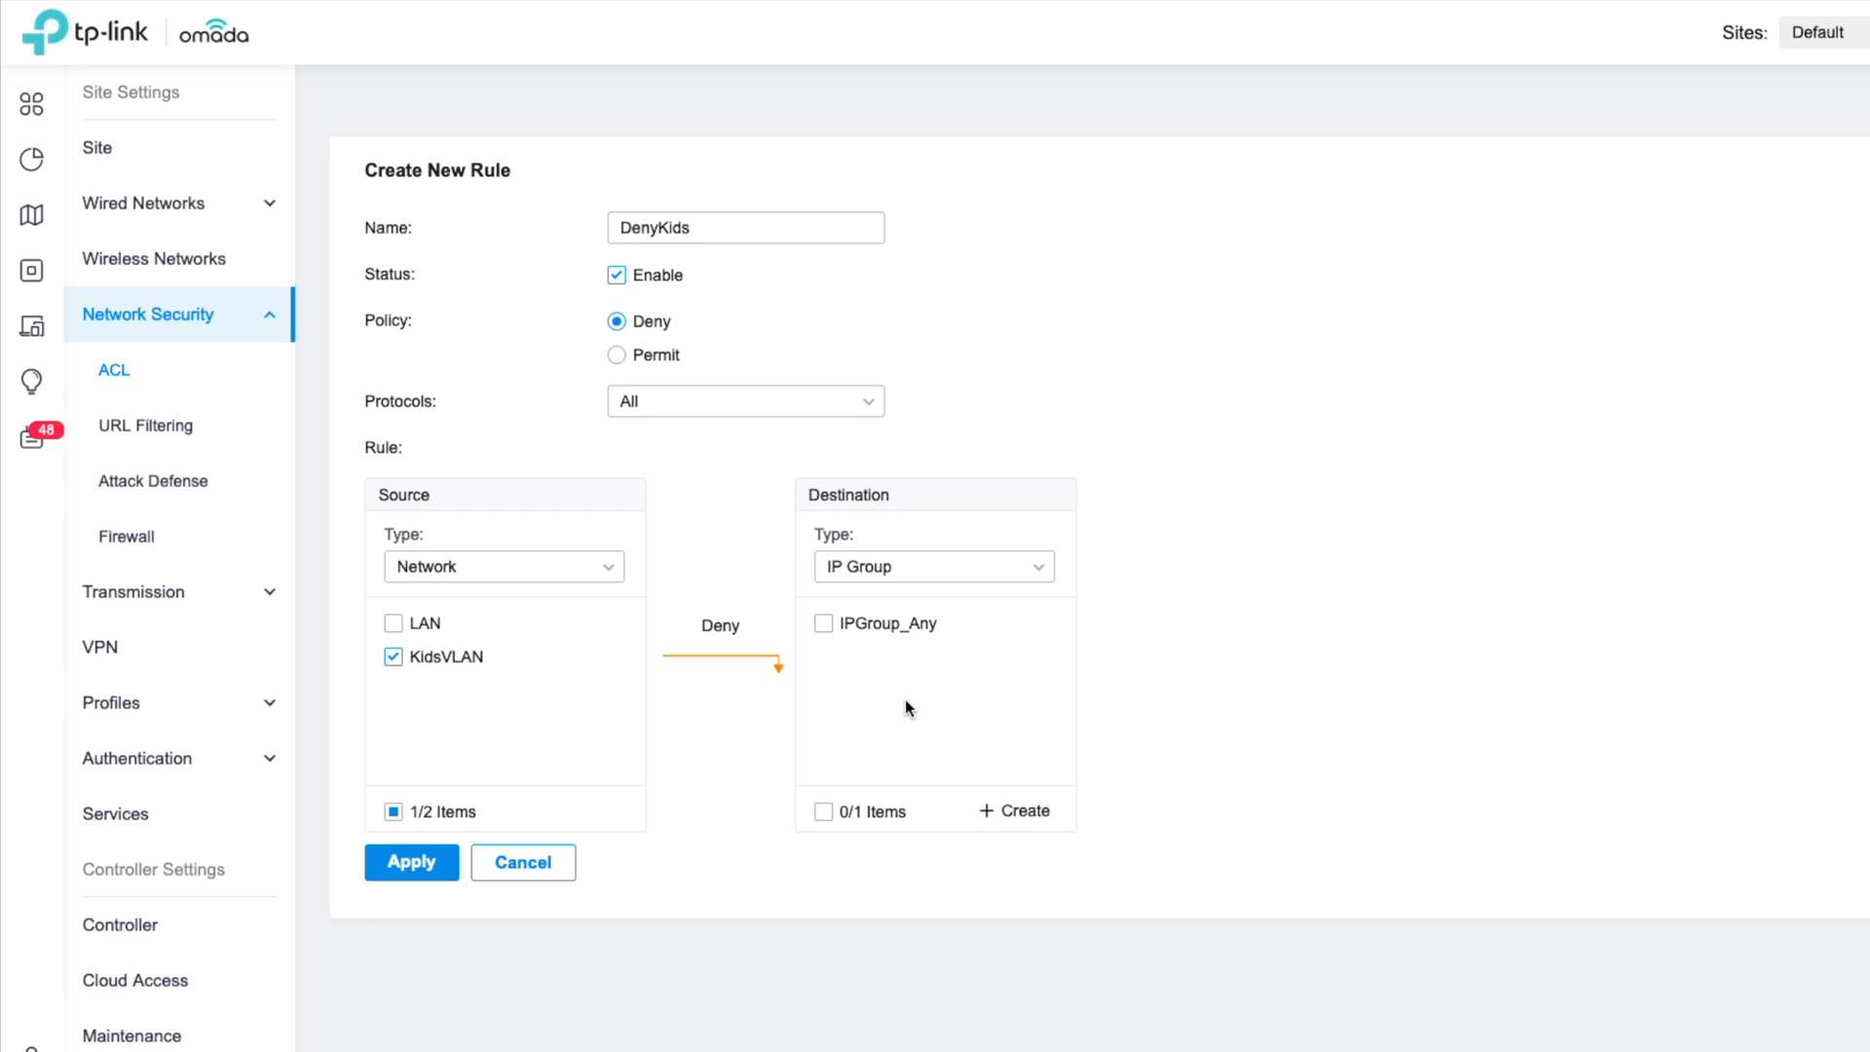
{"action": "mouse_move", "coordinate": [1024, 808]}
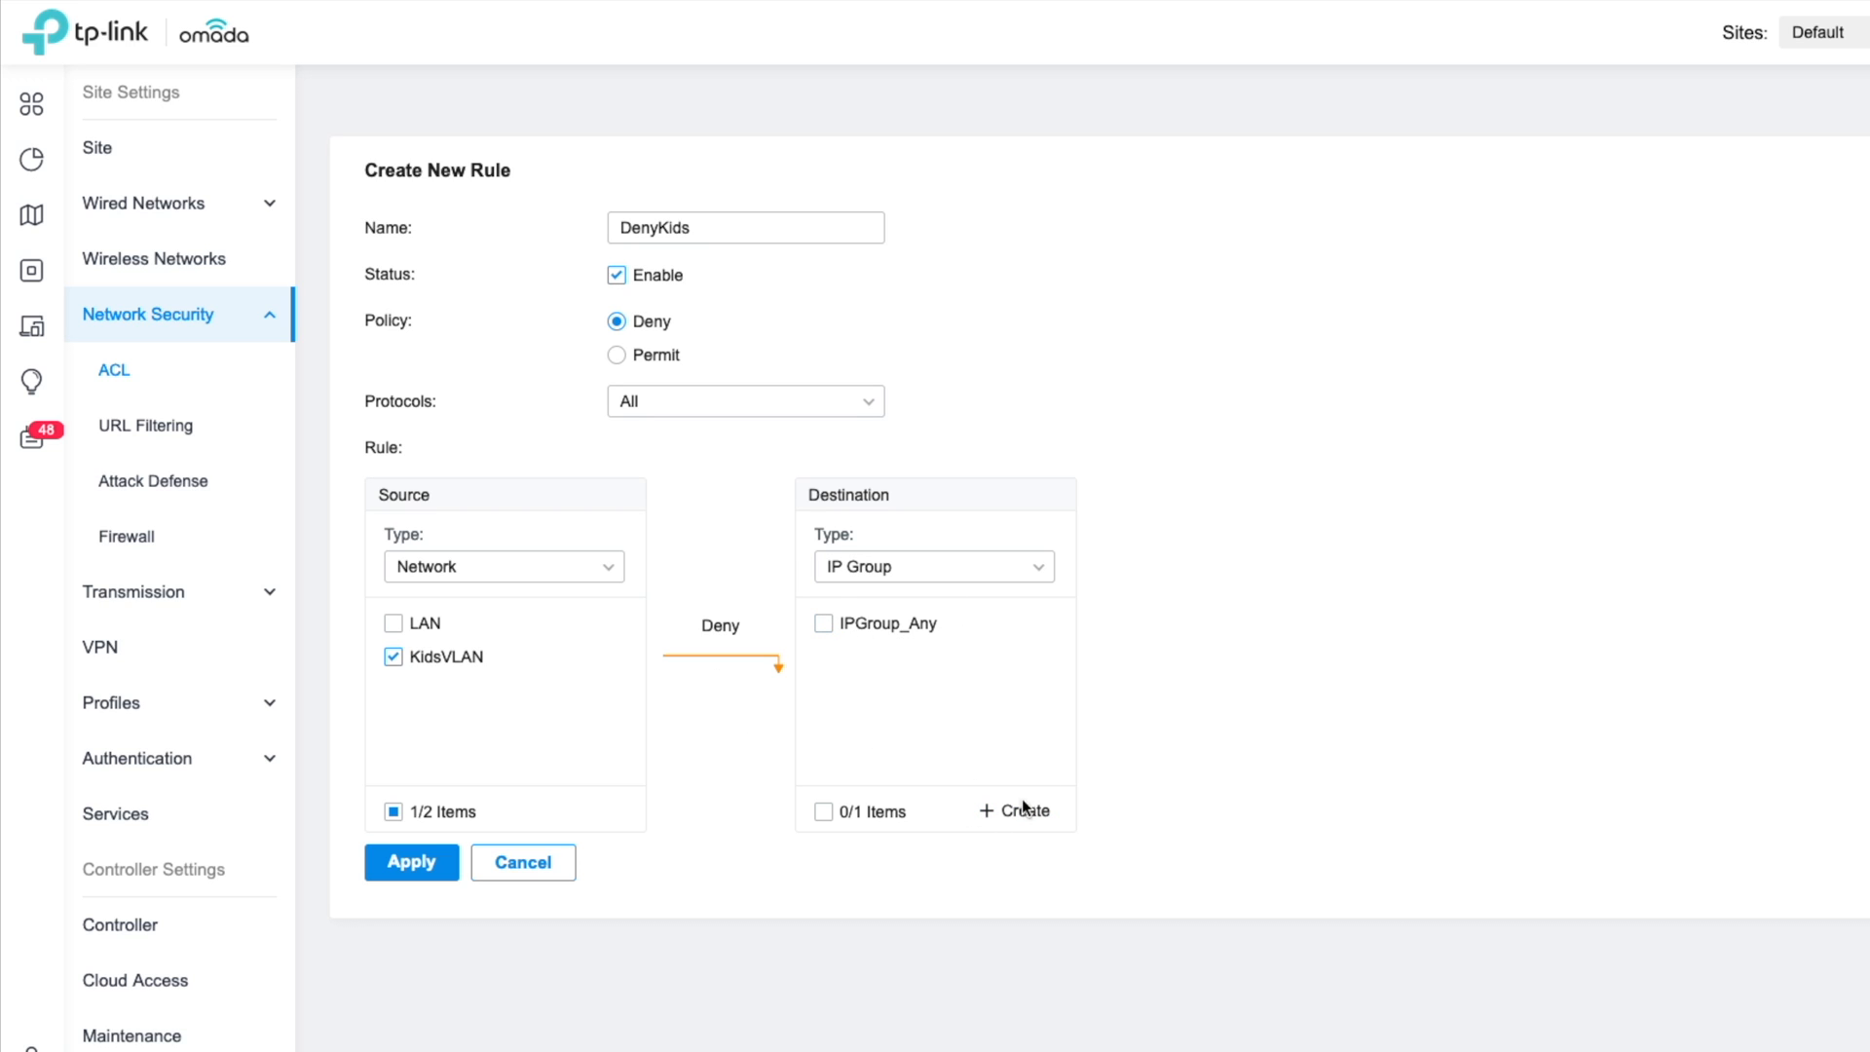
Step: Create a destination IP group named LAN with subnet 192.168.0.1/24
{"action": "left_click", "coordinate": [1013, 811]}
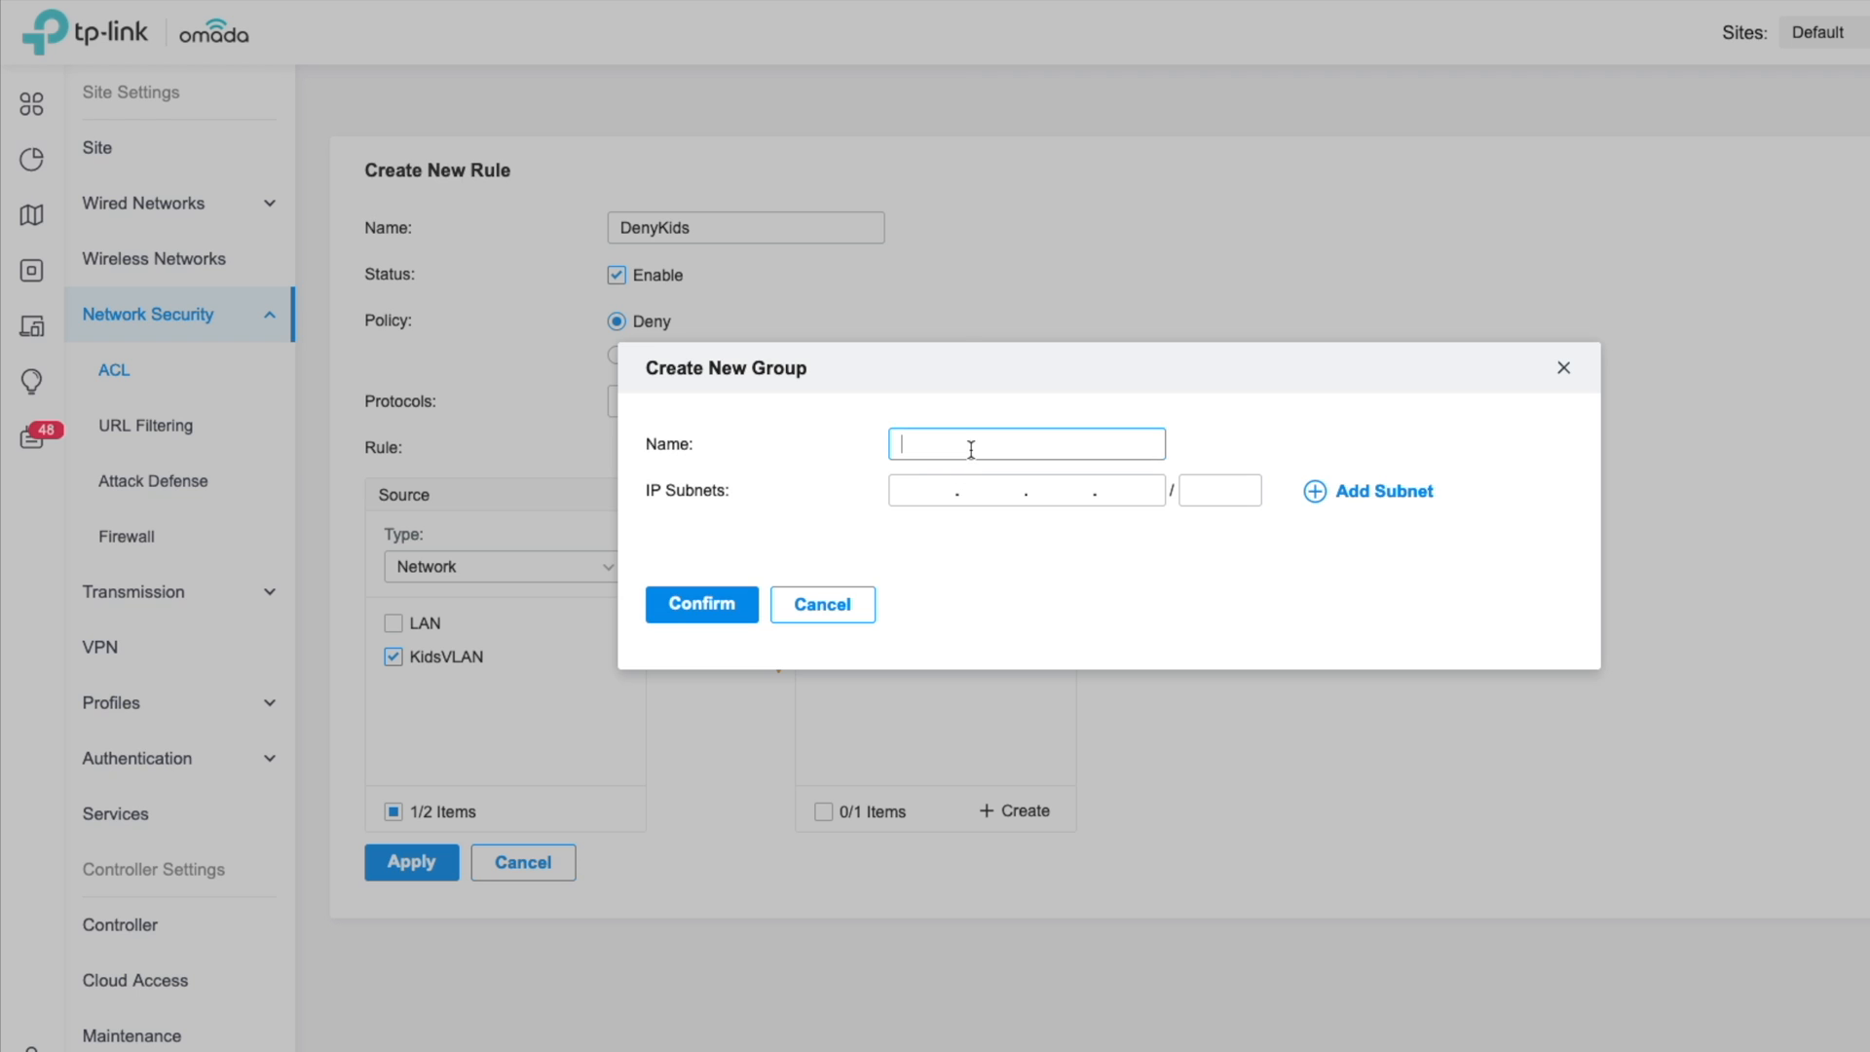
{"action": "type", "text": "LAN"}
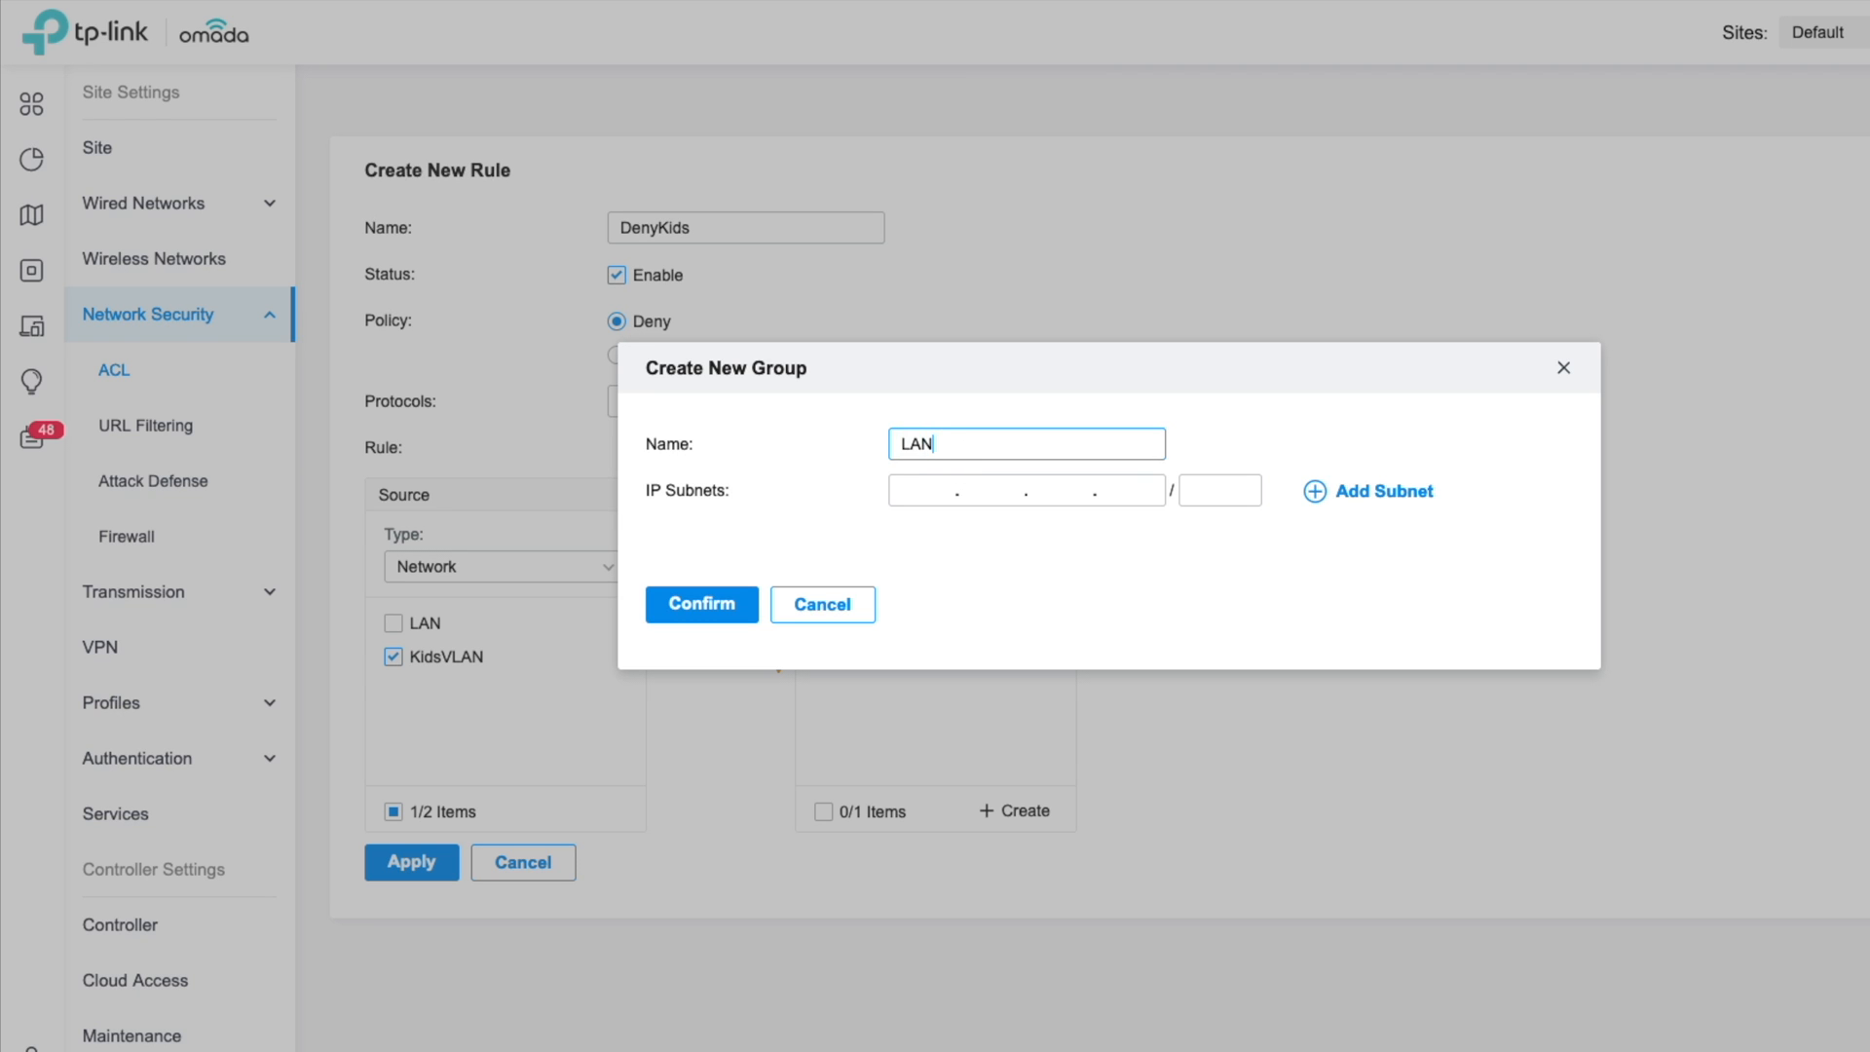
{"action": "left_click", "coordinate": [1026, 490]}
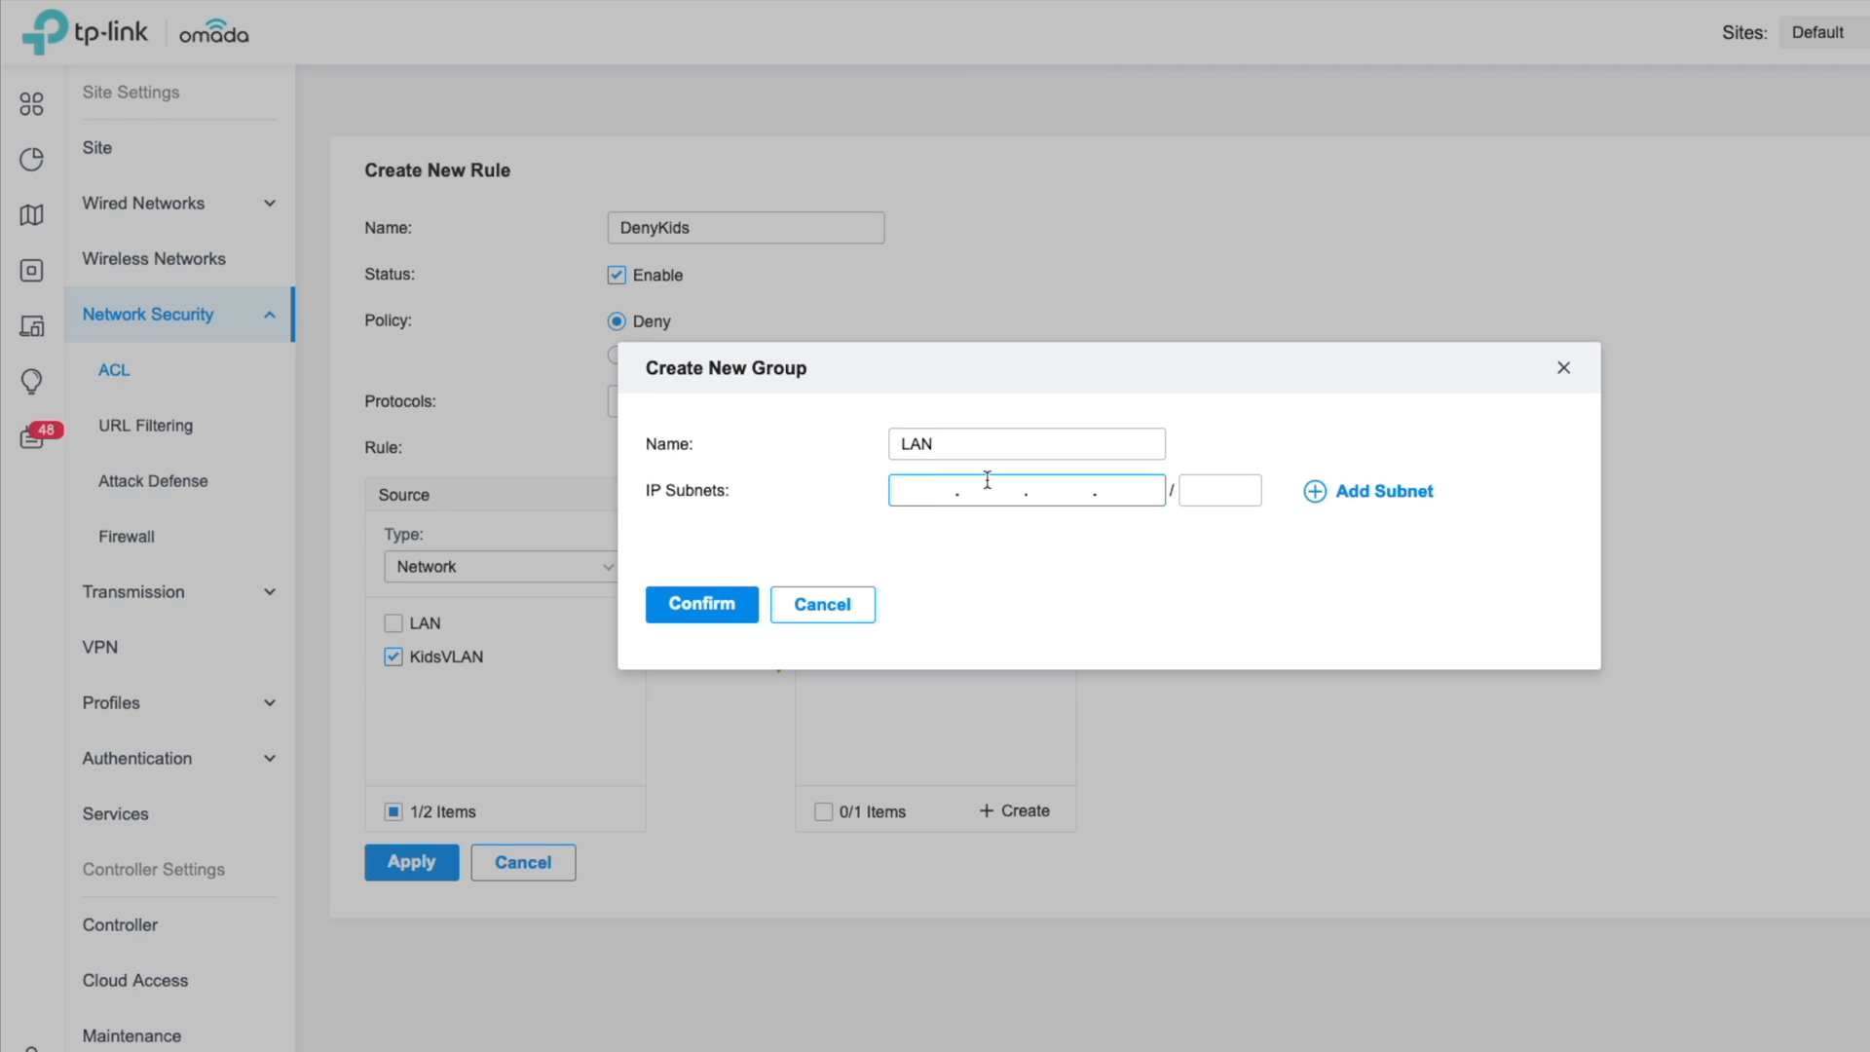
{"action": "type", "text": "192.168"}
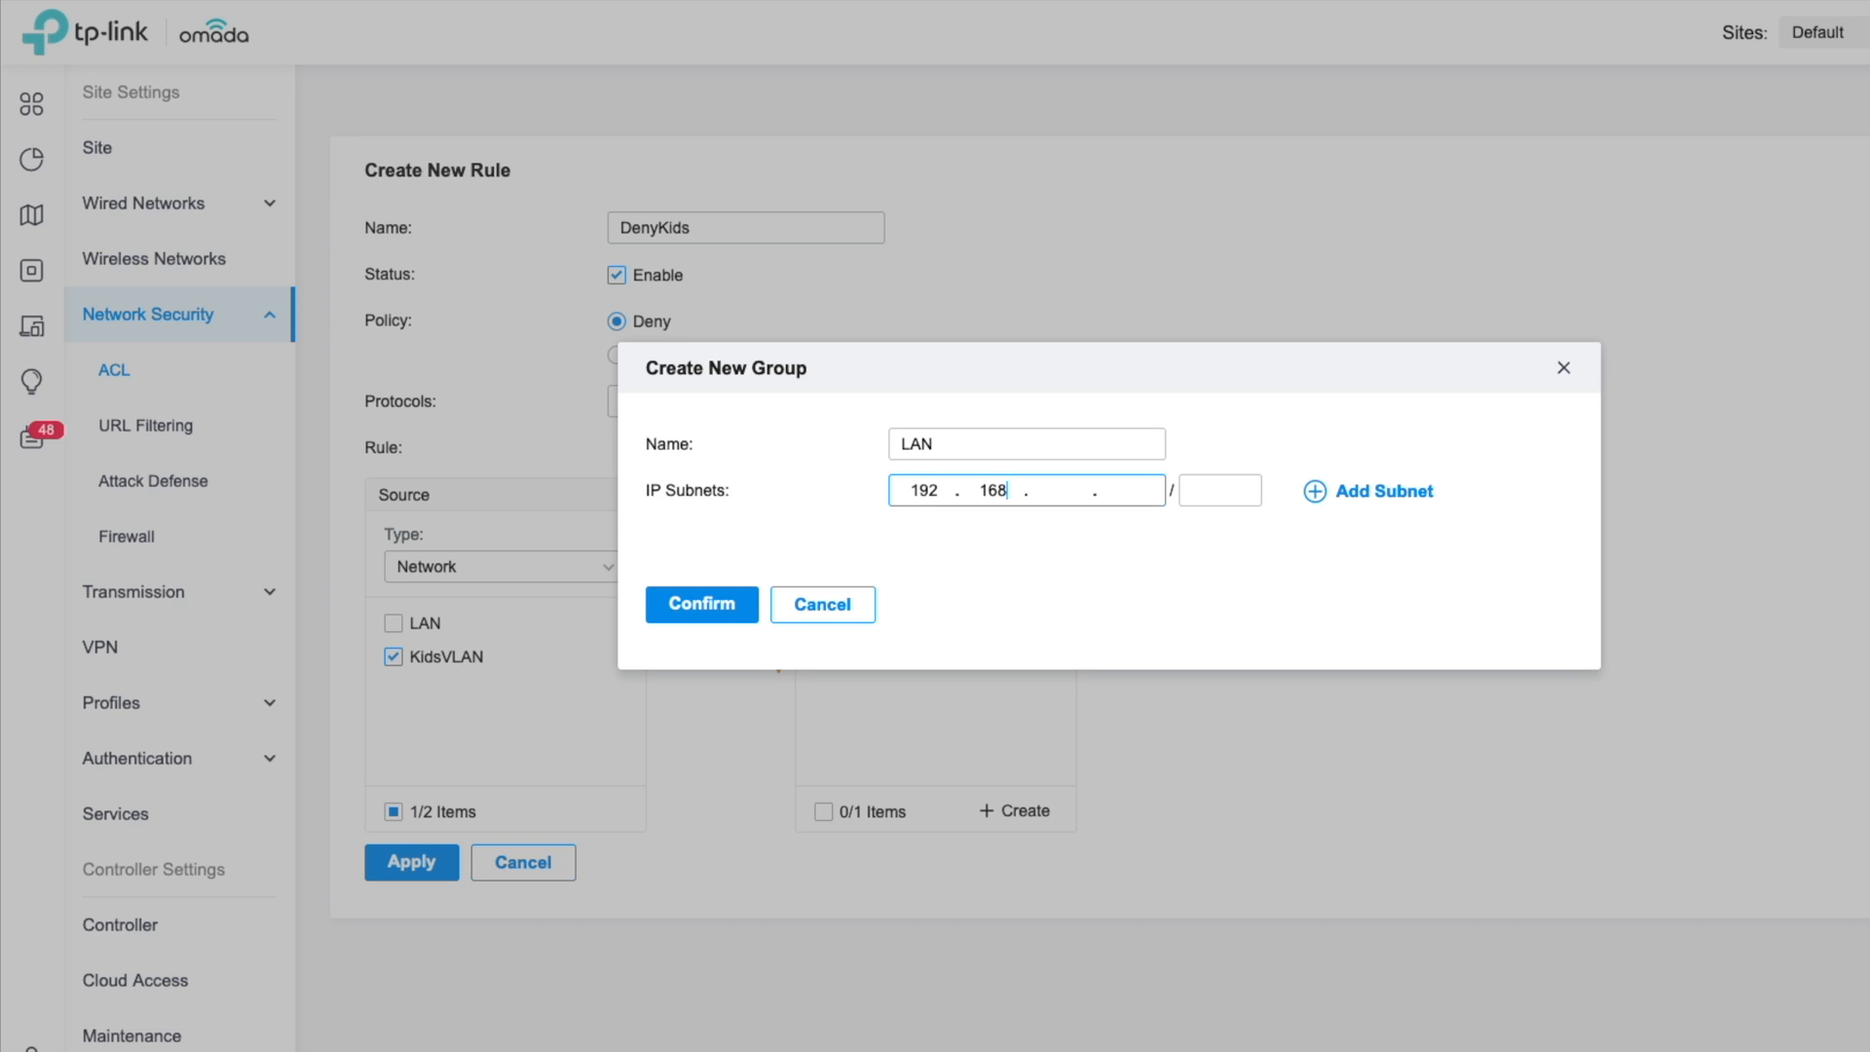
{"action": "type", "text": "0"}
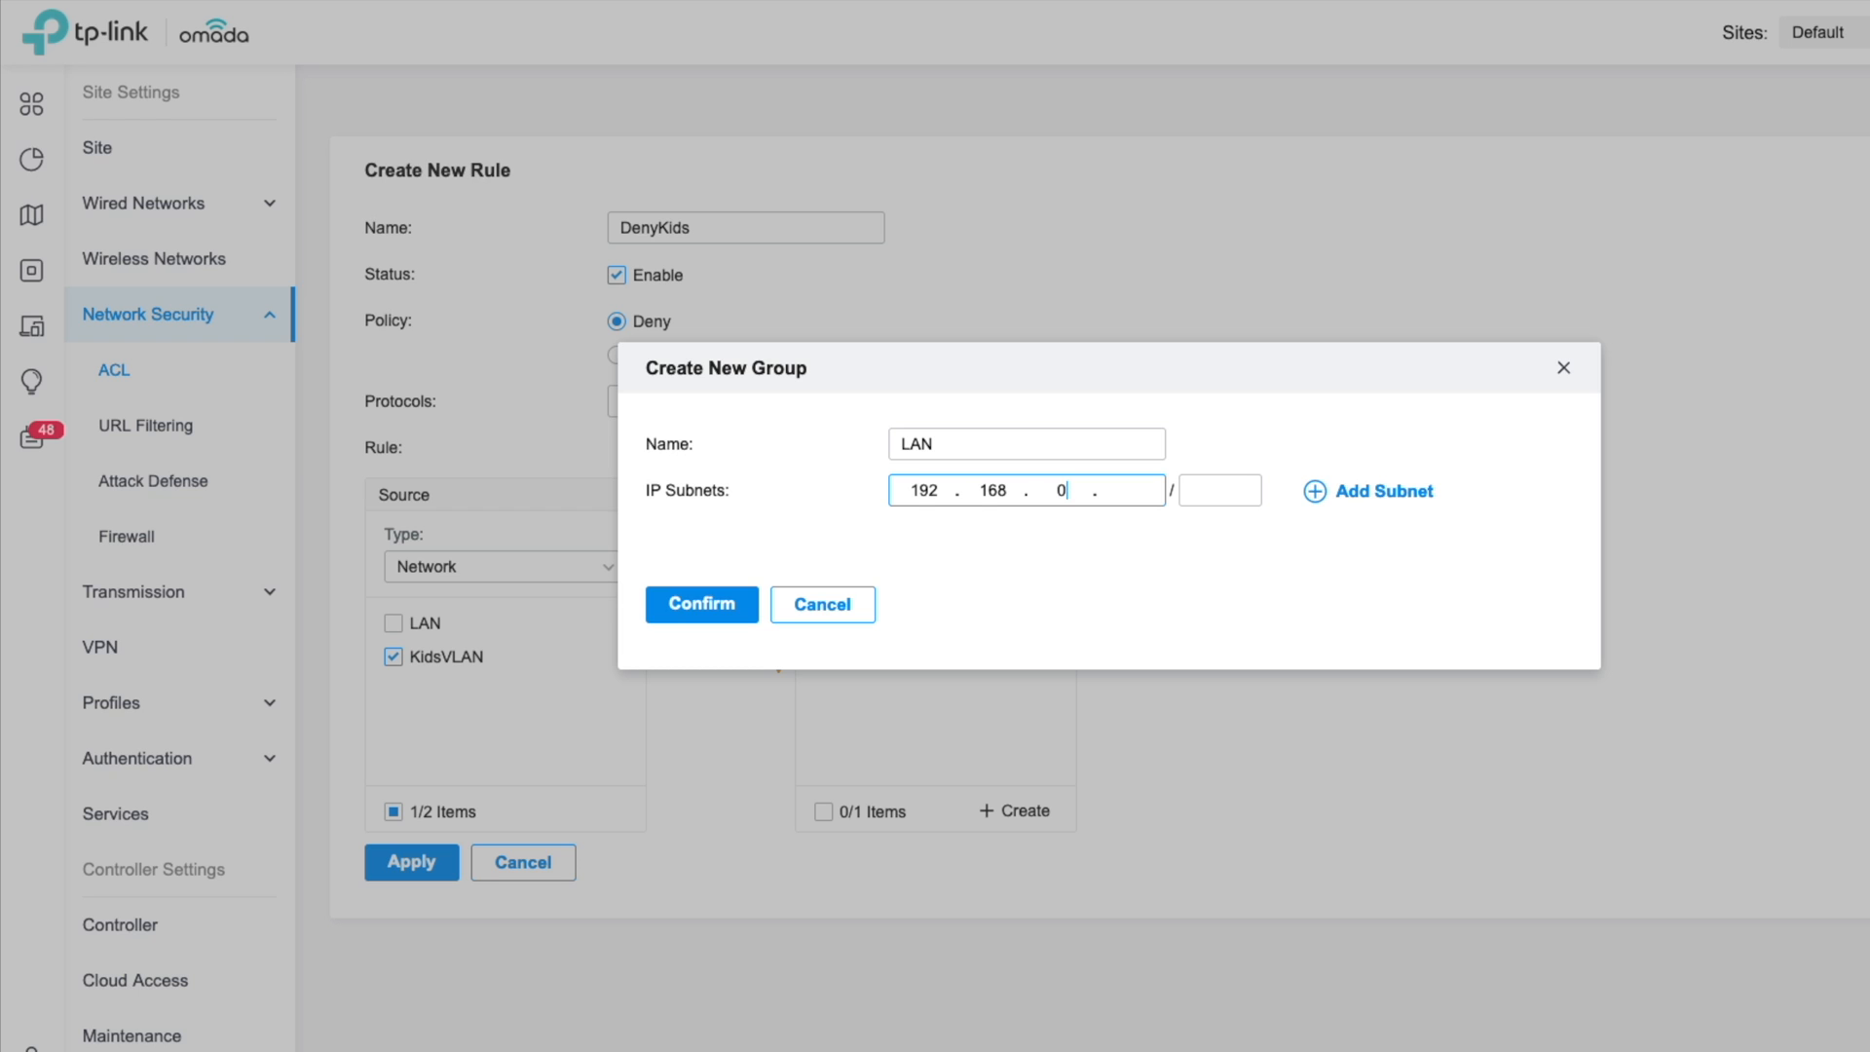
{"action": "type", "text": "1"}
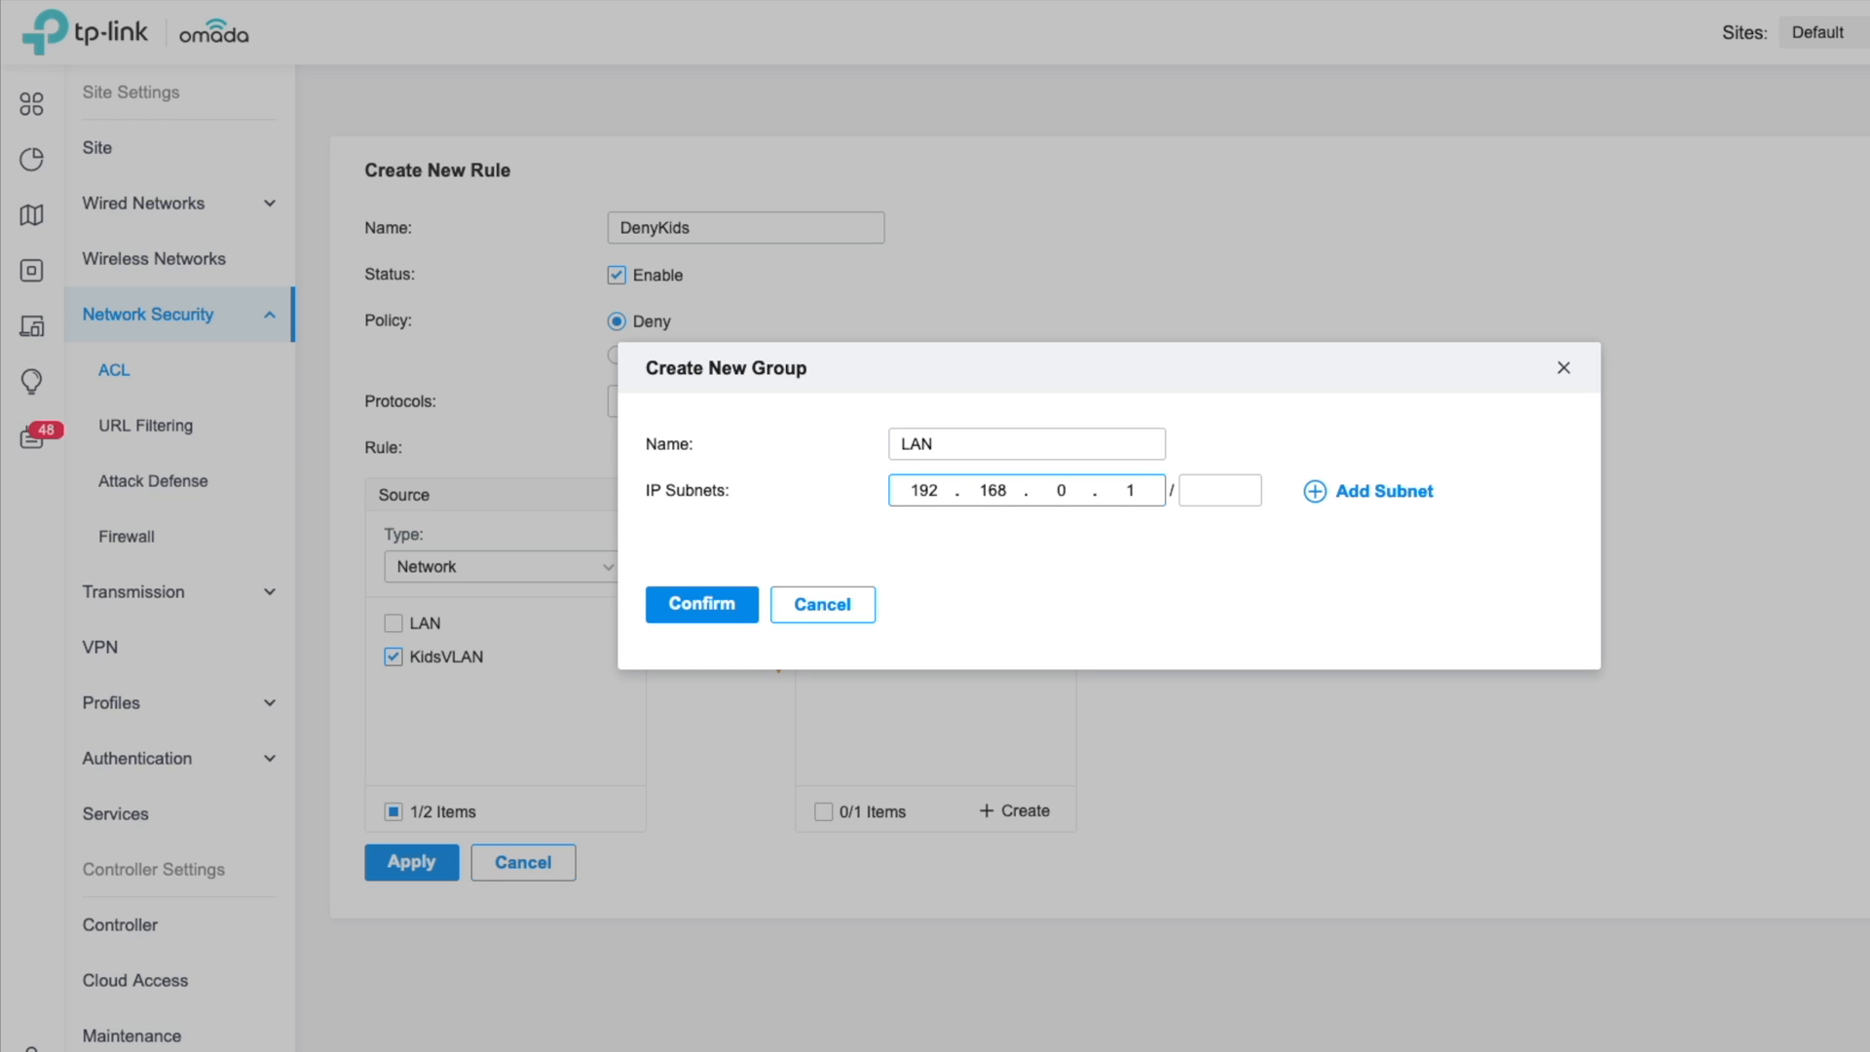
{"action": "type", "text": "2"}
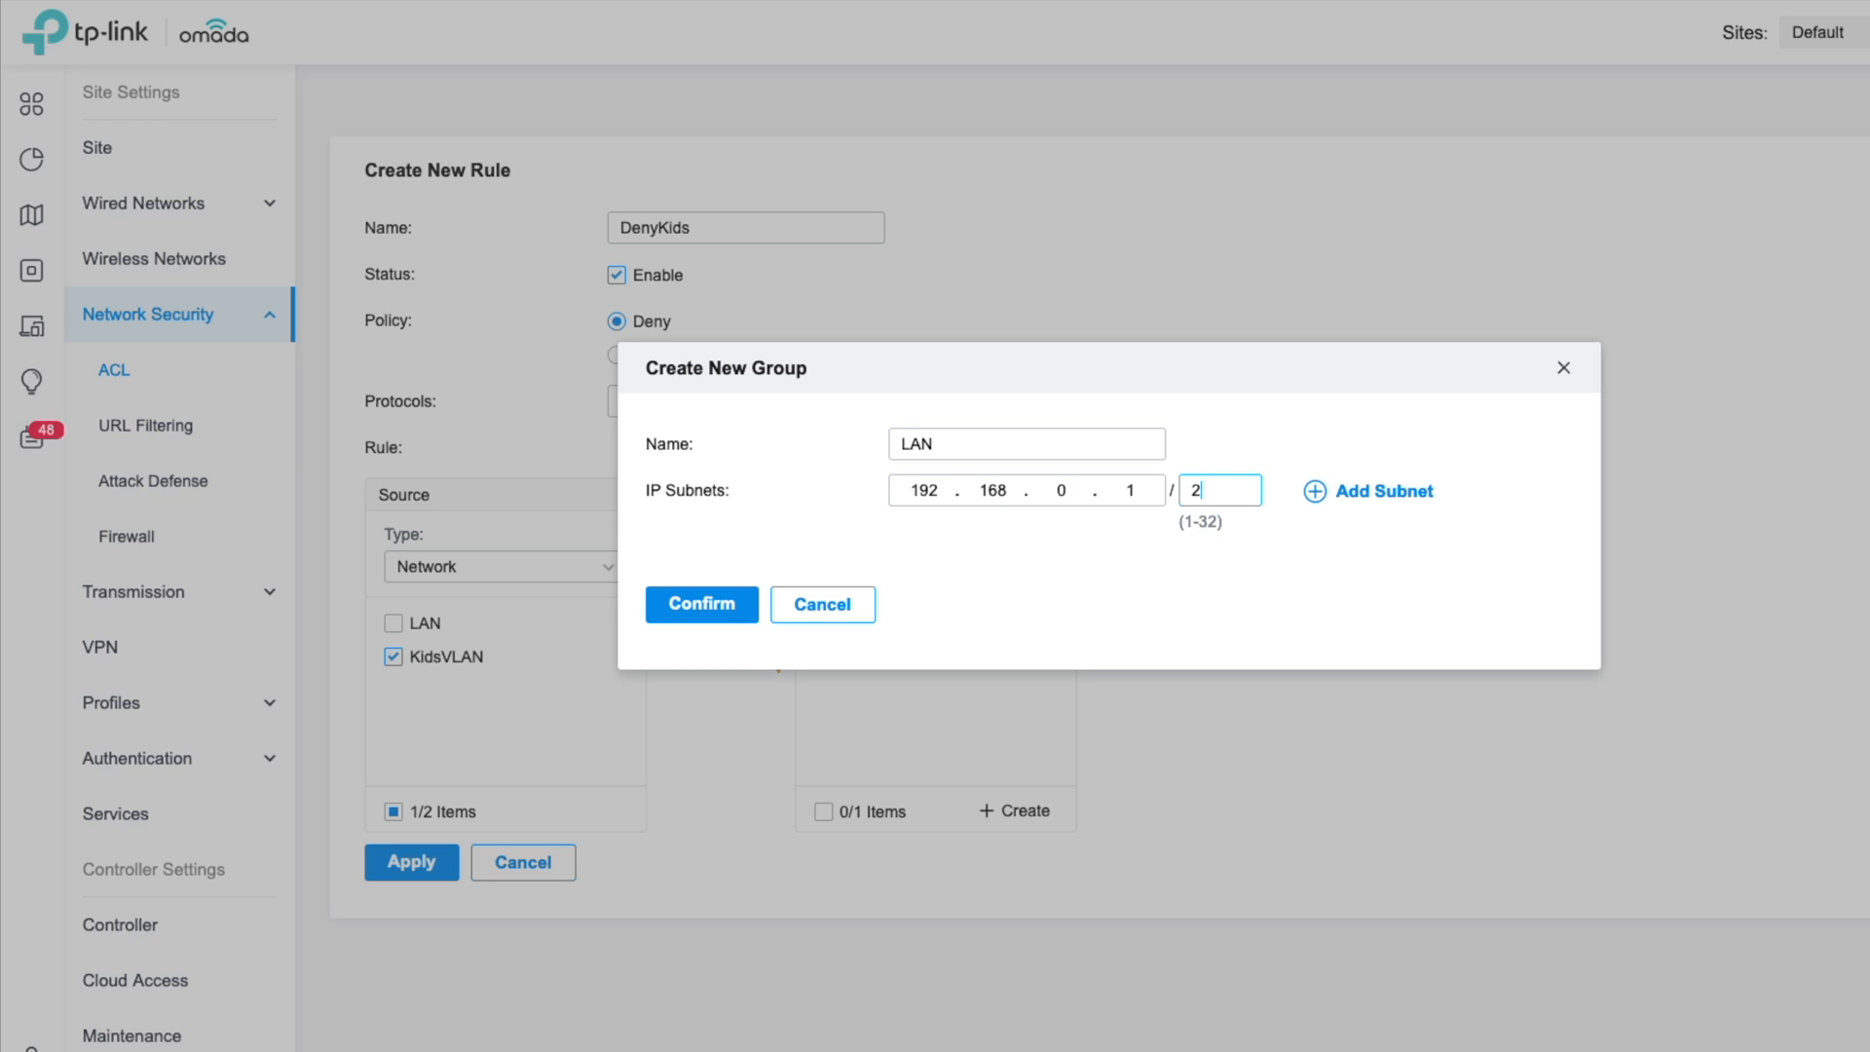
{"action": "type", "text": "4"}
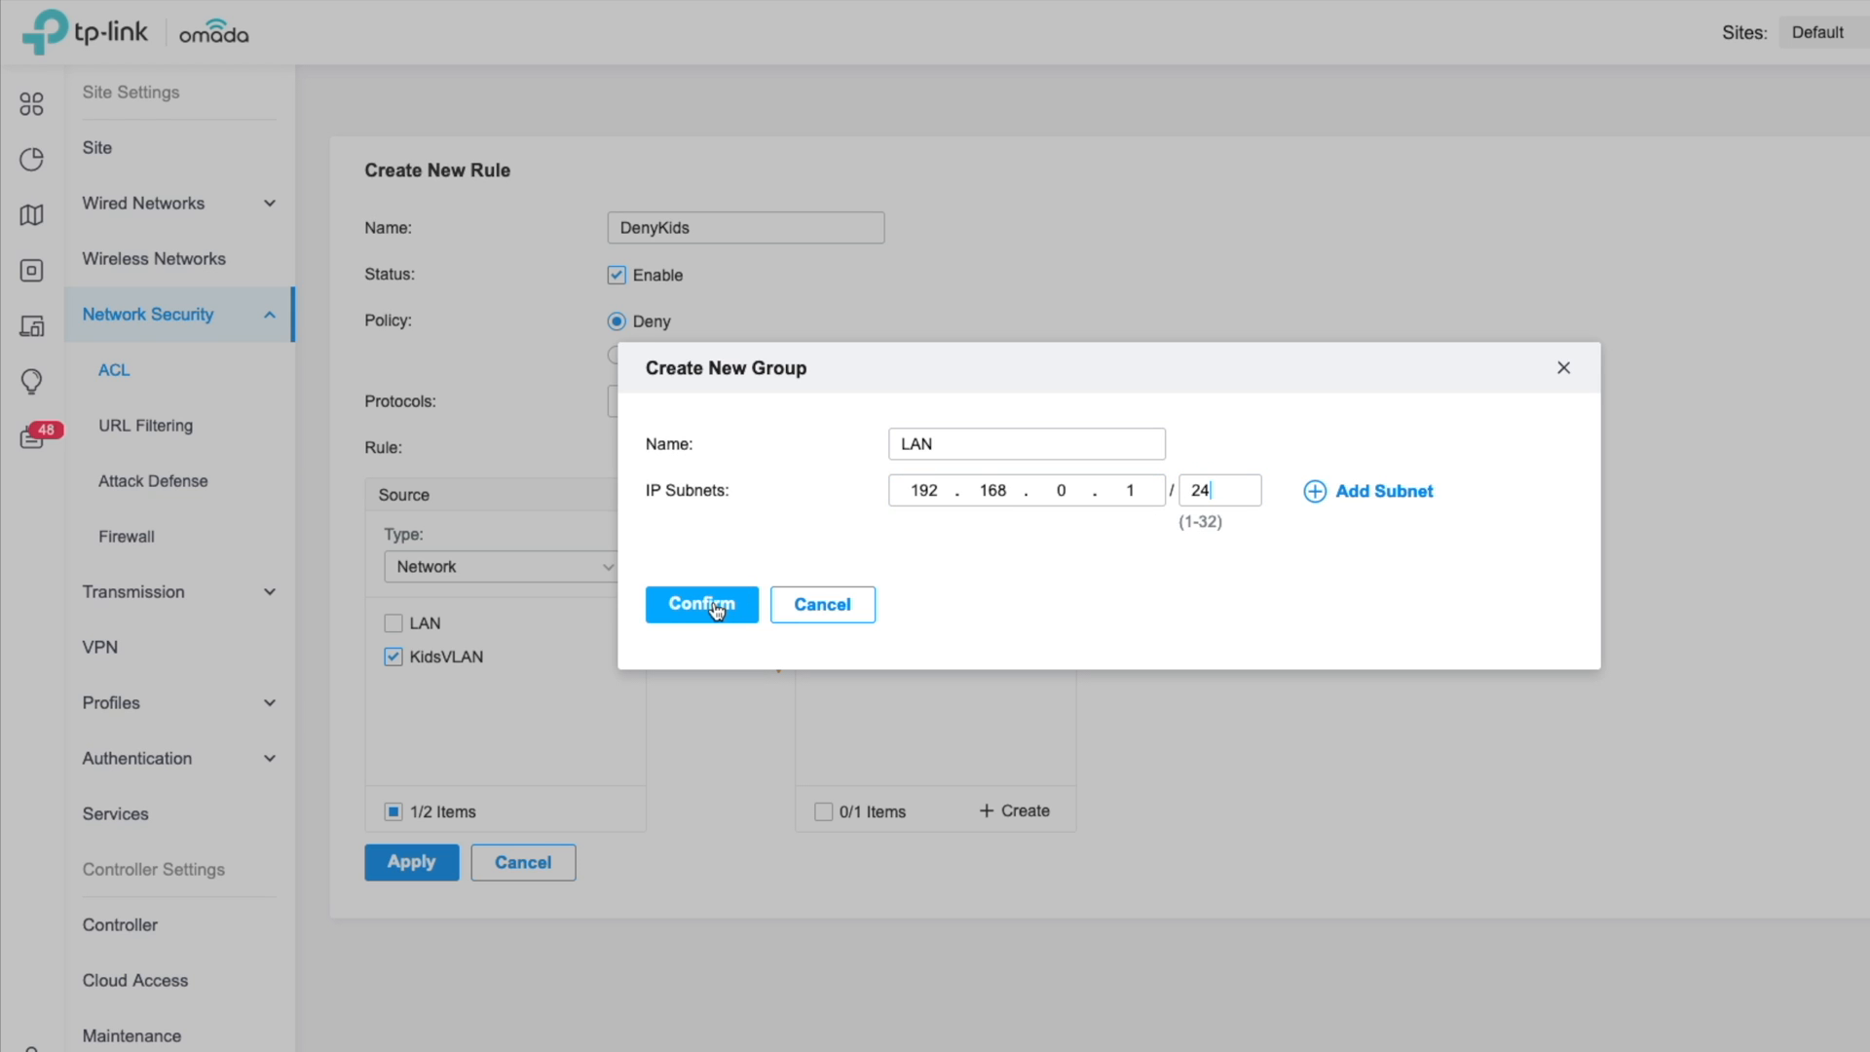
{"action": "left_click", "coordinate": [701, 604]}
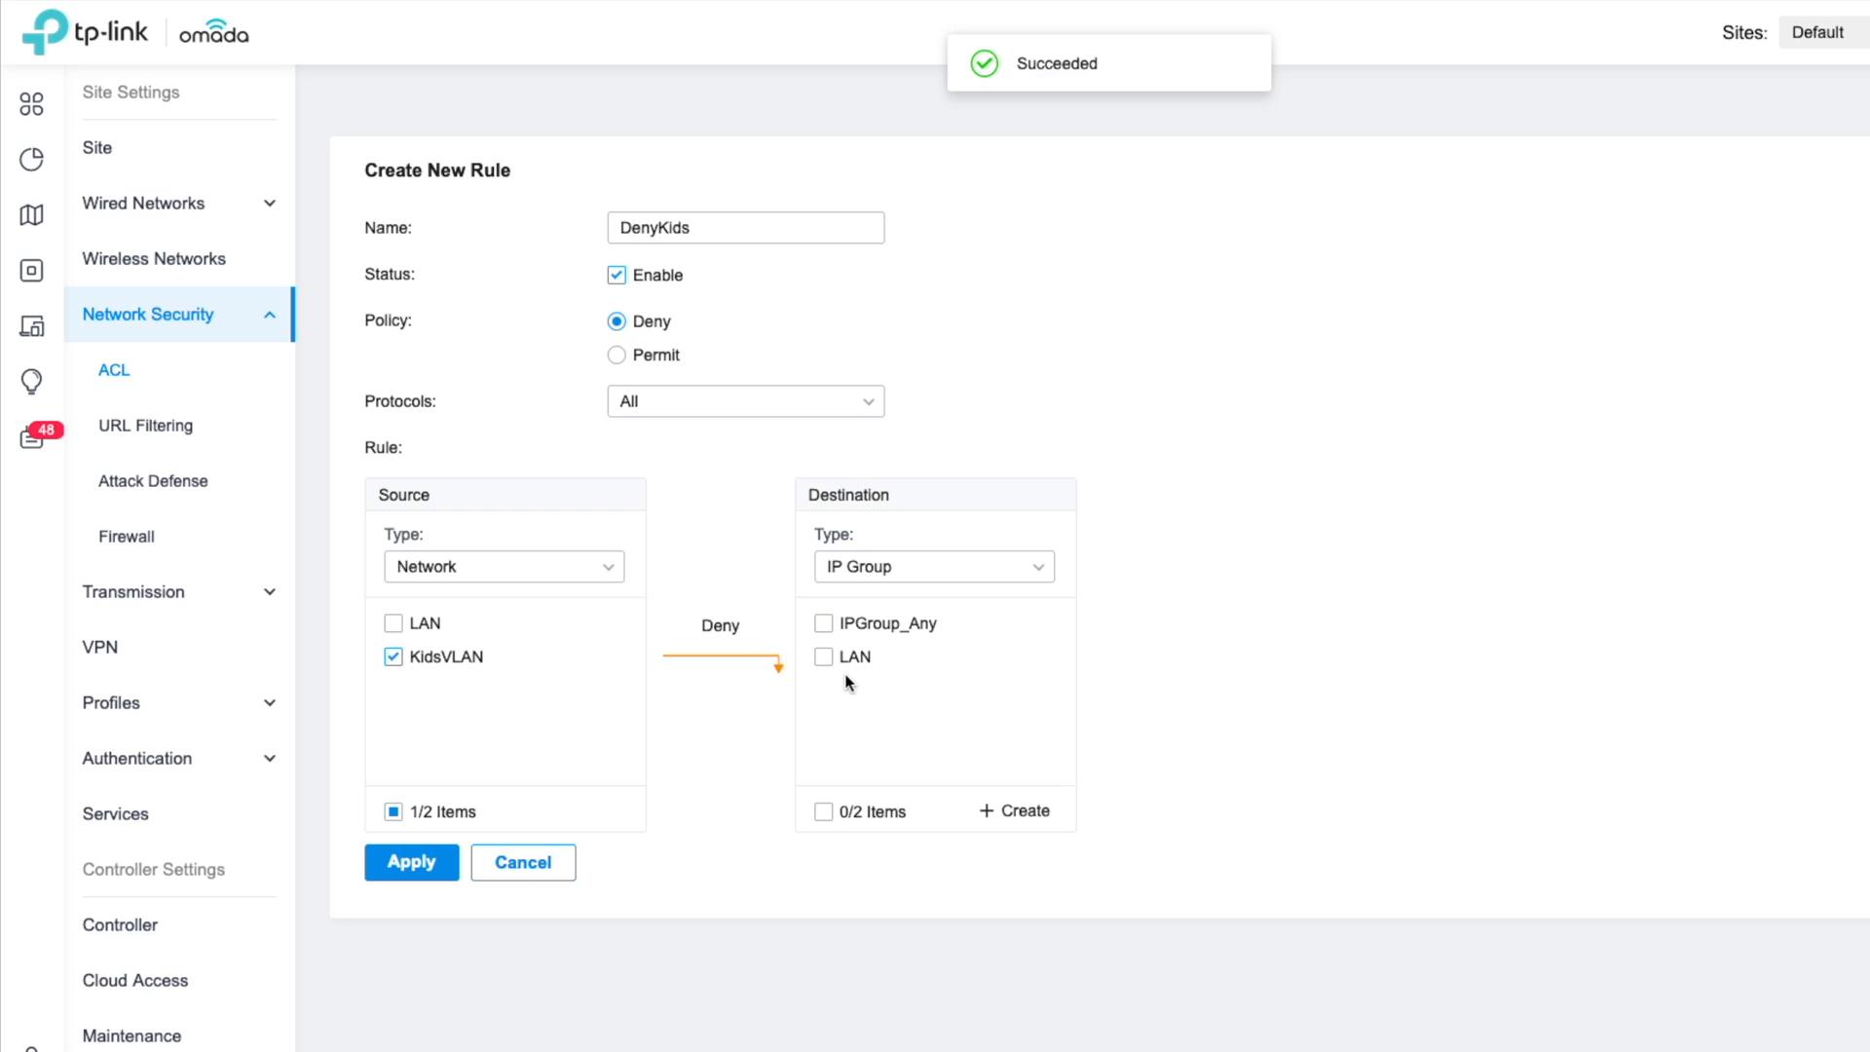
Step: Set LAN as the destination and save the DenyKids rule blocking KidsVLAN
{"action": "left_click", "coordinate": [823, 657]}
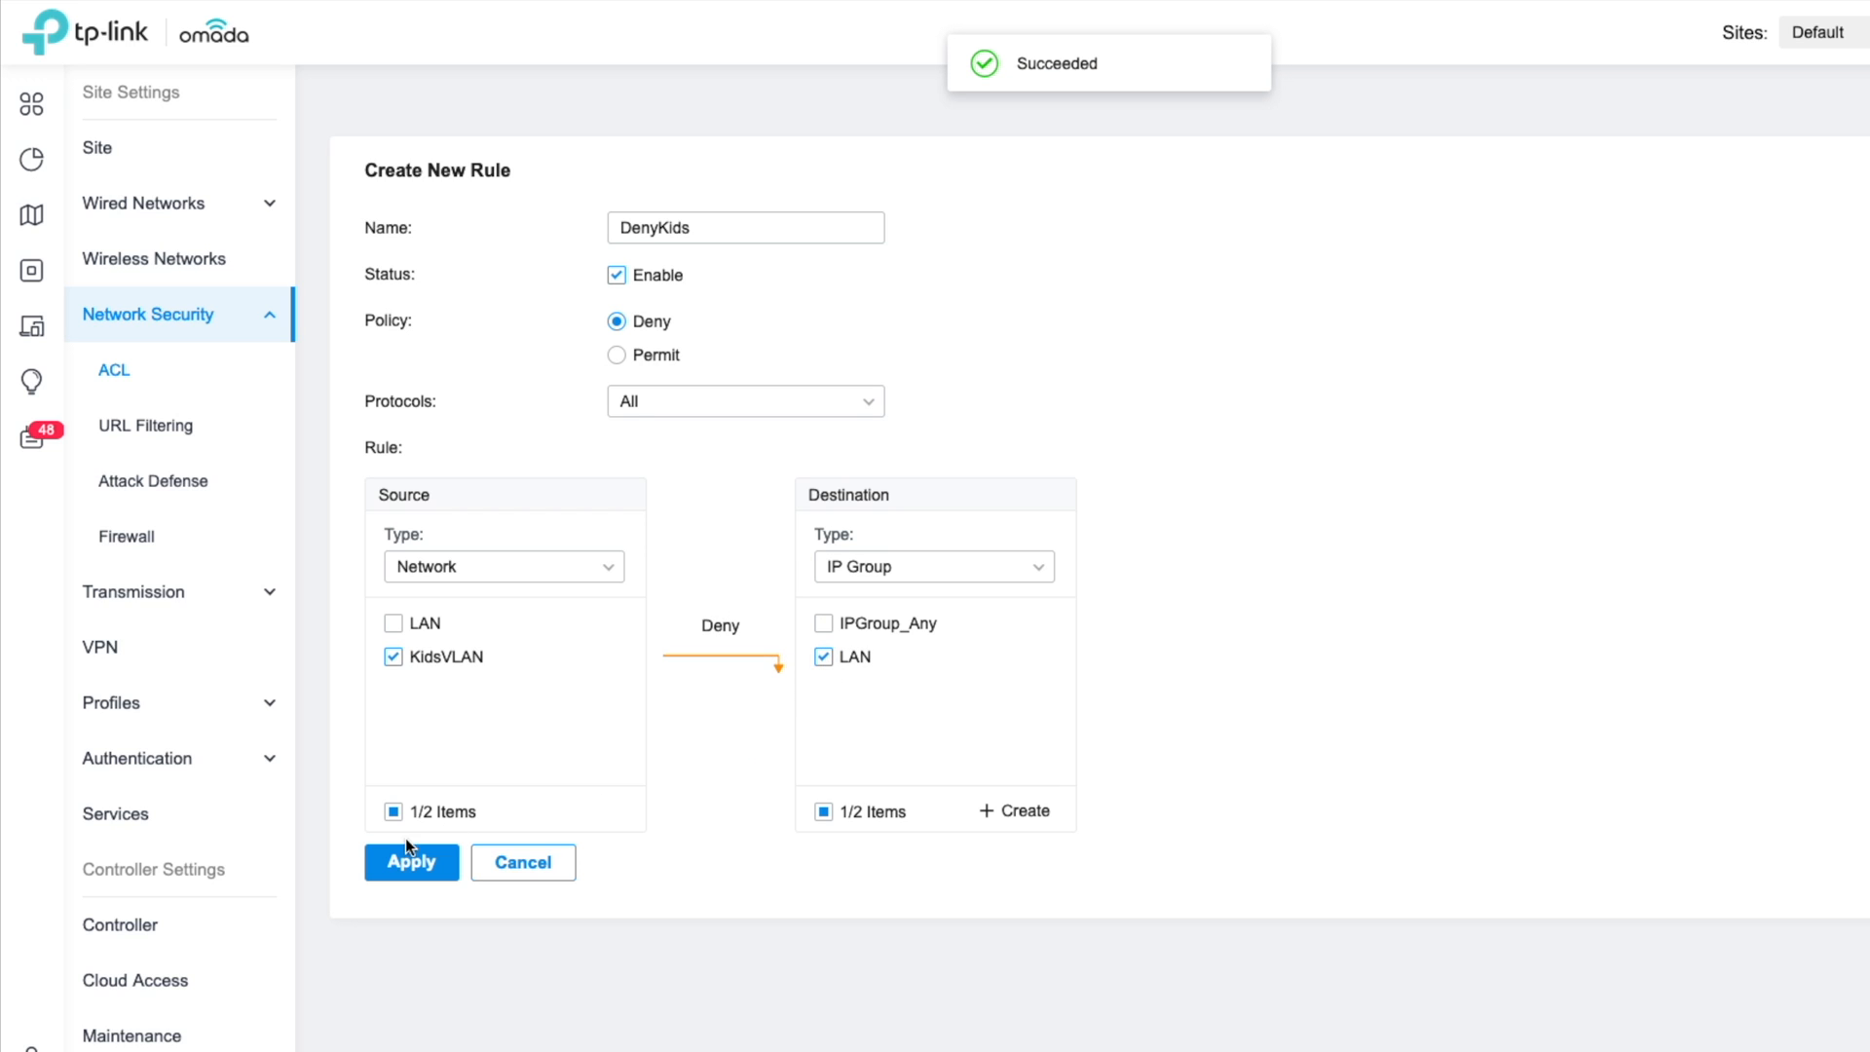
{"action": "left_click", "coordinate": [410, 861]}
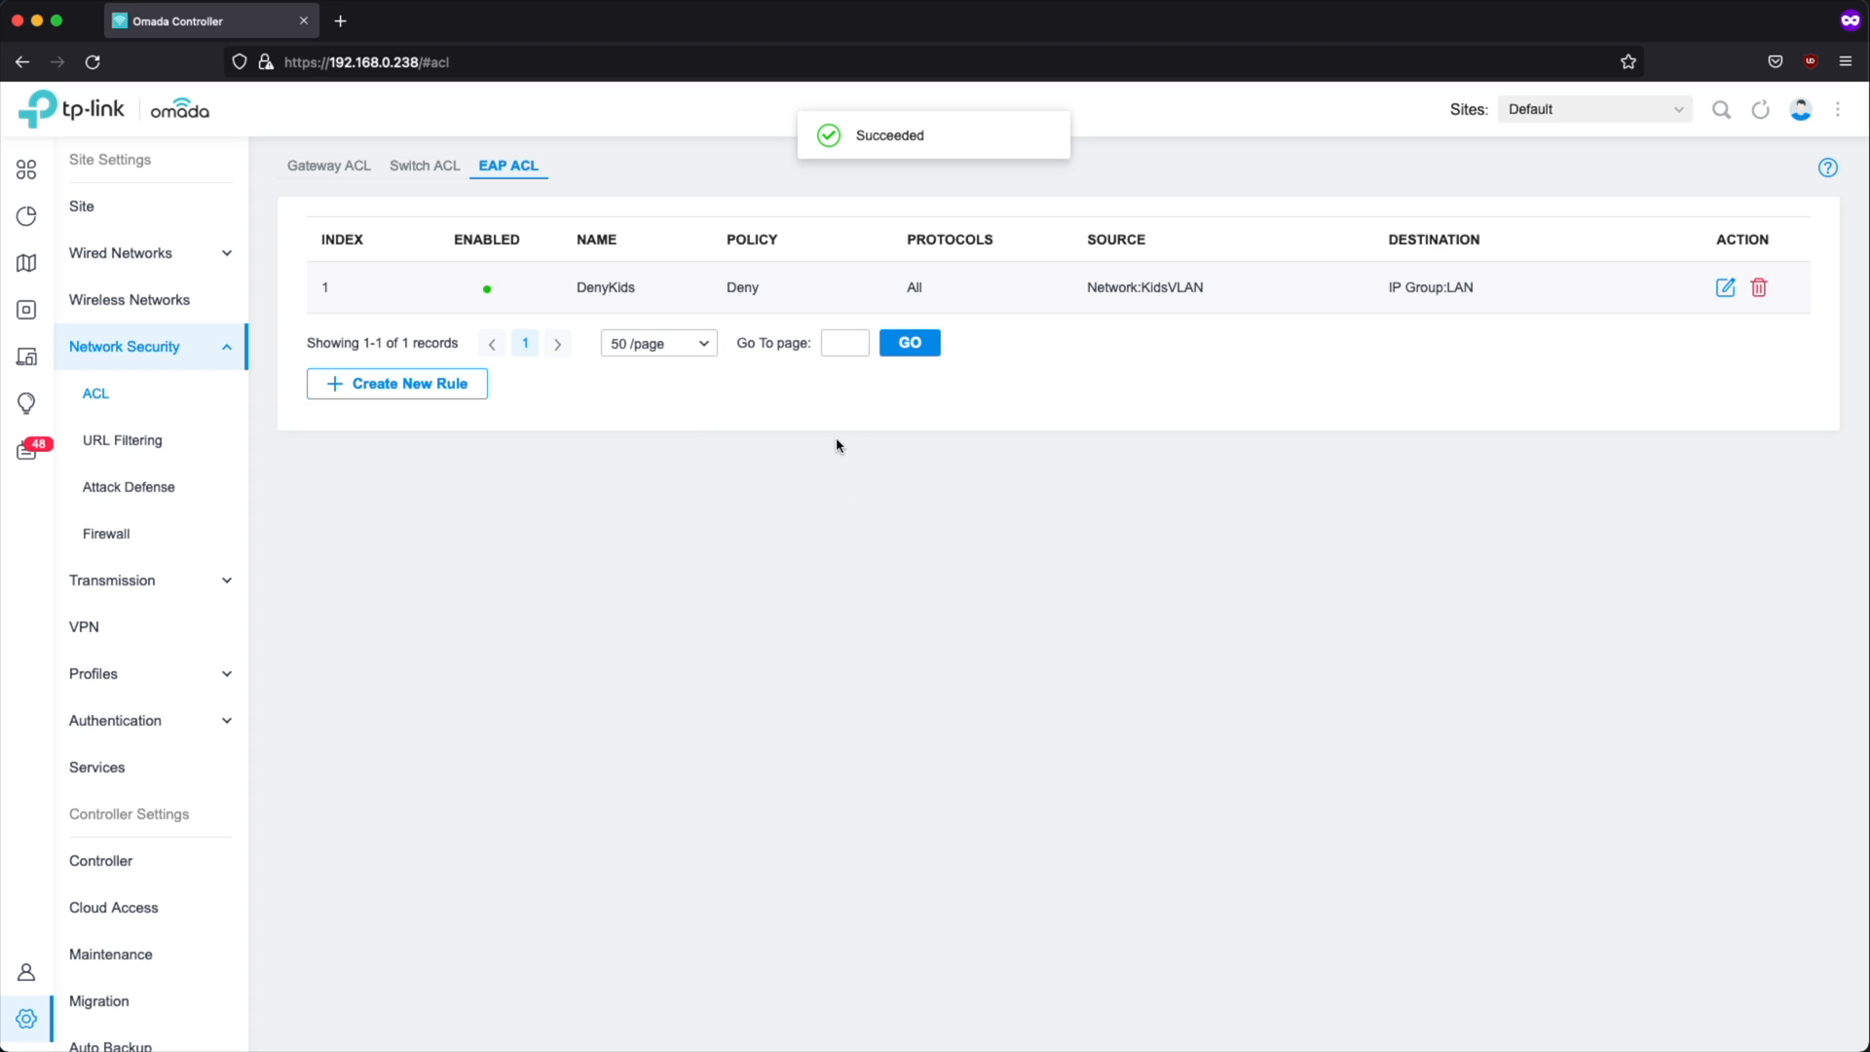
{"action": "mouse_move", "coordinate": [536, 381]}
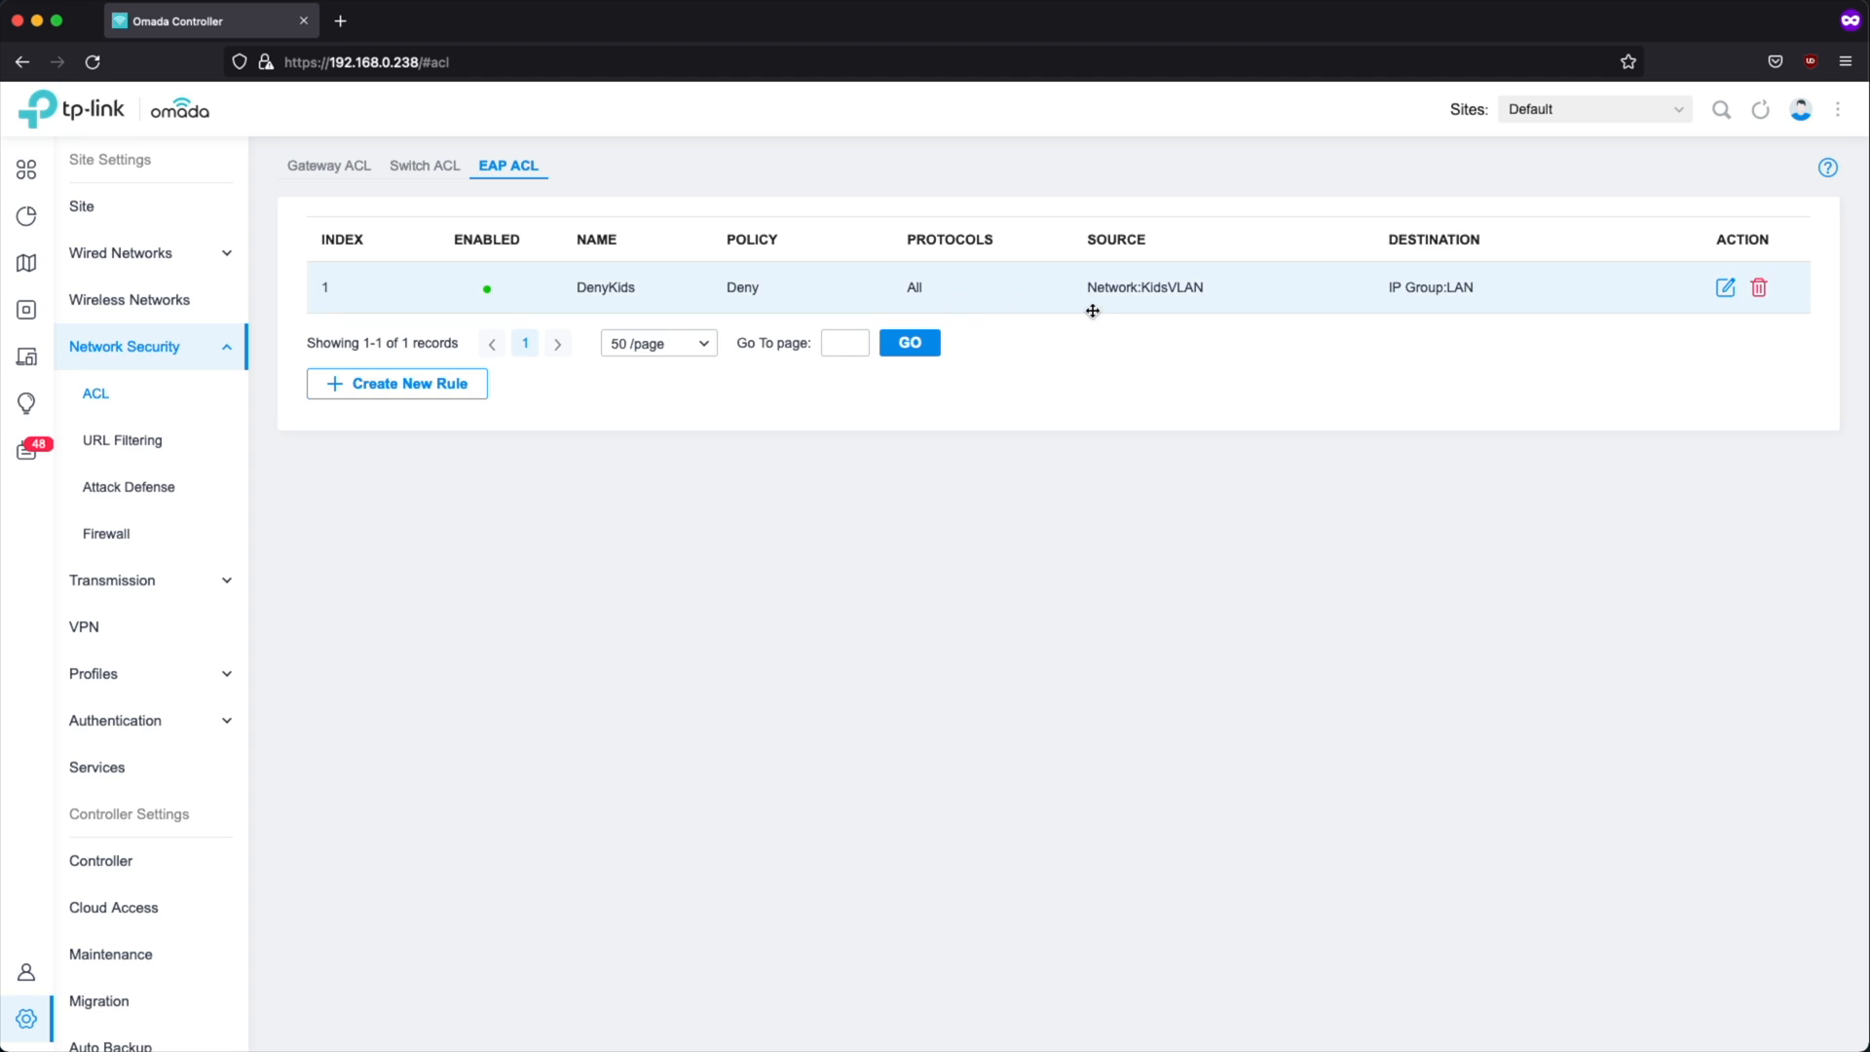
{"action": "mouse_move", "coordinate": [1084, 308]}
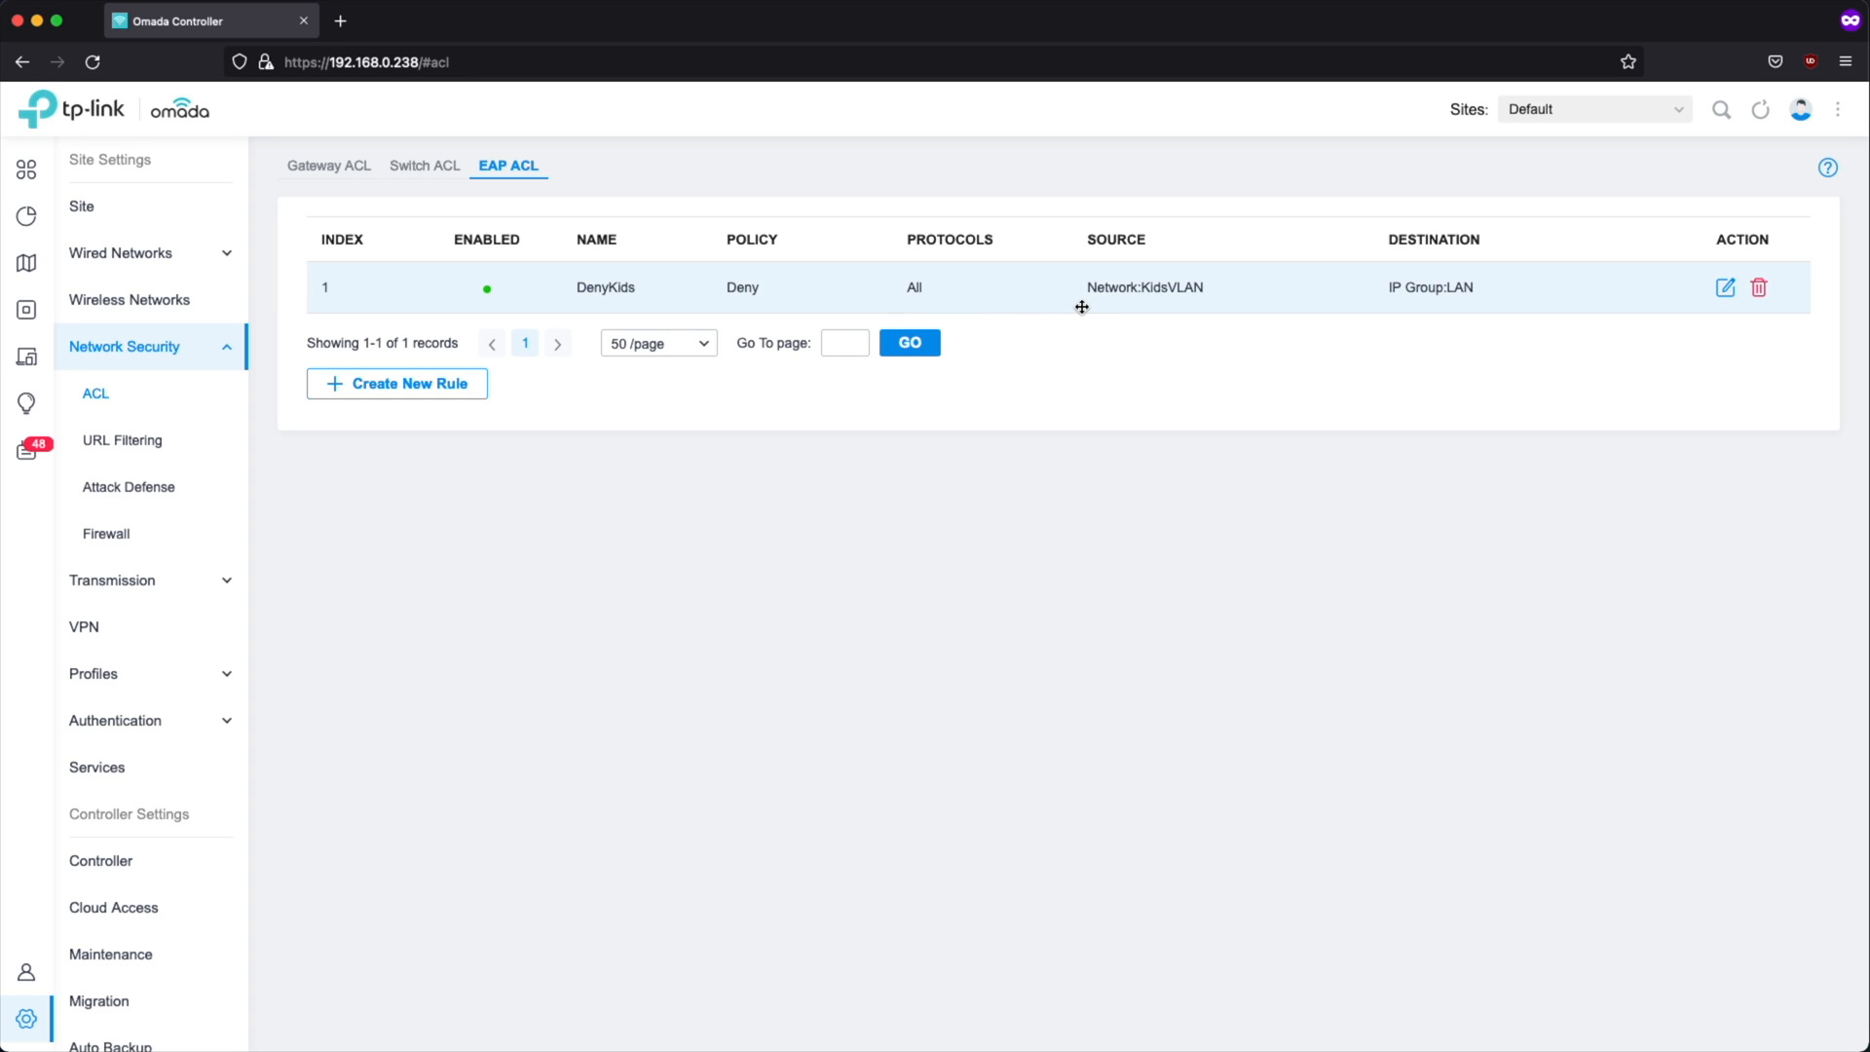
{"action": "mouse_move", "coordinate": [116, 402]}
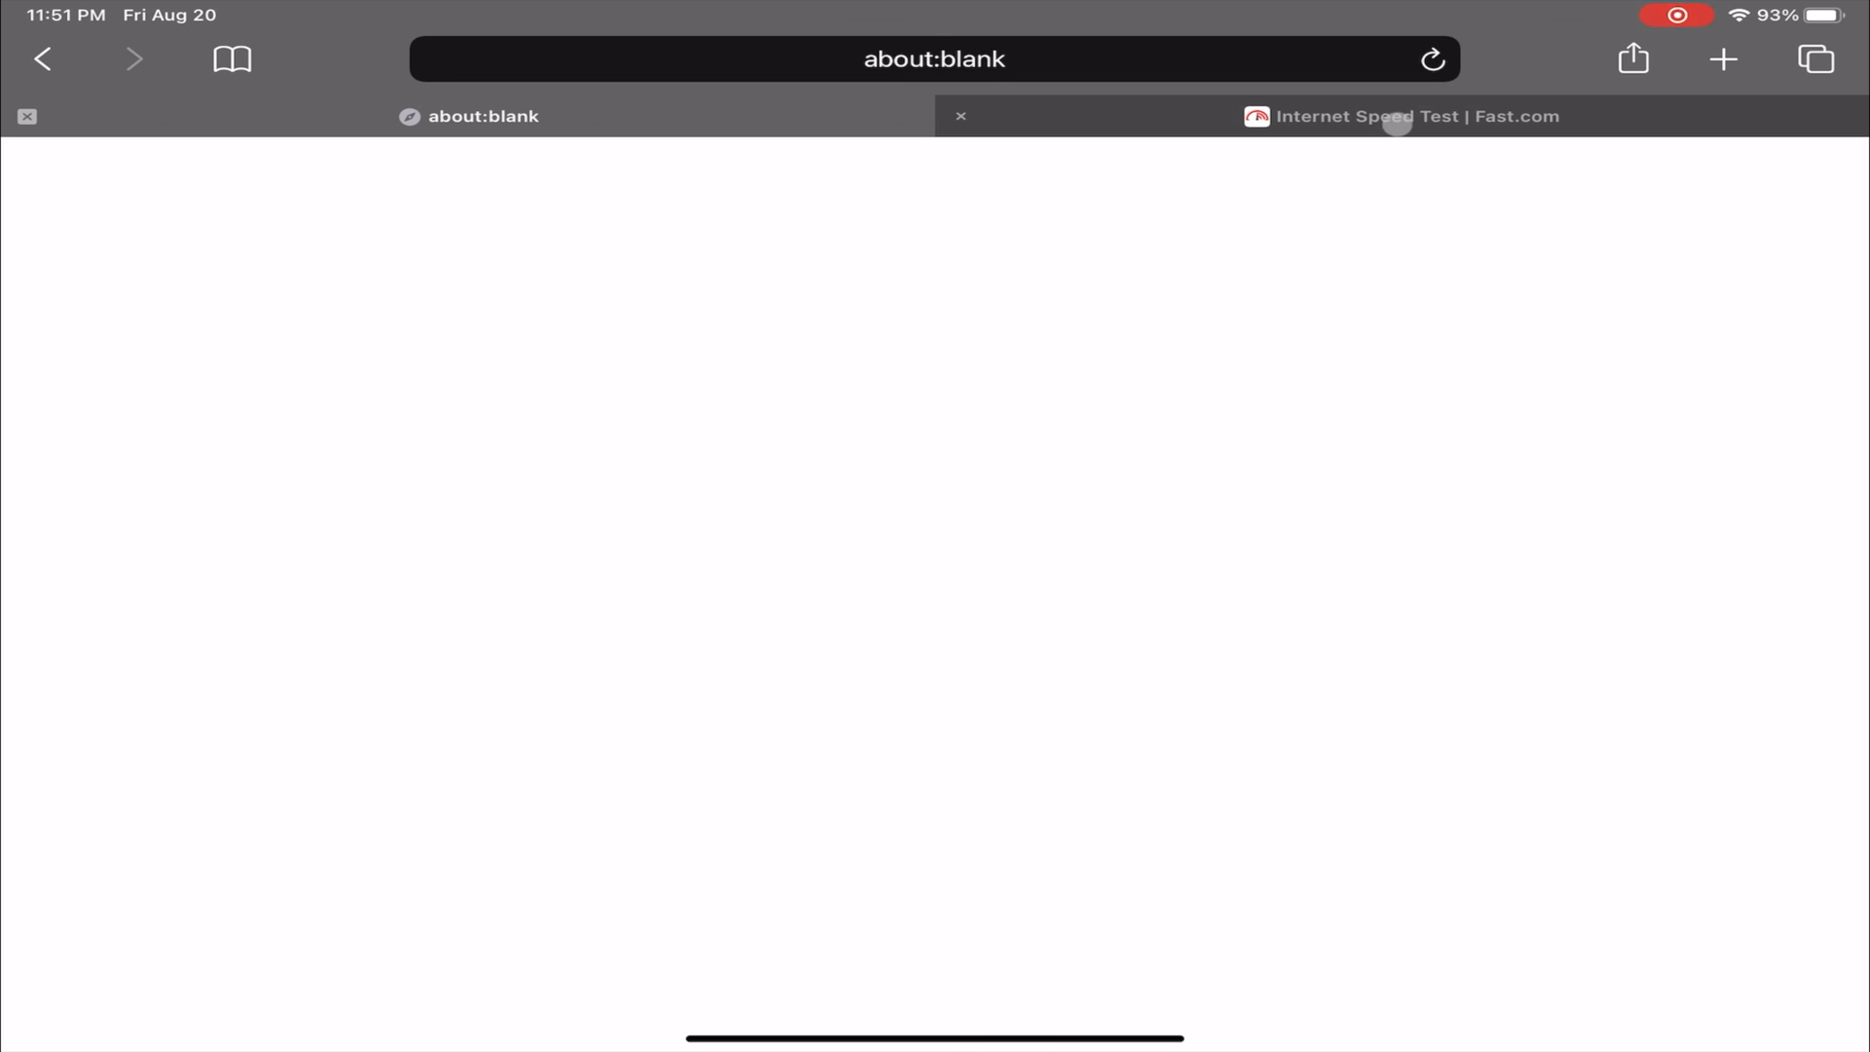
Step: Run the Fast.com speed test in Safari, showing about 6.0 Mbps
{"action": "left_click", "coordinate": [1403, 115]}
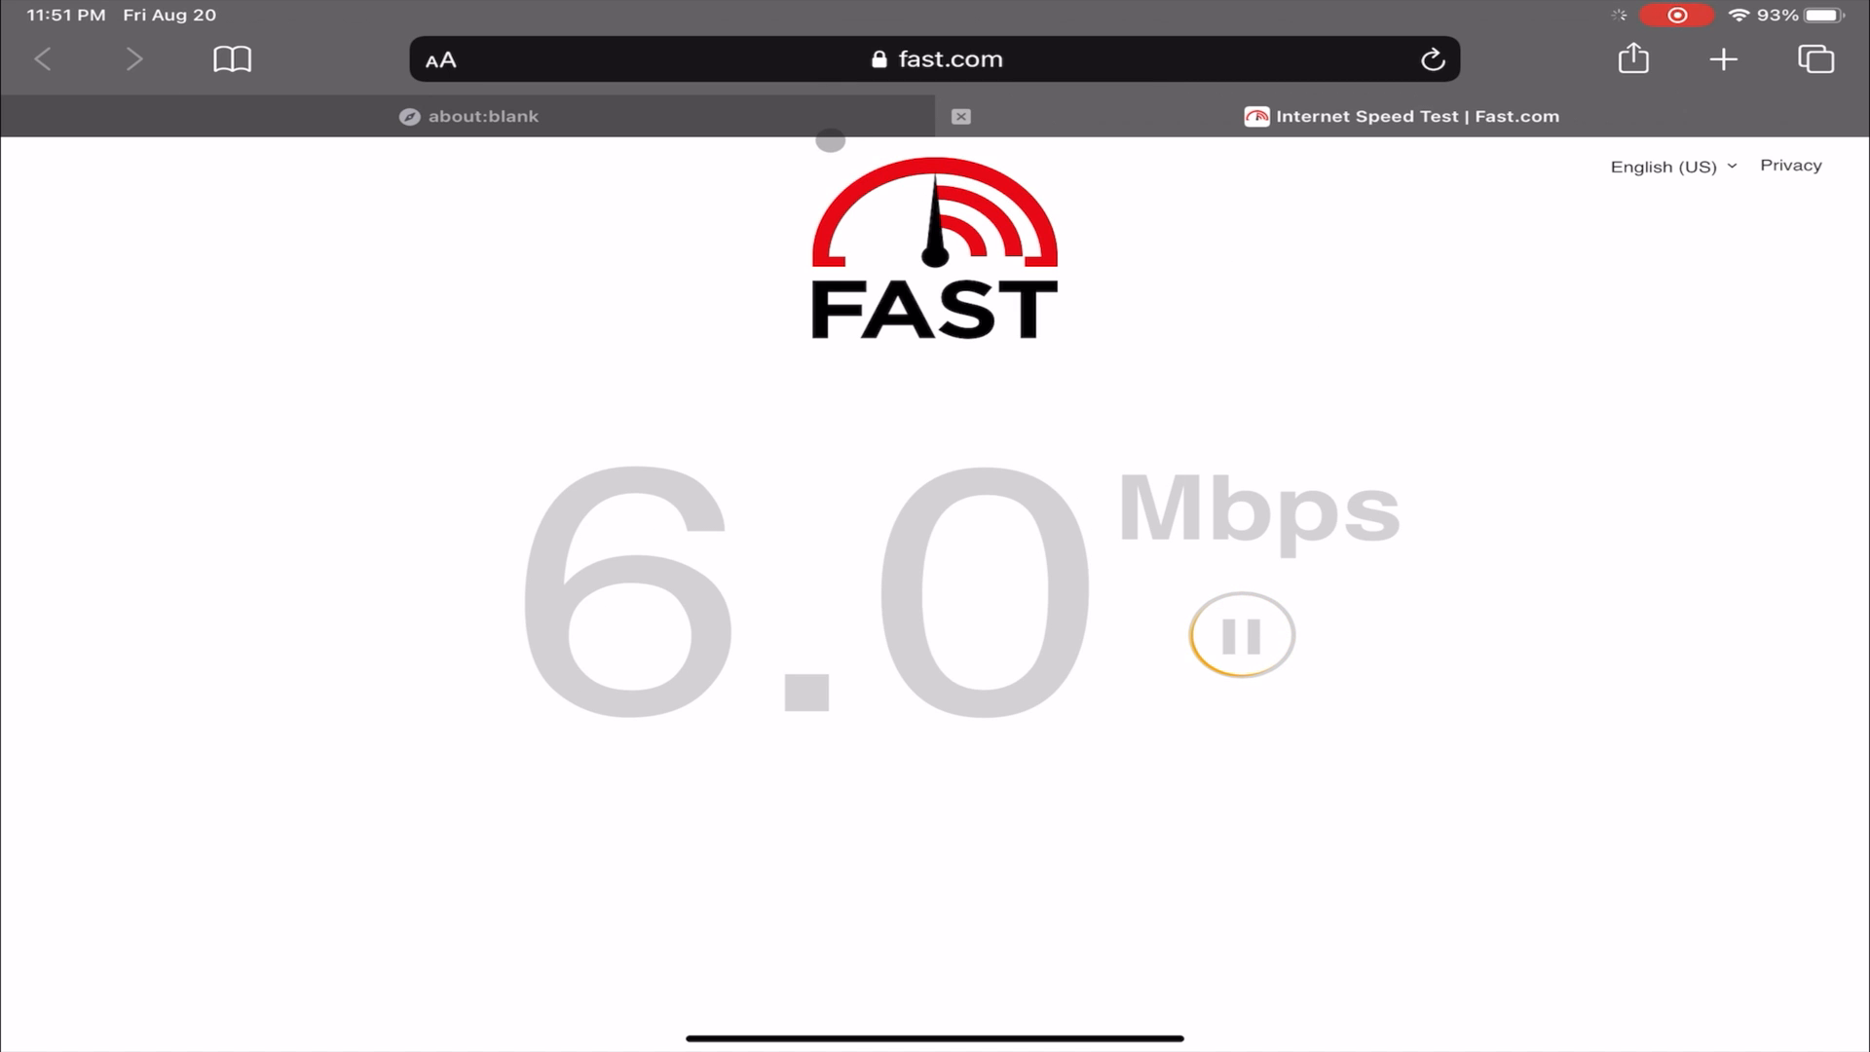
{"action": "left_click", "coordinate": [480, 116]}
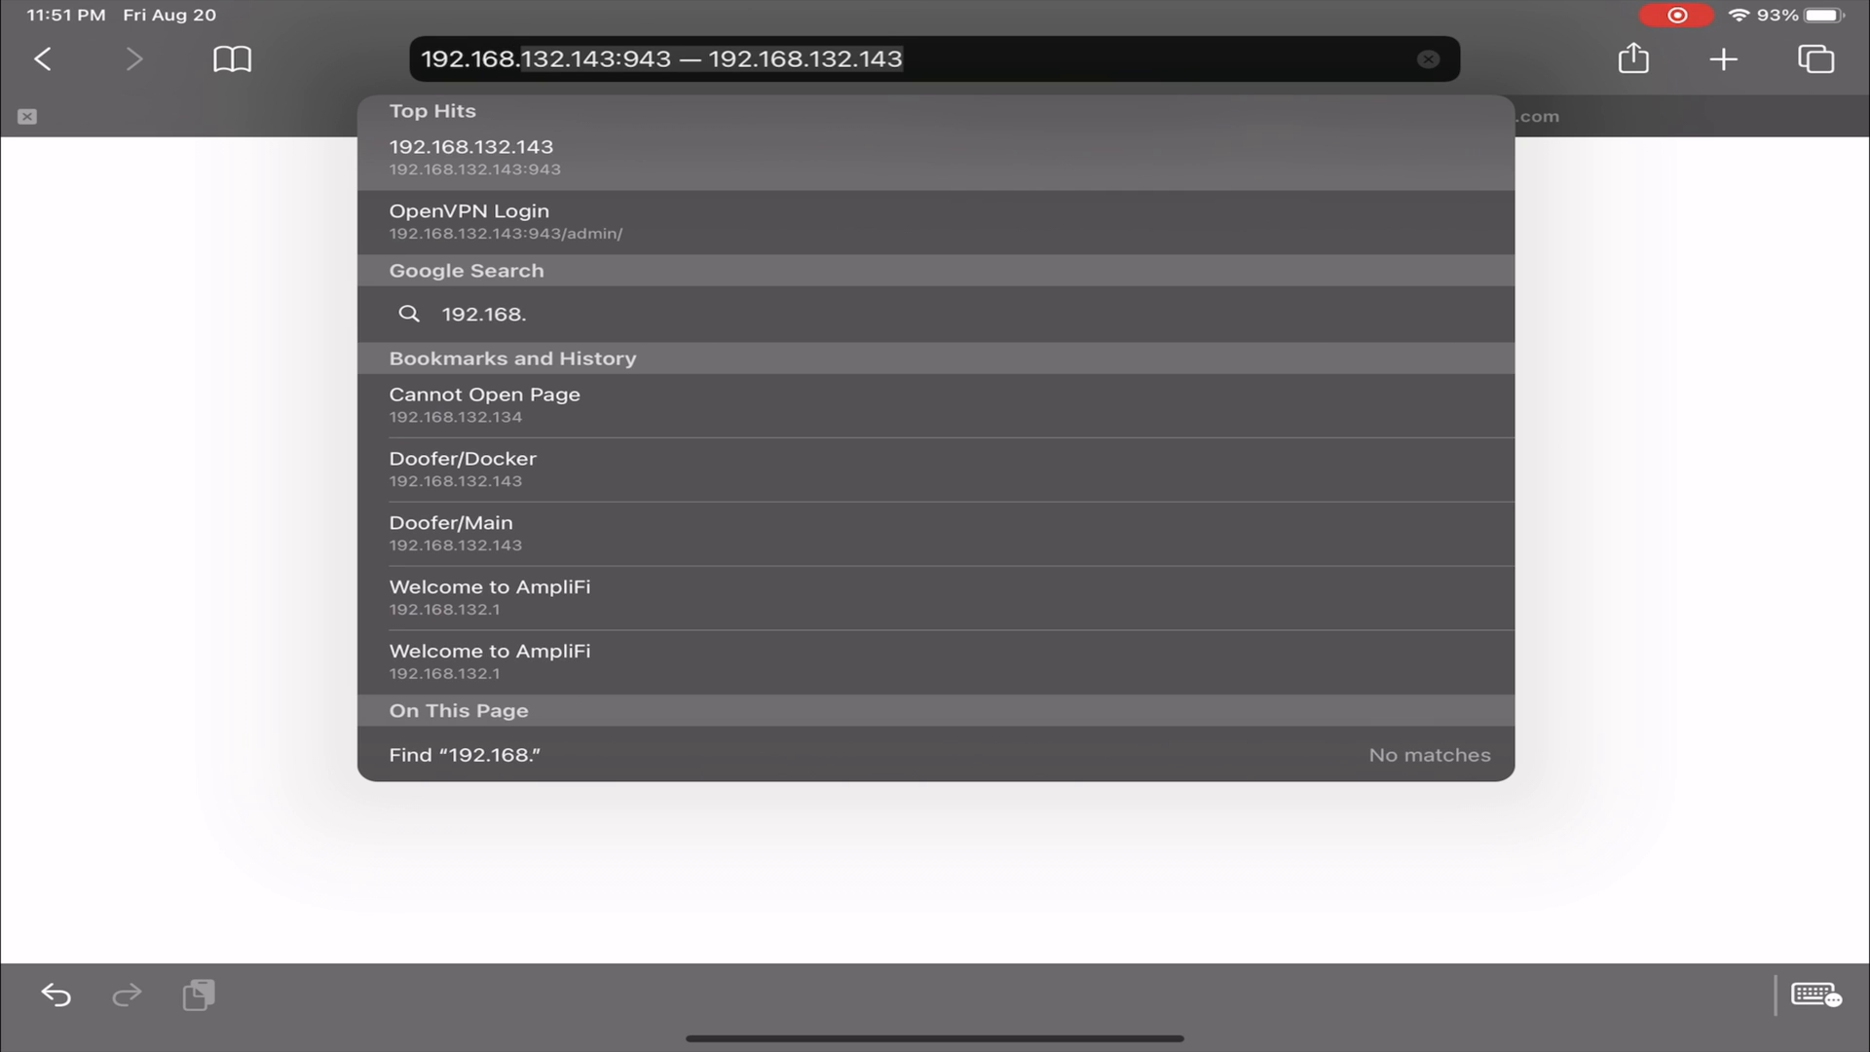
Step: Load 192.168.0.1 in Safari, which fails because the server is not responding
{"action": "type", "text": "192.168.0.1"}
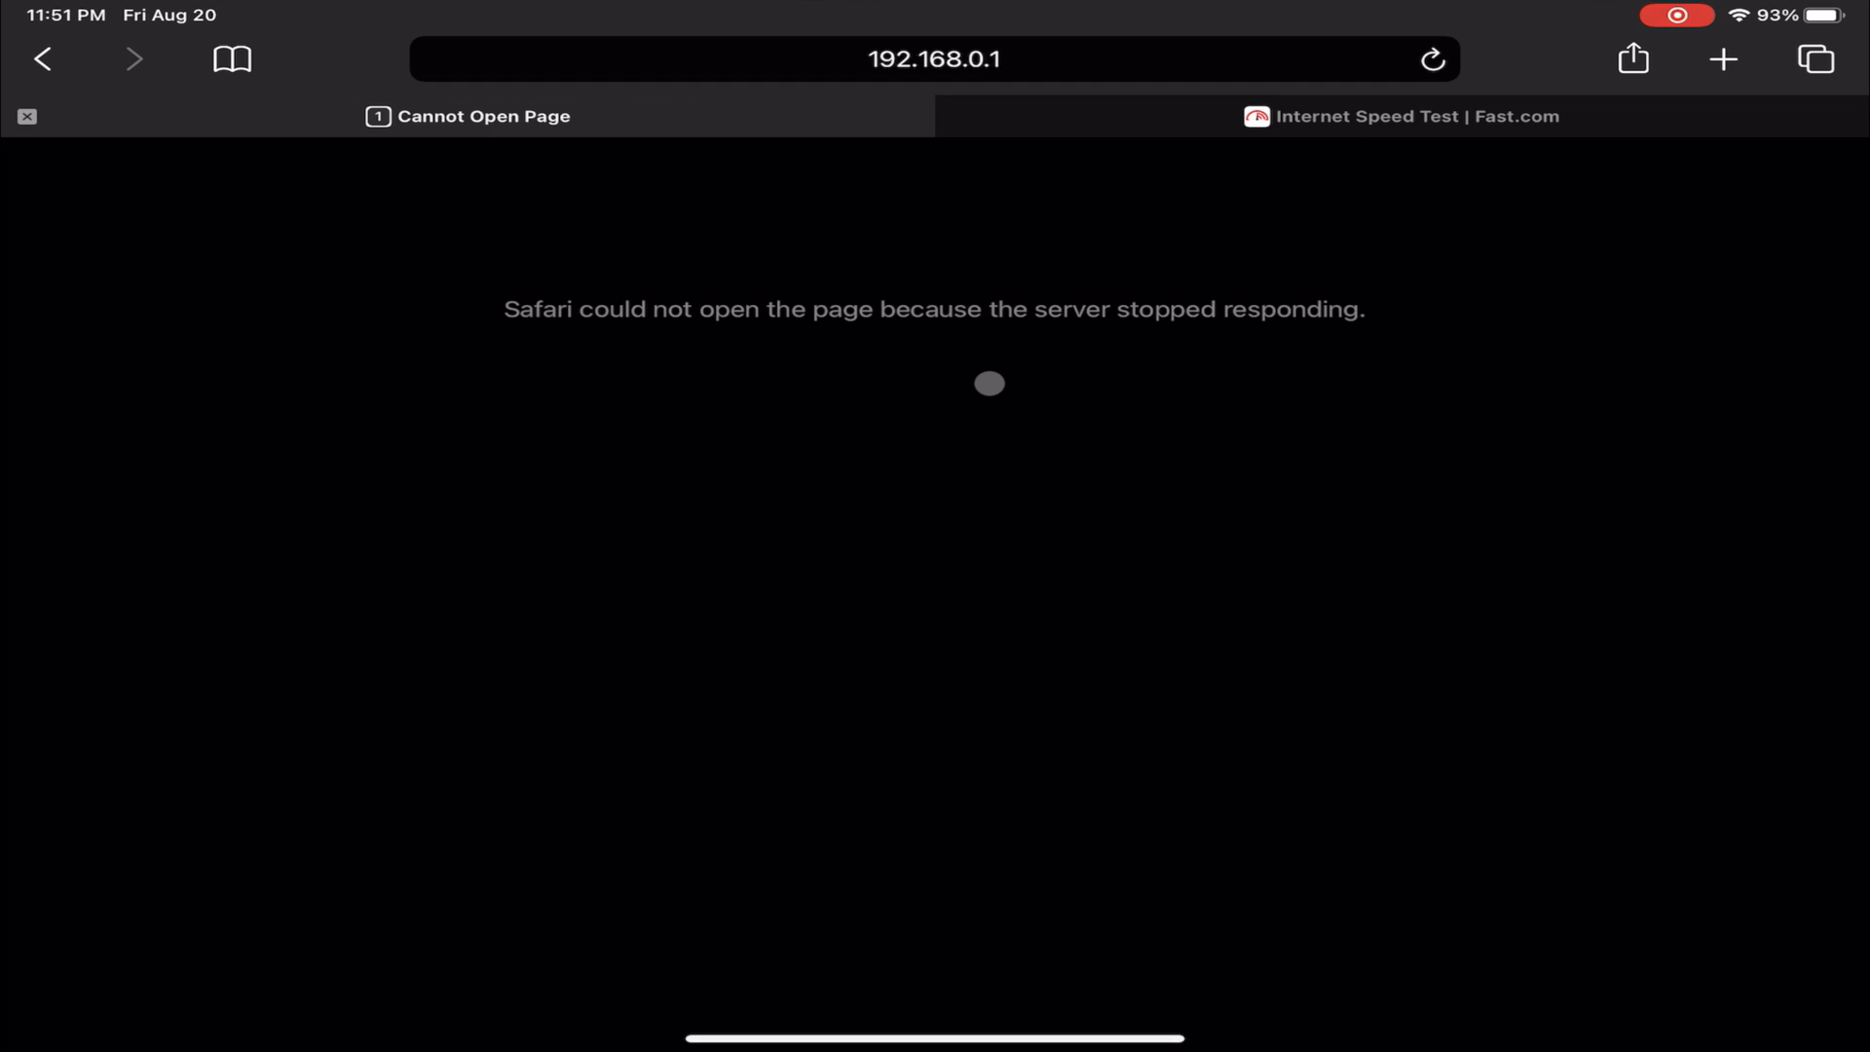
{"action": "left_click", "coordinate": [1414, 116]}
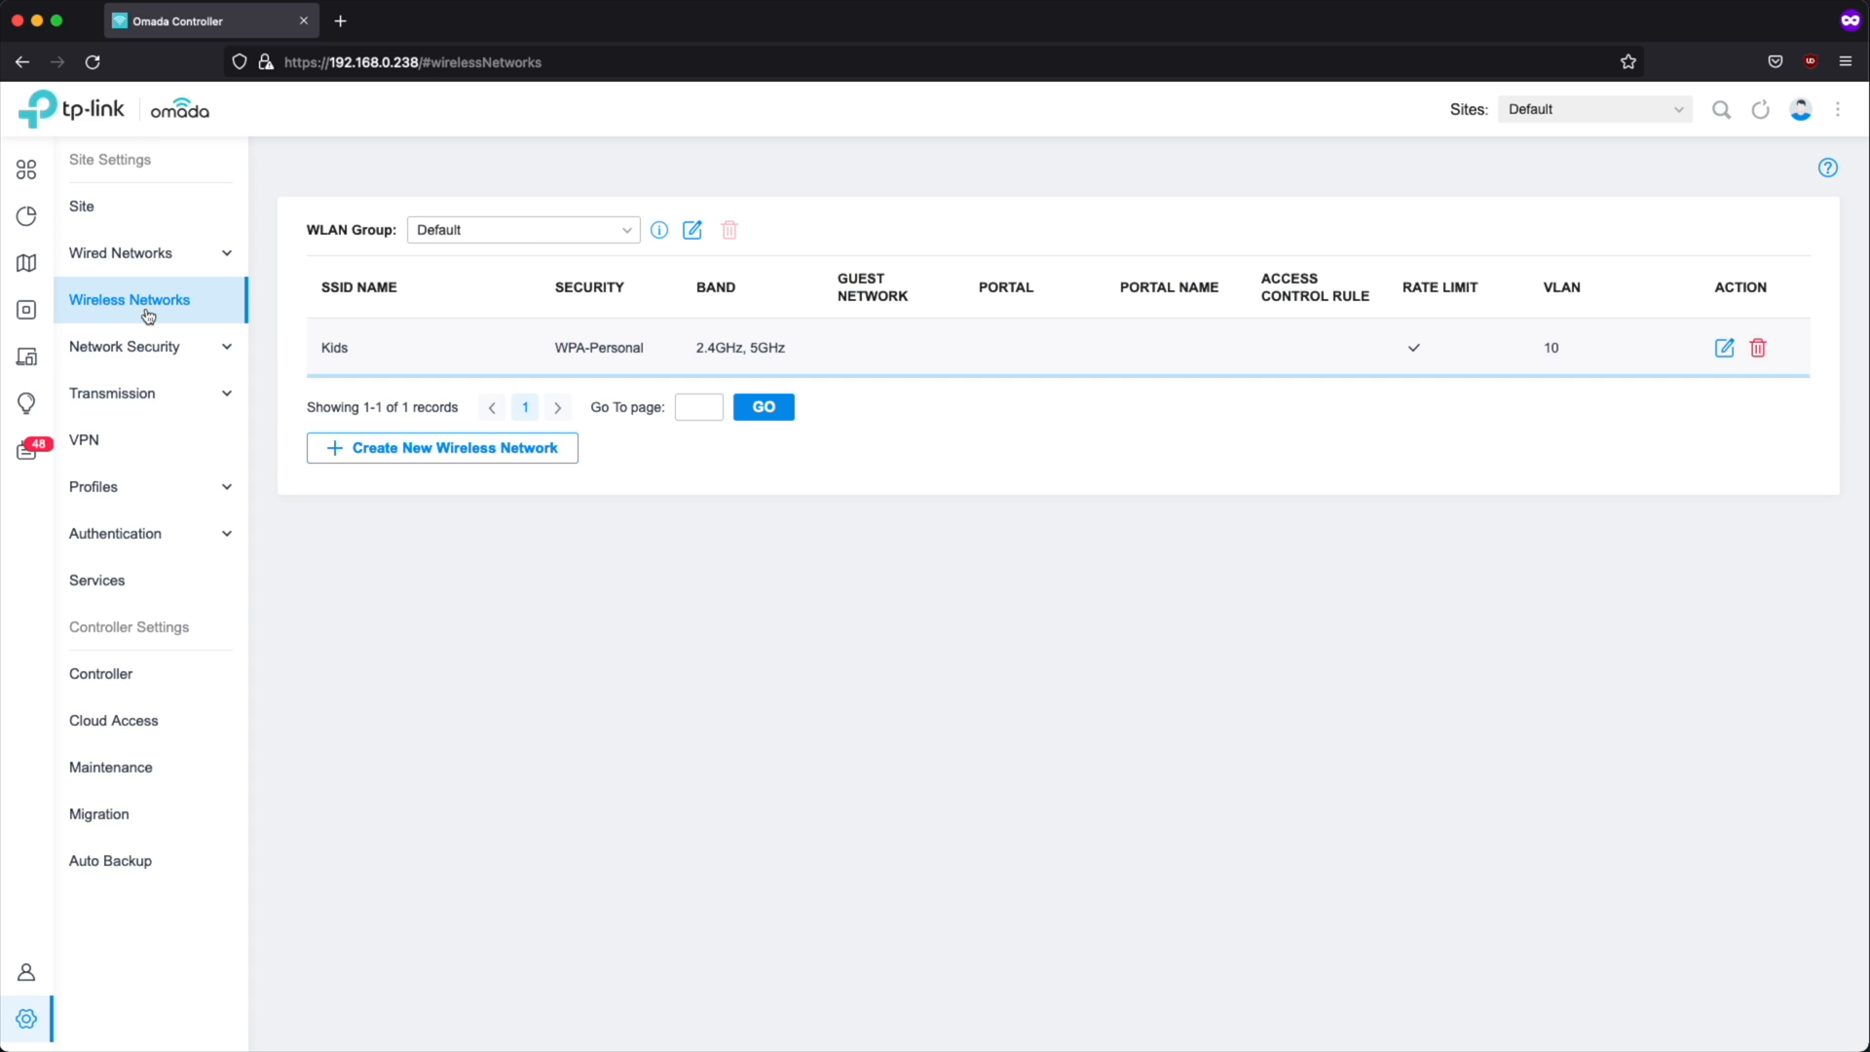
{"action": "mouse_move", "coordinate": [441, 447]}
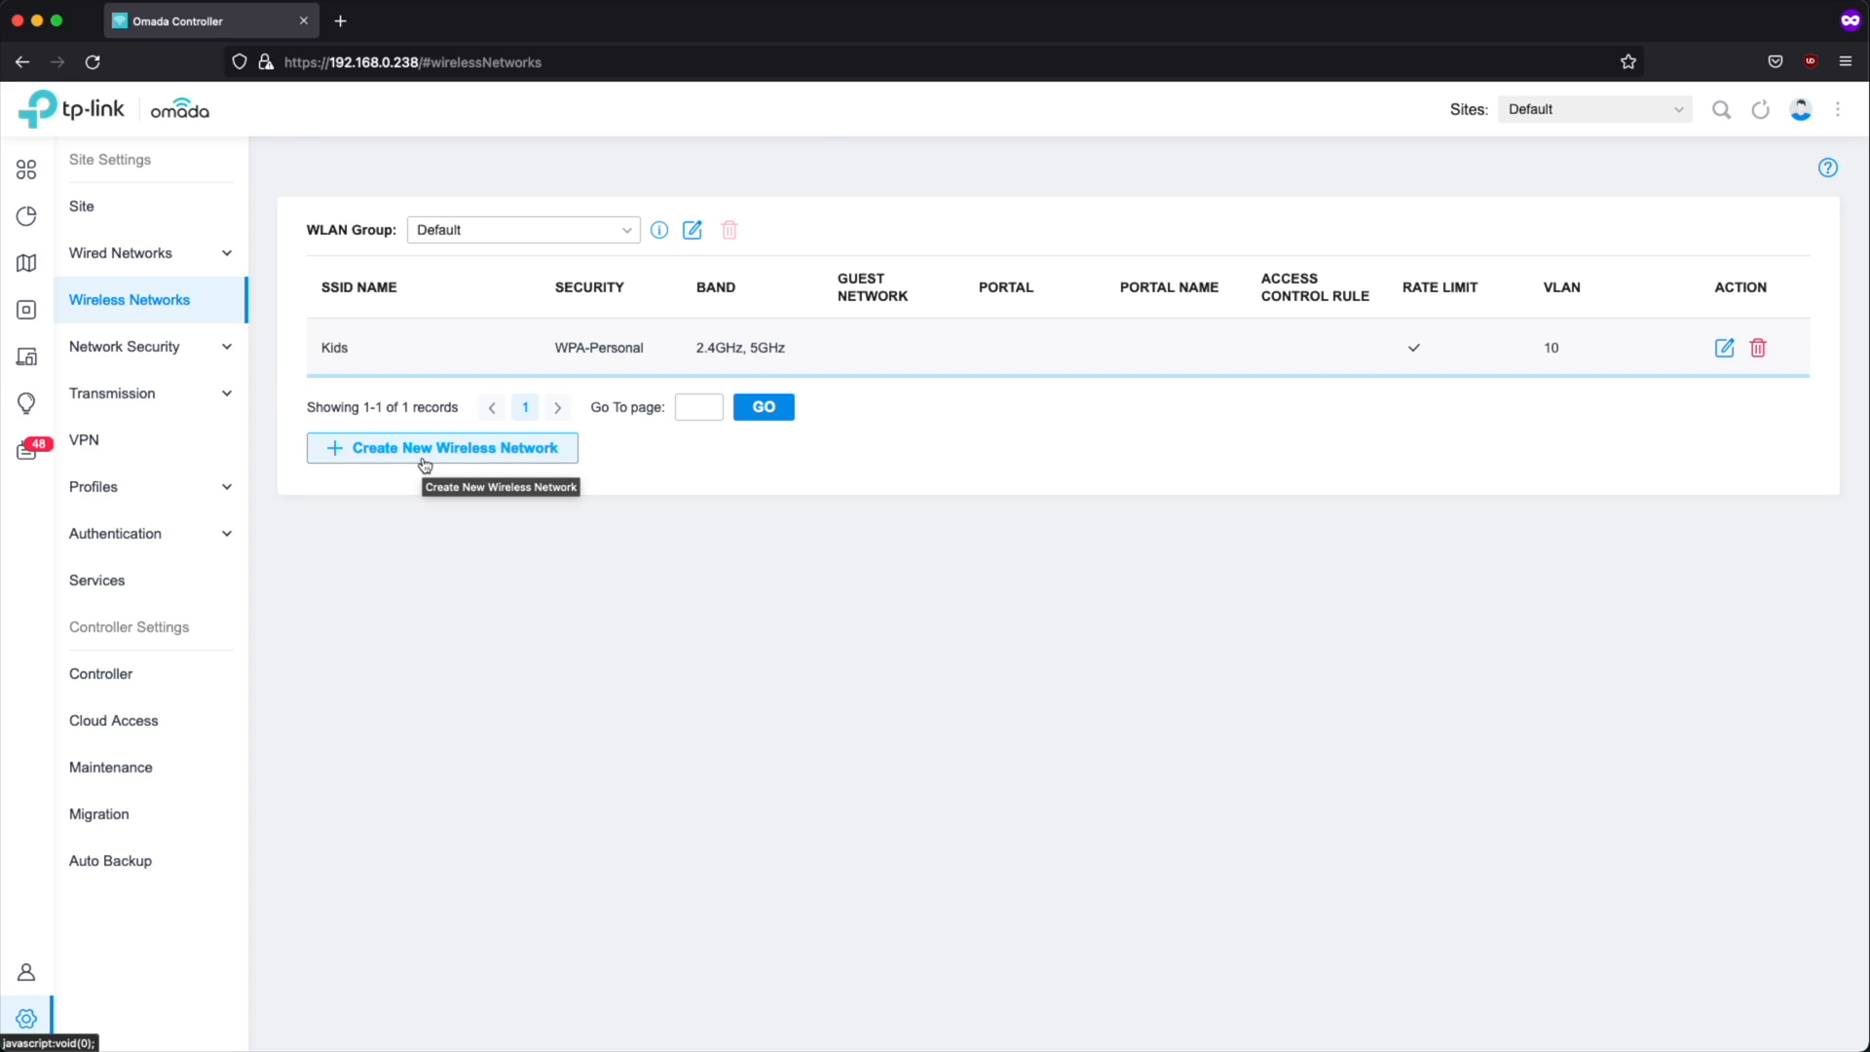
Step: Create wireless network 'Home' on 2.4/5 GHz with WPA-Personal and VLAN unchecked
{"action": "left_click", "coordinate": [442, 447]}
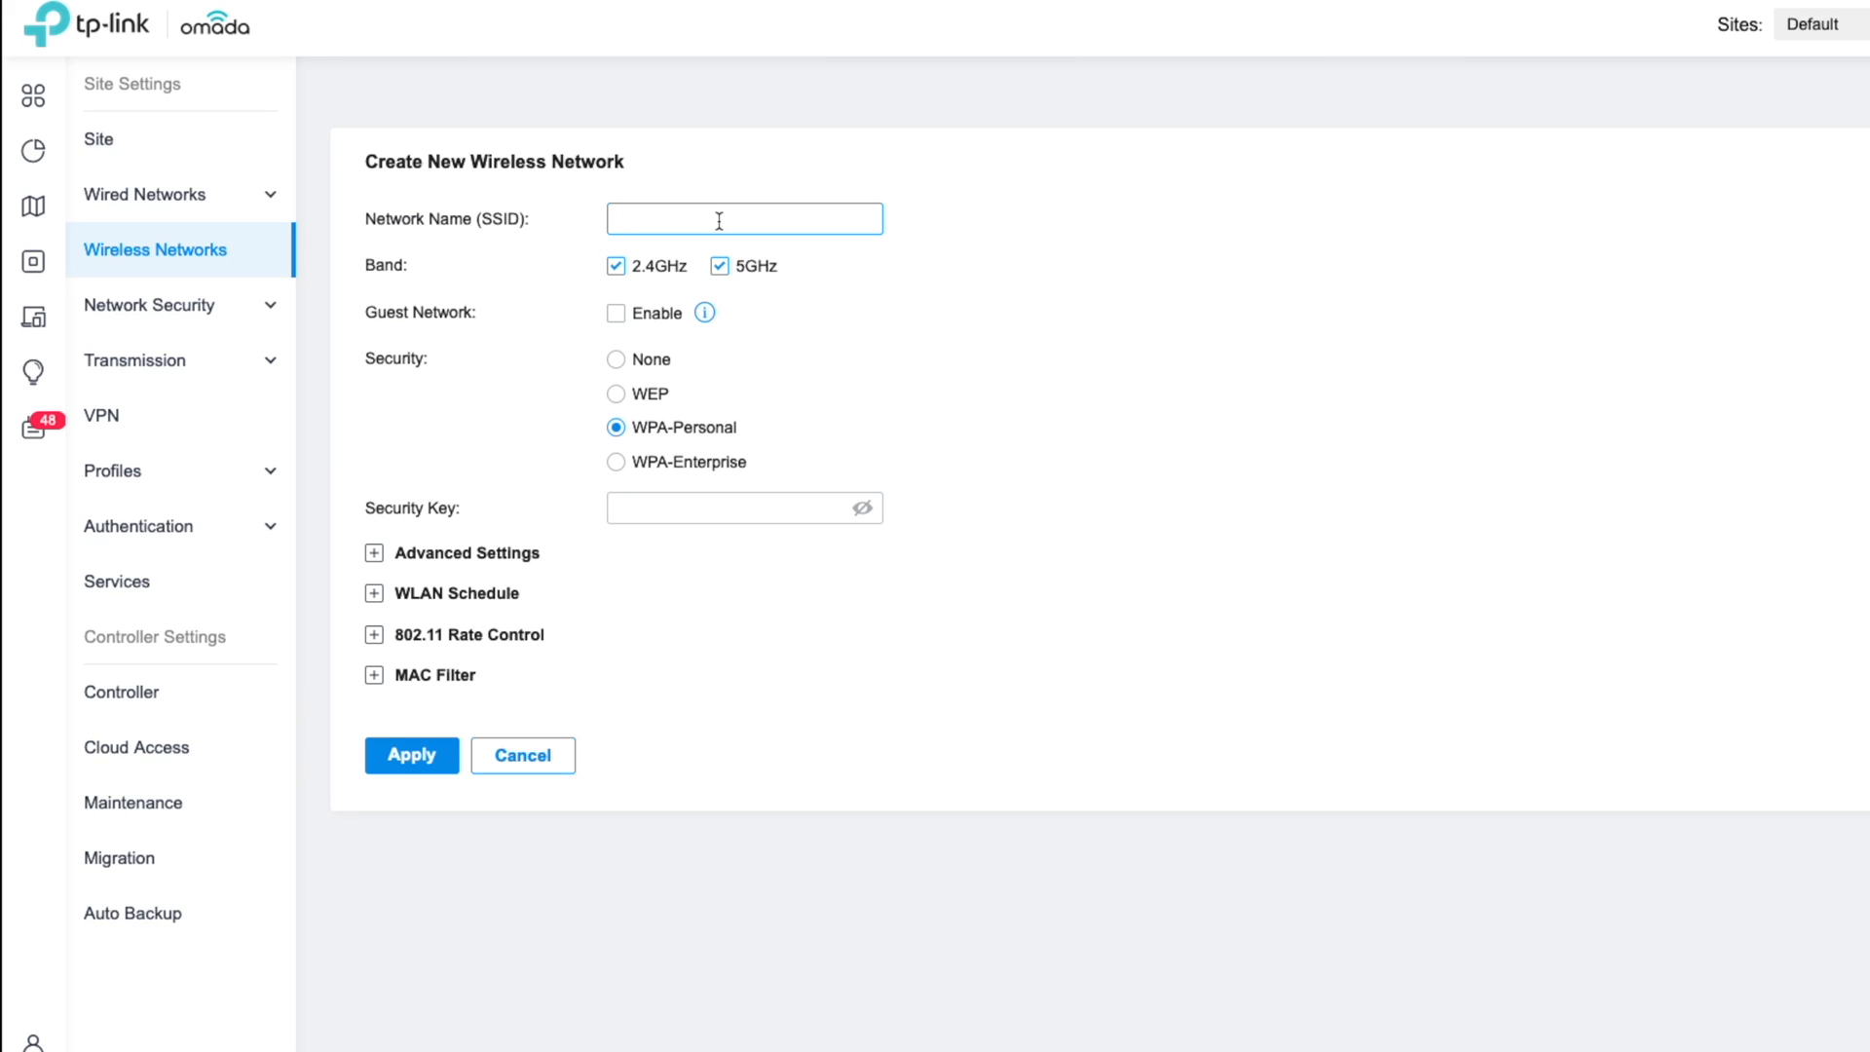
{"action": "type", "text": "Hom"}
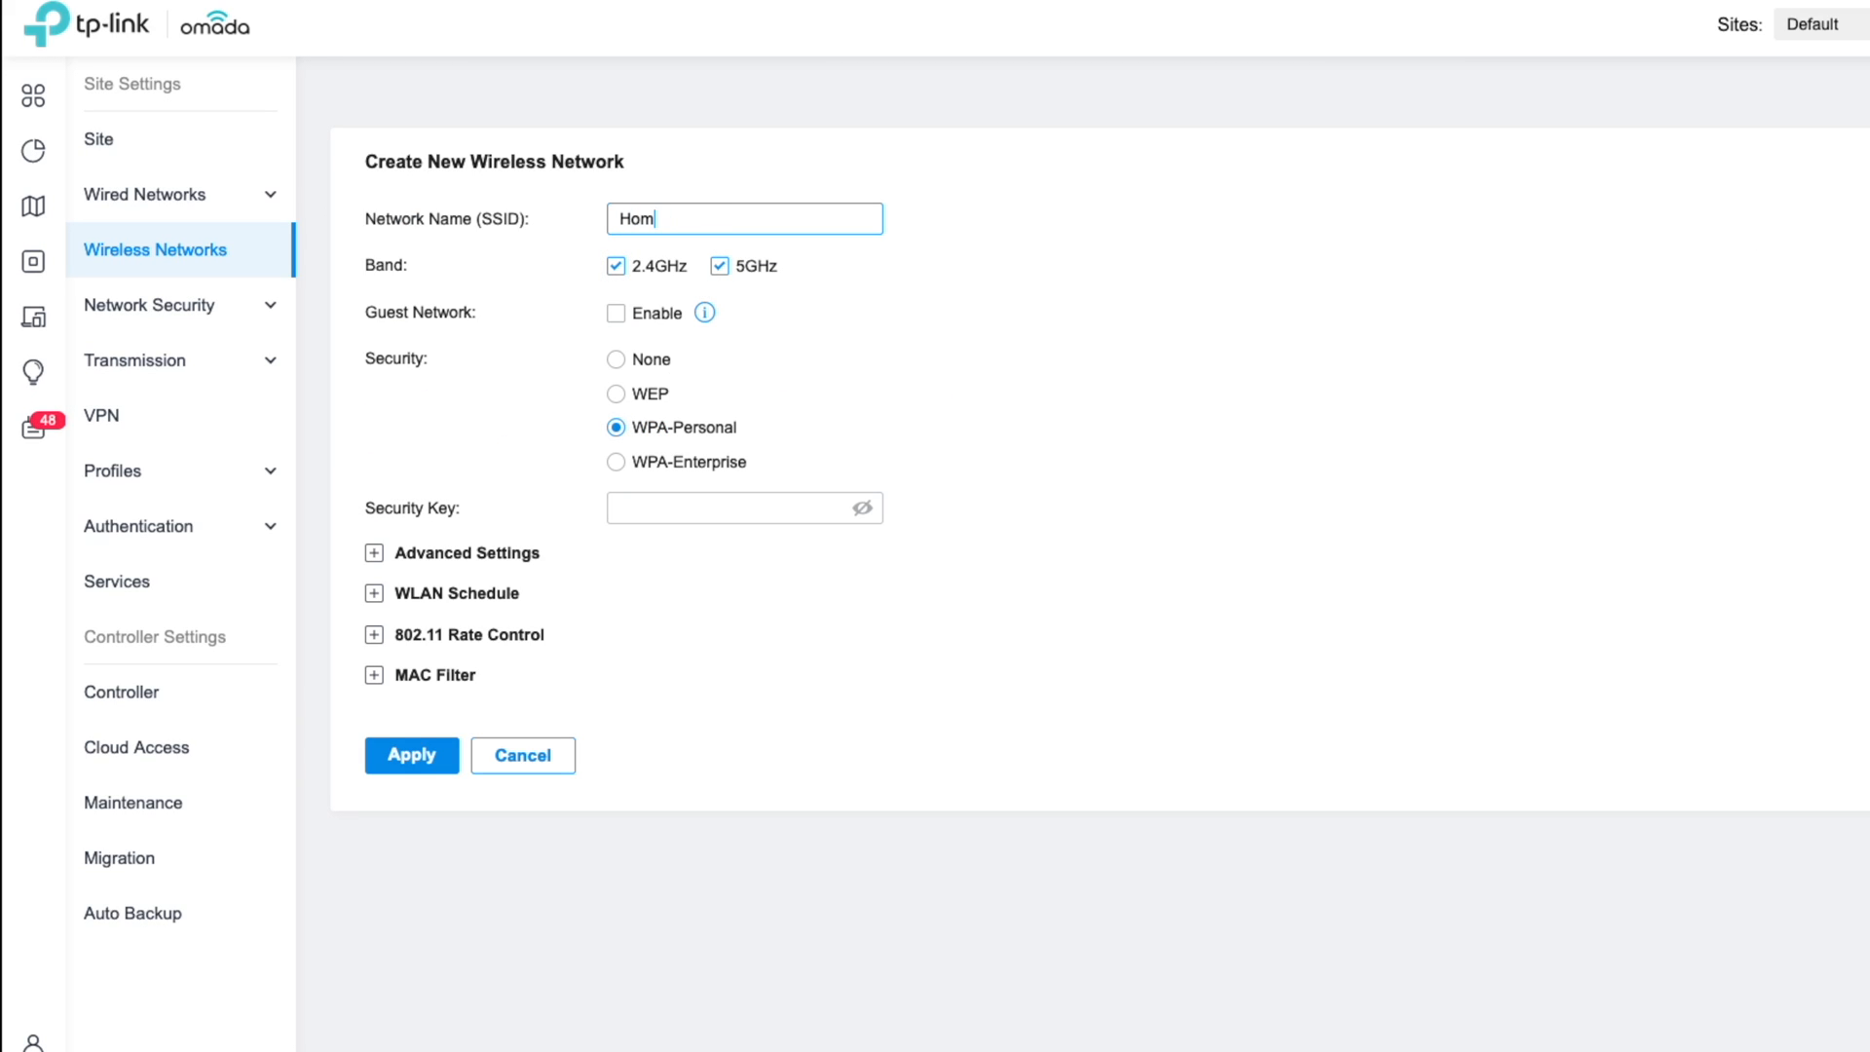
{"action": "type", "text": "e"}
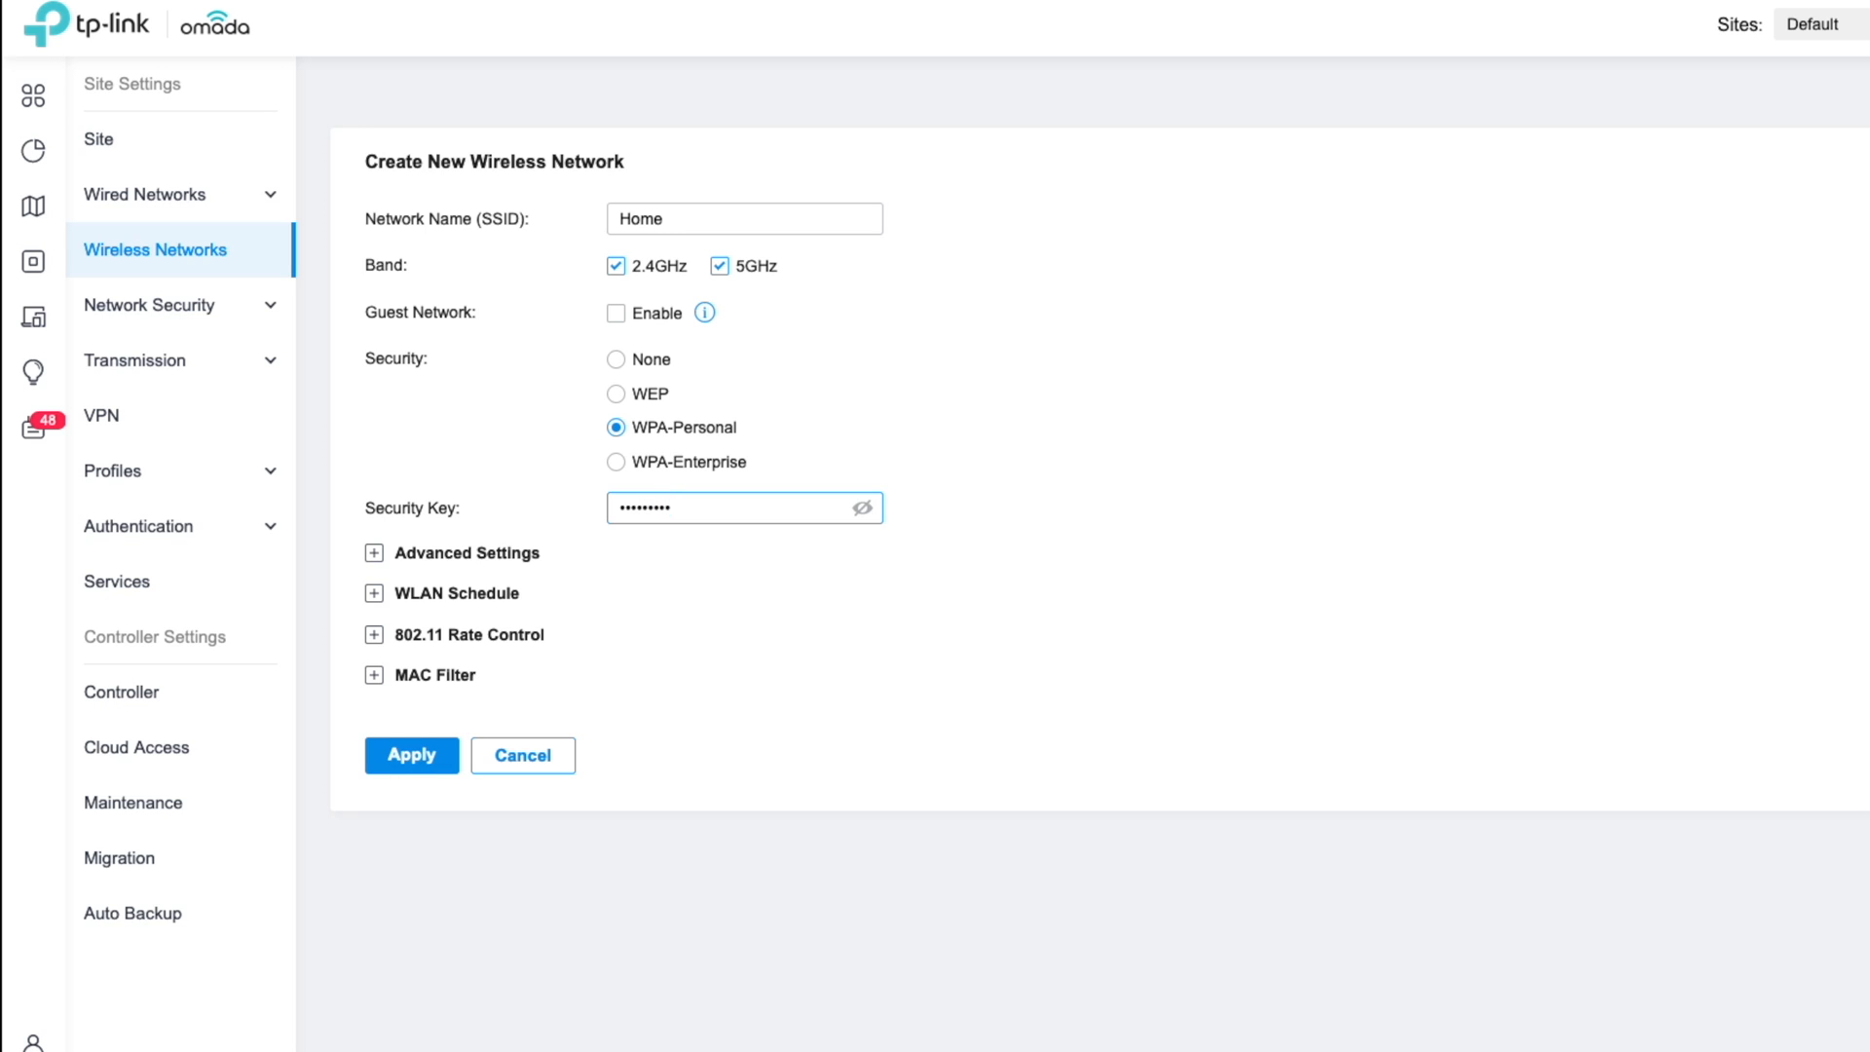
{"action": "left_click", "coordinate": [373, 552]}
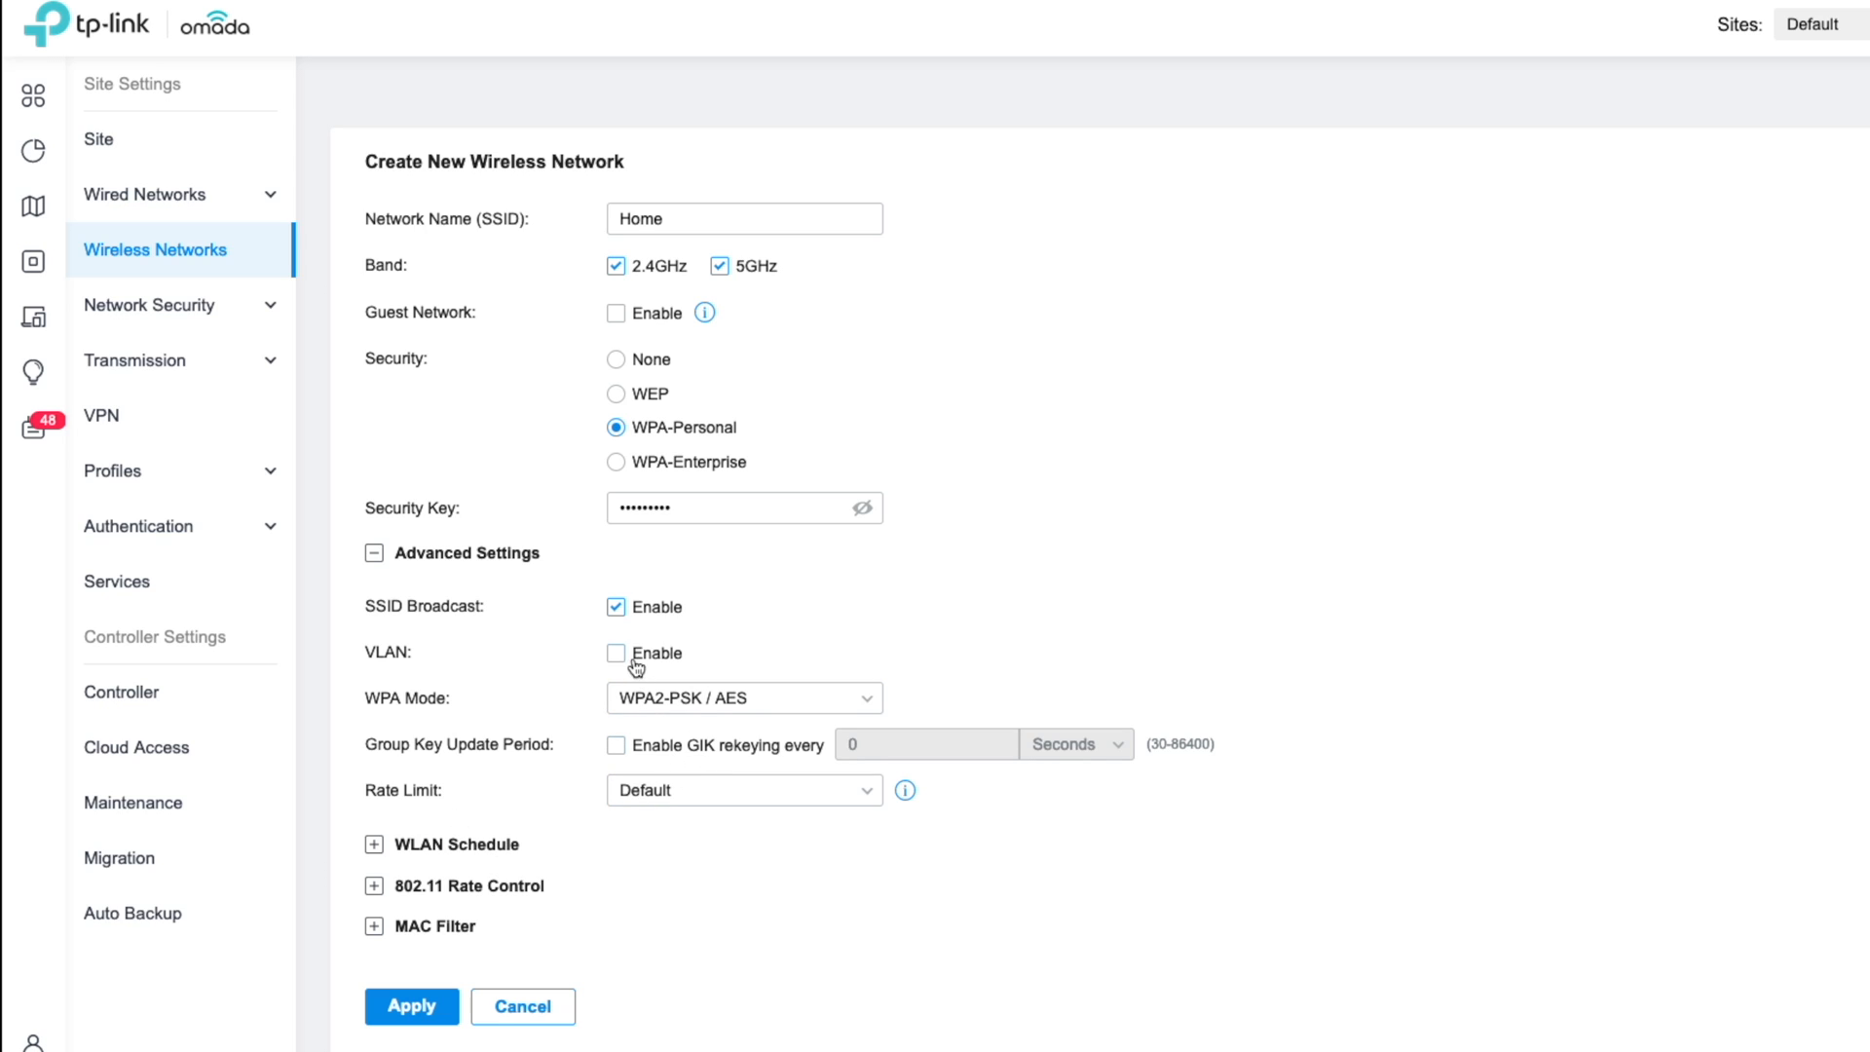
{"action": "left_click", "coordinate": [615, 653]}
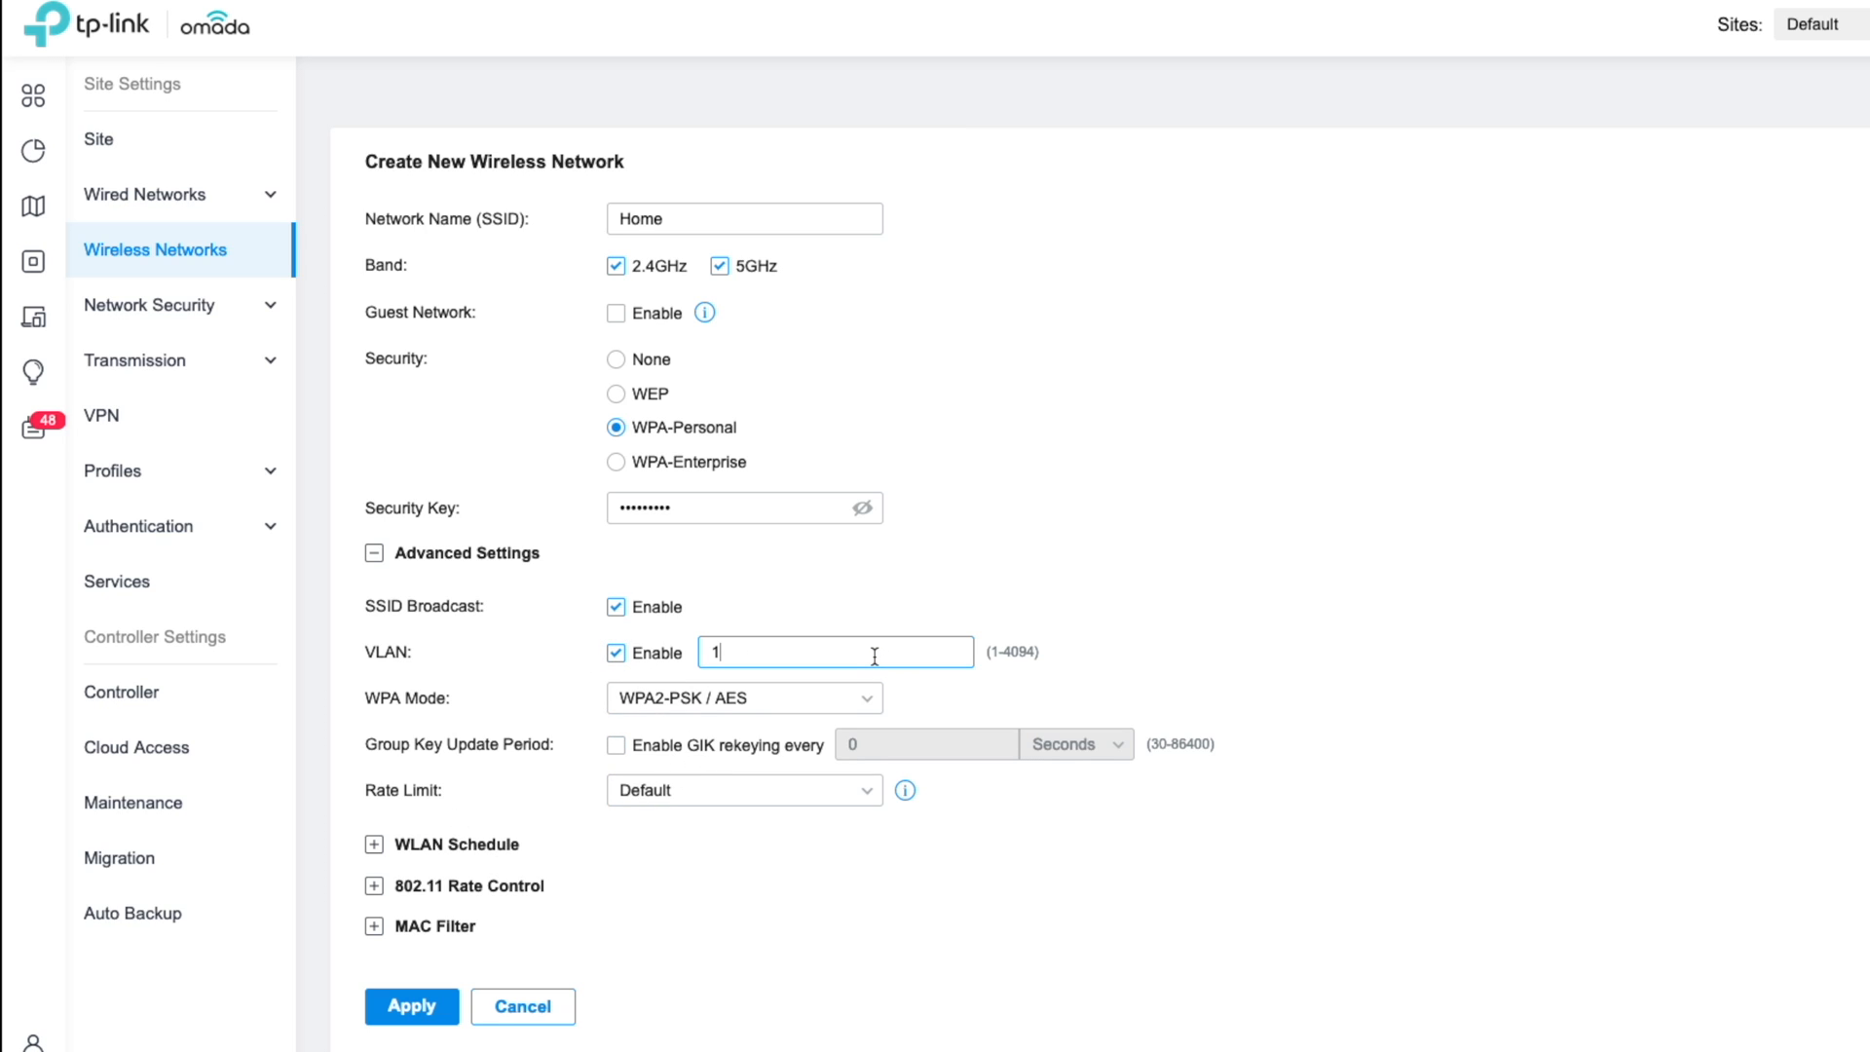
{"action": "mouse_move", "coordinate": [759, 656]}
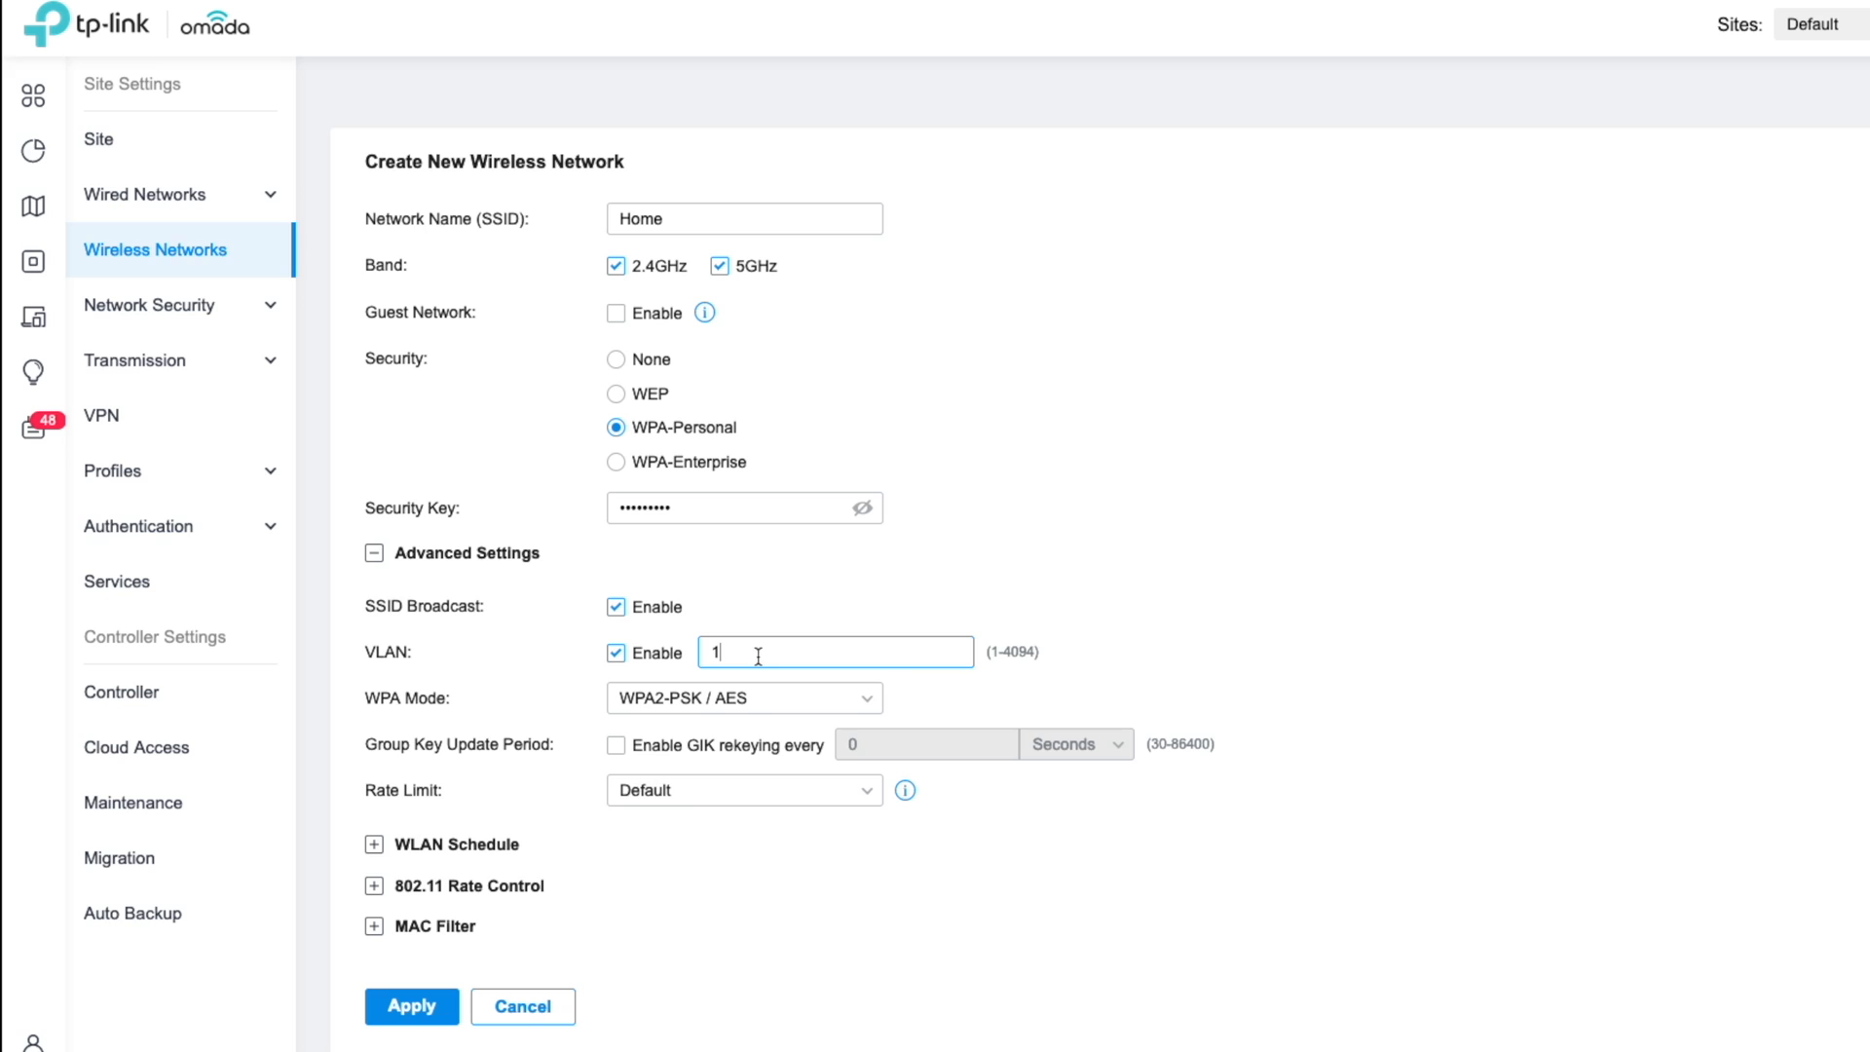
{"action": "left_click", "coordinate": [616, 653]}
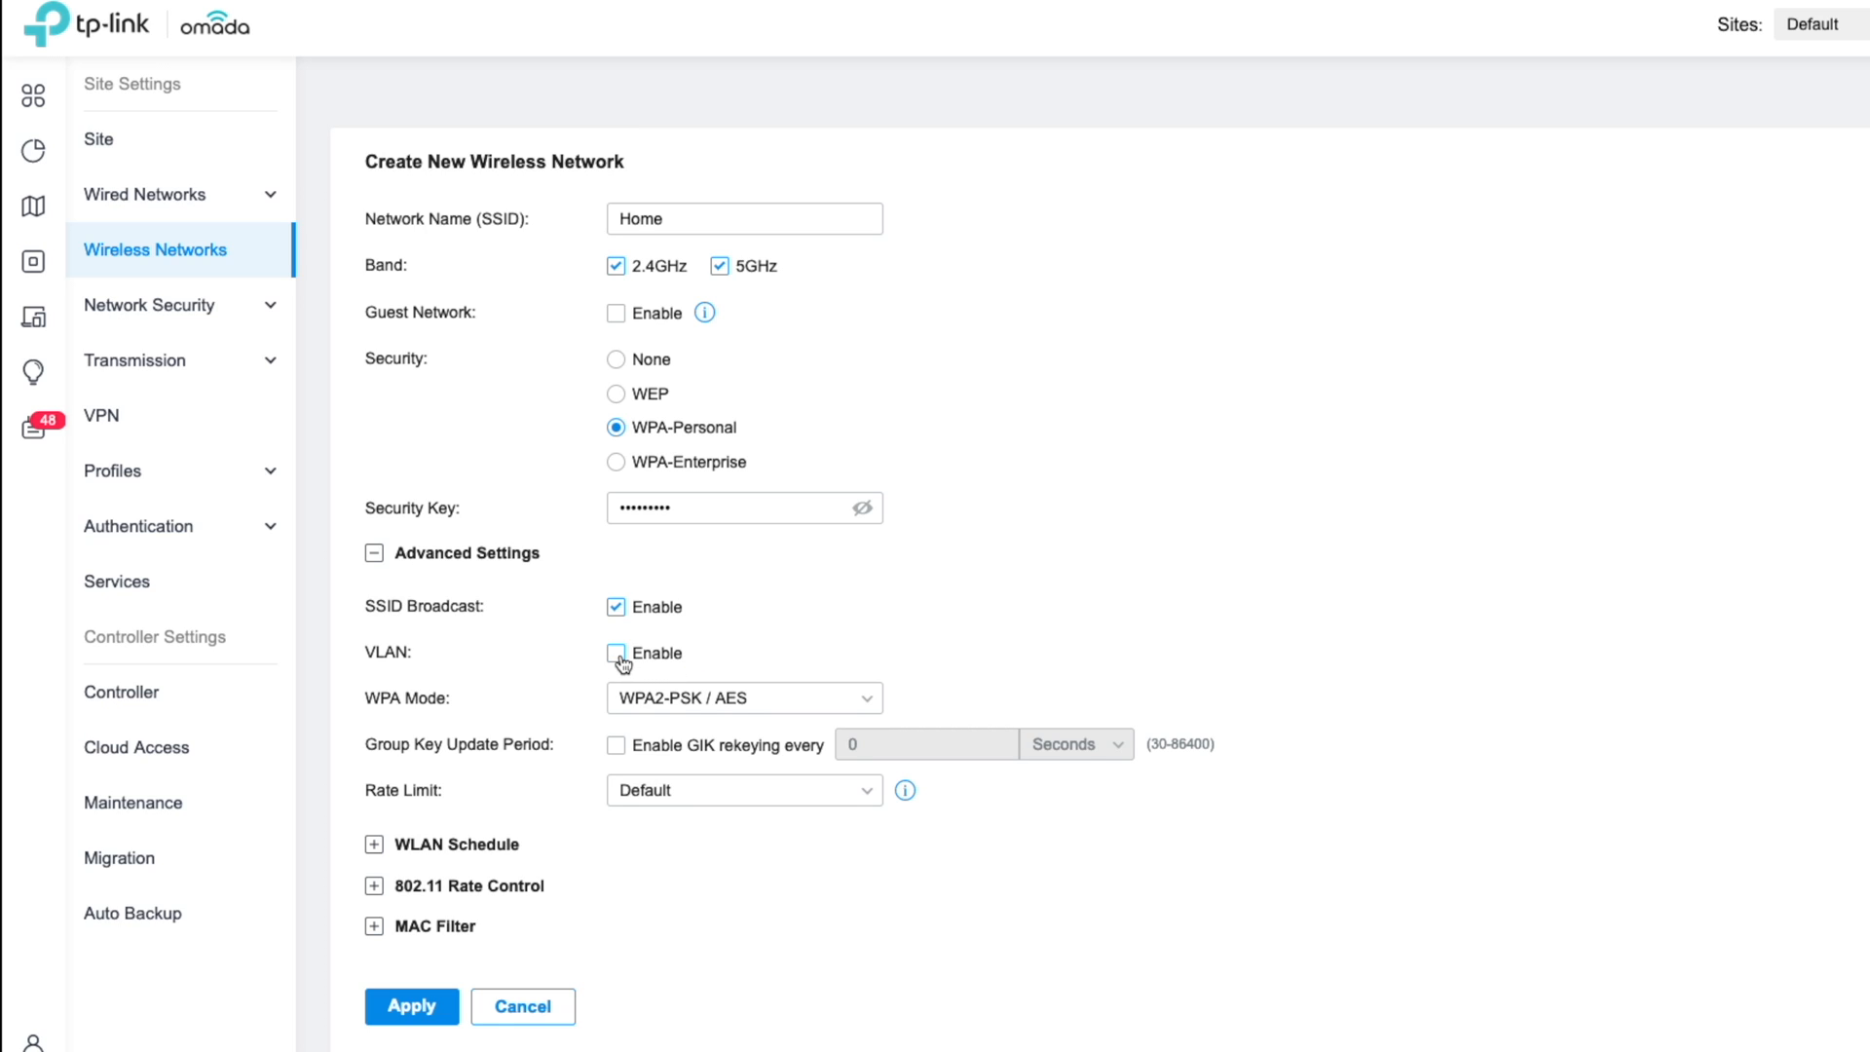
{"action": "mouse_move", "coordinate": [616, 462]}
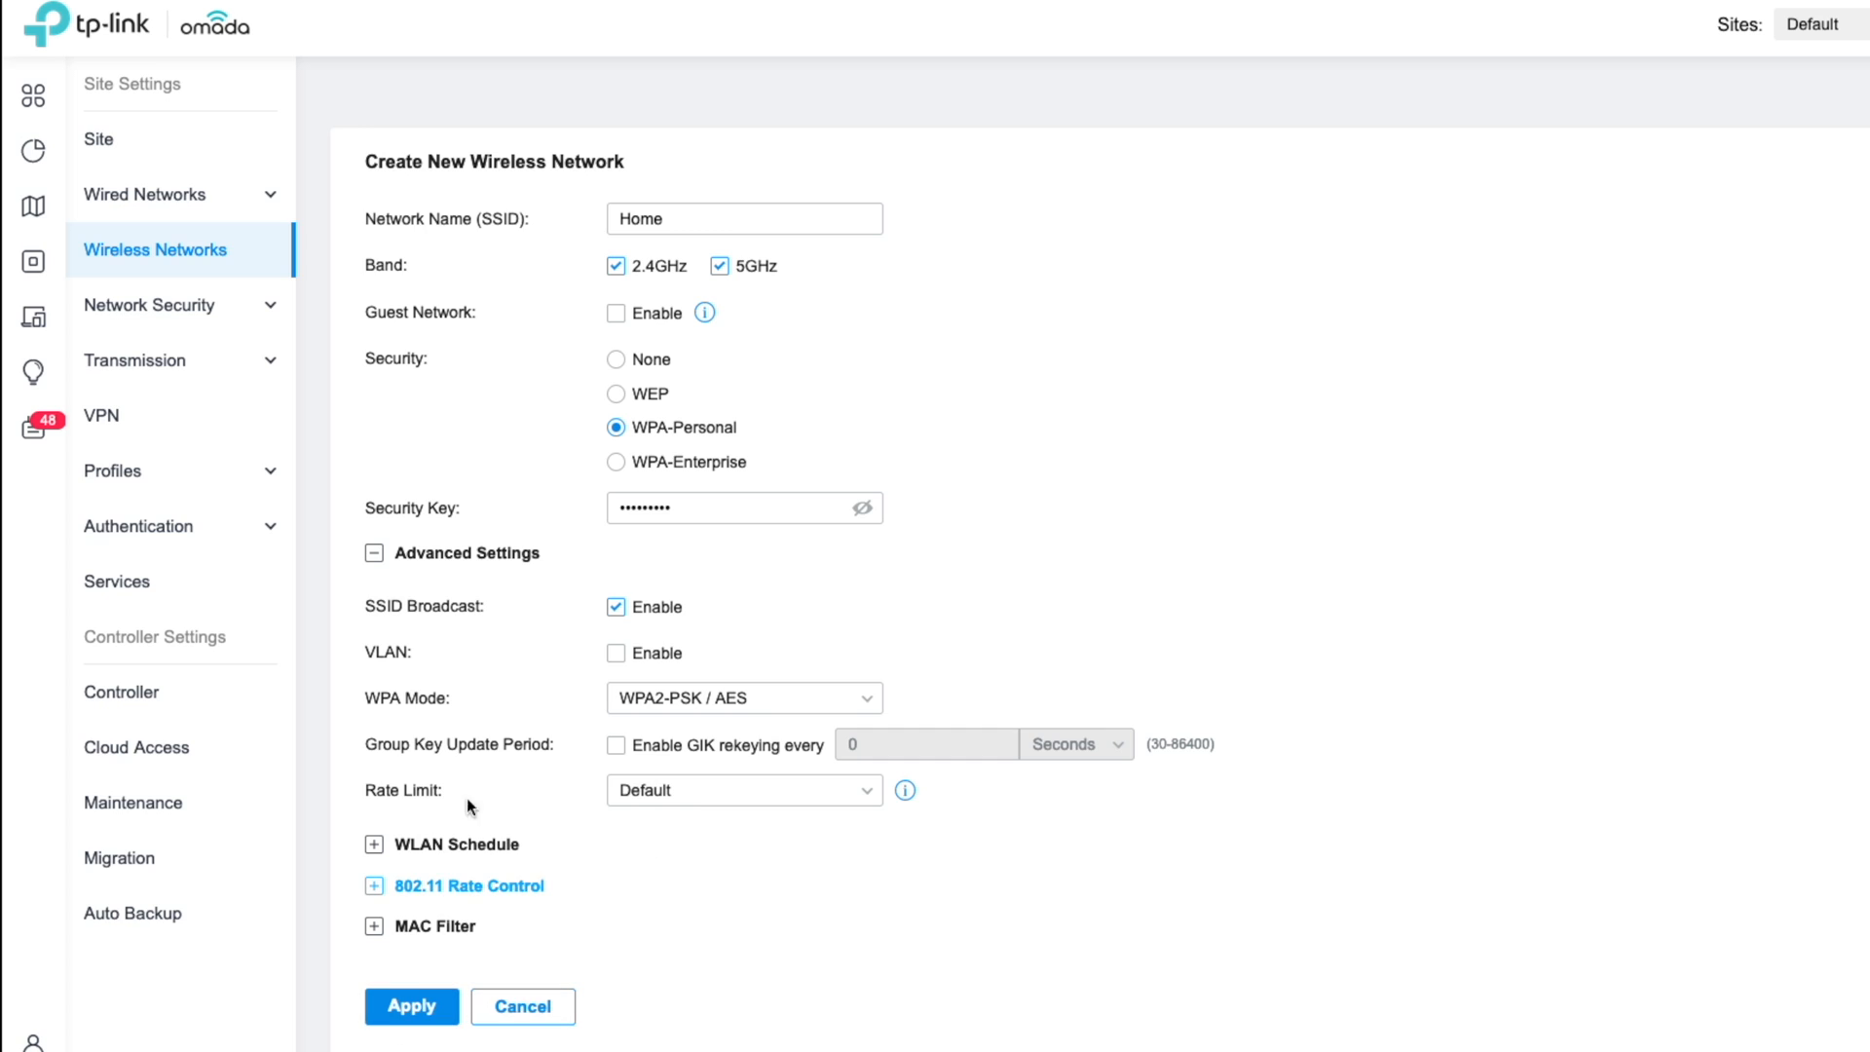
{"action": "left_click", "coordinate": [411, 1006]}
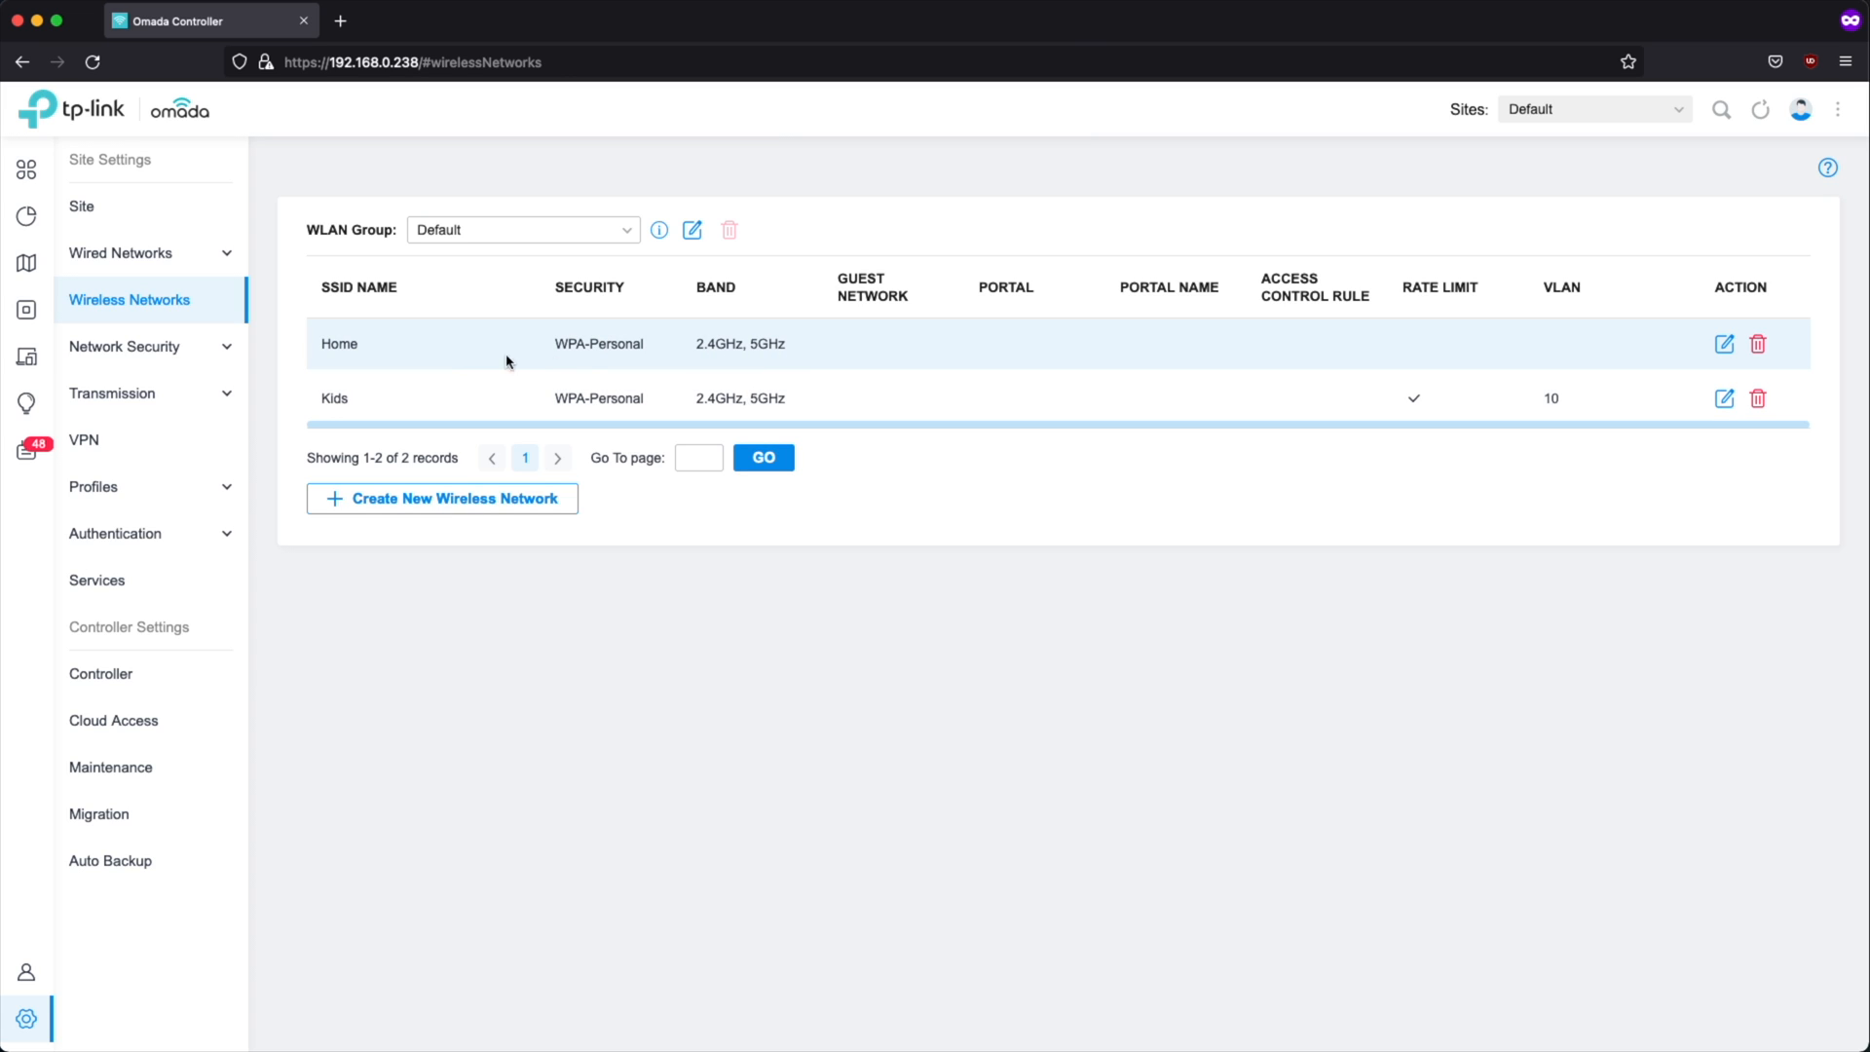
{"action": "mouse_move", "coordinate": [119, 253]}
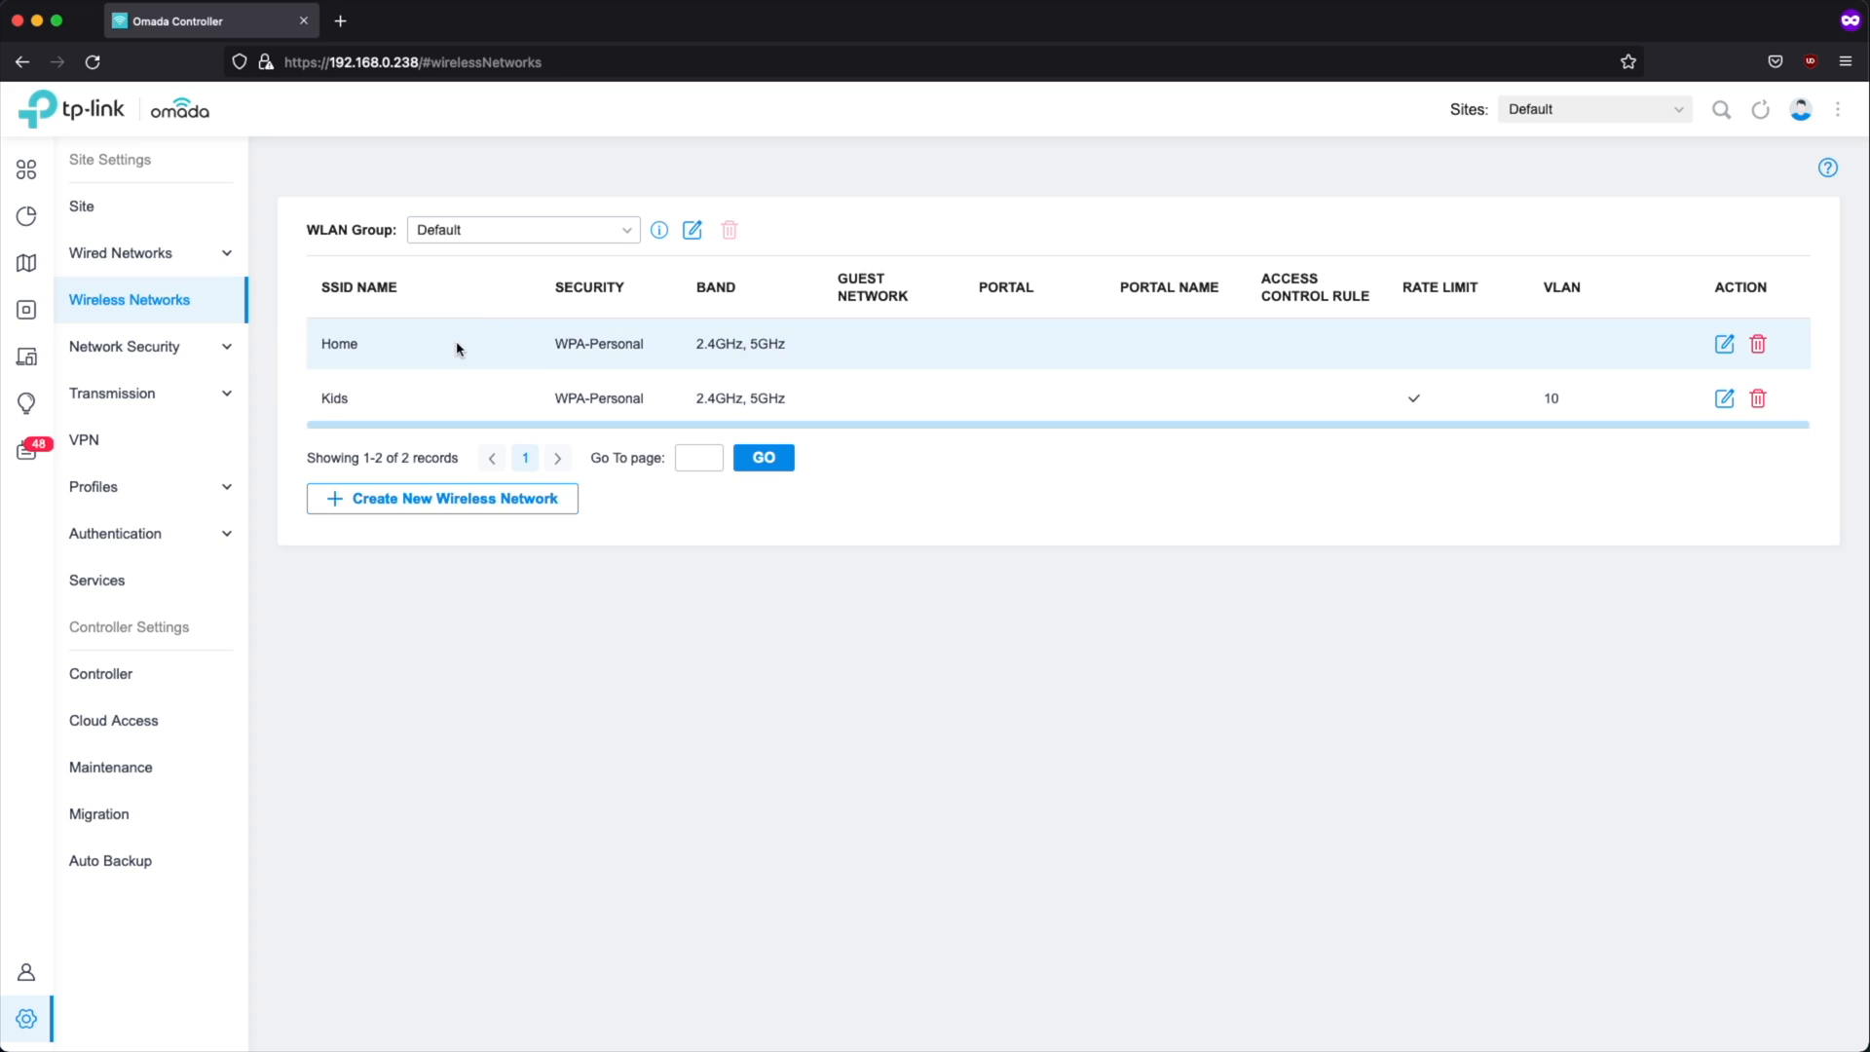
Step: Show the wired LAN list with KidsVLAN on VLAN 10 and default LAN
{"action": "left_click", "coordinate": [121, 253]}
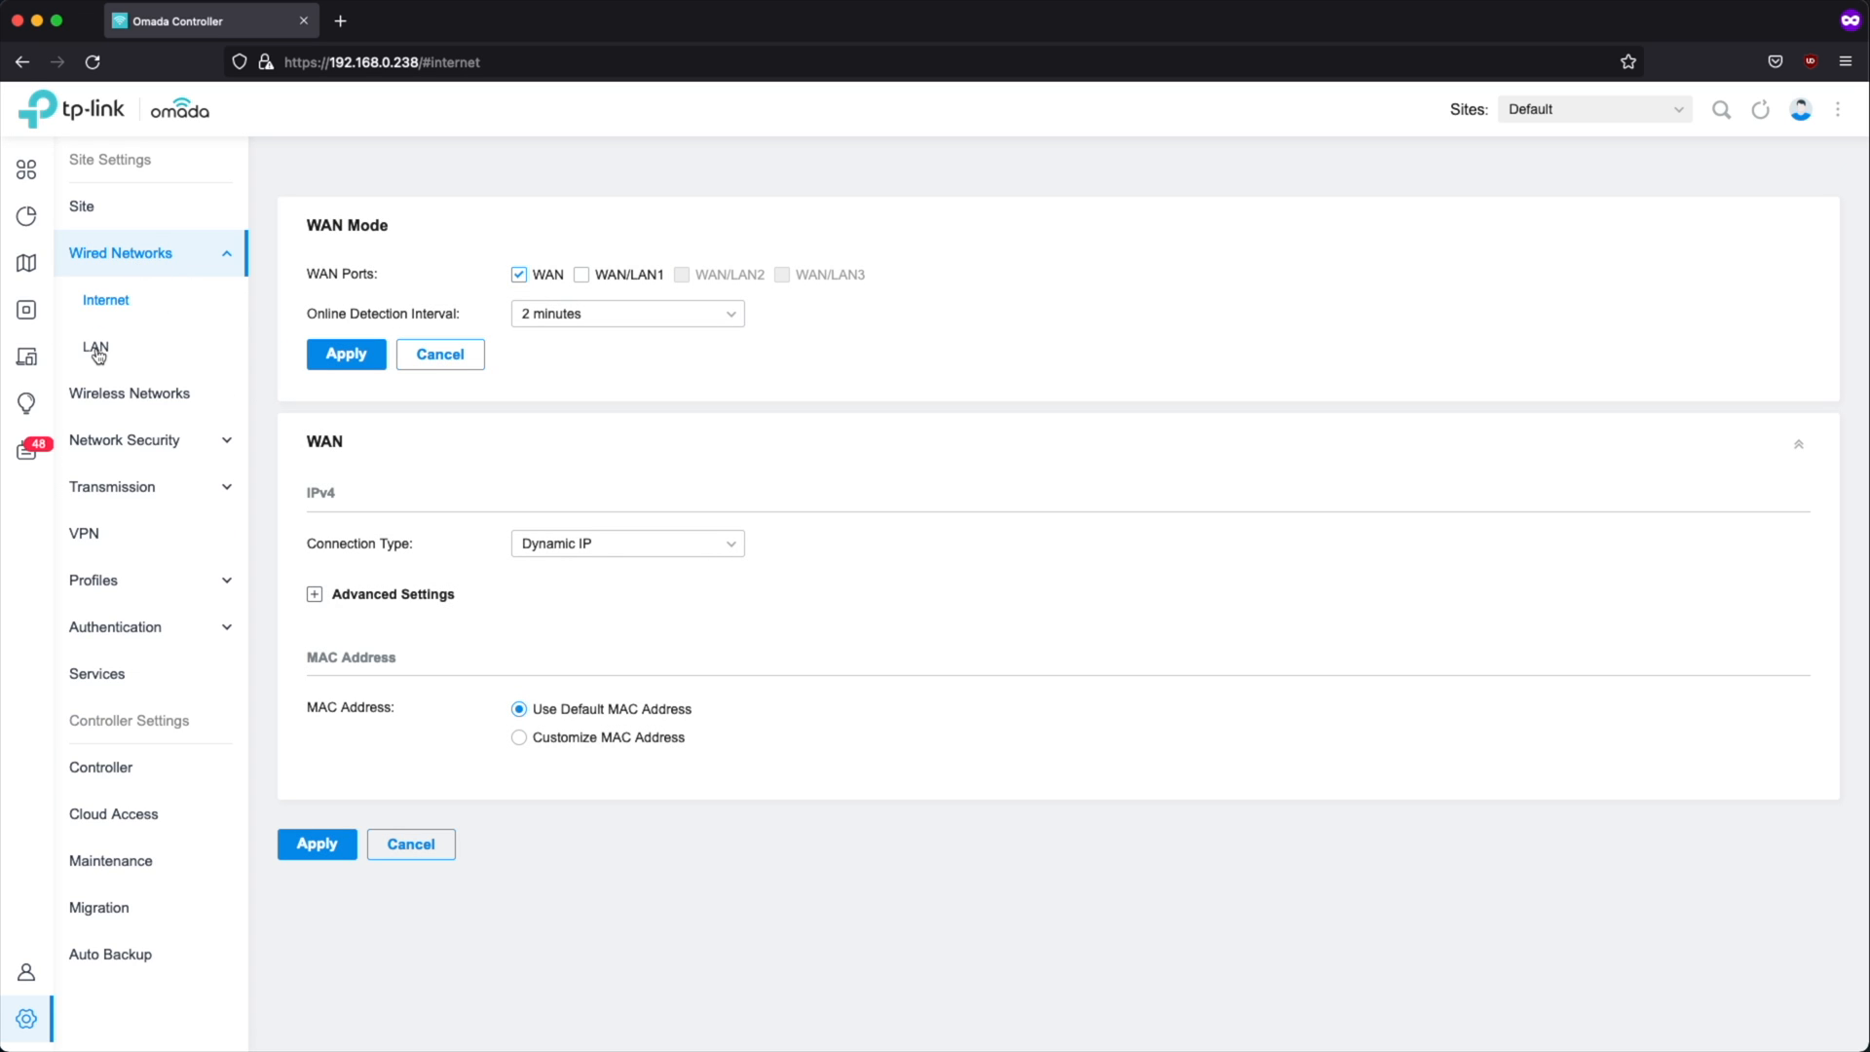
{"action": "mouse_move", "coordinate": [129, 392]}
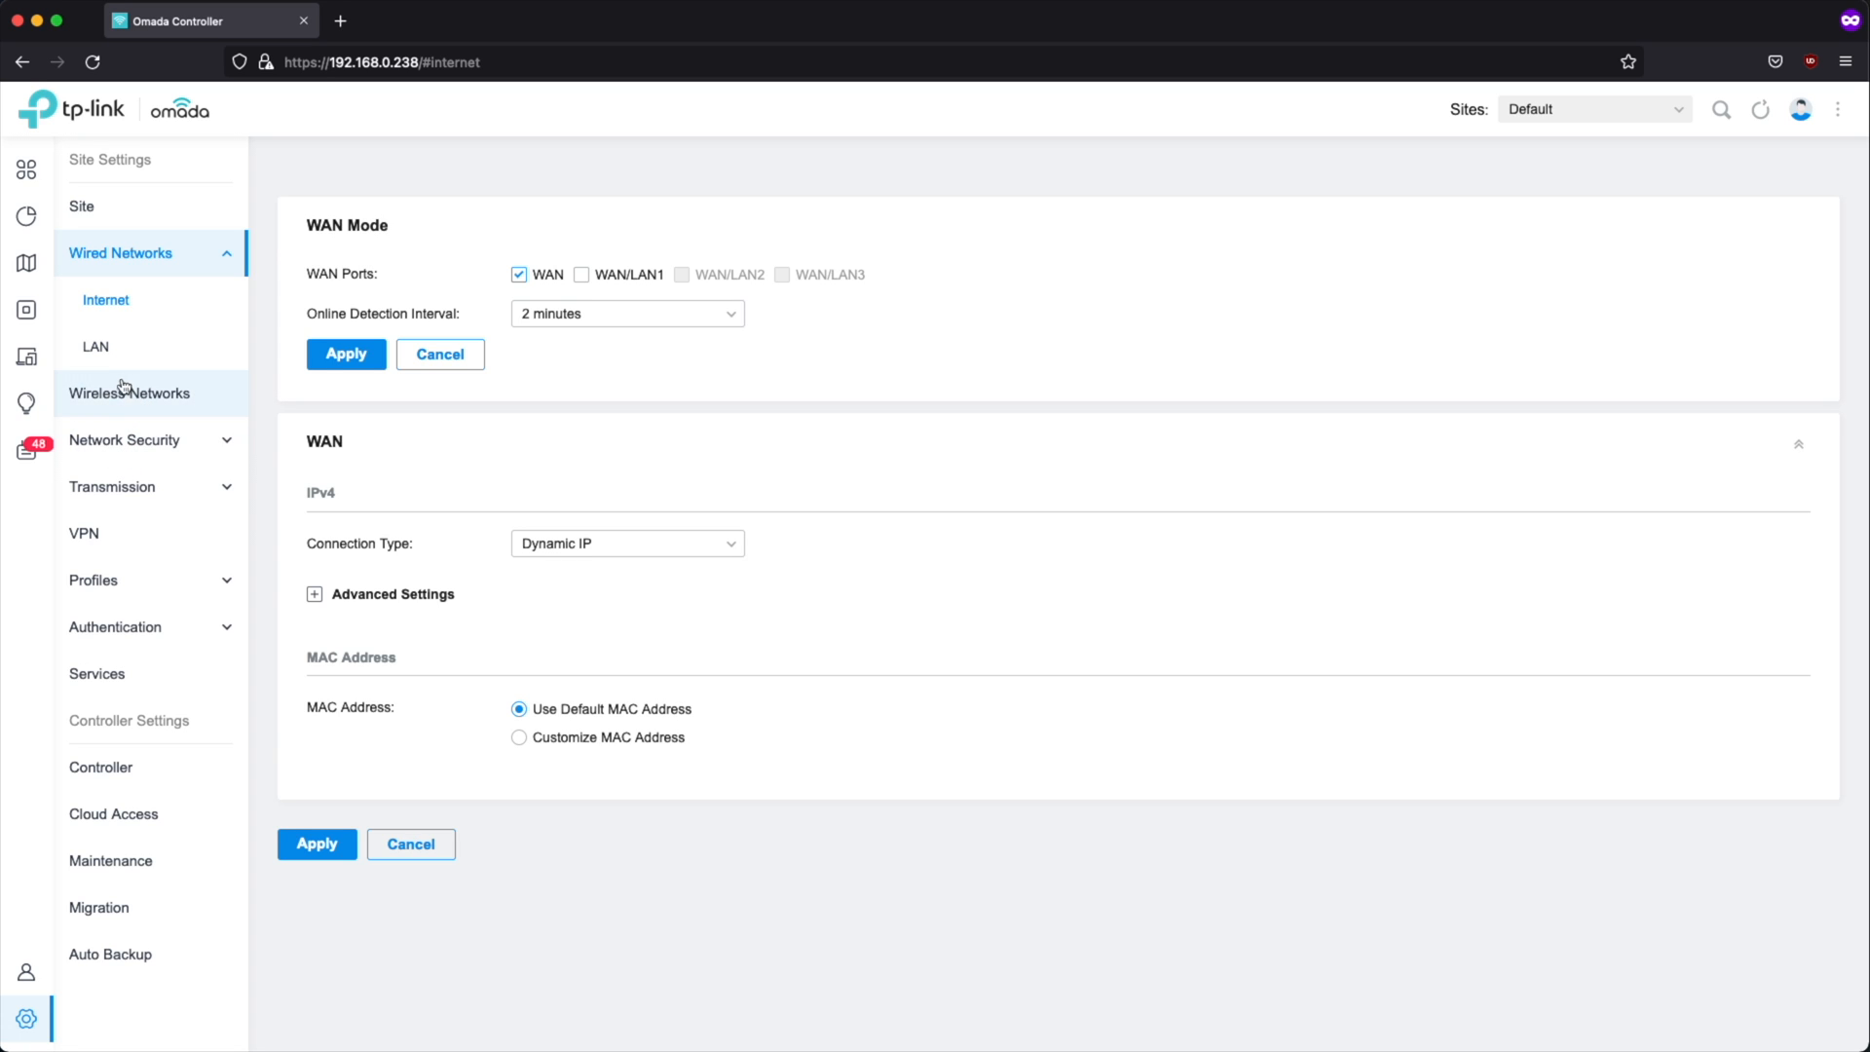
{"action": "left_click", "coordinate": [94, 347]}
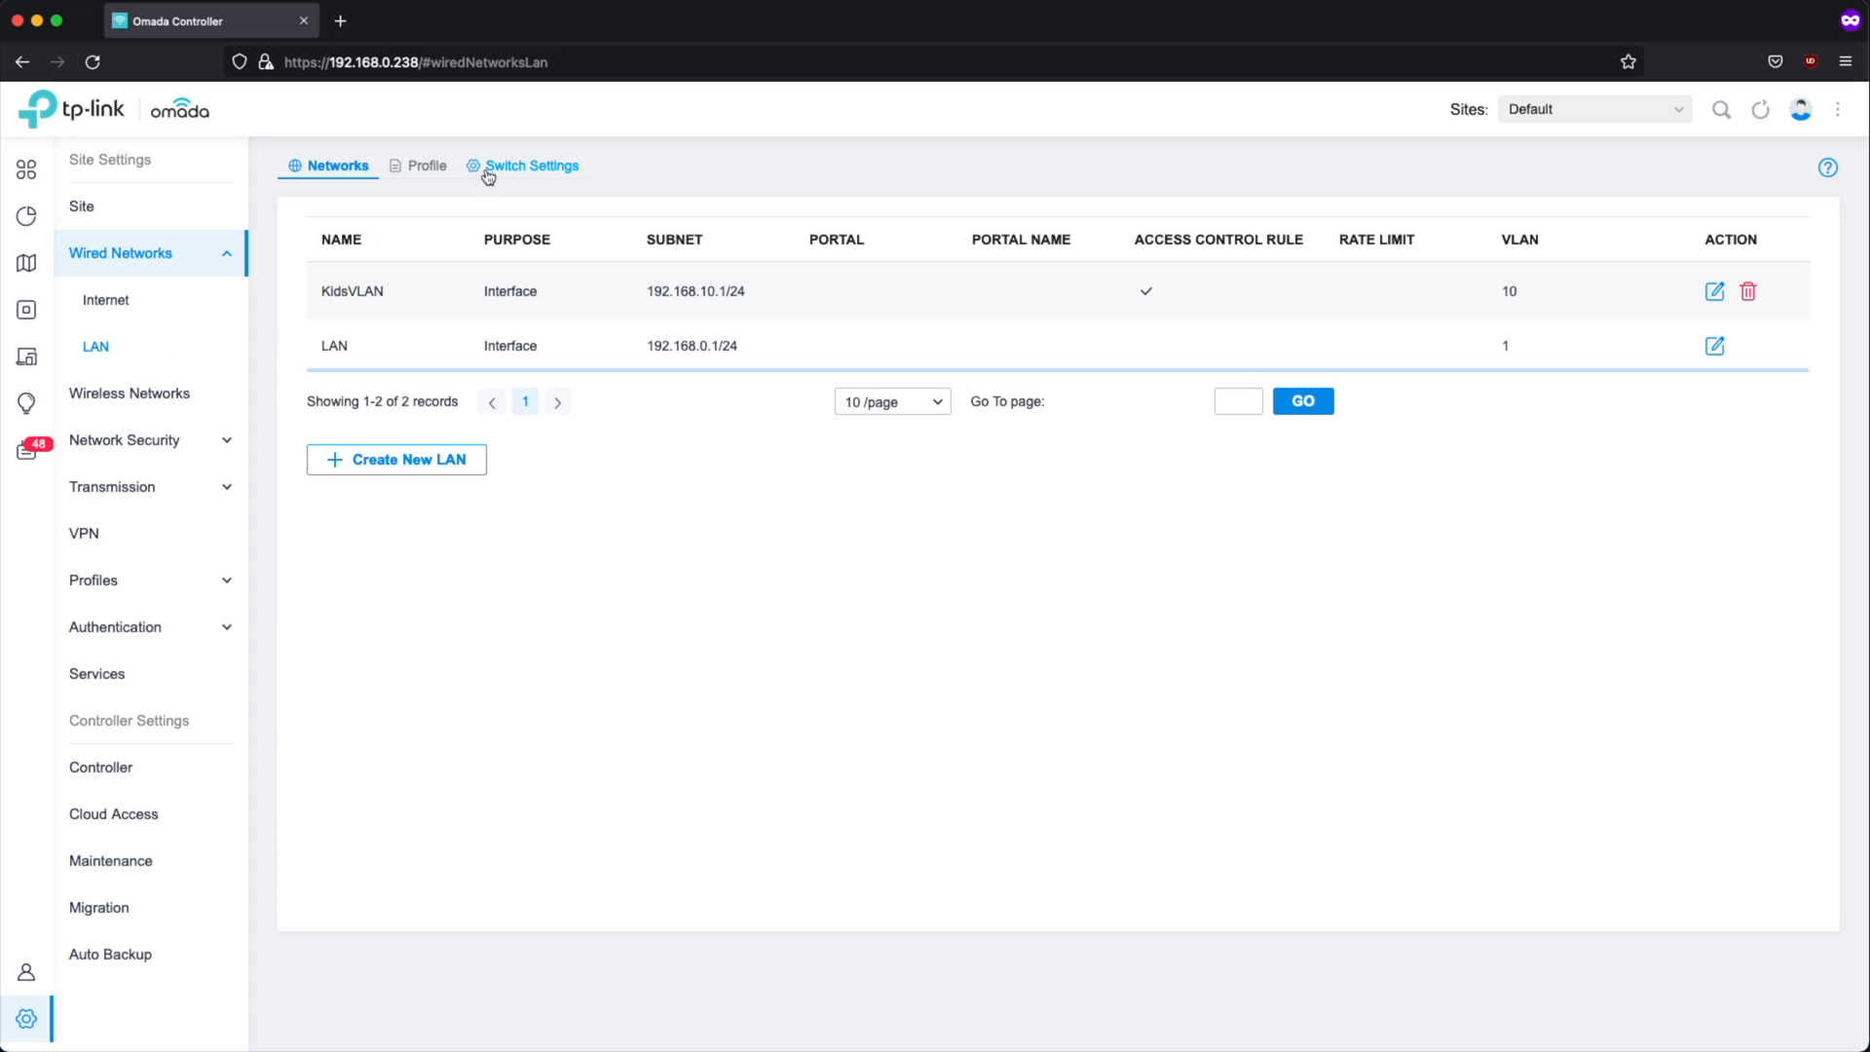
Step: Inspect Port1's profile options without changes, then return to the wireless networks list
{"action": "left_click", "coordinate": [528, 166]}
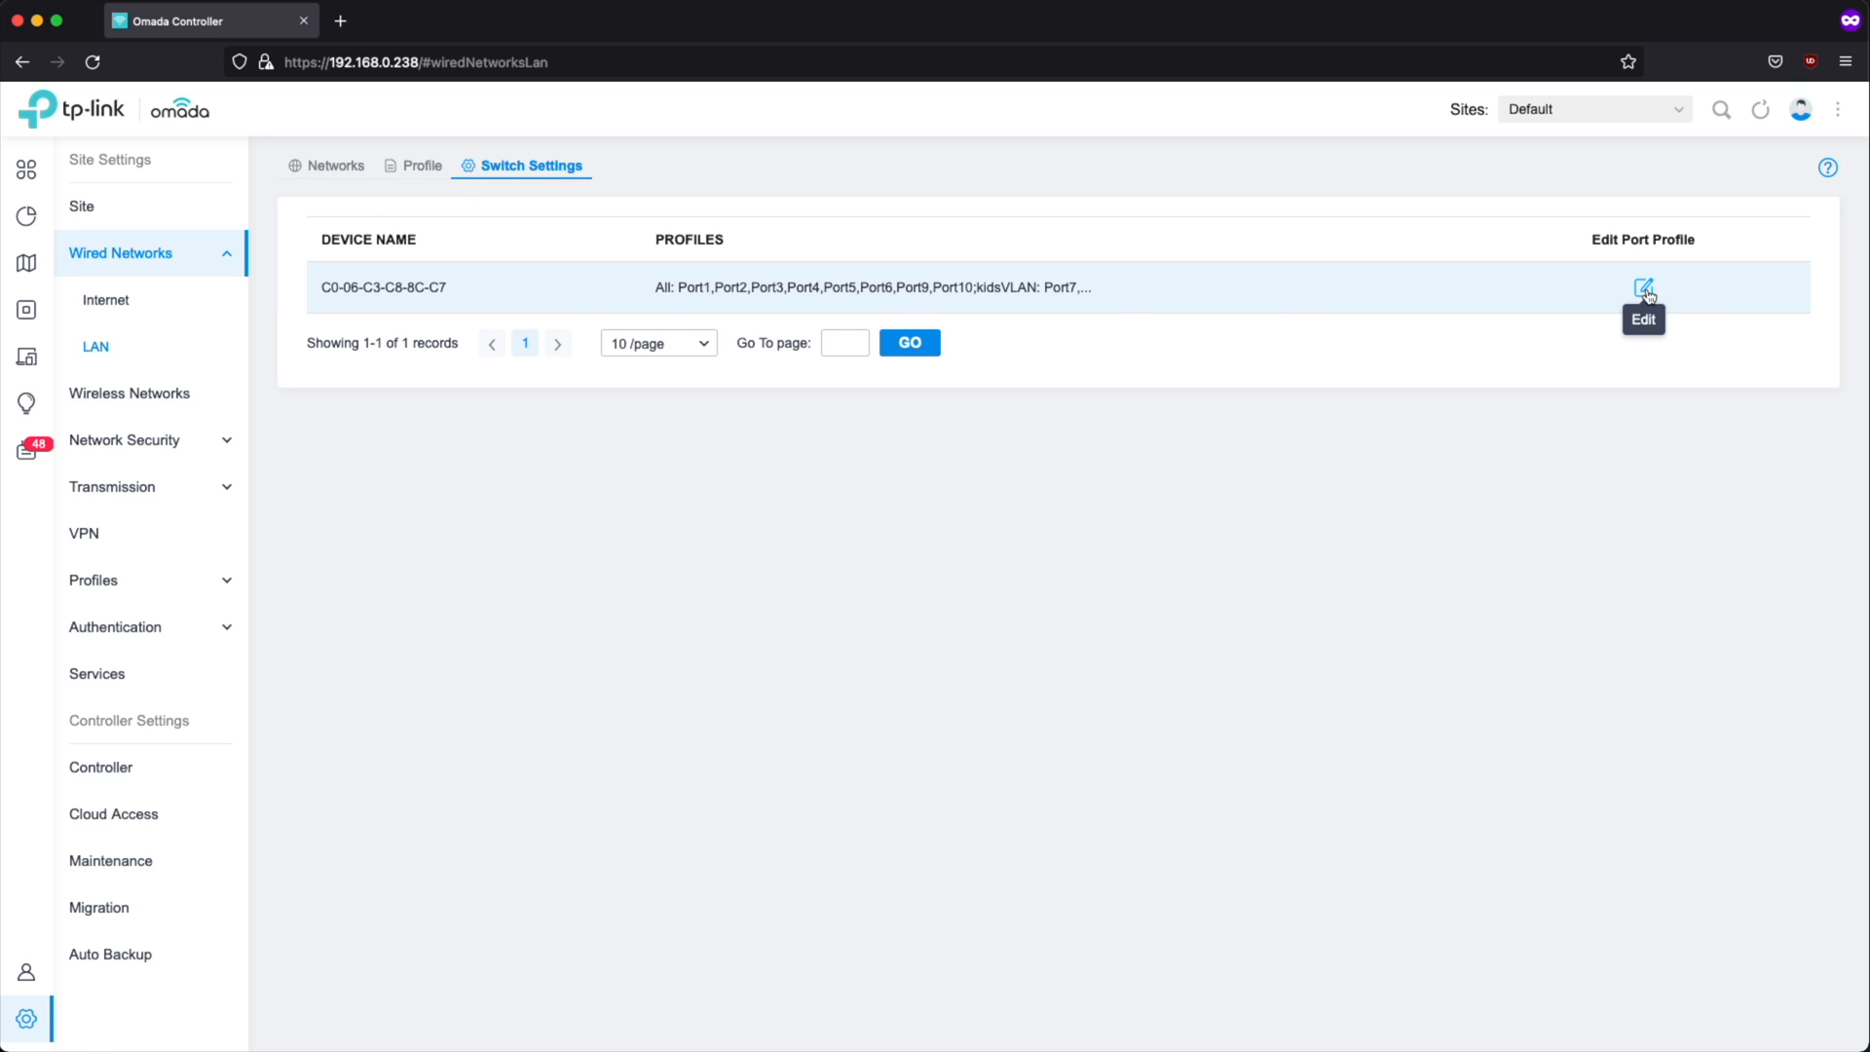
{"action": "left_click", "coordinate": [1643, 288]}
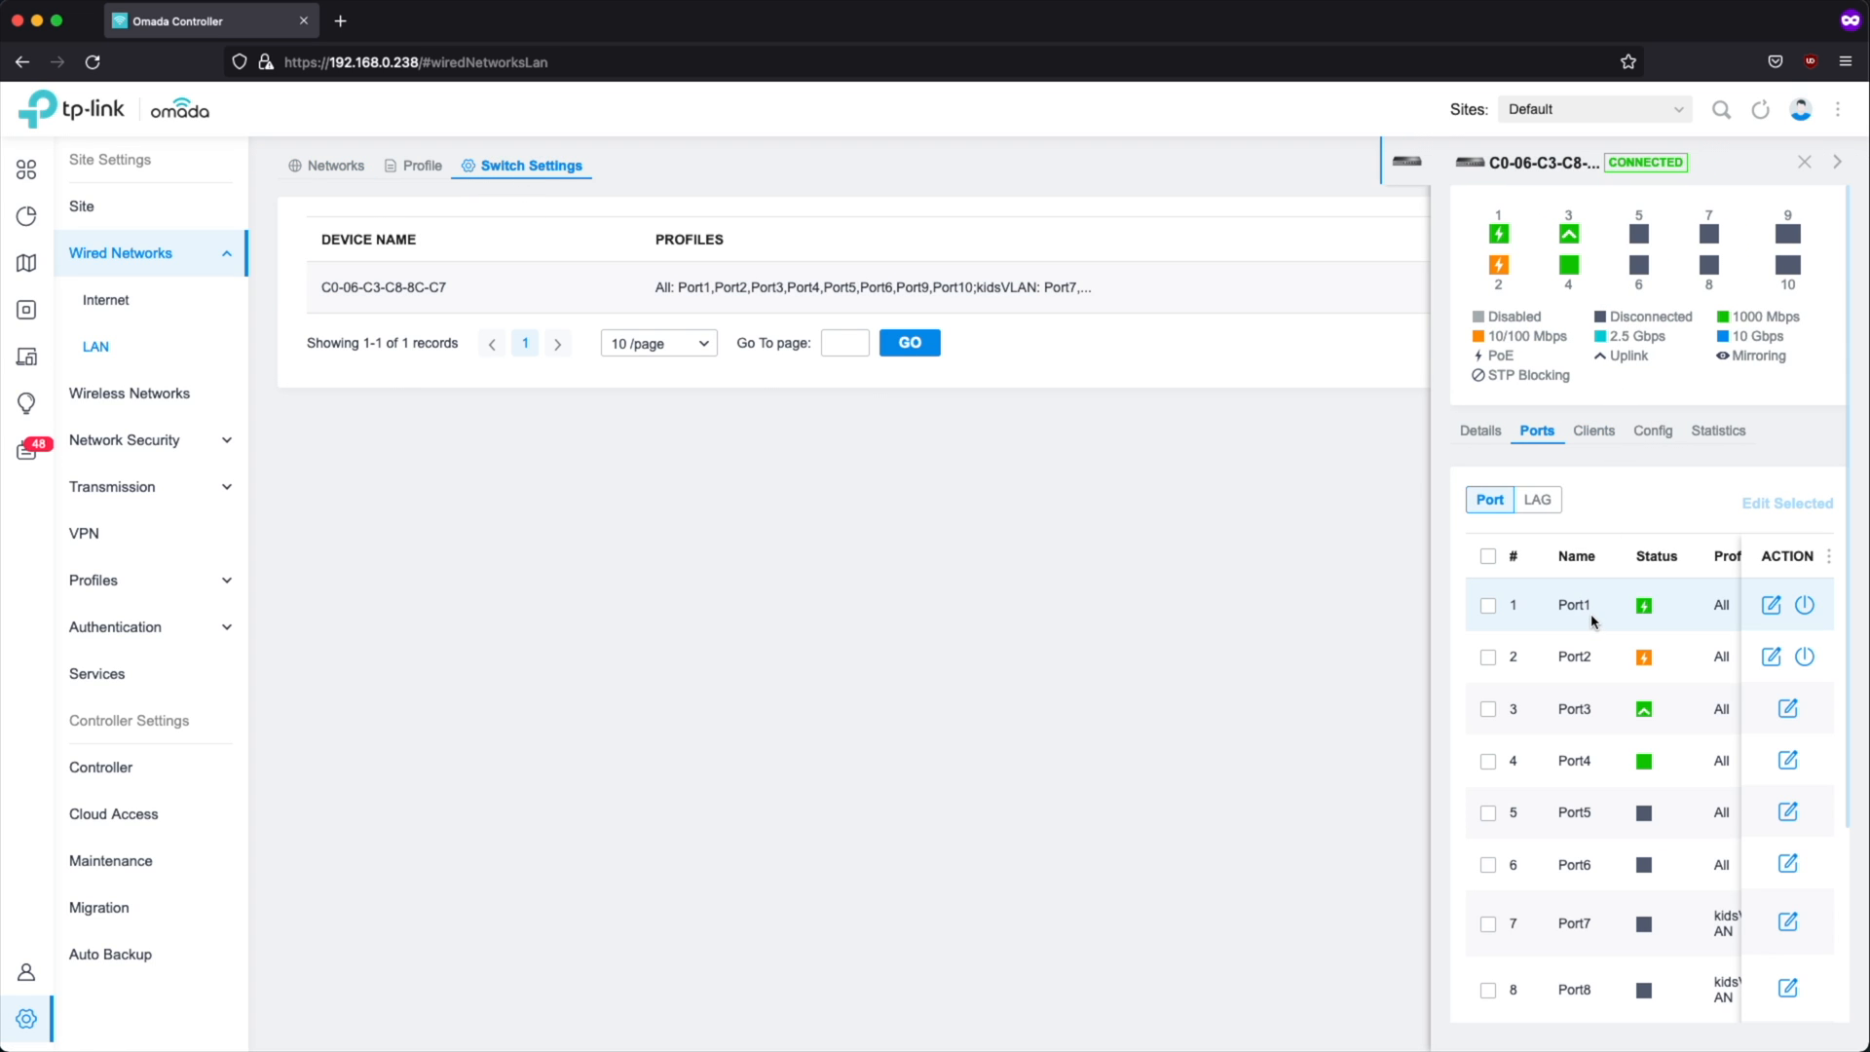
{"action": "mouse_move", "coordinate": [1498, 233]}
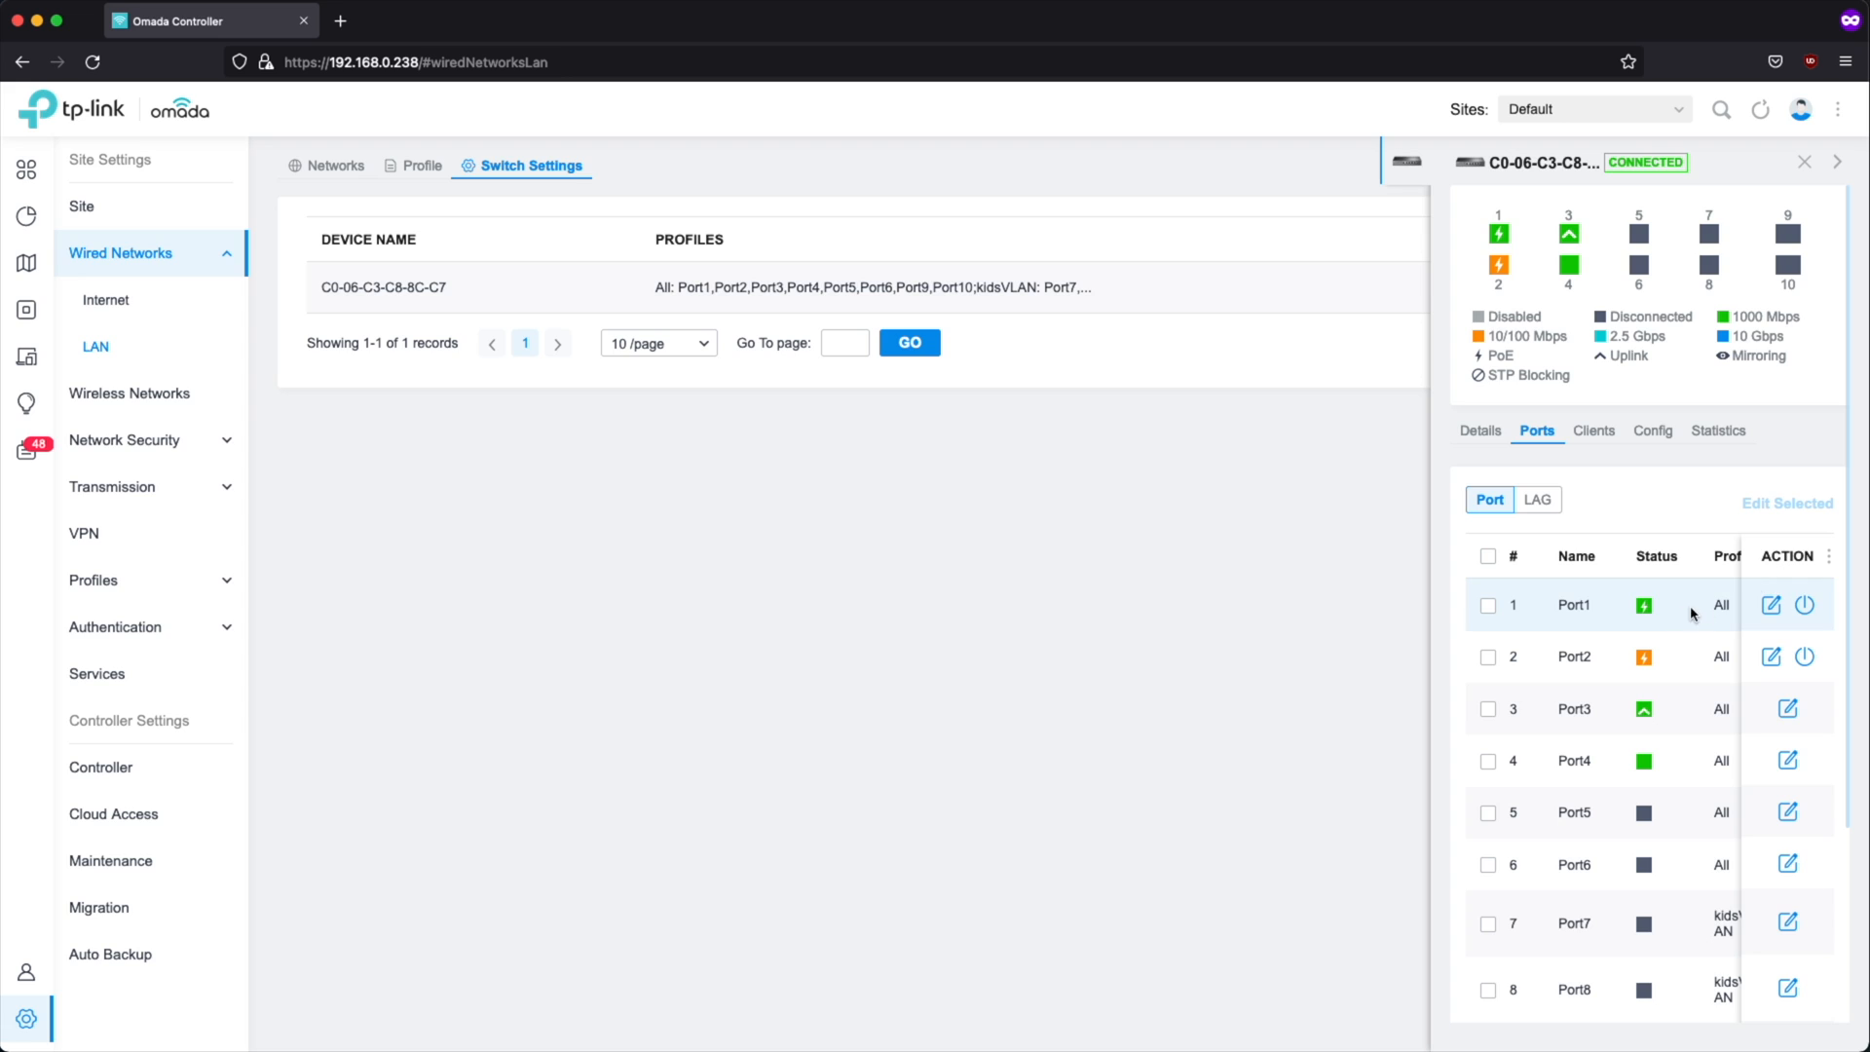
{"action": "mouse_move", "coordinate": [1727, 548]}
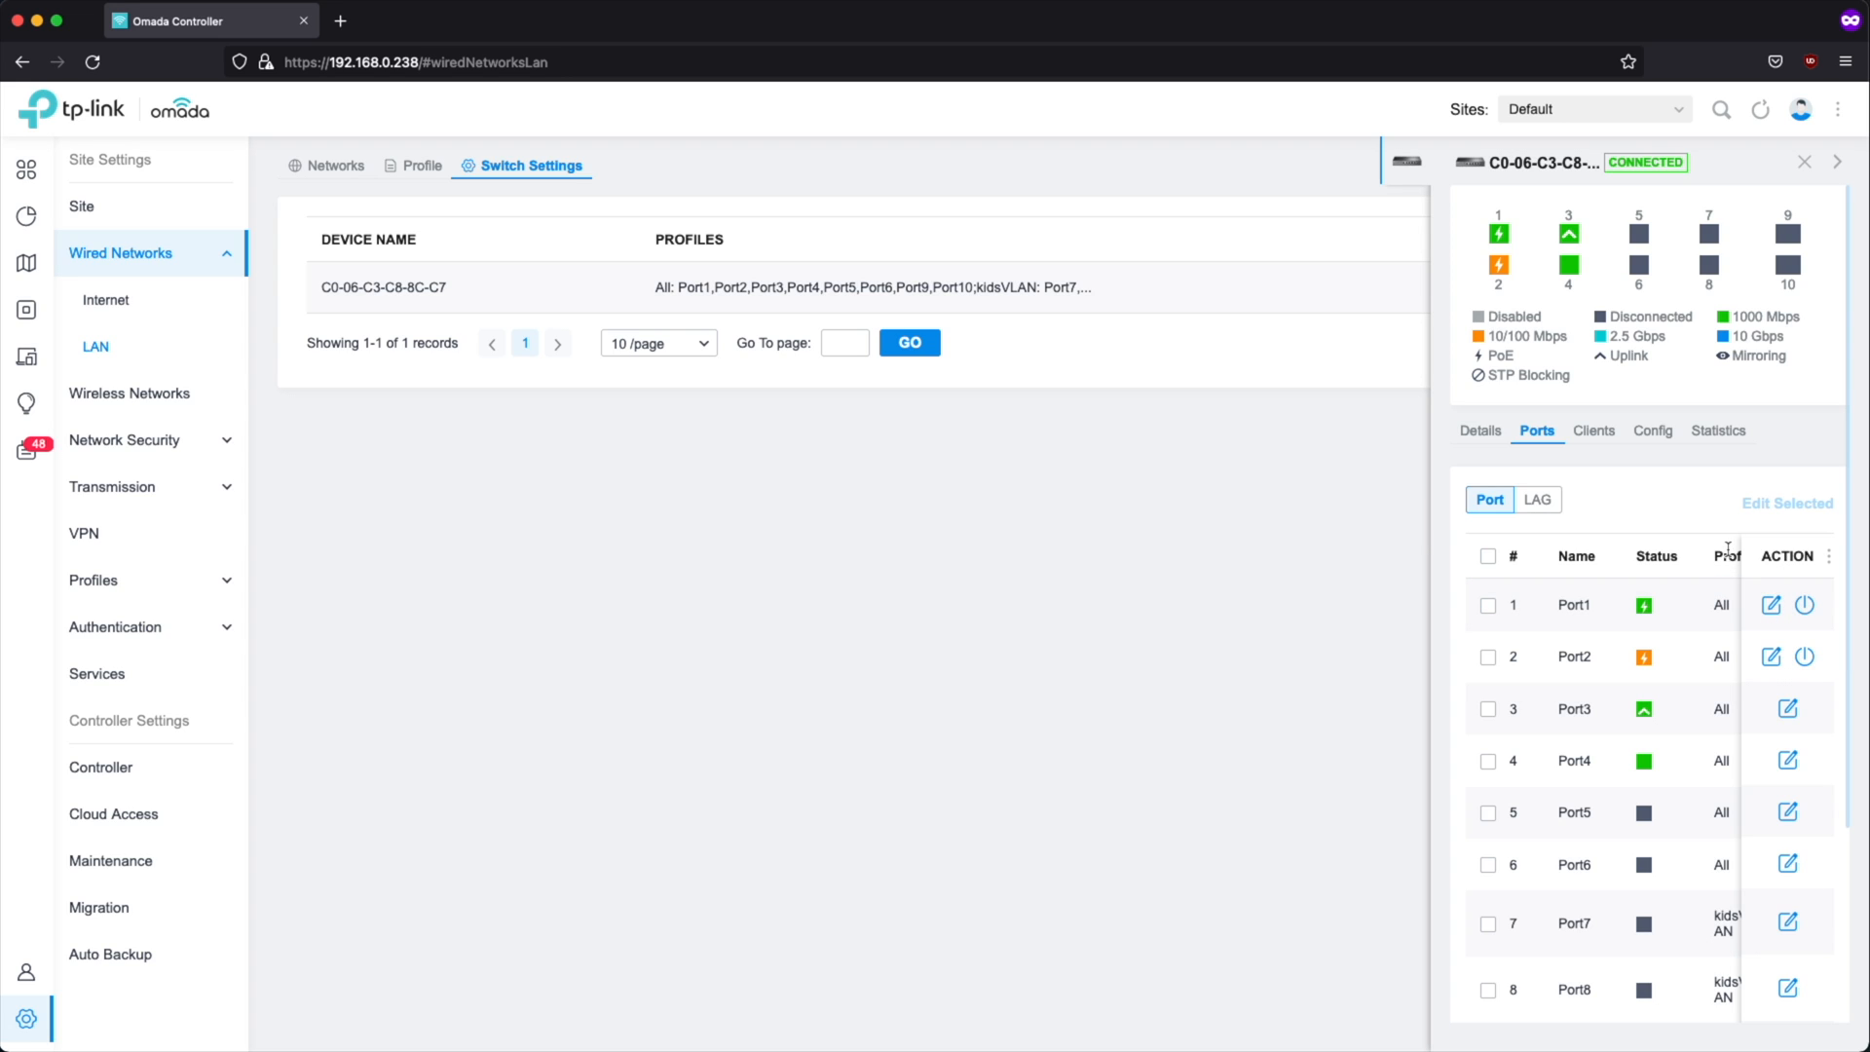
{"action": "left_click", "coordinate": [1771, 605]}
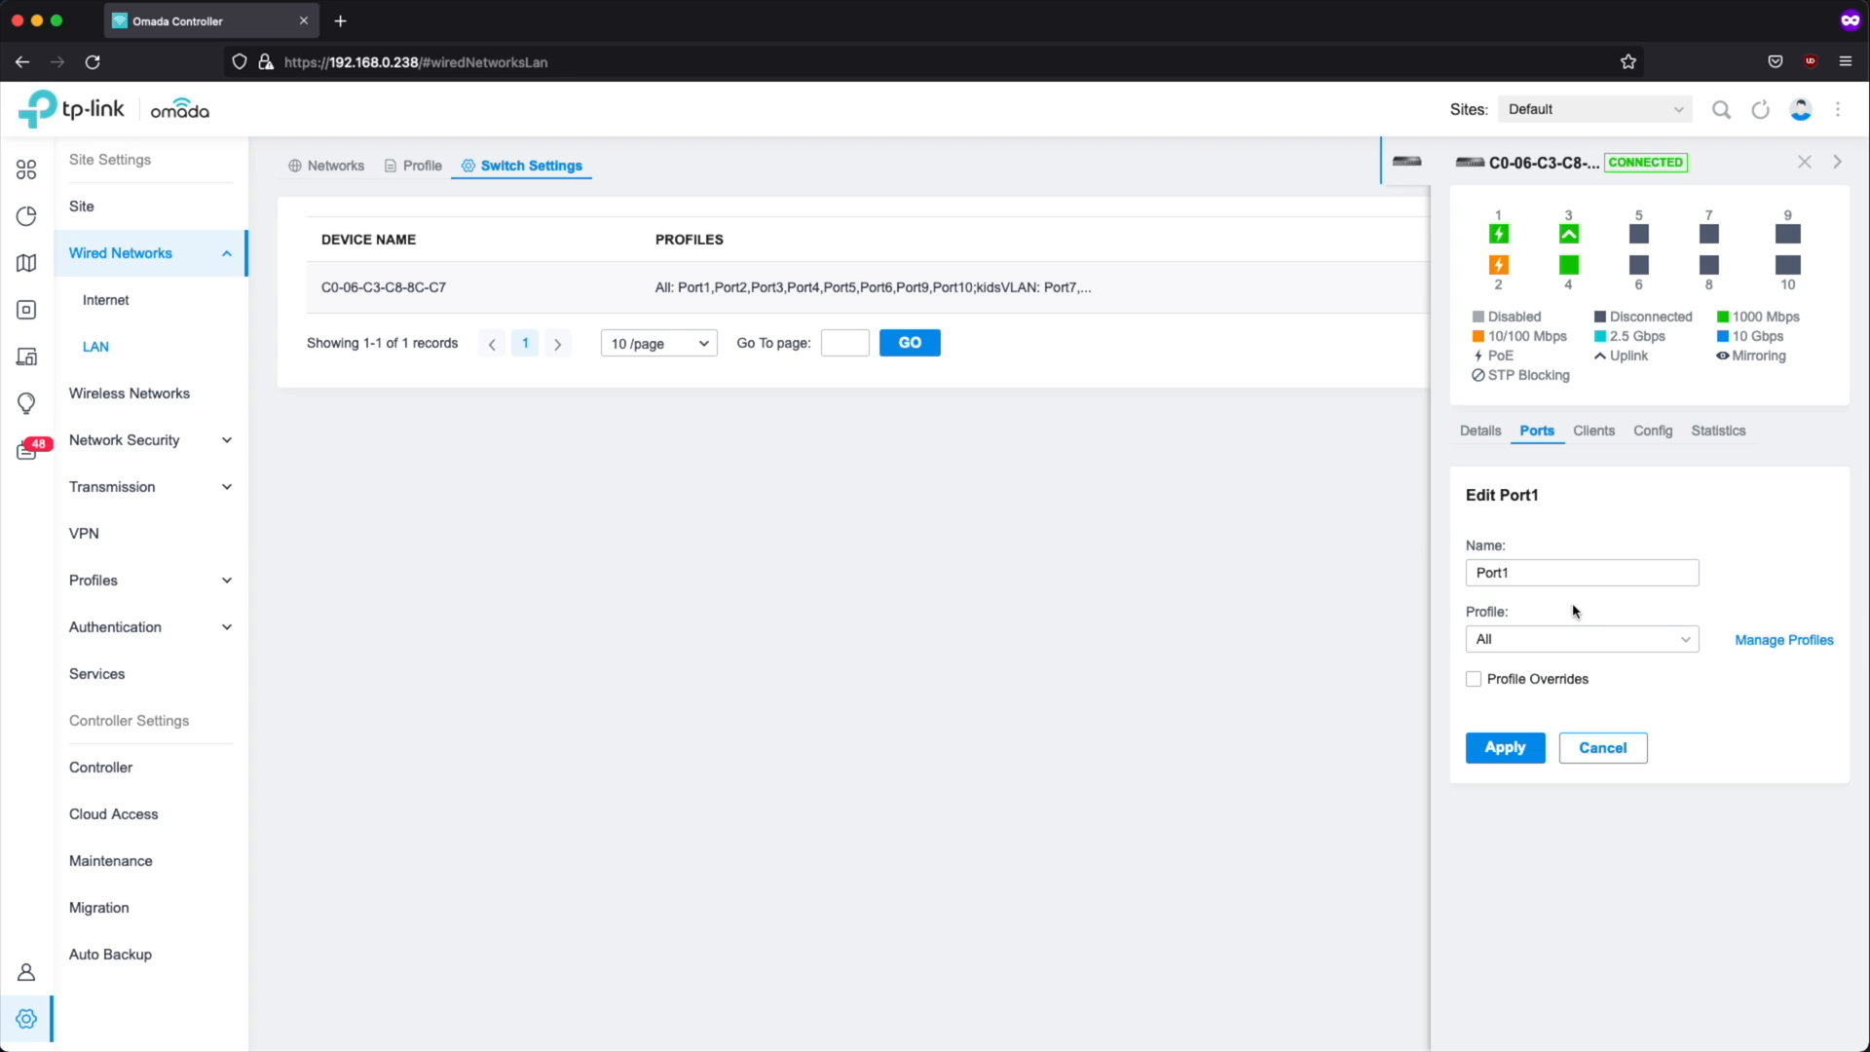
{"action": "left_click", "coordinate": [1579, 638]}
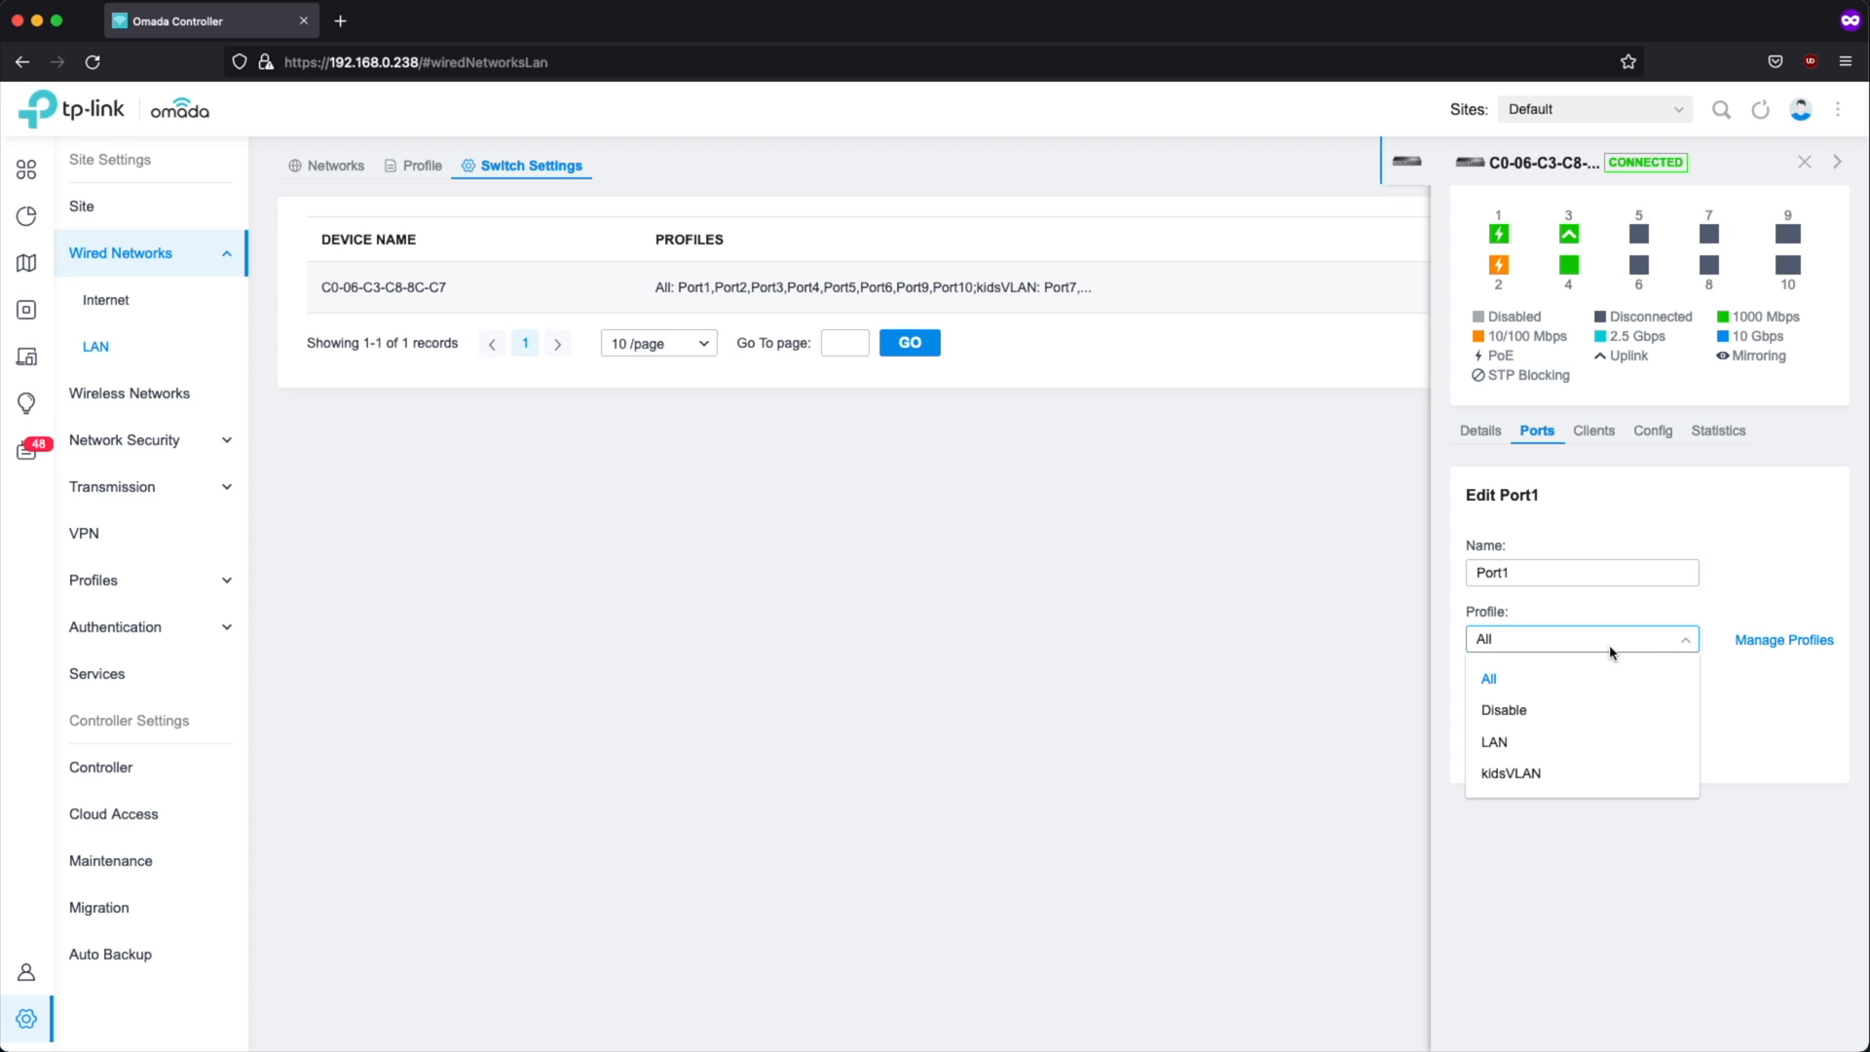
{"action": "mouse_move", "coordinate": [1540, 787]}
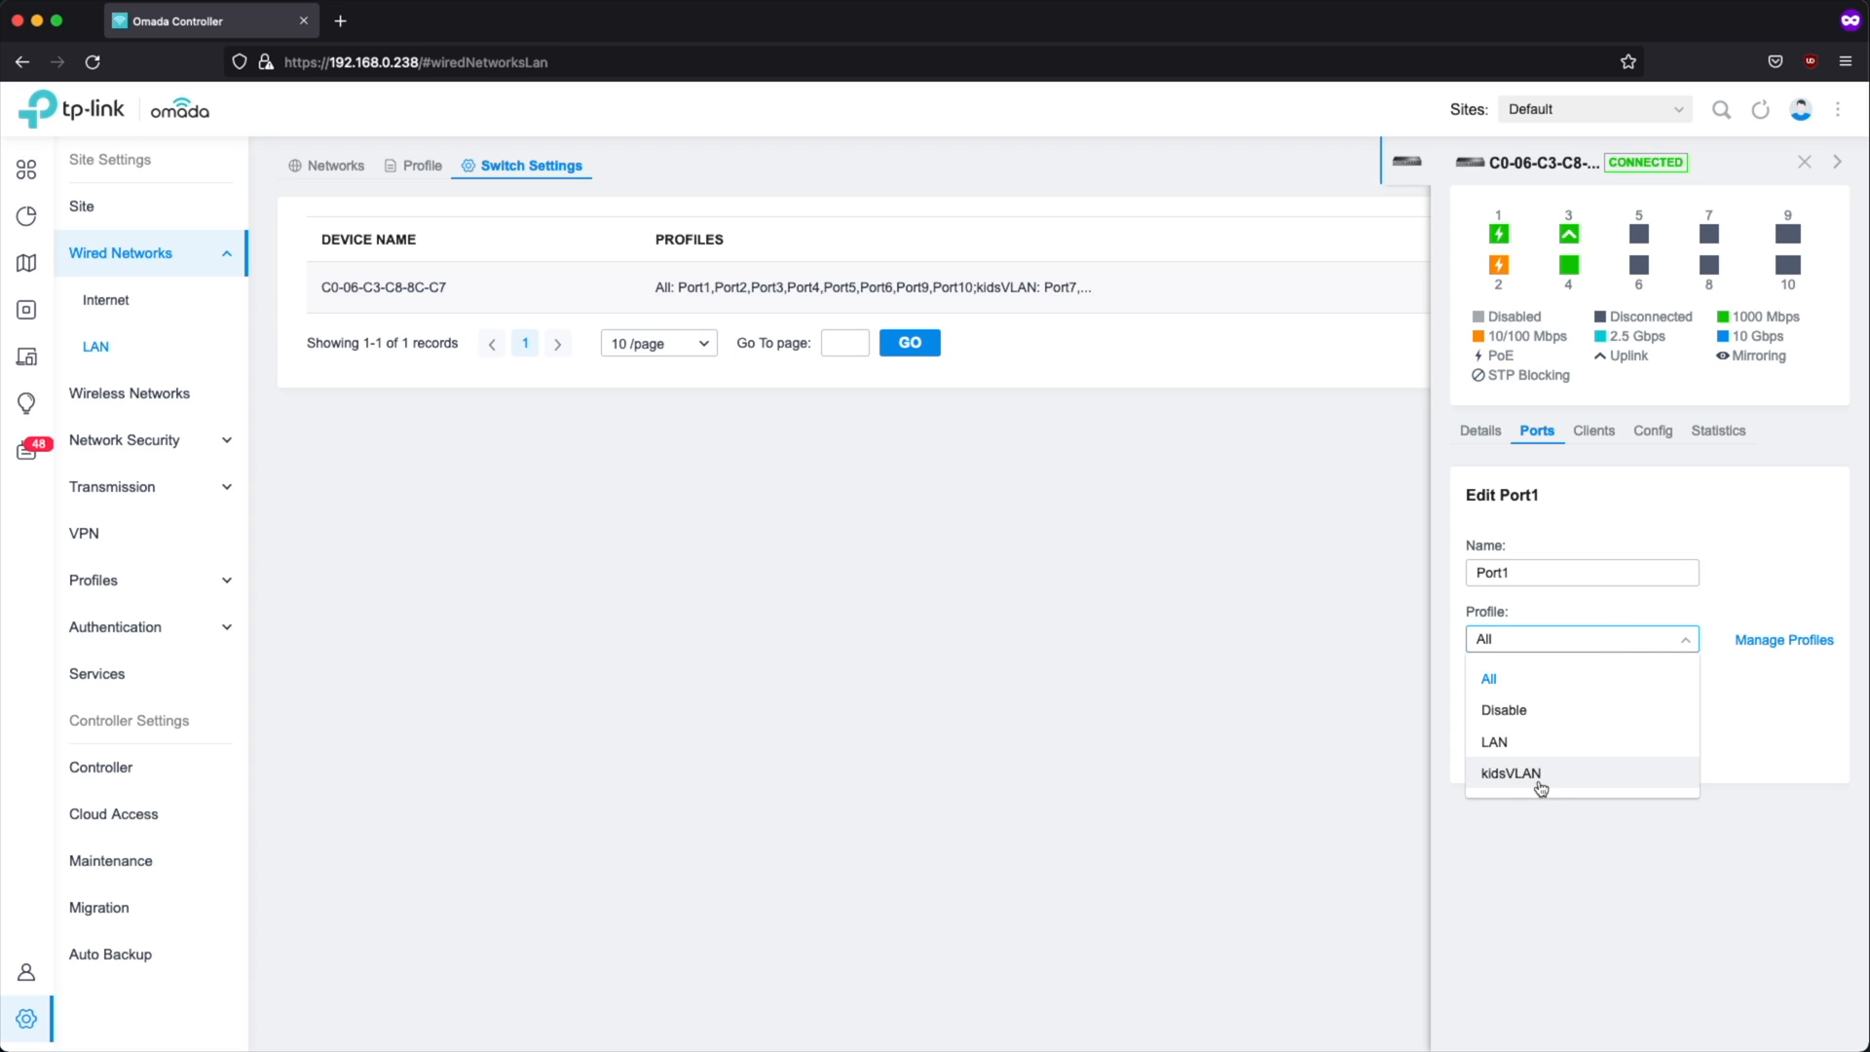
{"action": "mouse_move", "coordinate": [1534, 749]}
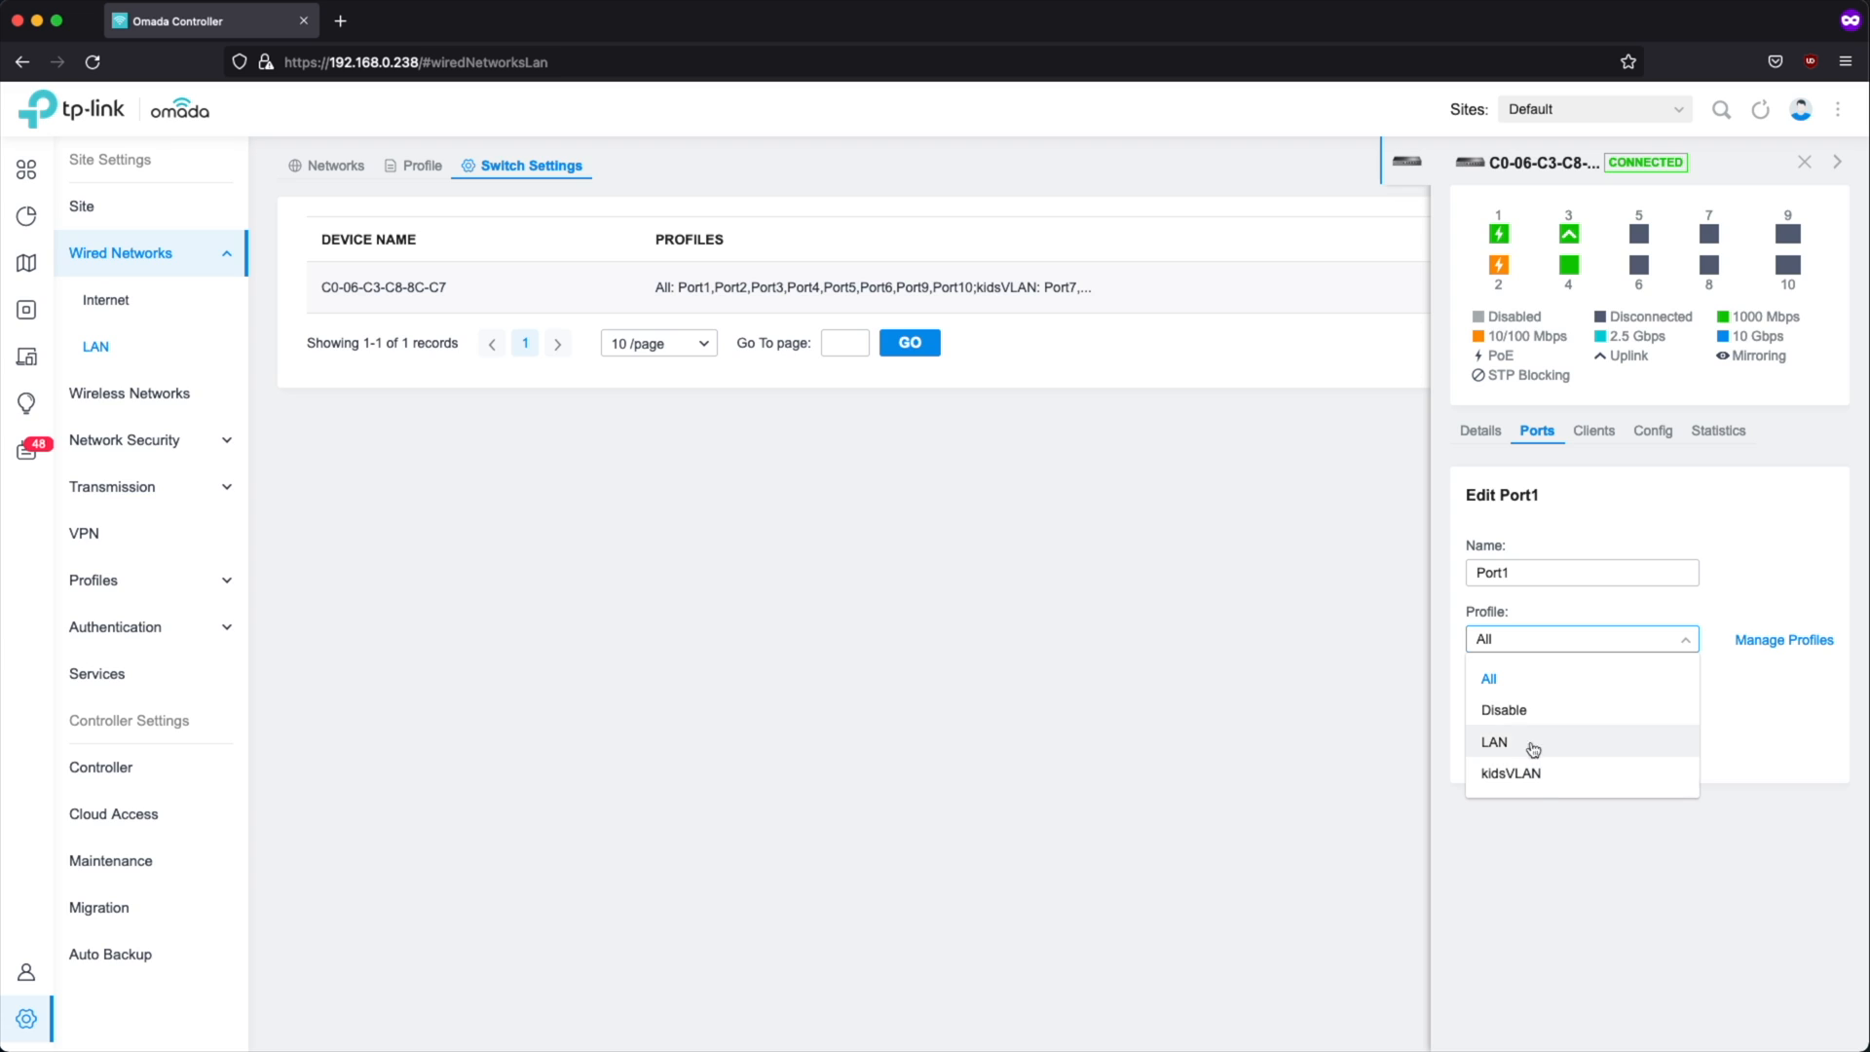
{"action": "mouse_move", "coordinate": [1431, 673]}
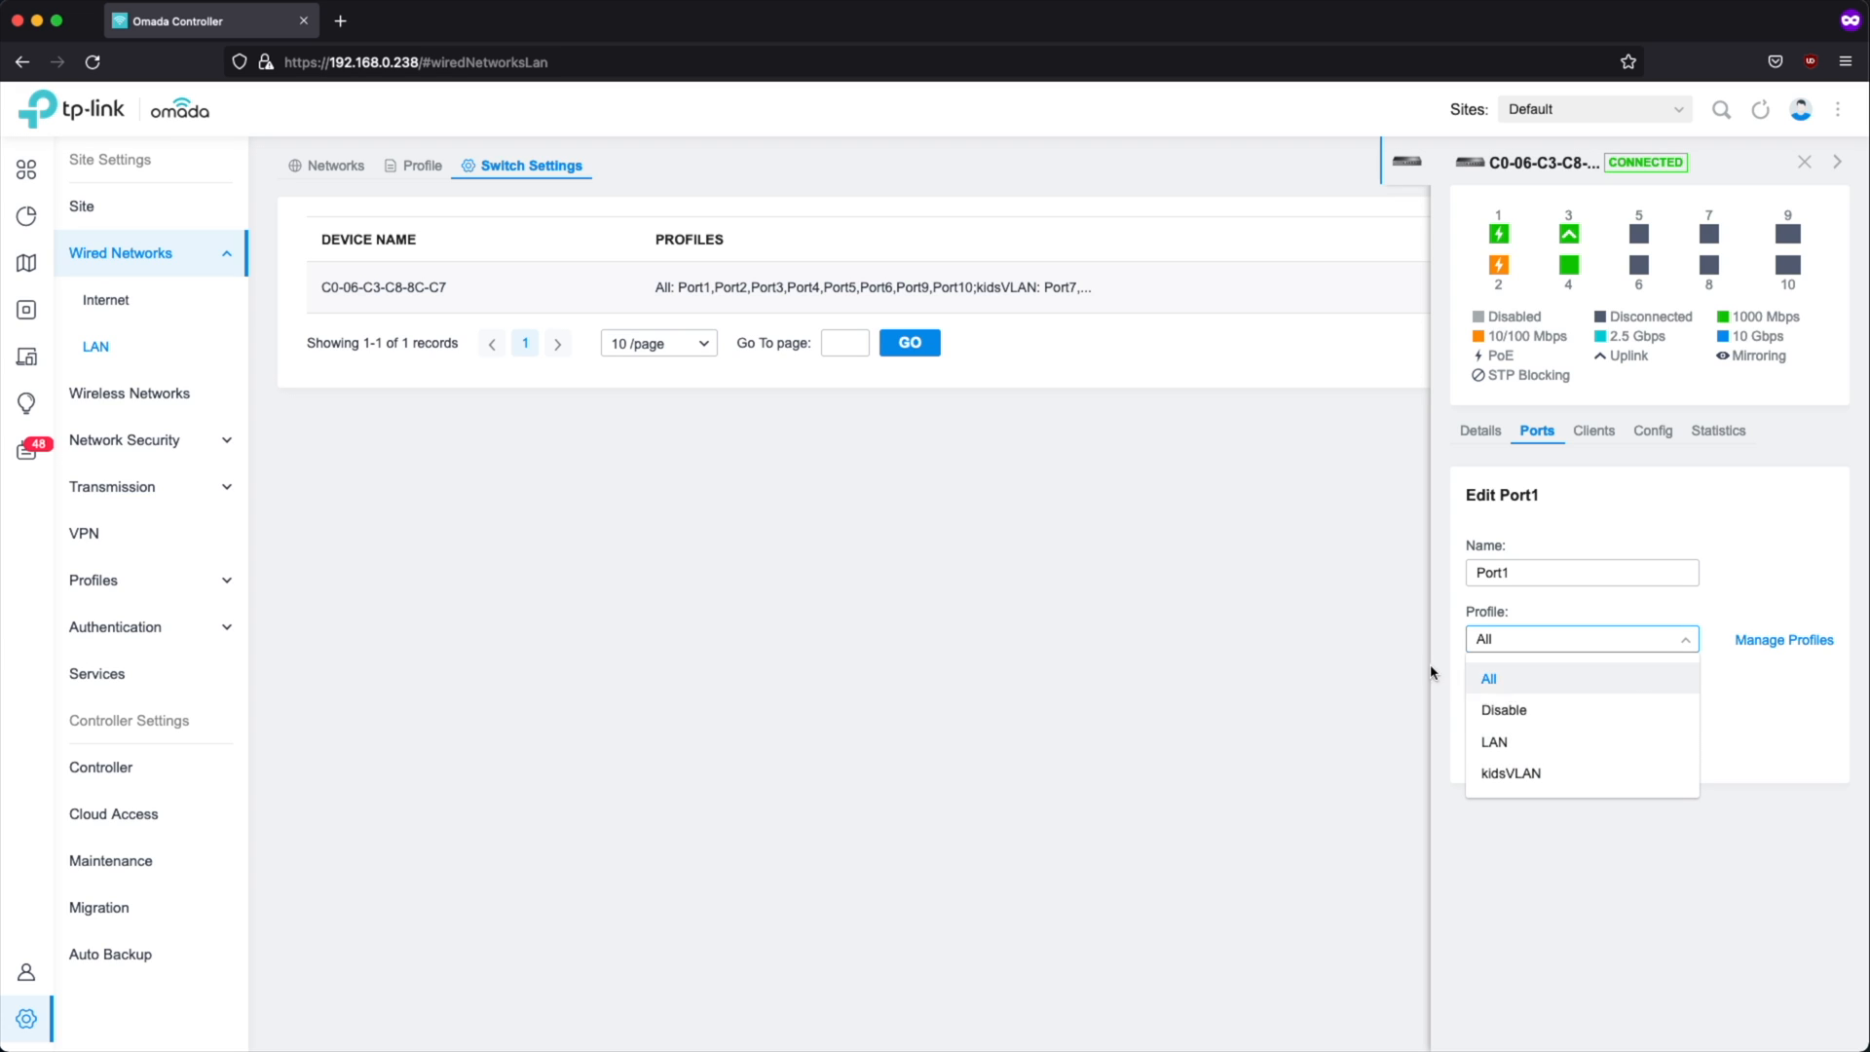
{"action": "left_click", "coordinate": [1488, 677]}
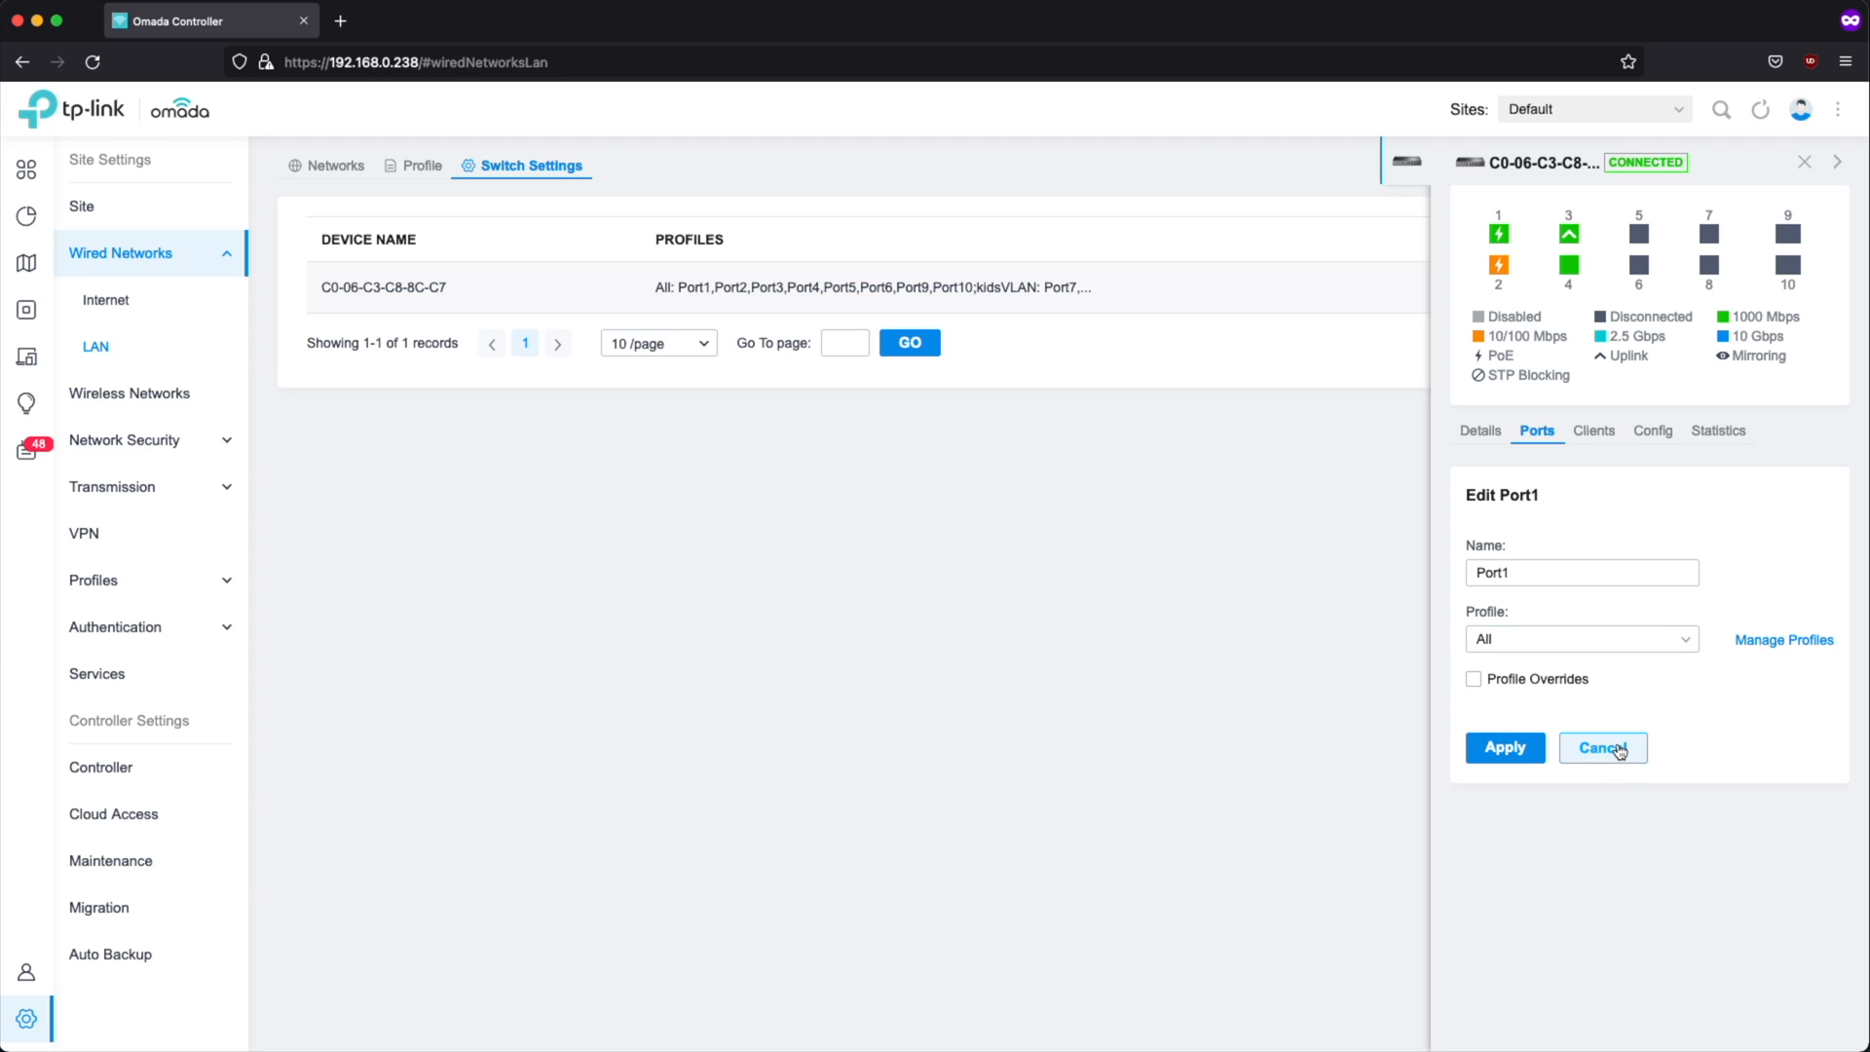
{"action": "mouse_move", "coordinate": [1625, 745]}
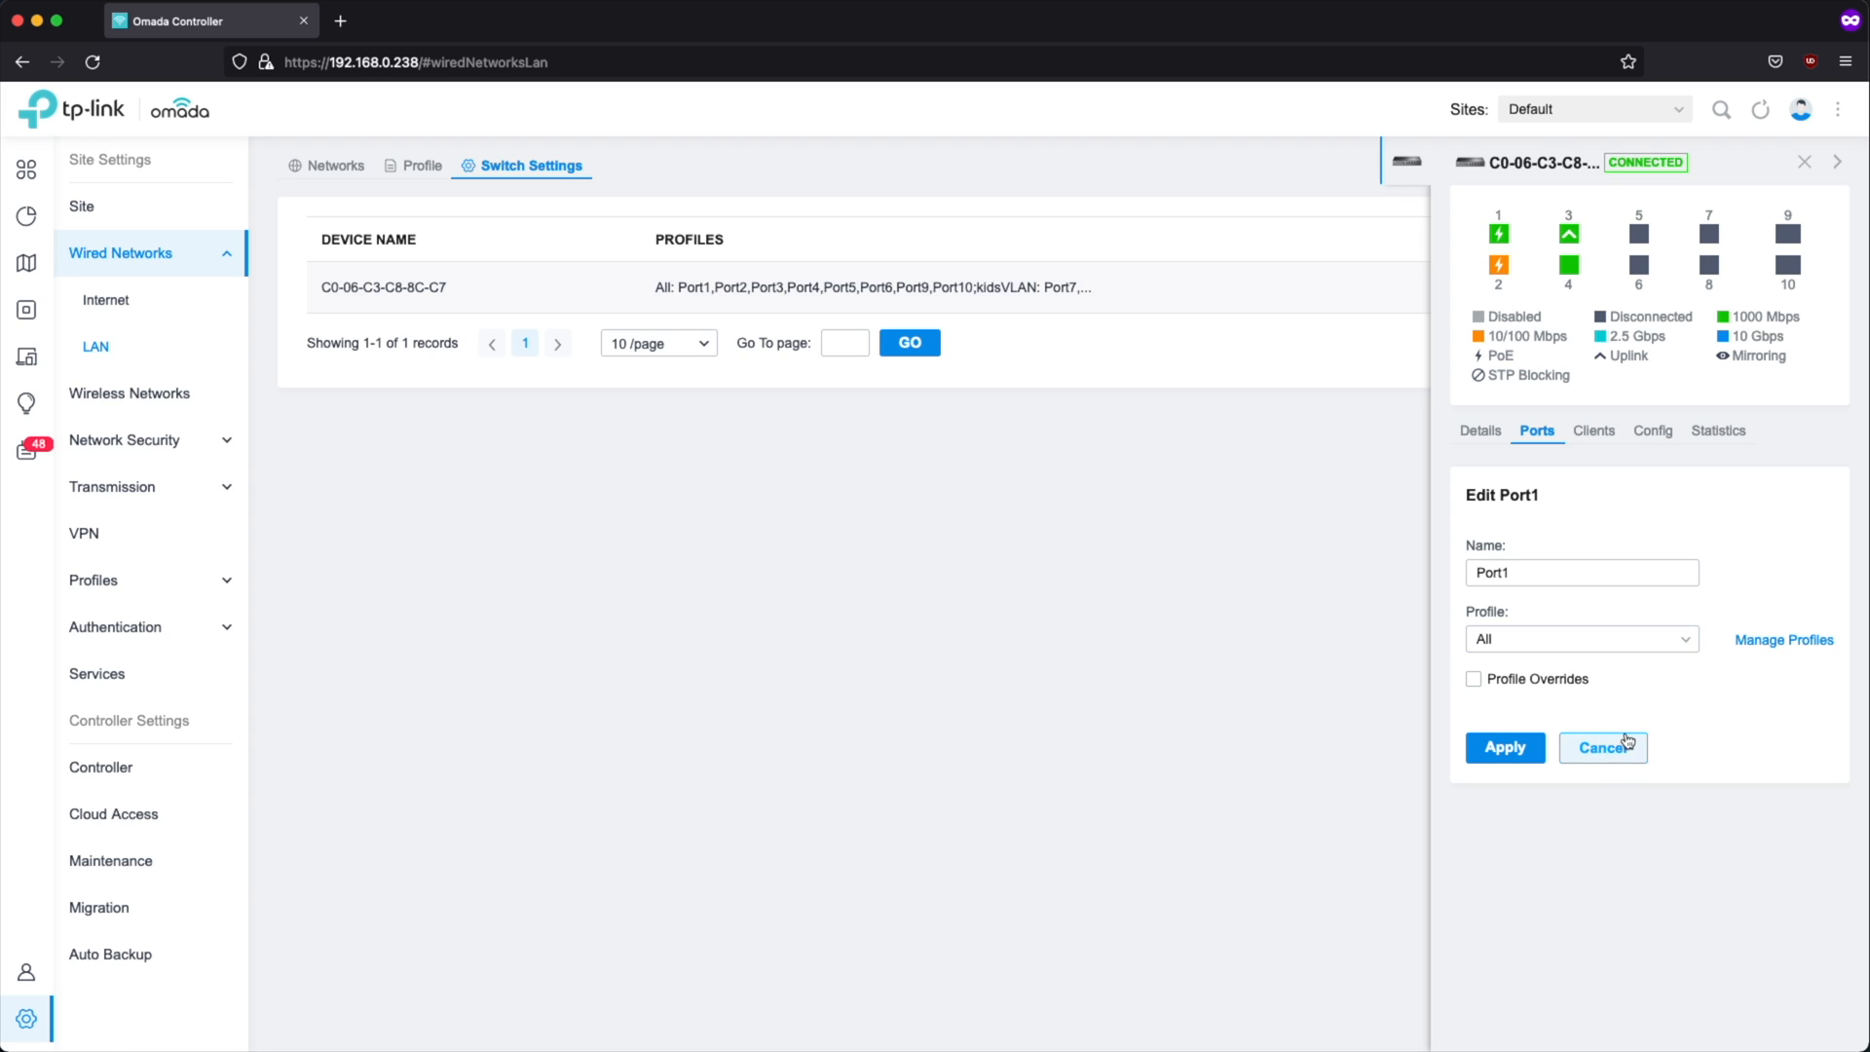
{"action": "left_click", "coordinate": [1598, 747]}
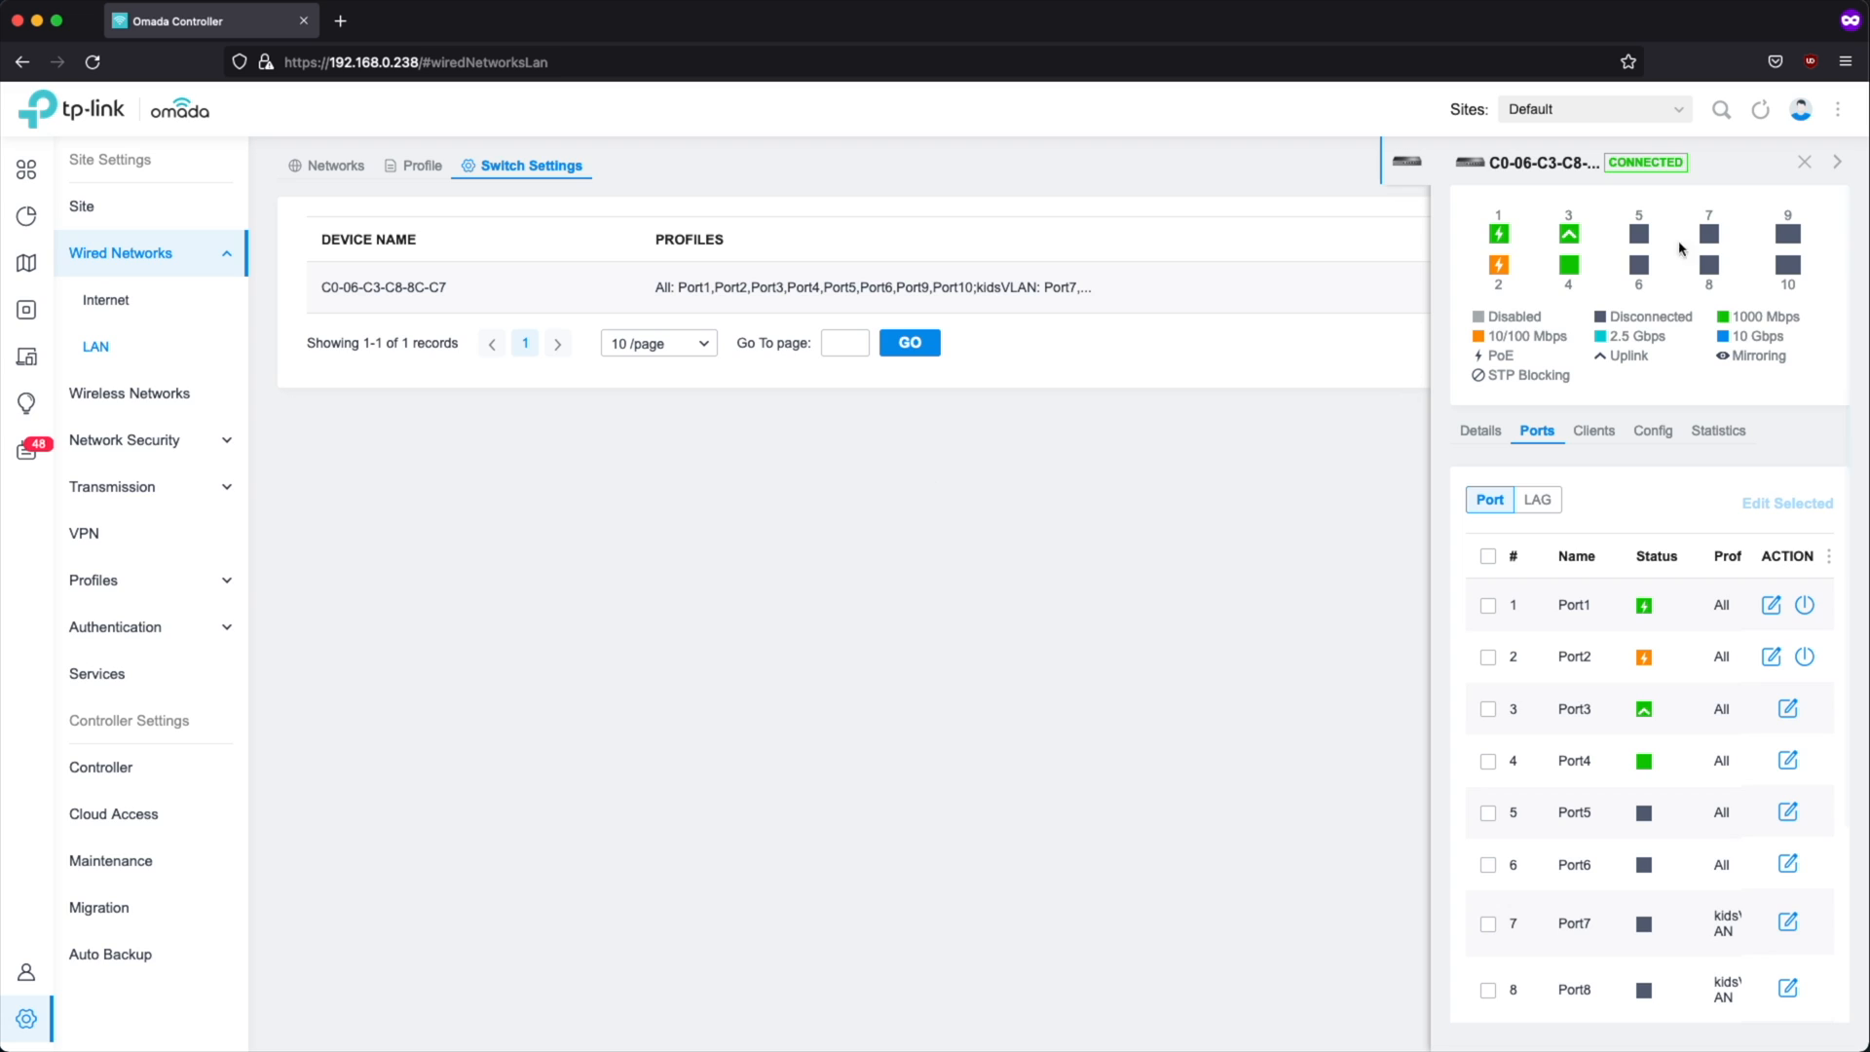
{"action": "mouse_move", "coordinate": [95, 347]}
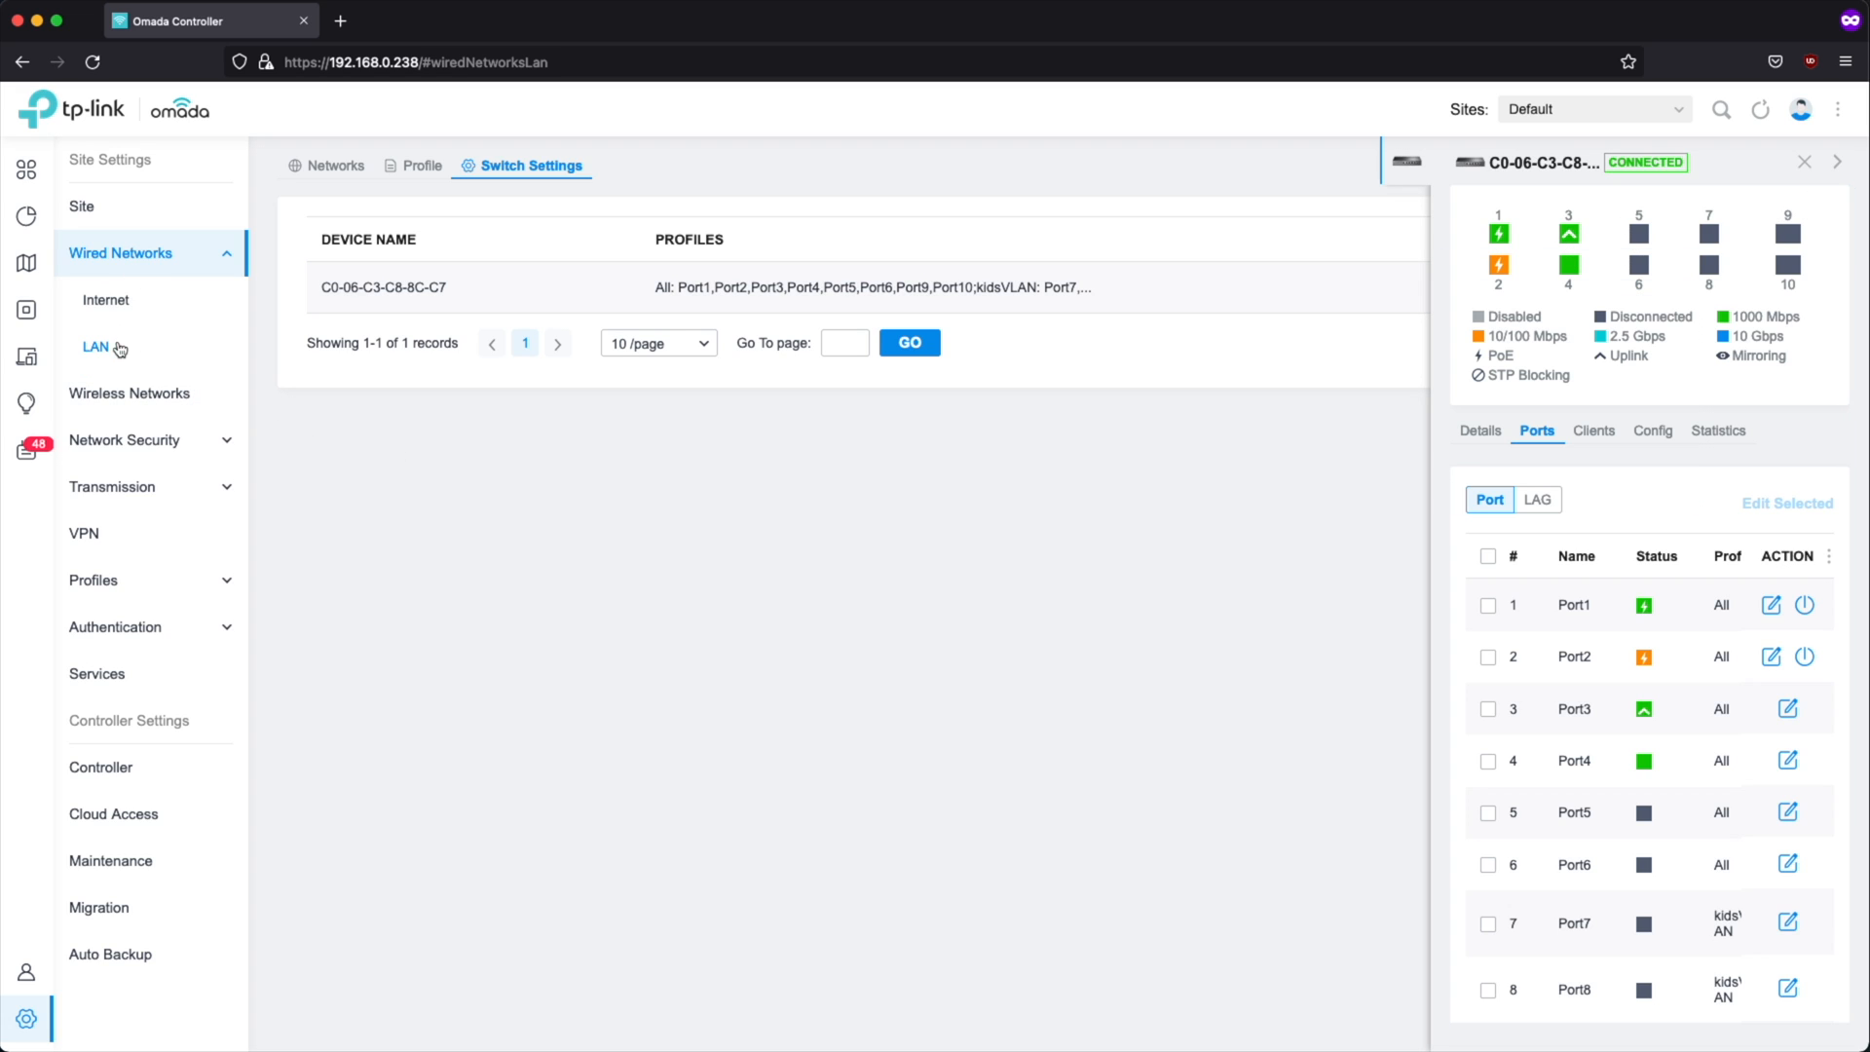
{"action": "left_click", "coordinate": [128, 299]}
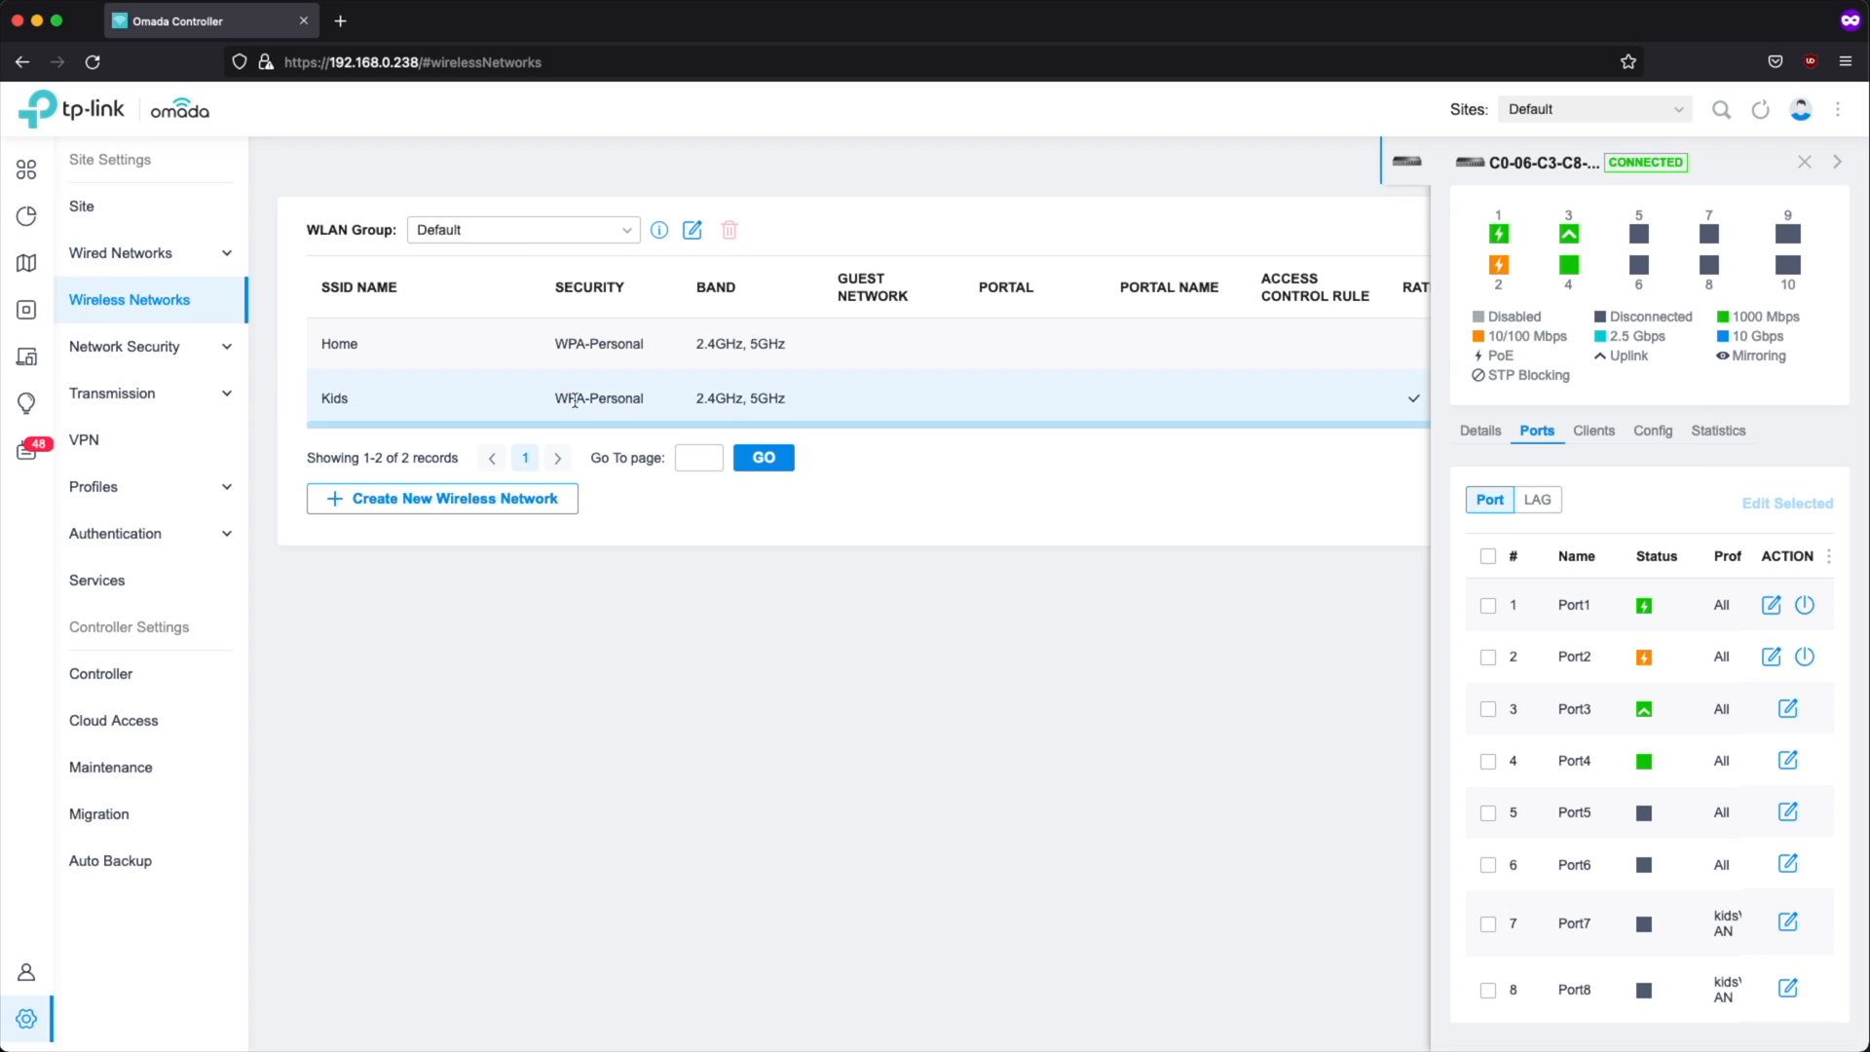
{"action": "left_click", "coordinate": [1805, 163]}
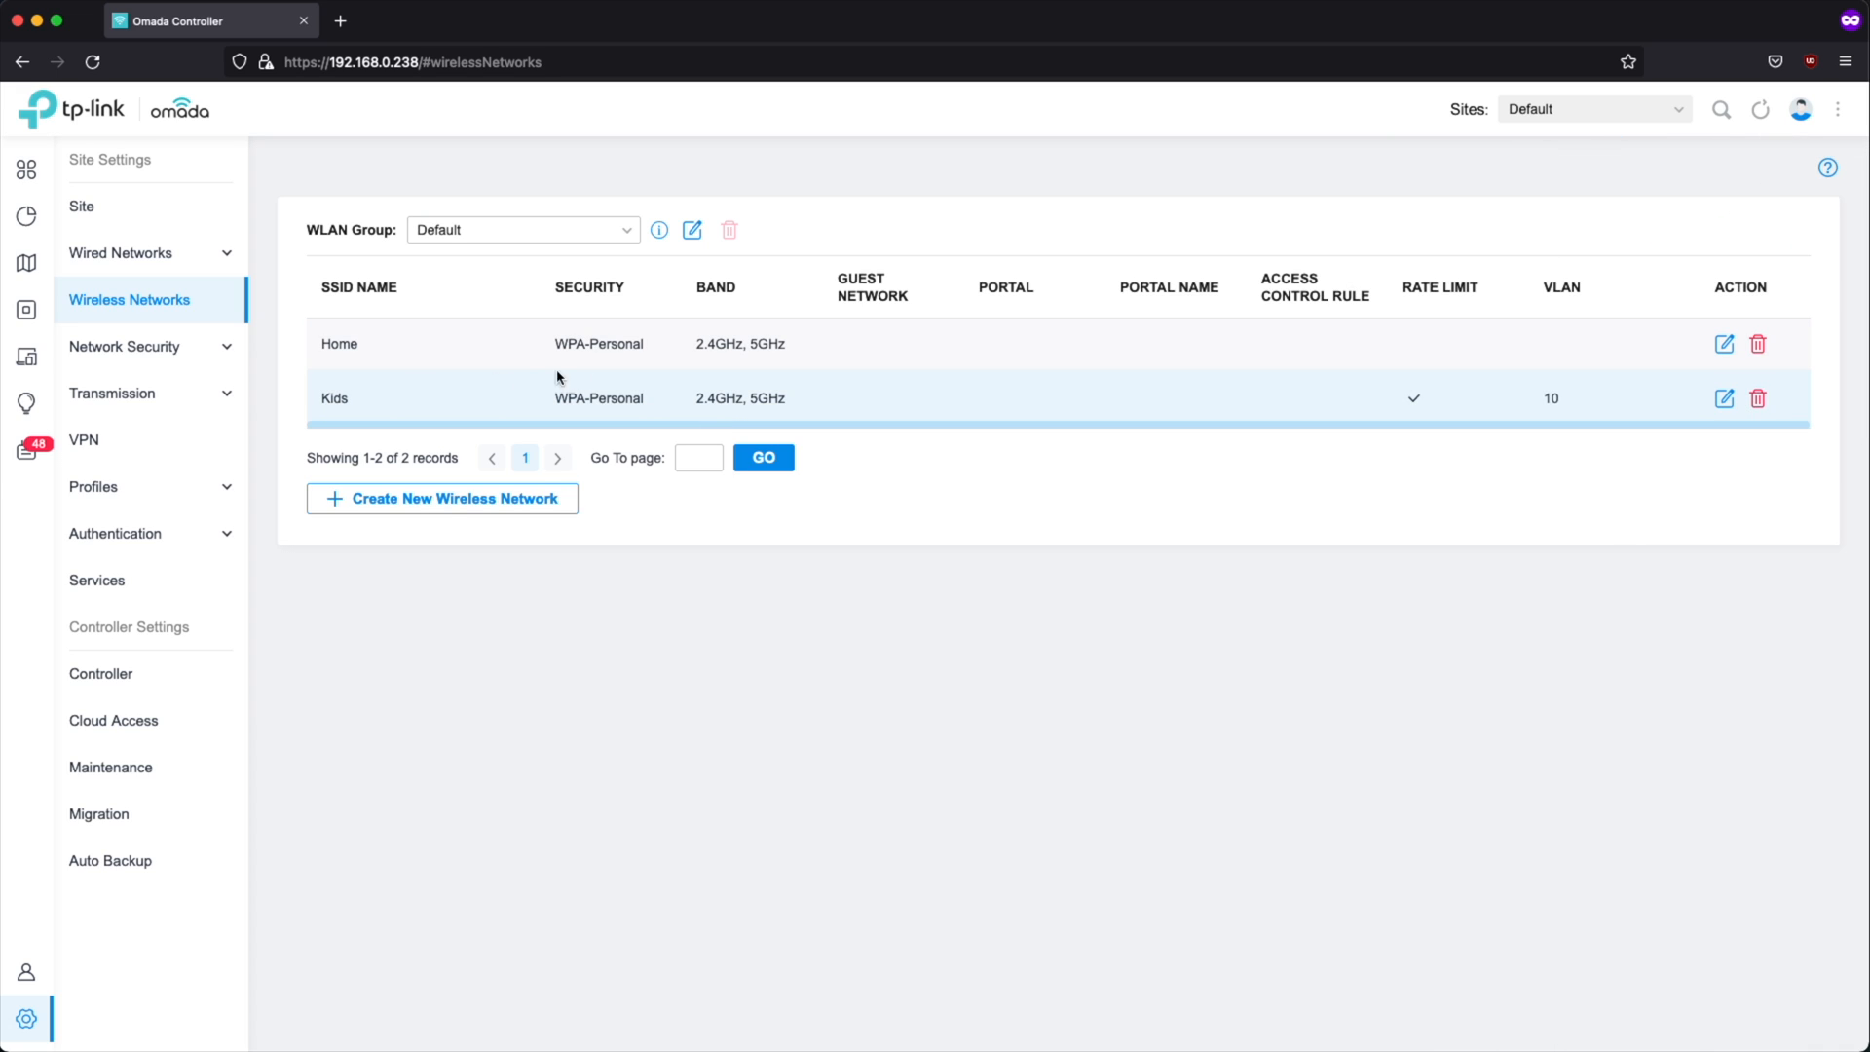
{"action": "mouse_move", "coordinate": [627, 378]}
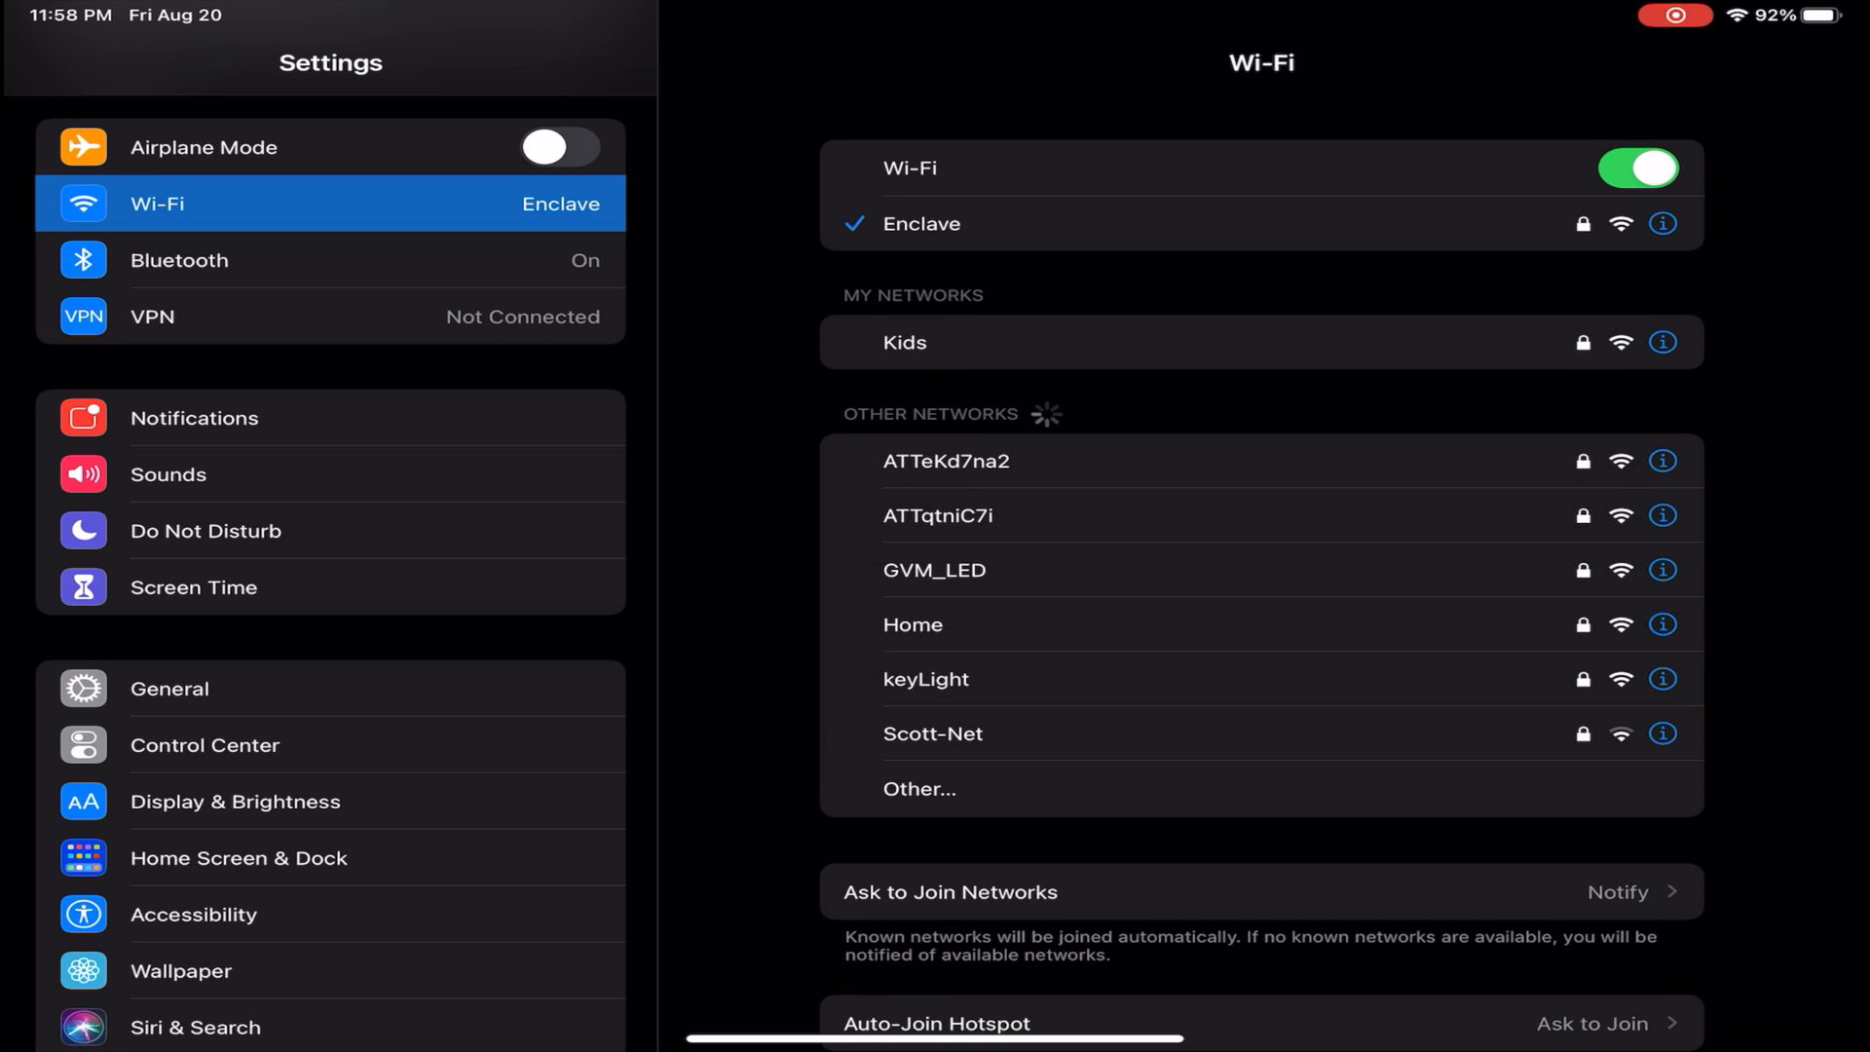
Step: Join the iPad to the Home Wi-Fi network with its password
{"action": "left_click", "coordinate": [911, 624]}
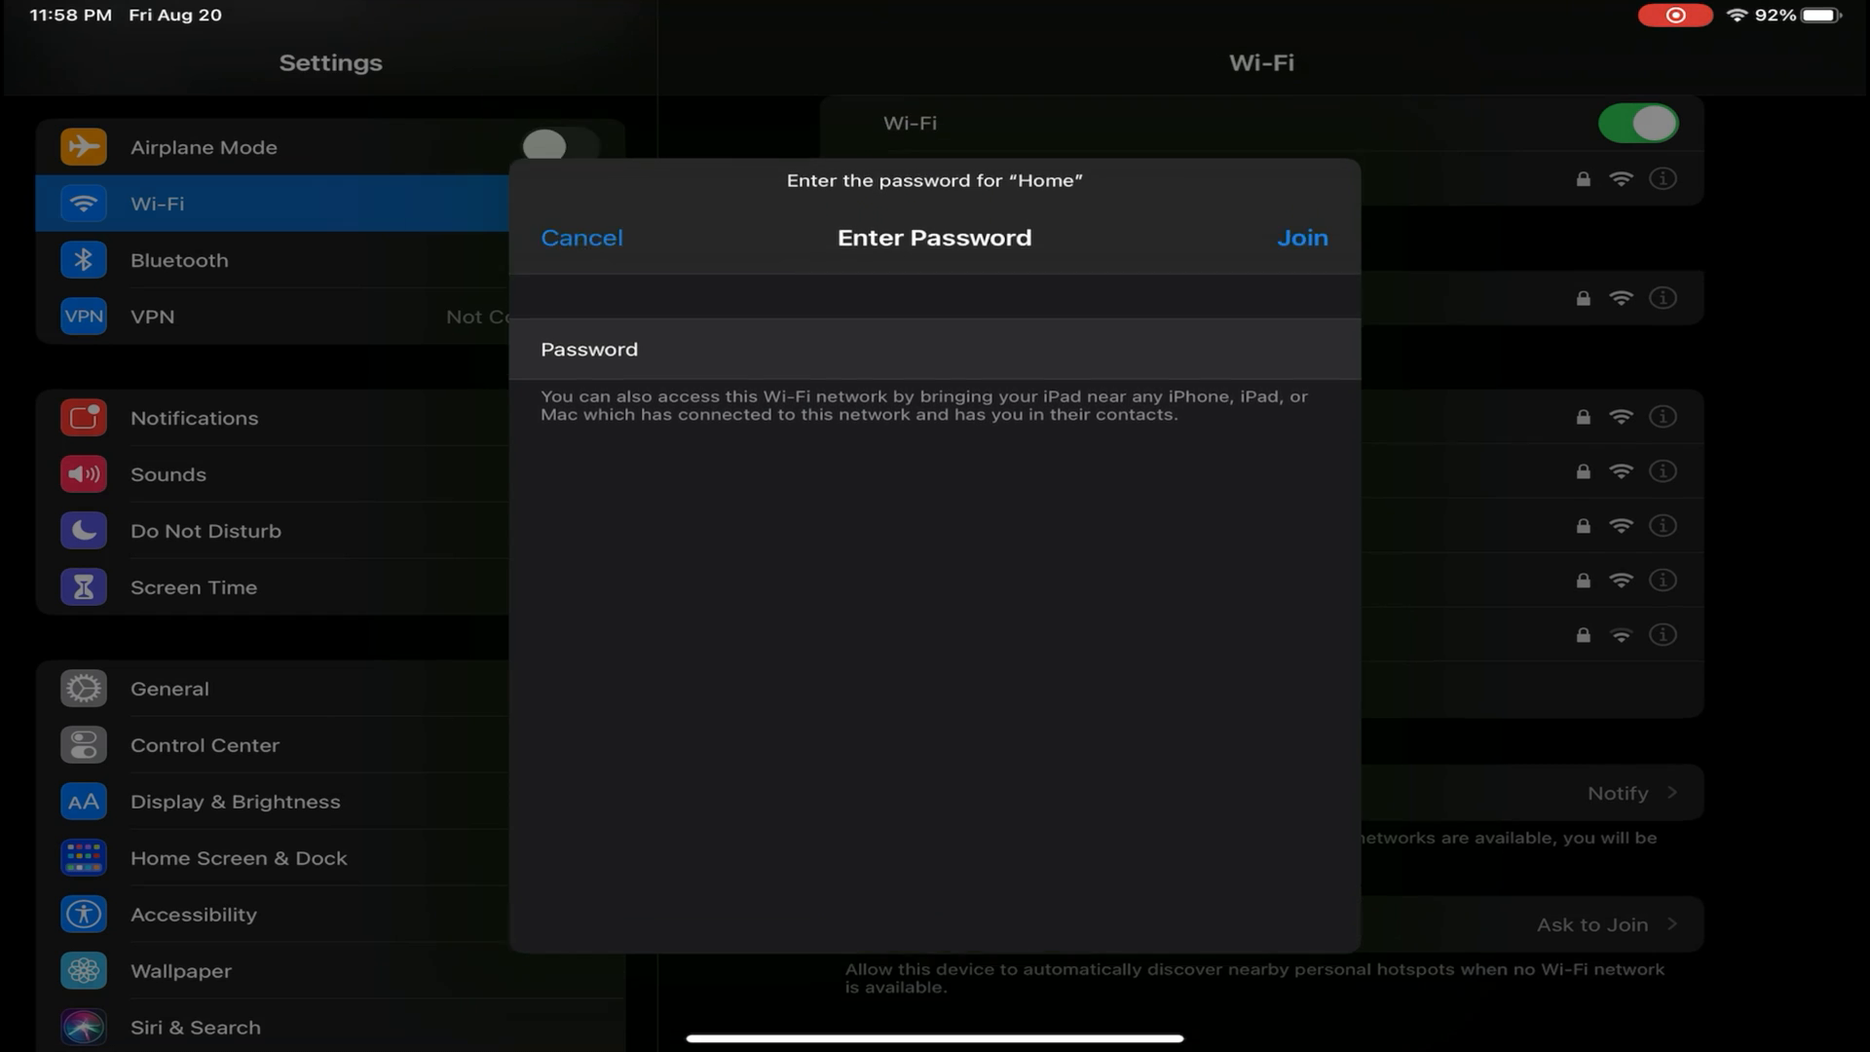
{"action": "left_click", "coordinate": [1300, 238]}
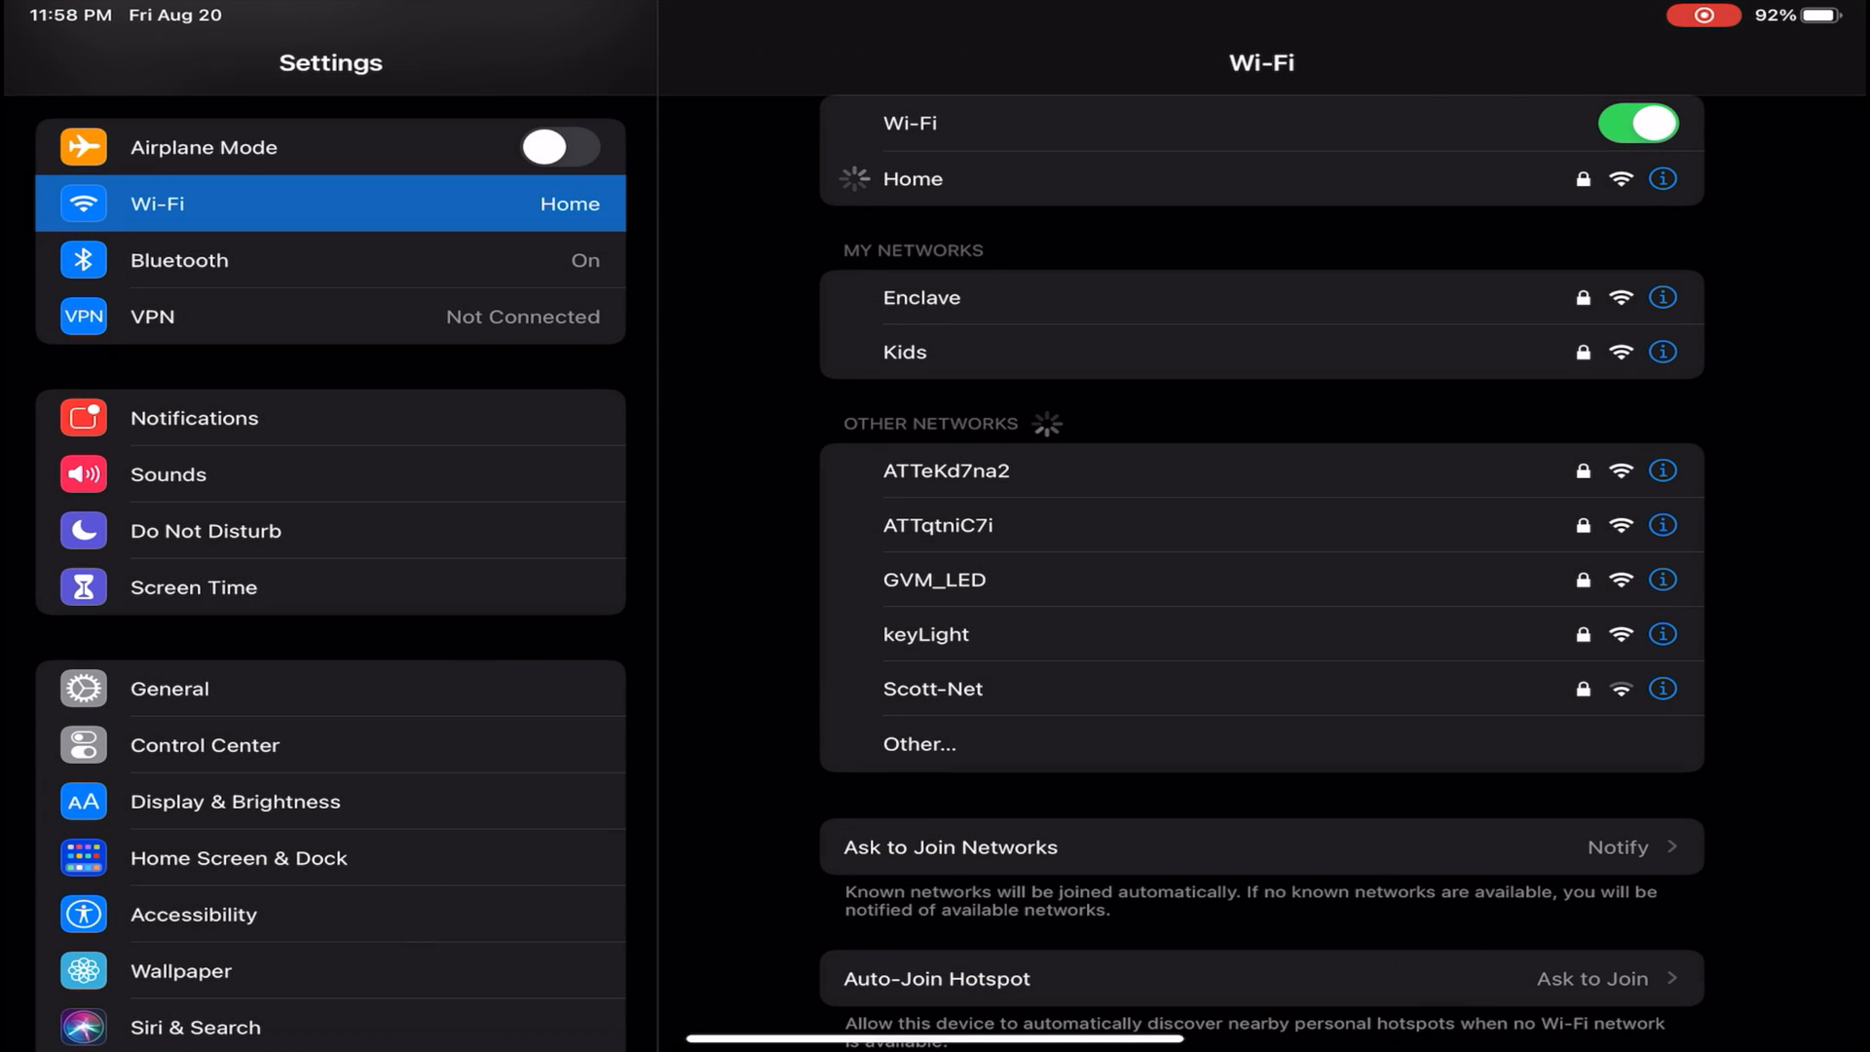
{"action": "left_click", "coordinate": [1665, 177]}
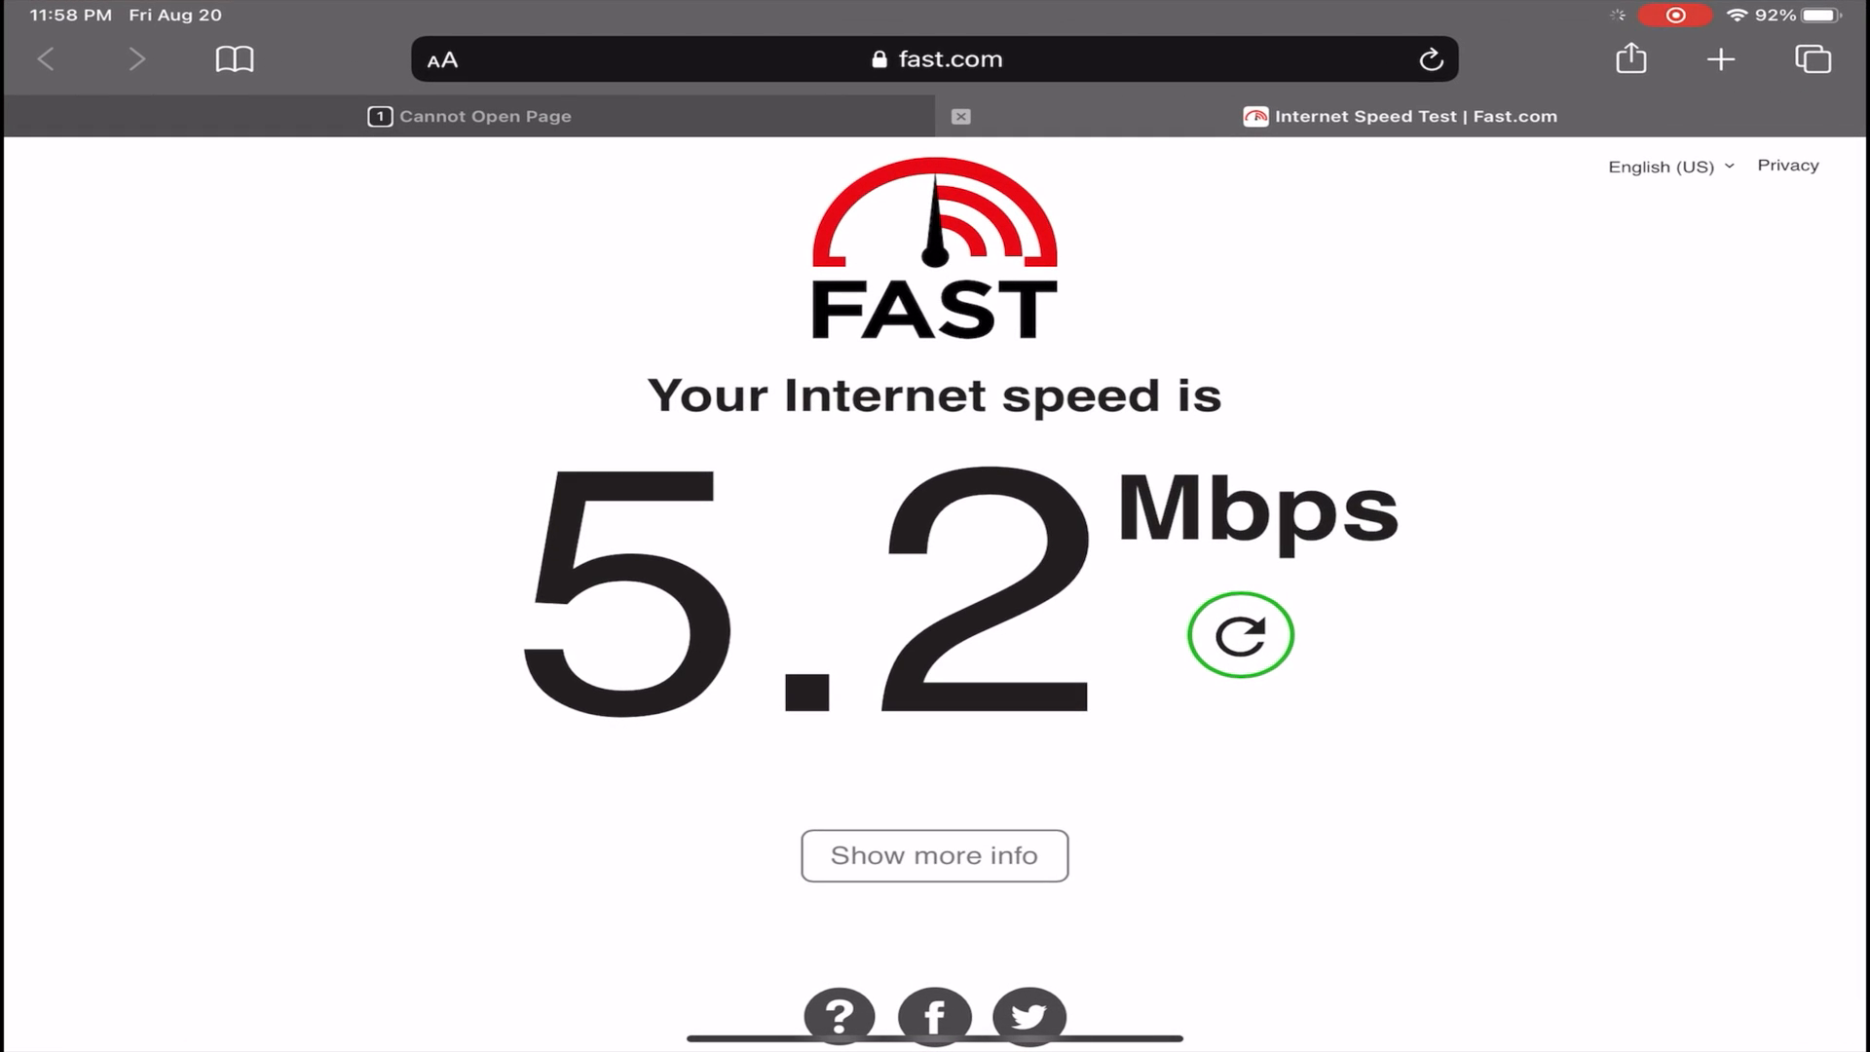
Step: Rerun the Fast.com test twice on Home, measuring about 380 Mbps
{"action": "left_click", "coordinate": [1240, 634]}
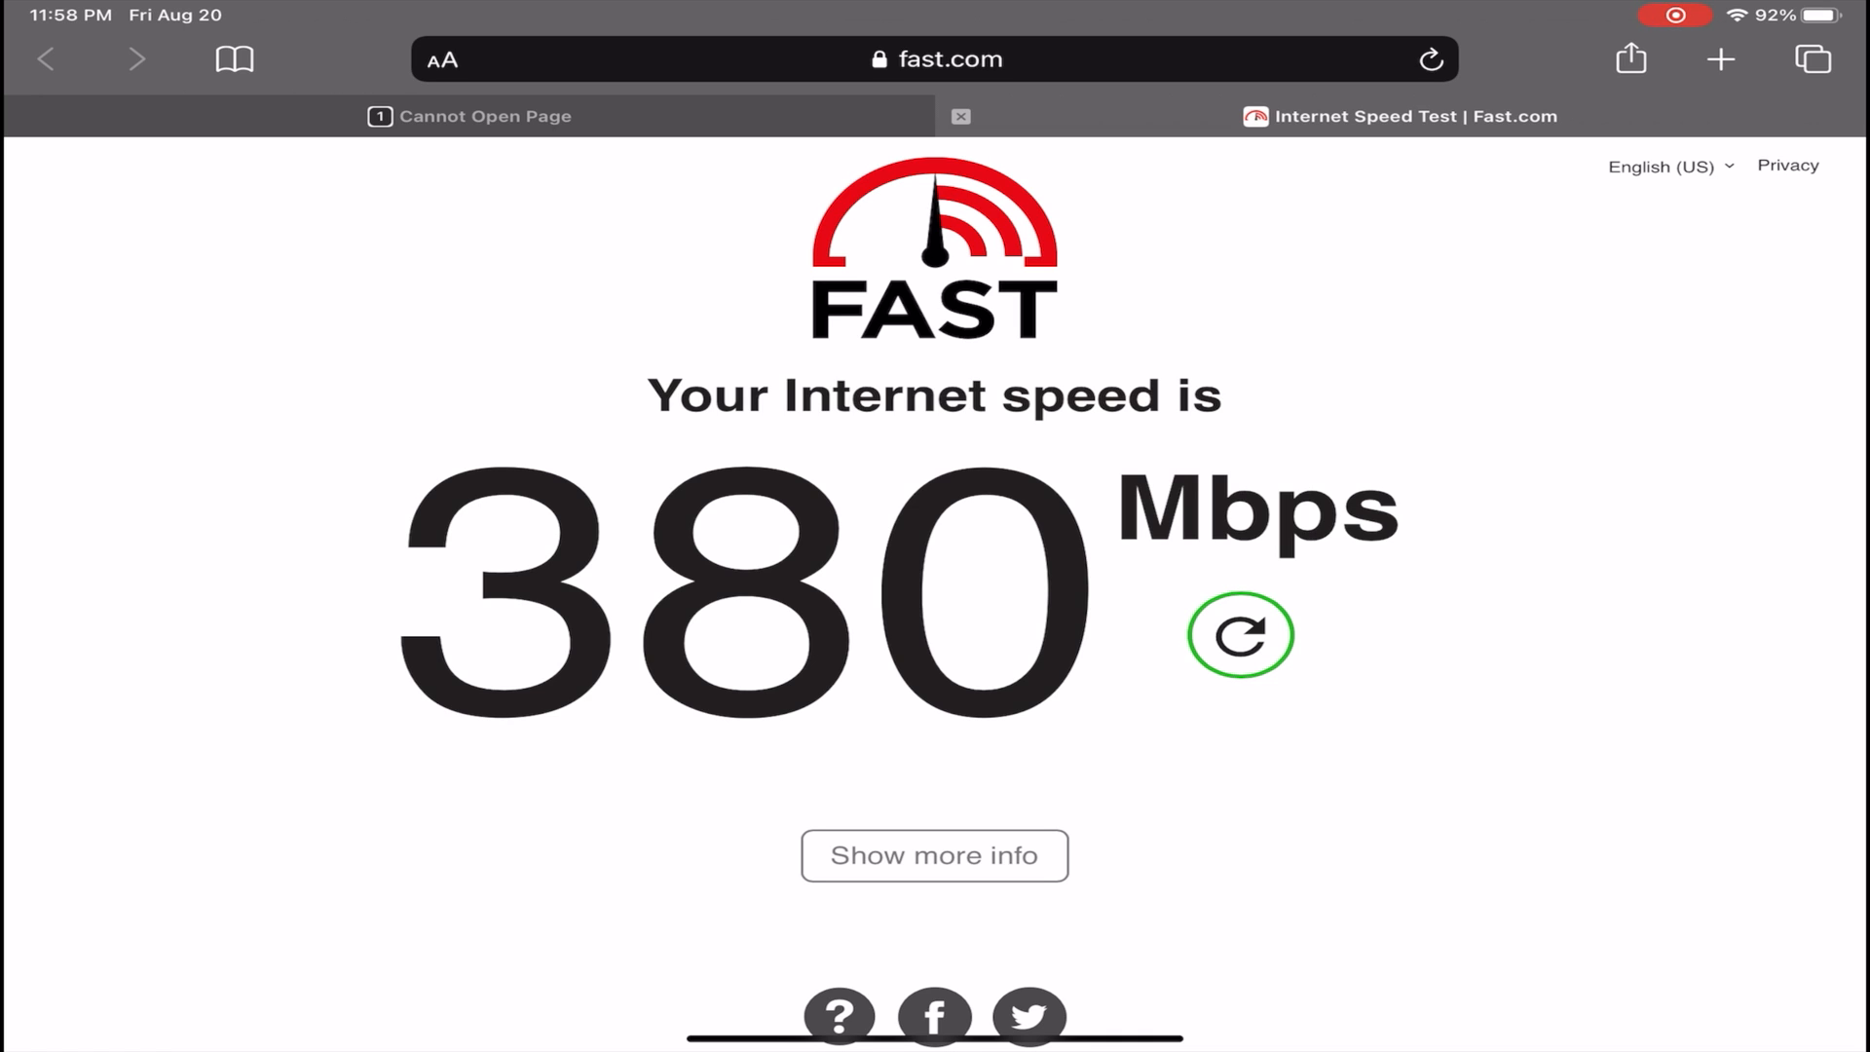
{"action": "left_click", "coordinate": [1240, 633]}
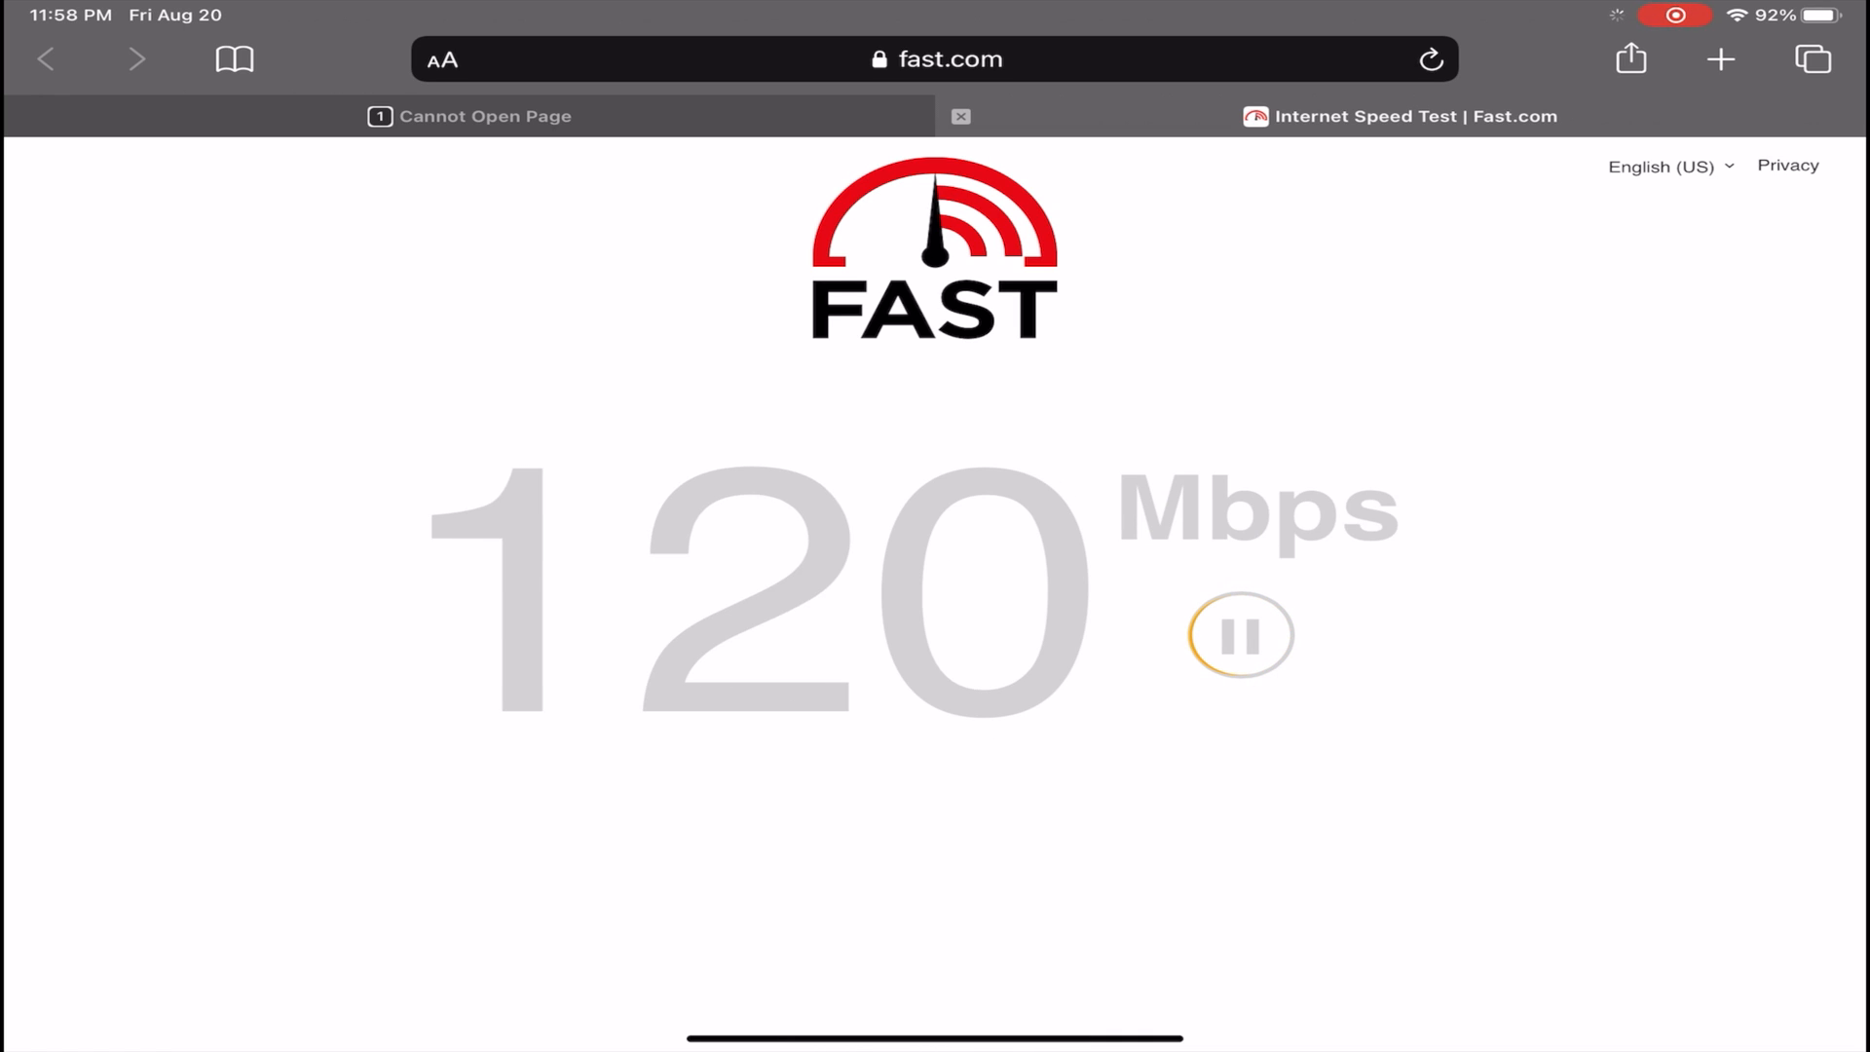